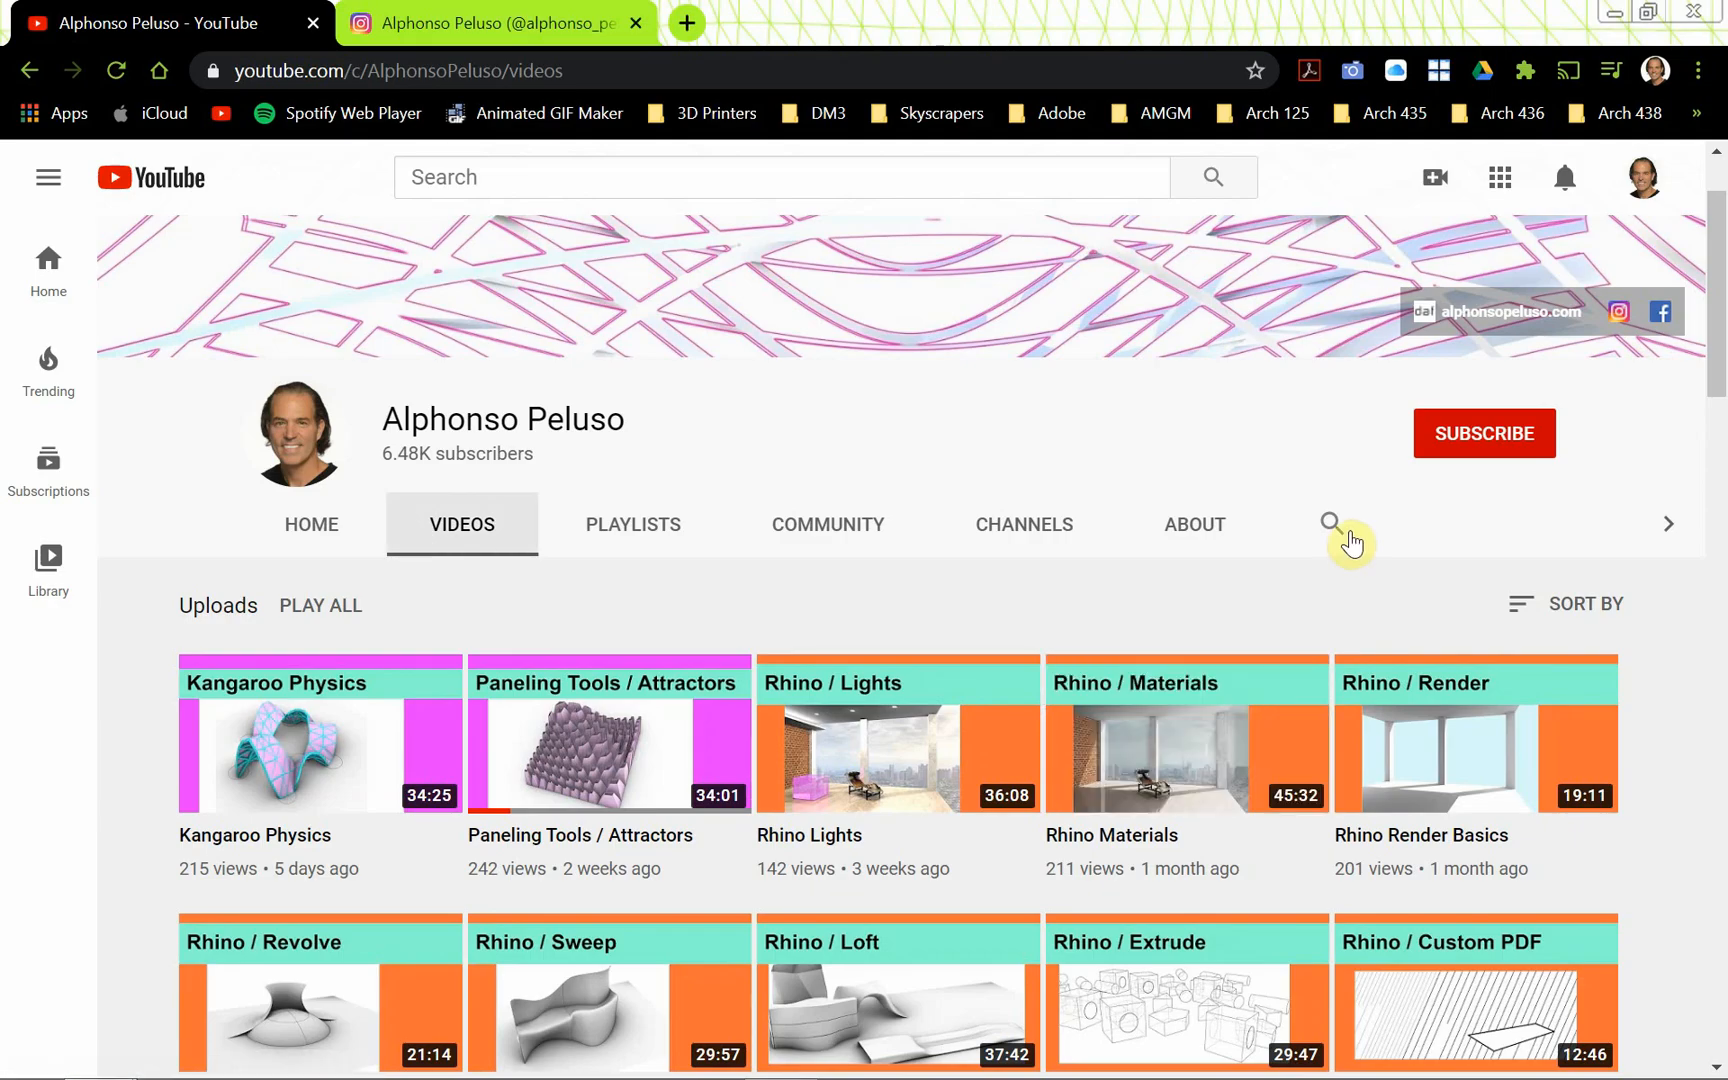
{"action": "mouse_move", "coordinate": [1402, 522]}
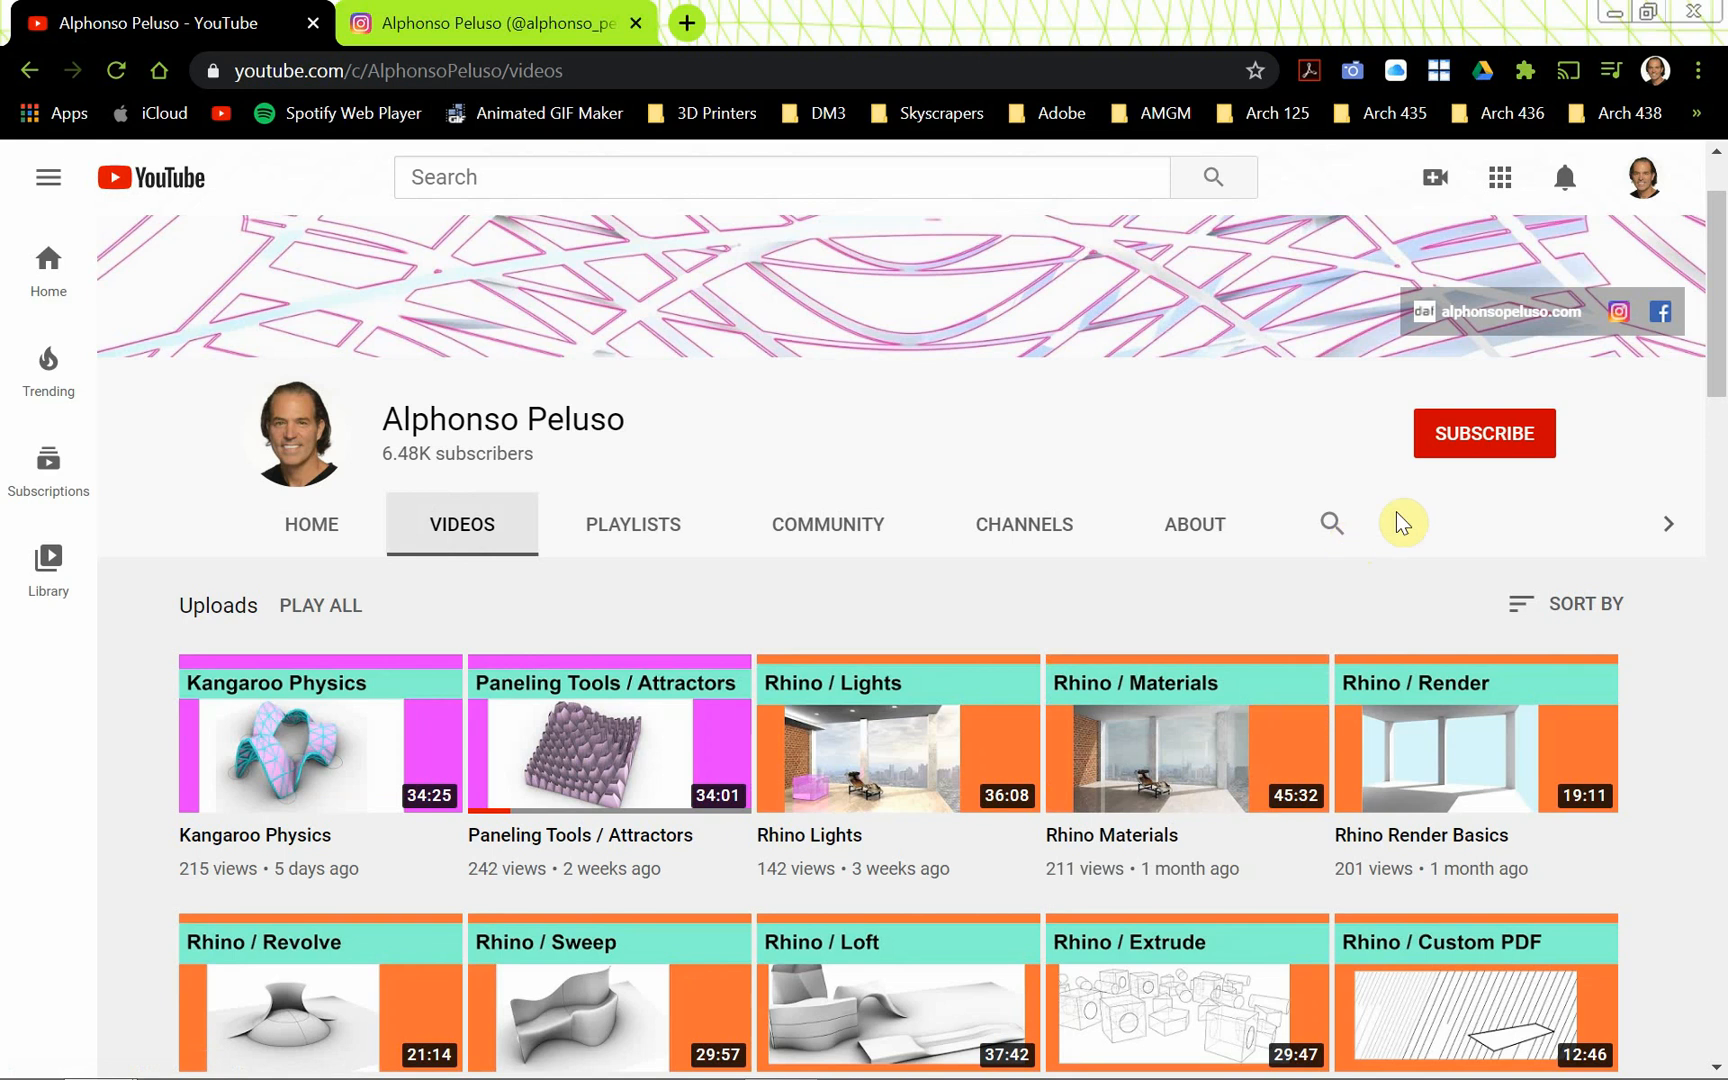
Step: Subscribe to the Alphonso Peluso channel, enable upload notifications, and browse its uploads
{"action": "left_click", "coordinate": [1482, 434]}
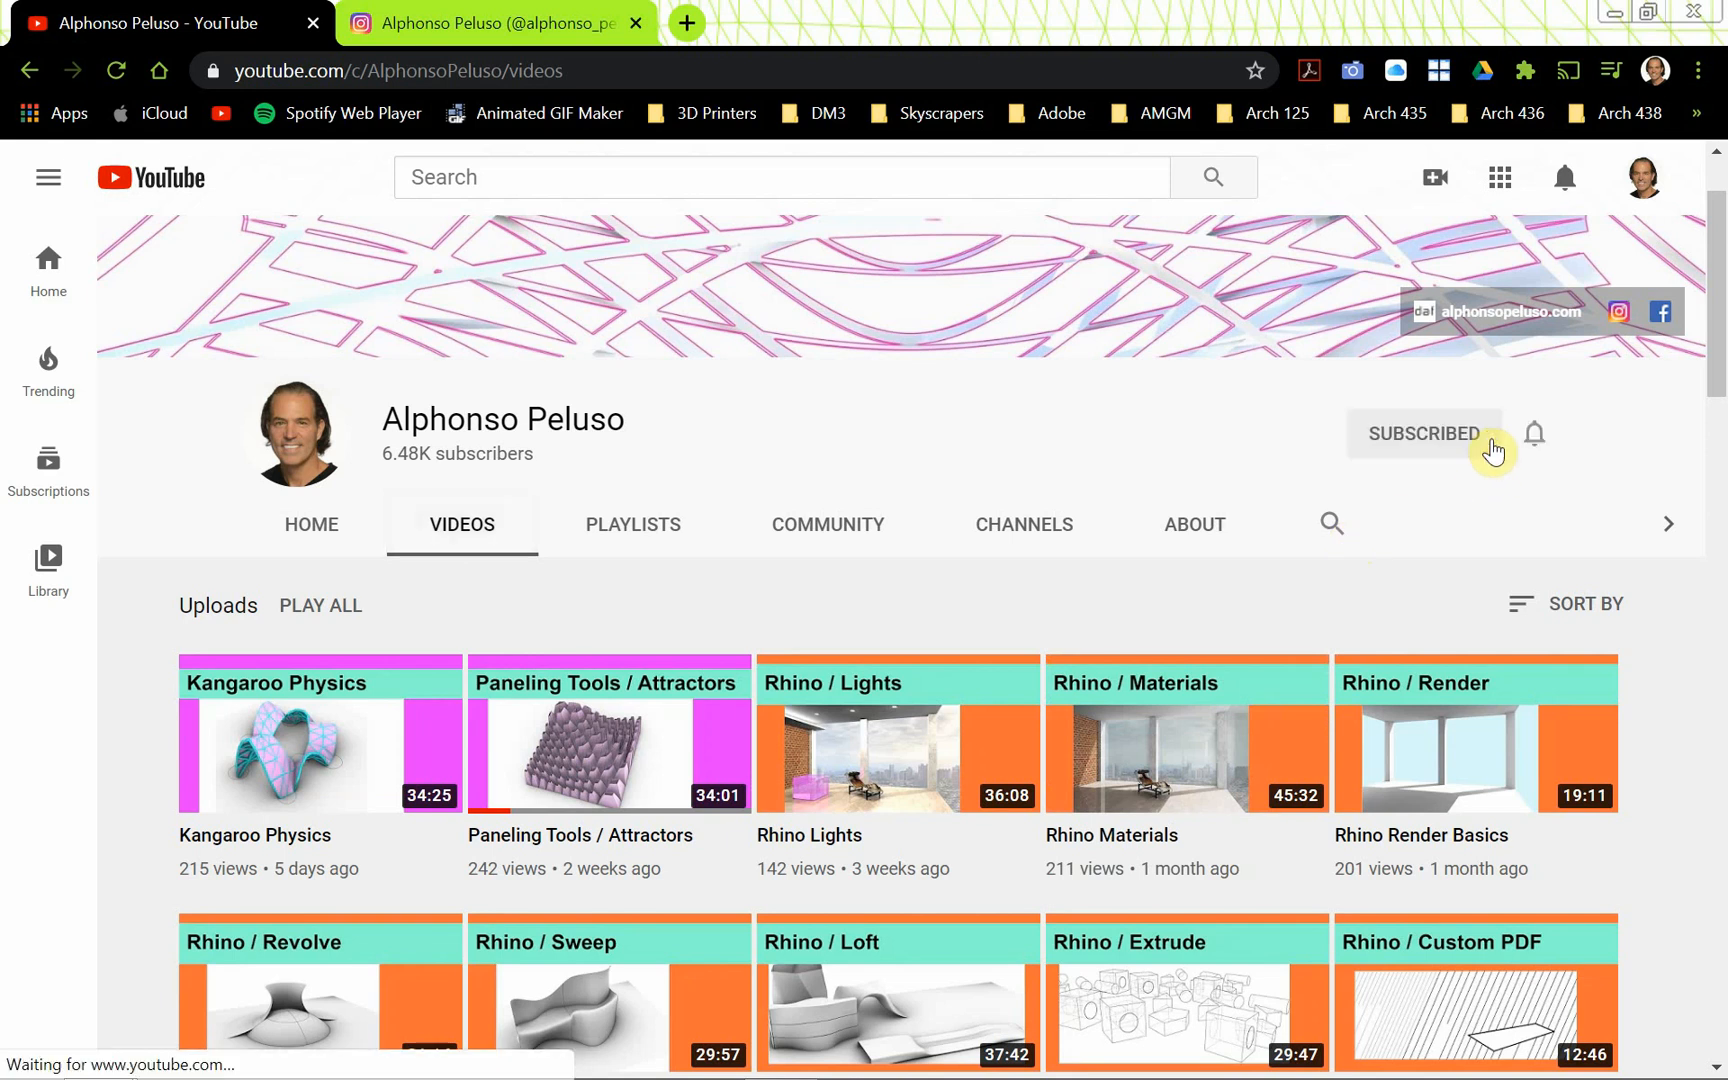
{"action": "left_click", "coordinate": [1532, 434]}
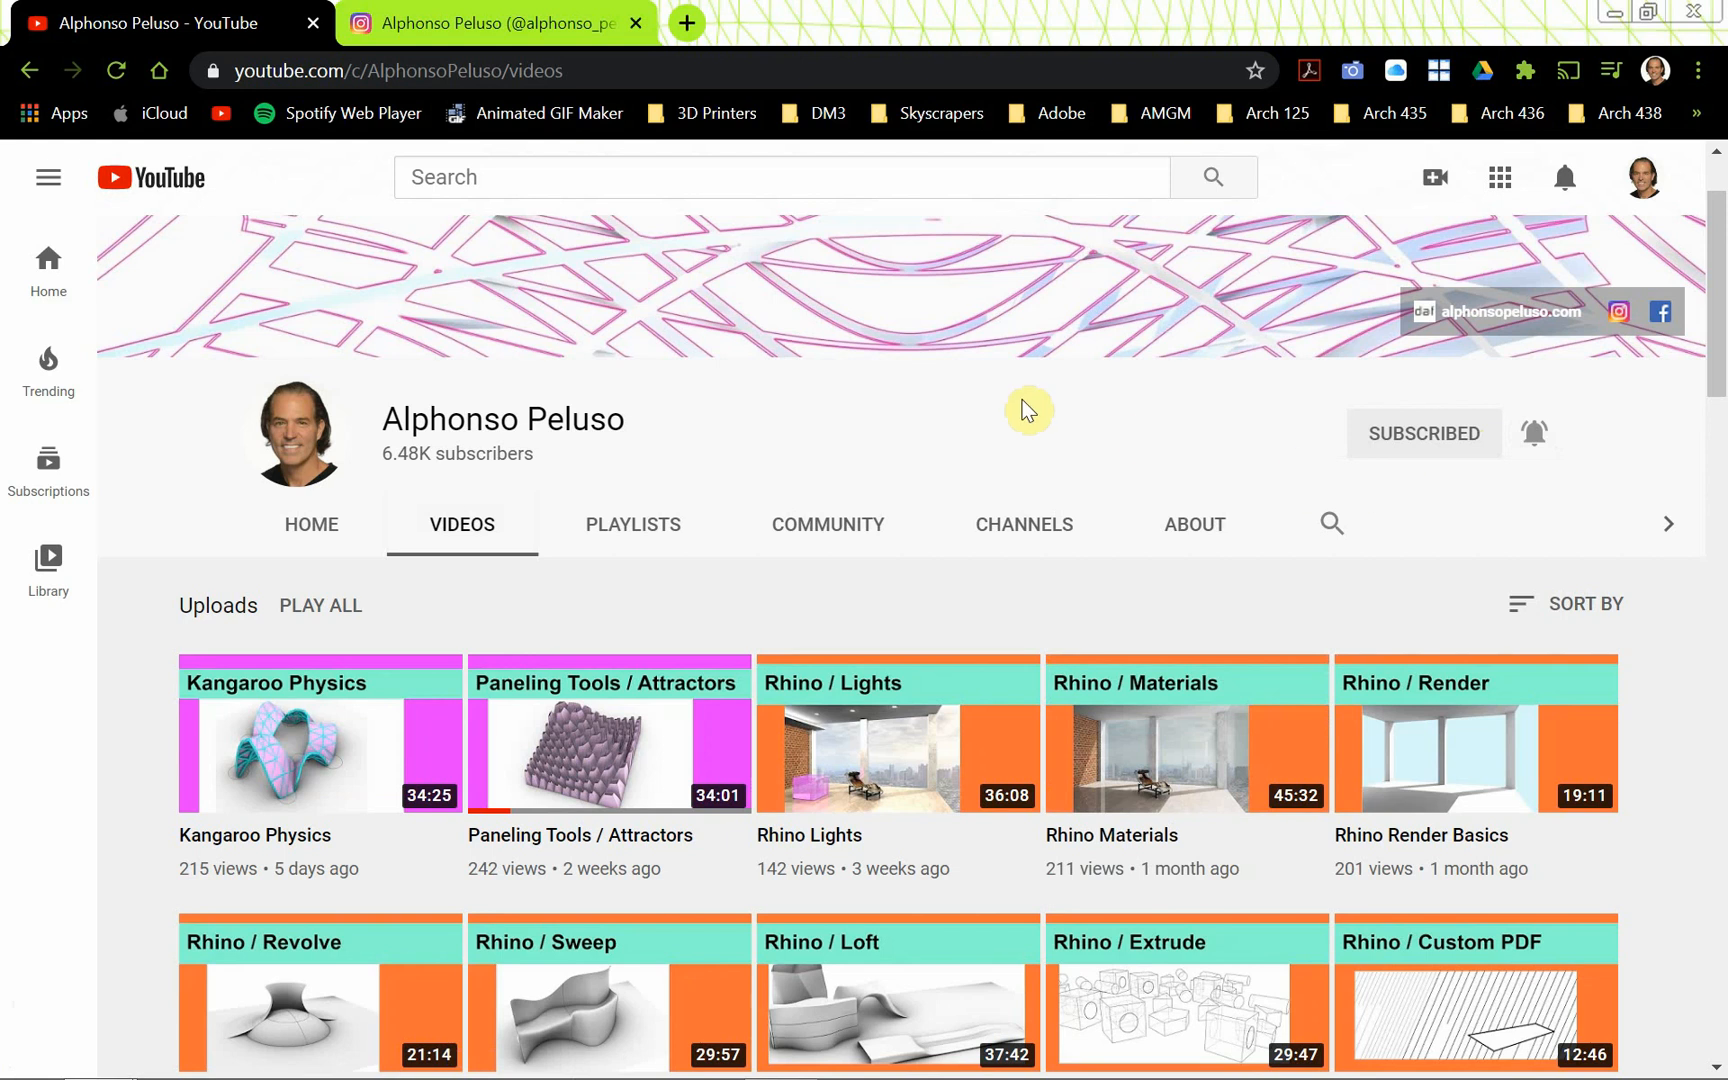
{"action": "mouse_move", "coordinate": [954, 434]}
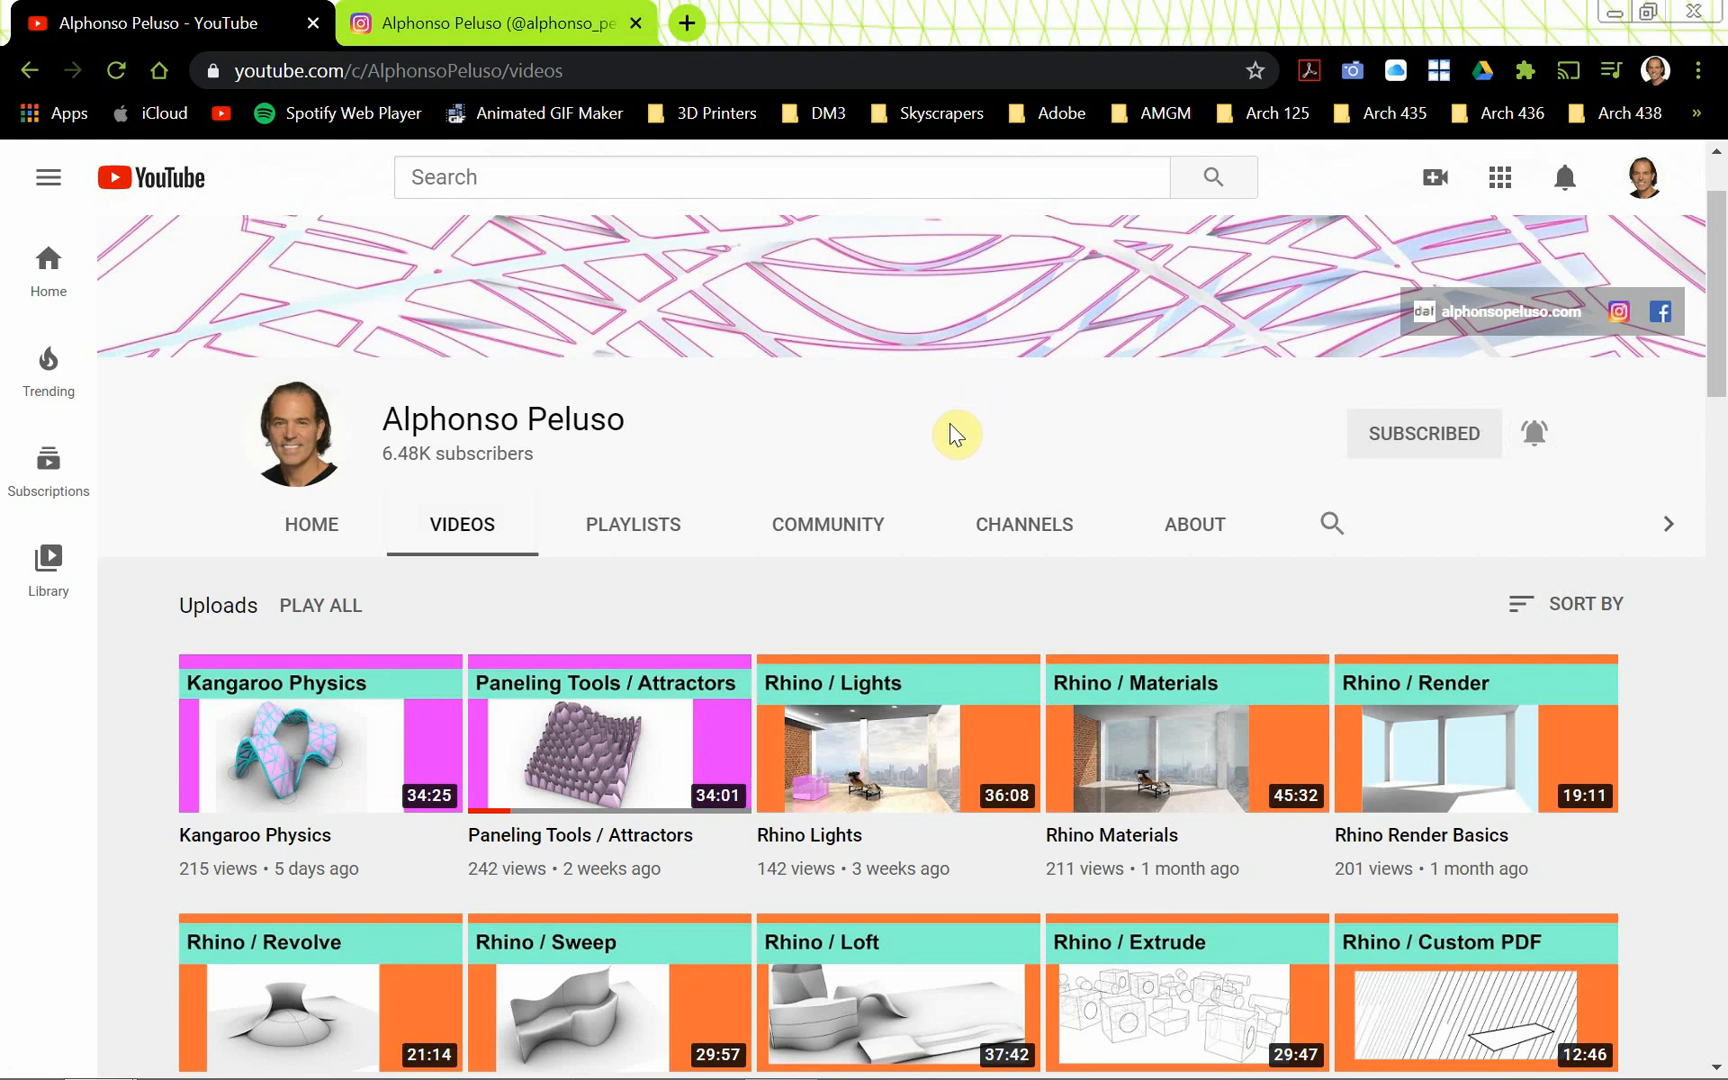
{"action": "scroll", "scroll_direction": "down", "scroll_amount": 3}
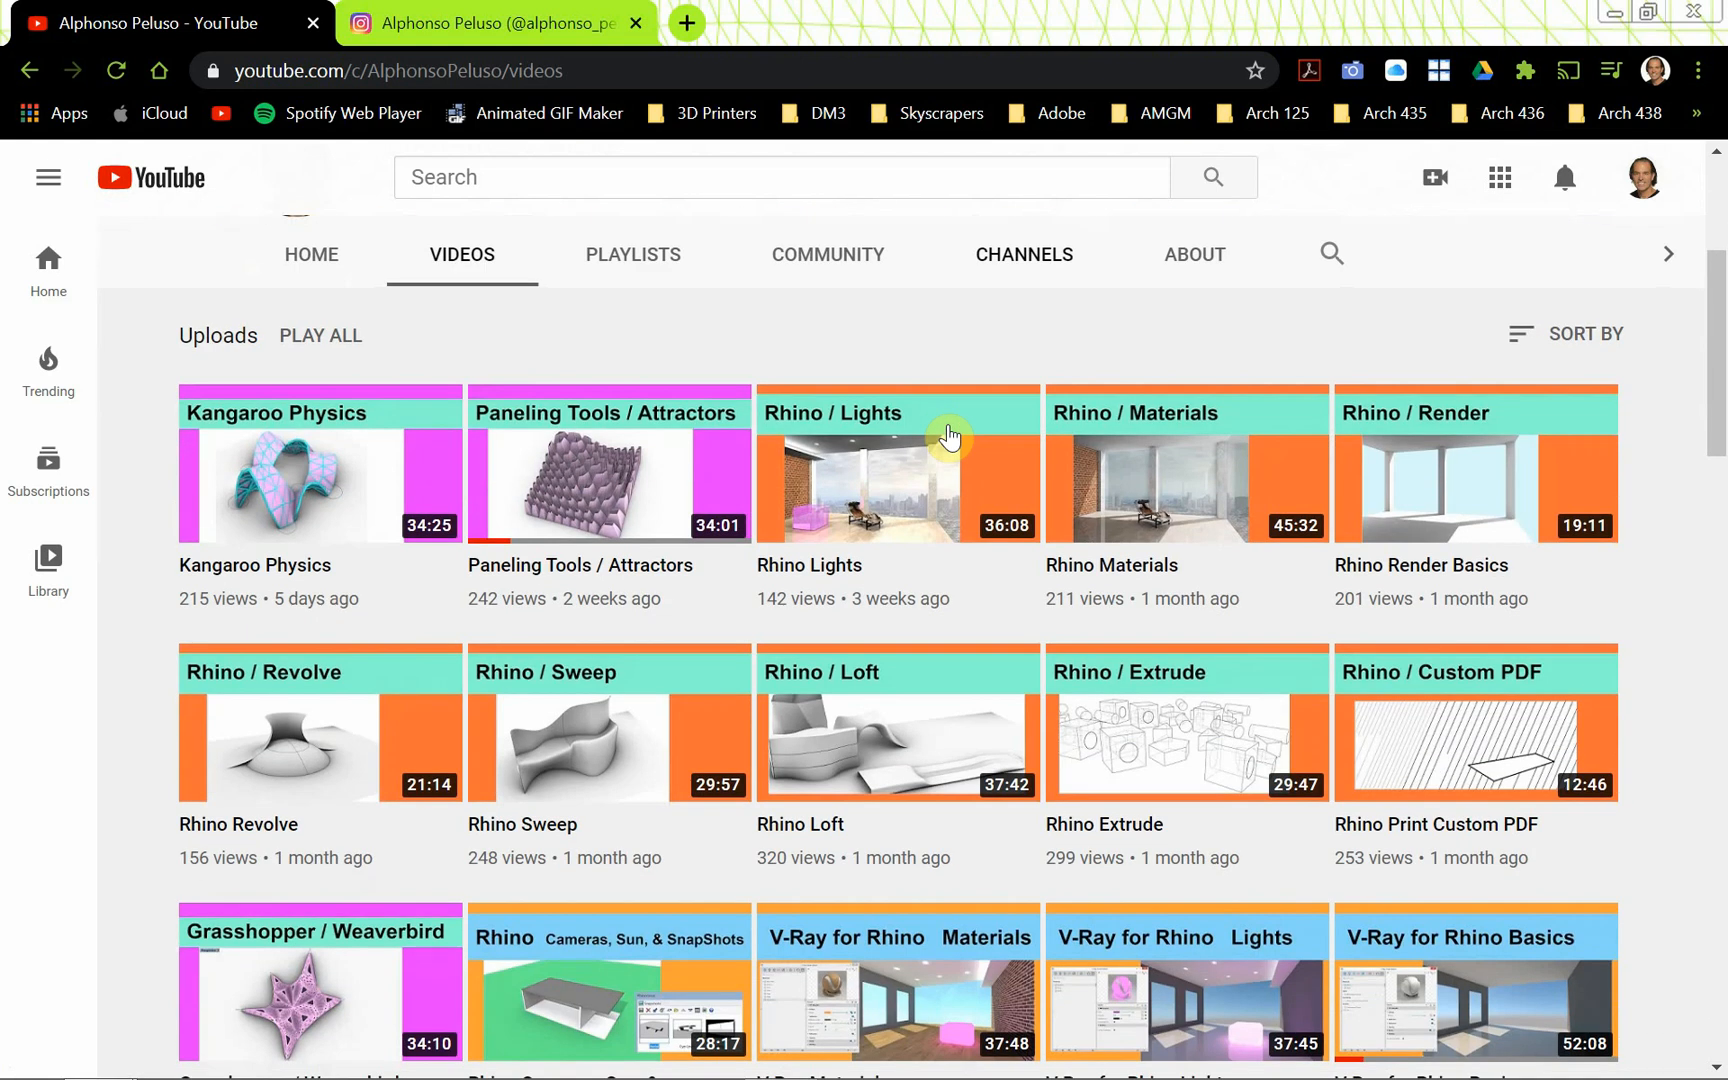
{"action": "scroll", "scroll_direction": "down", "scroll_amount": 3}
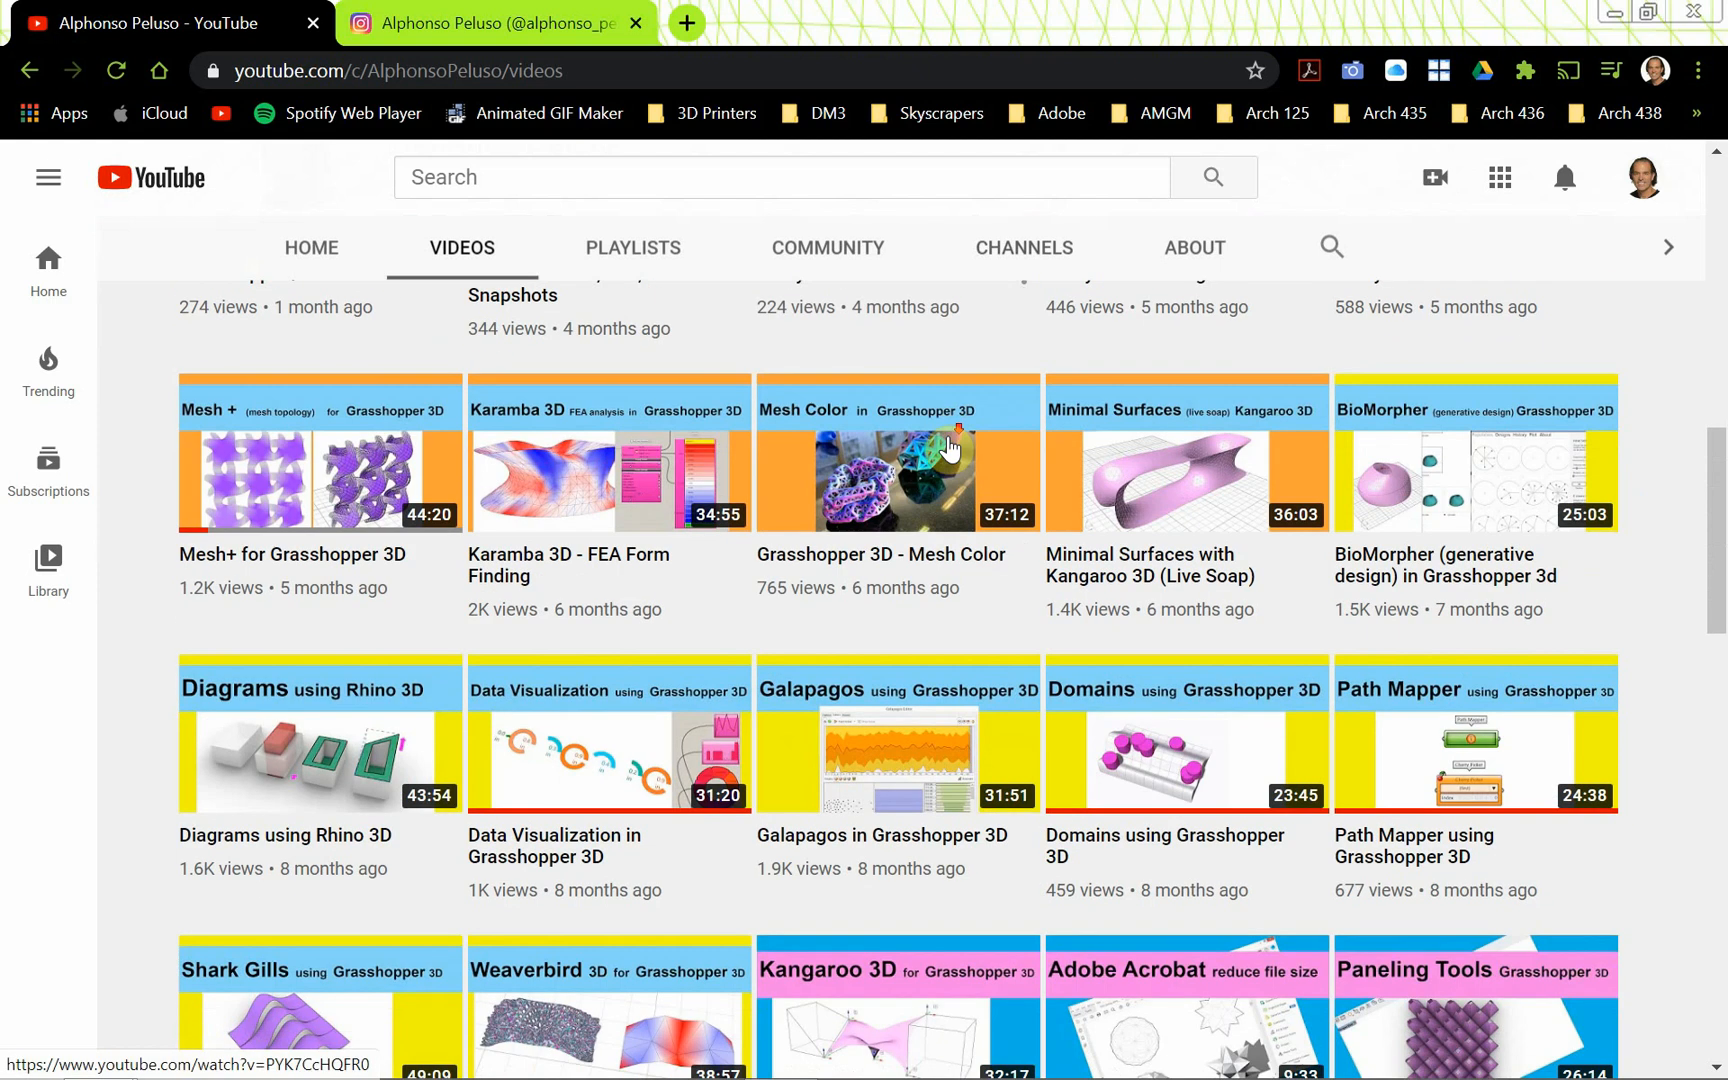
{"action": "scroll", "scroll_direction": "down", "scroll_amount": 3}
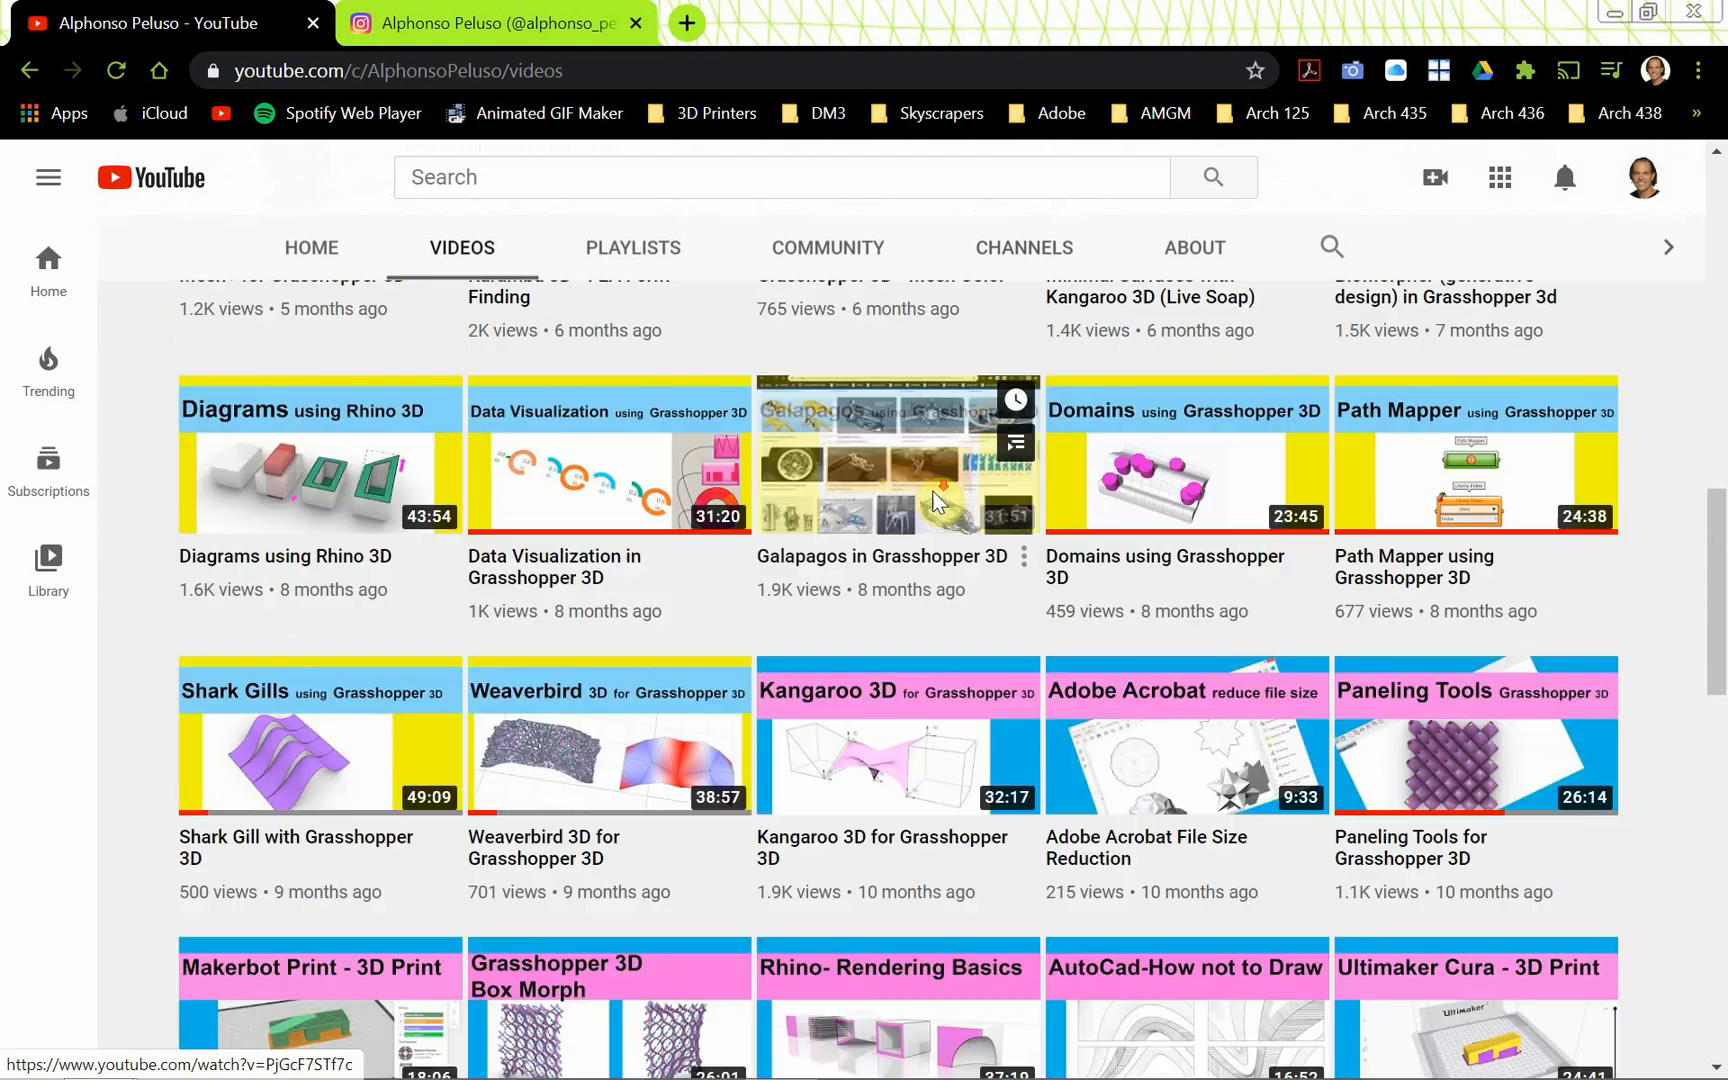
{"action": "scroll", "scroll_direction": "down", "scroll_amount": 3}
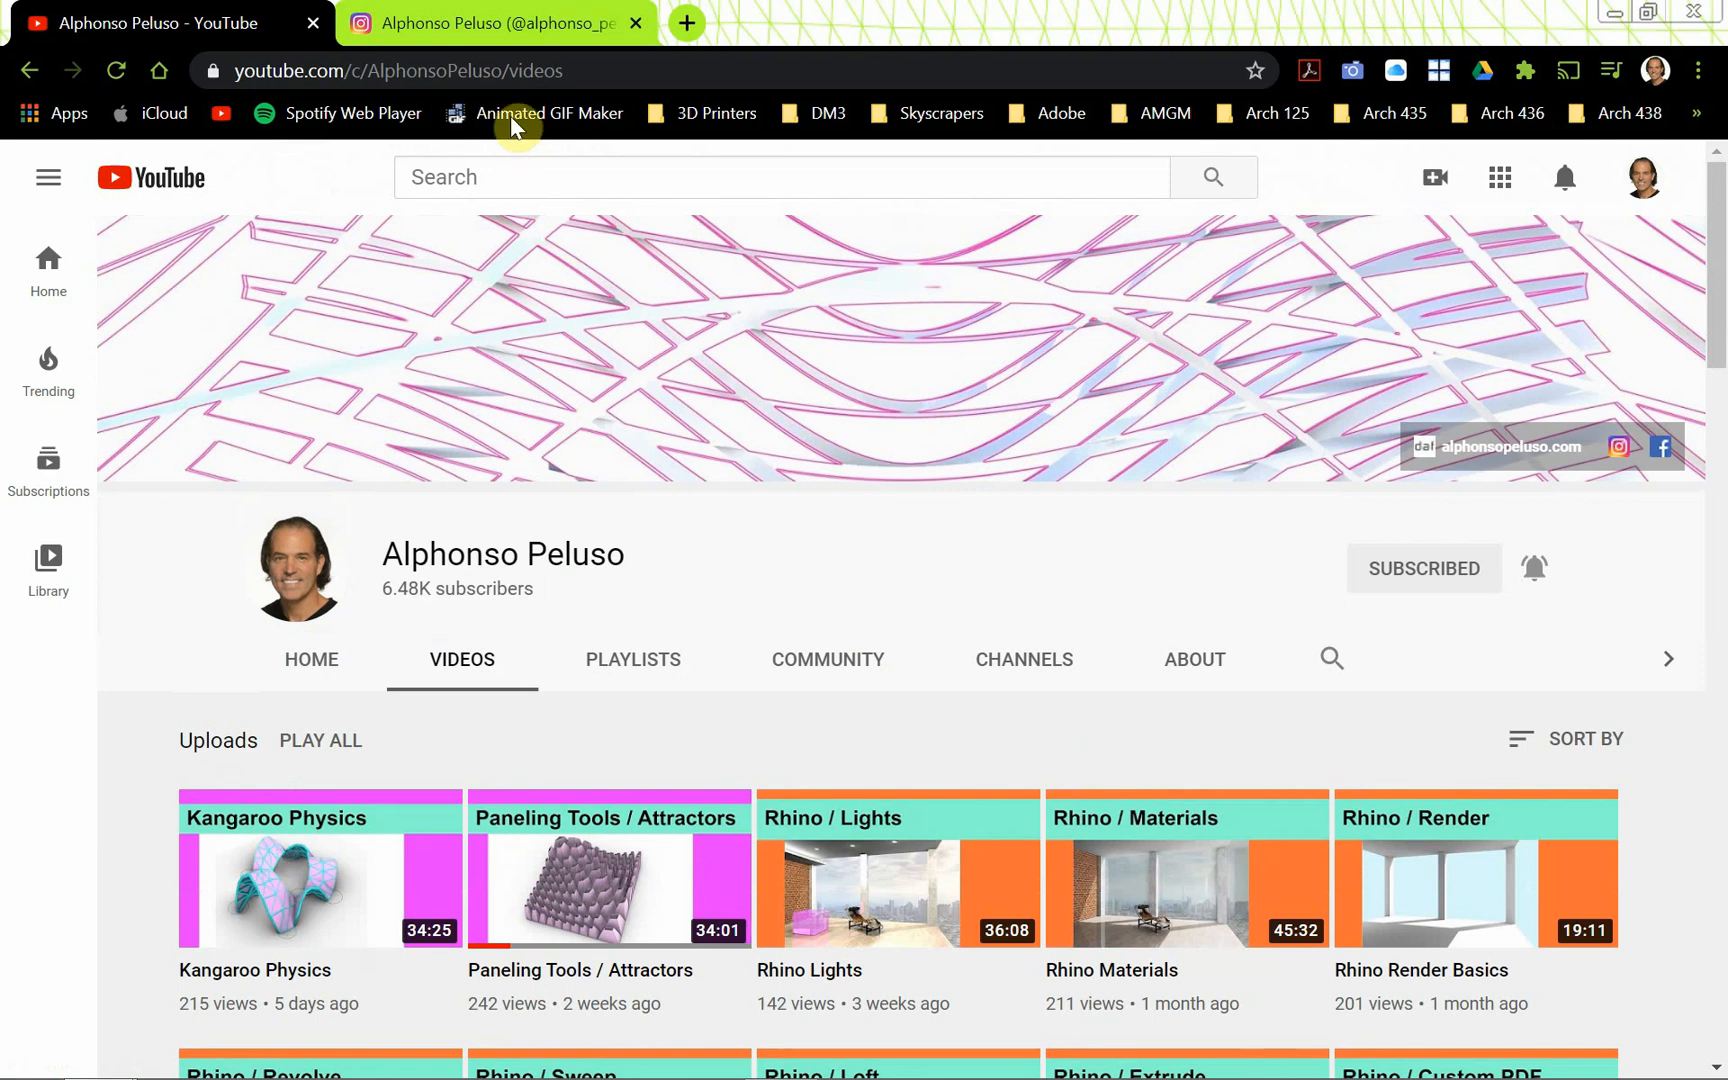
{"action": "left_click", "coordinate": [488, 22]}
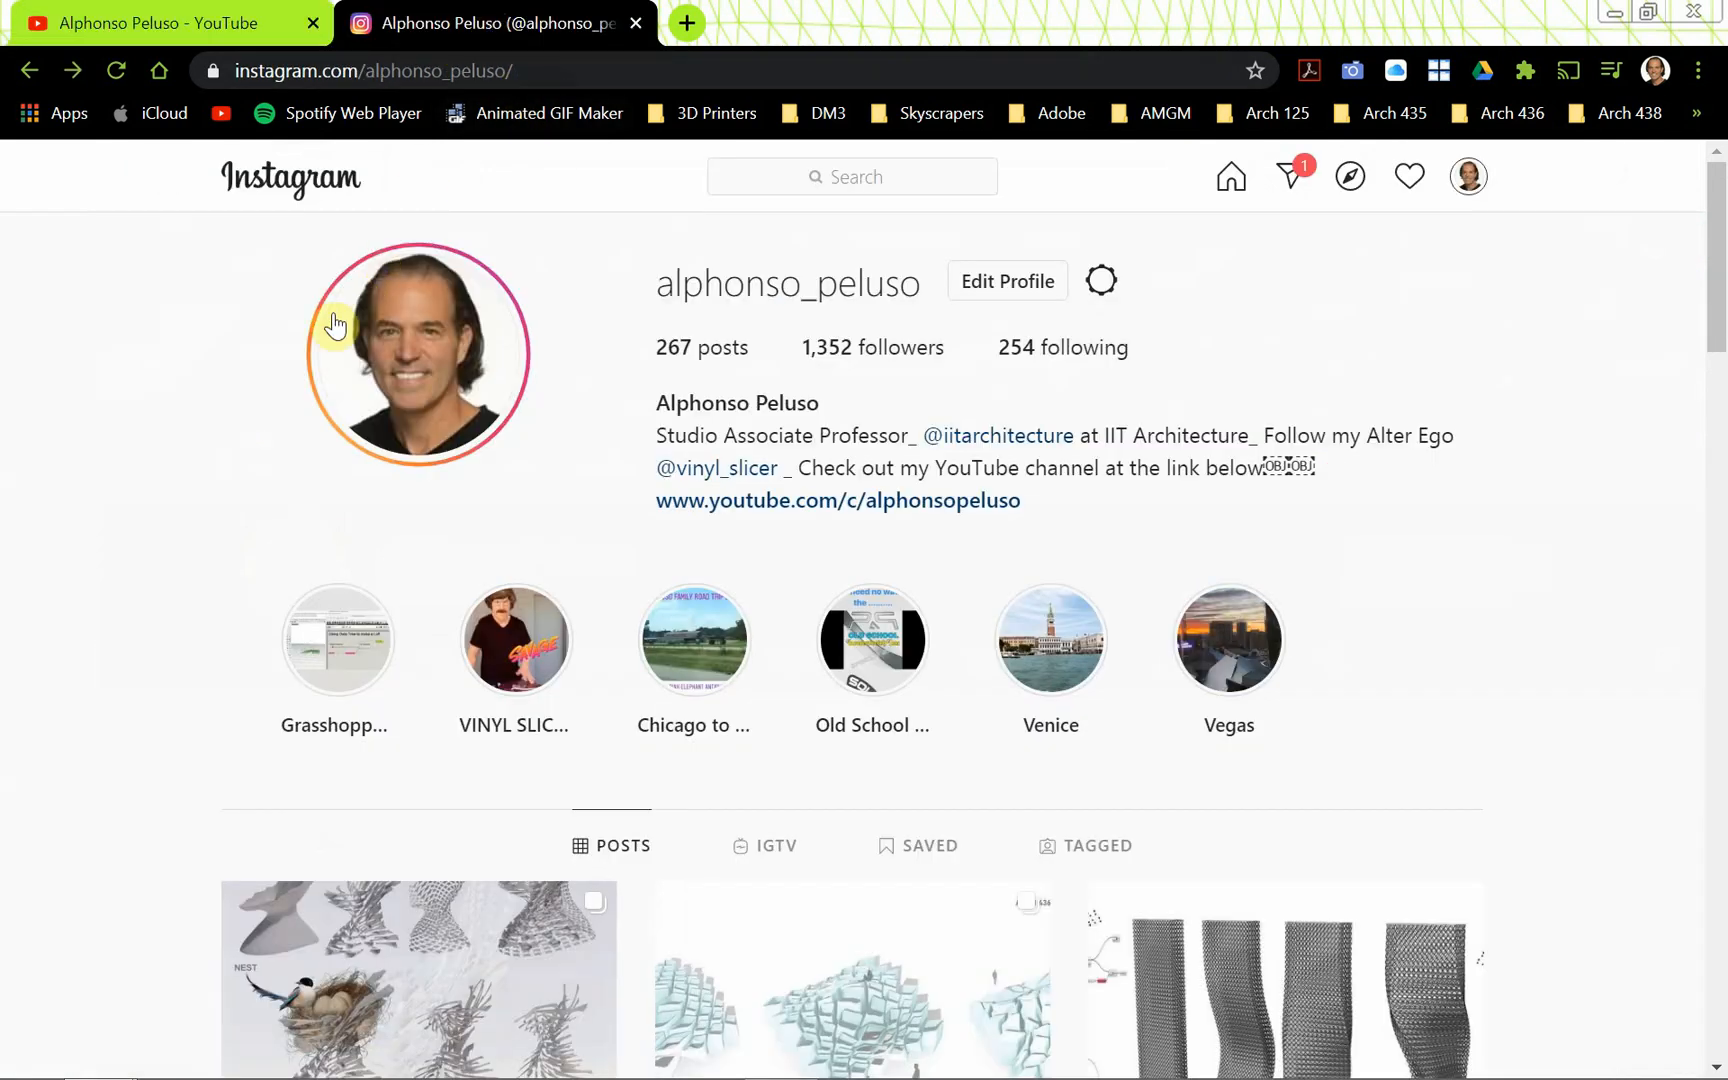
{"action": "mouse_move", "coordinate": [306, 350]}
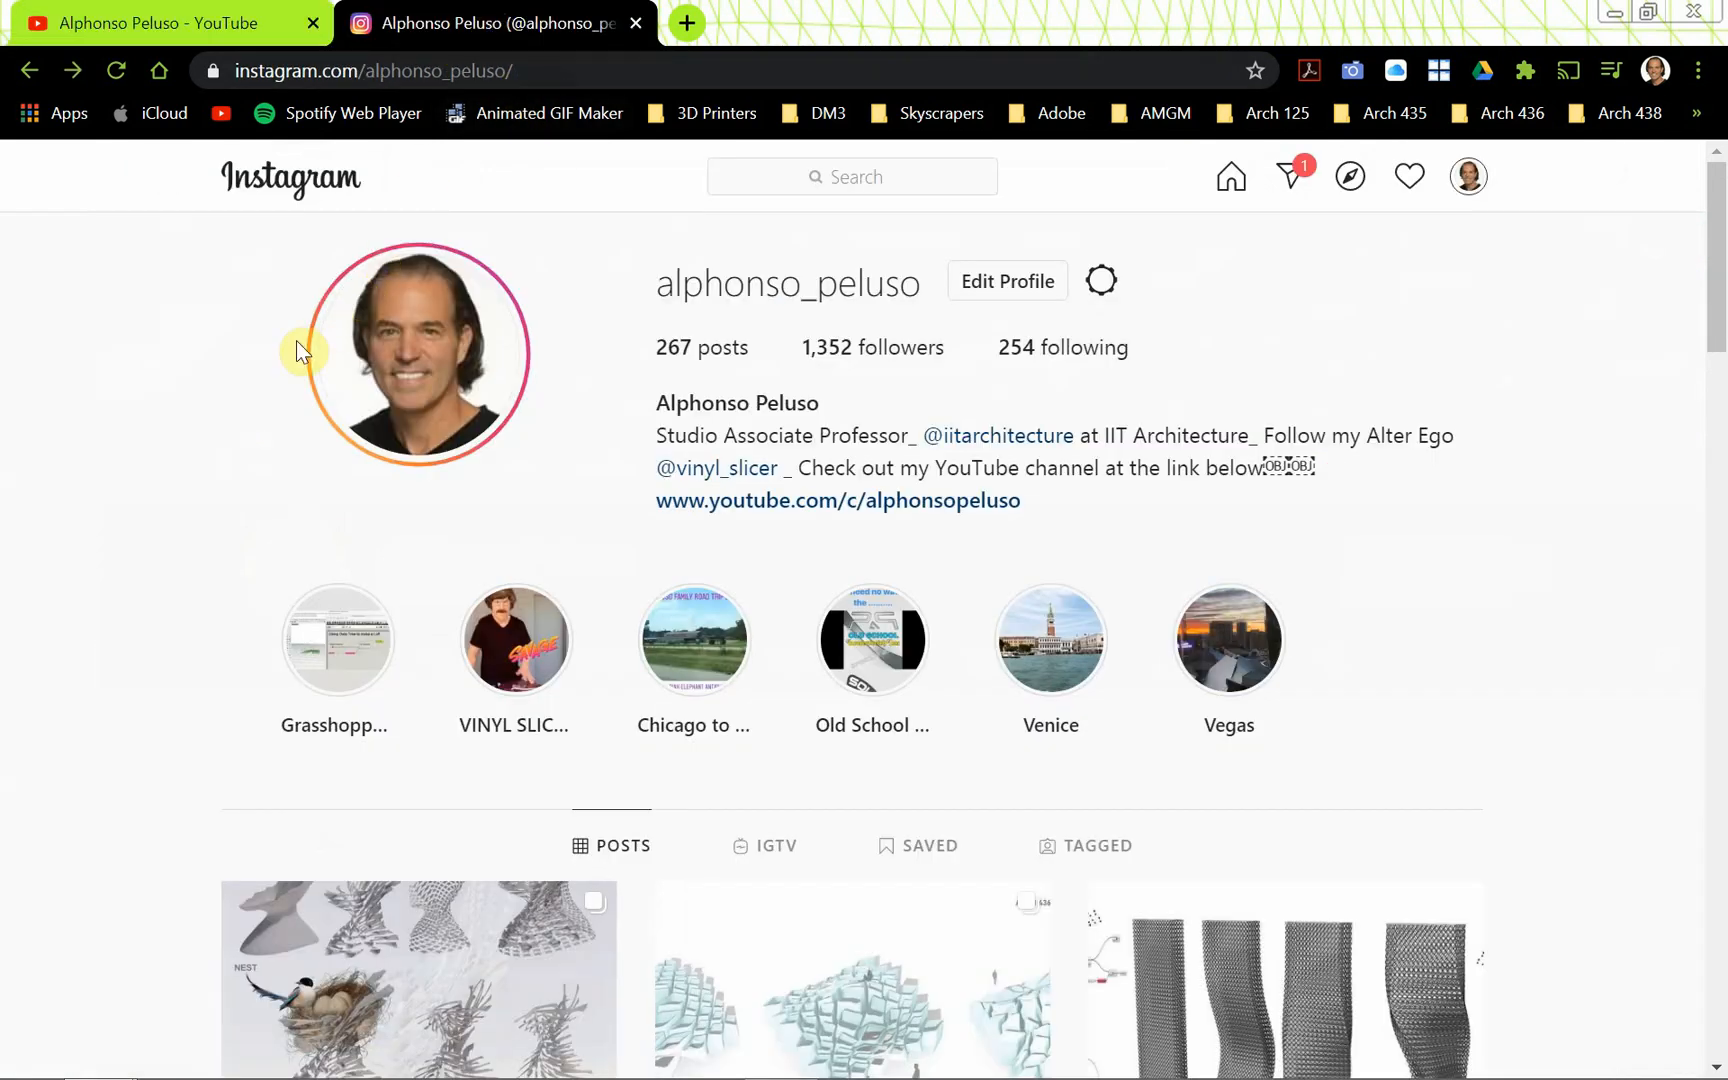
{"action": "mouse_move", "coordinate": [784, 318]}
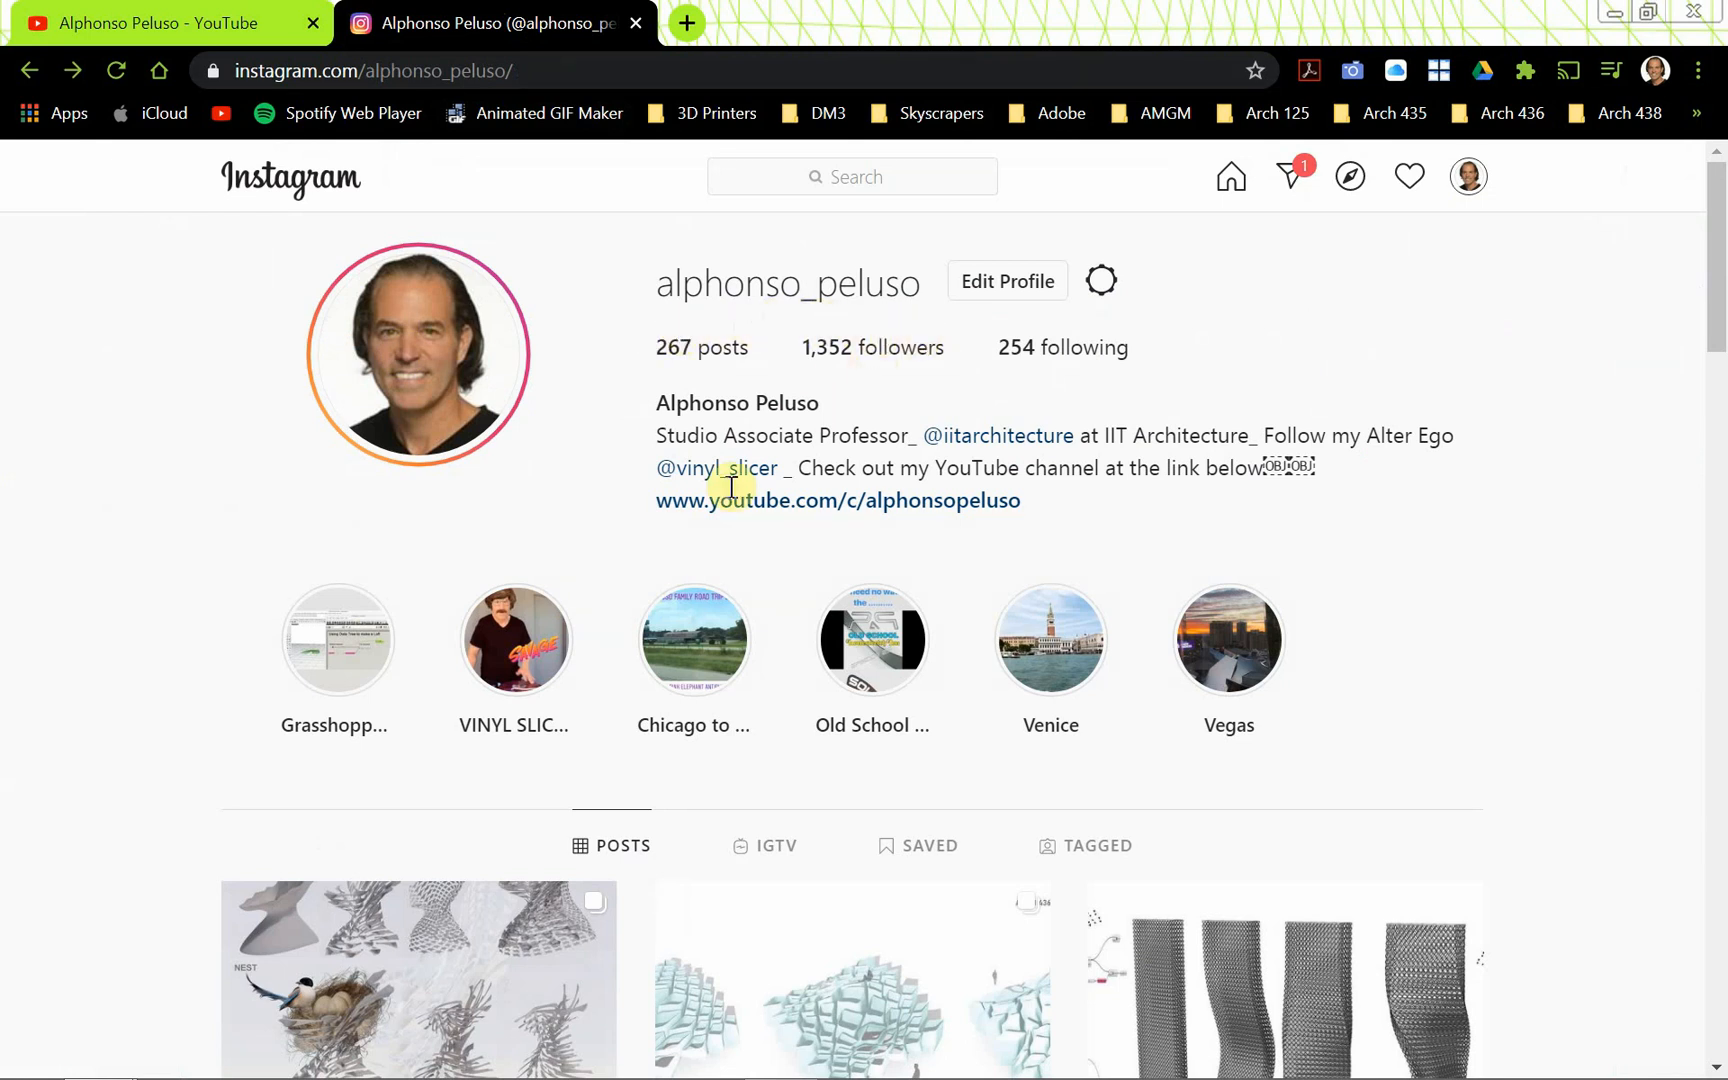
{"action": "scroll", "scroll_direction": "down", "scroll_amount": 3}
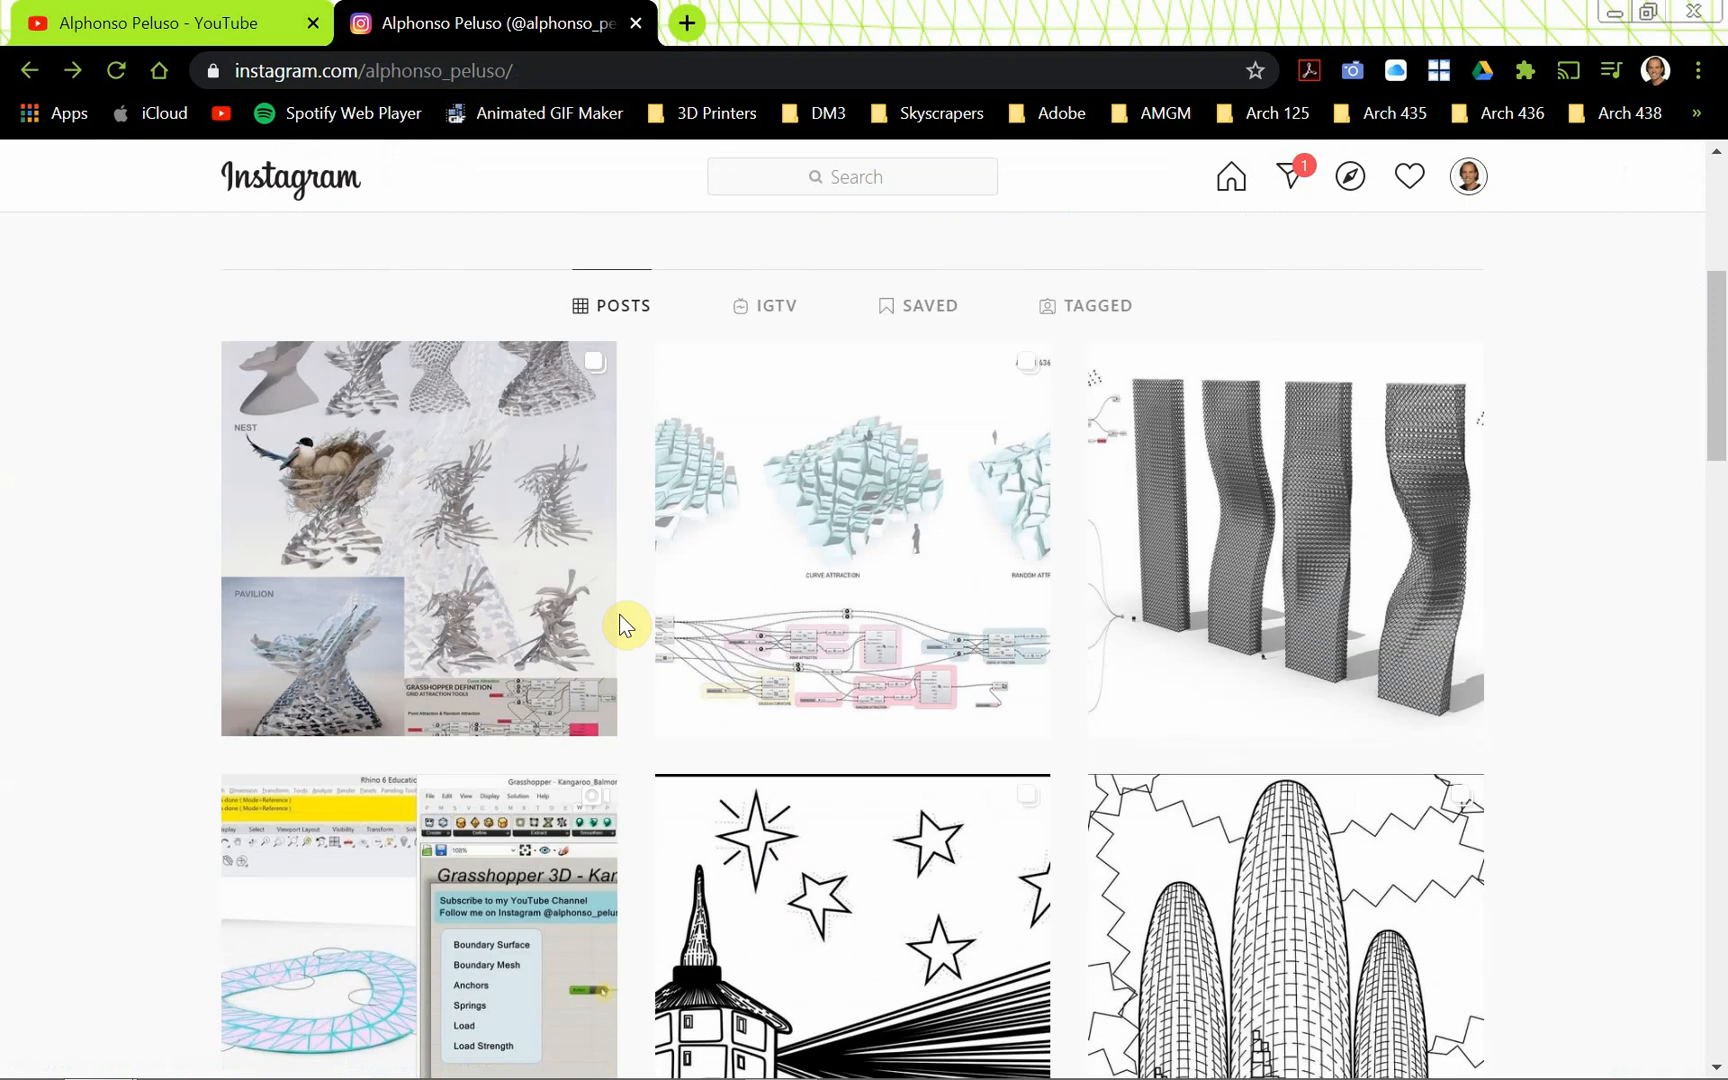
{"action": "scroll", "scroll_direction": "down", "scroll_amount": 3}
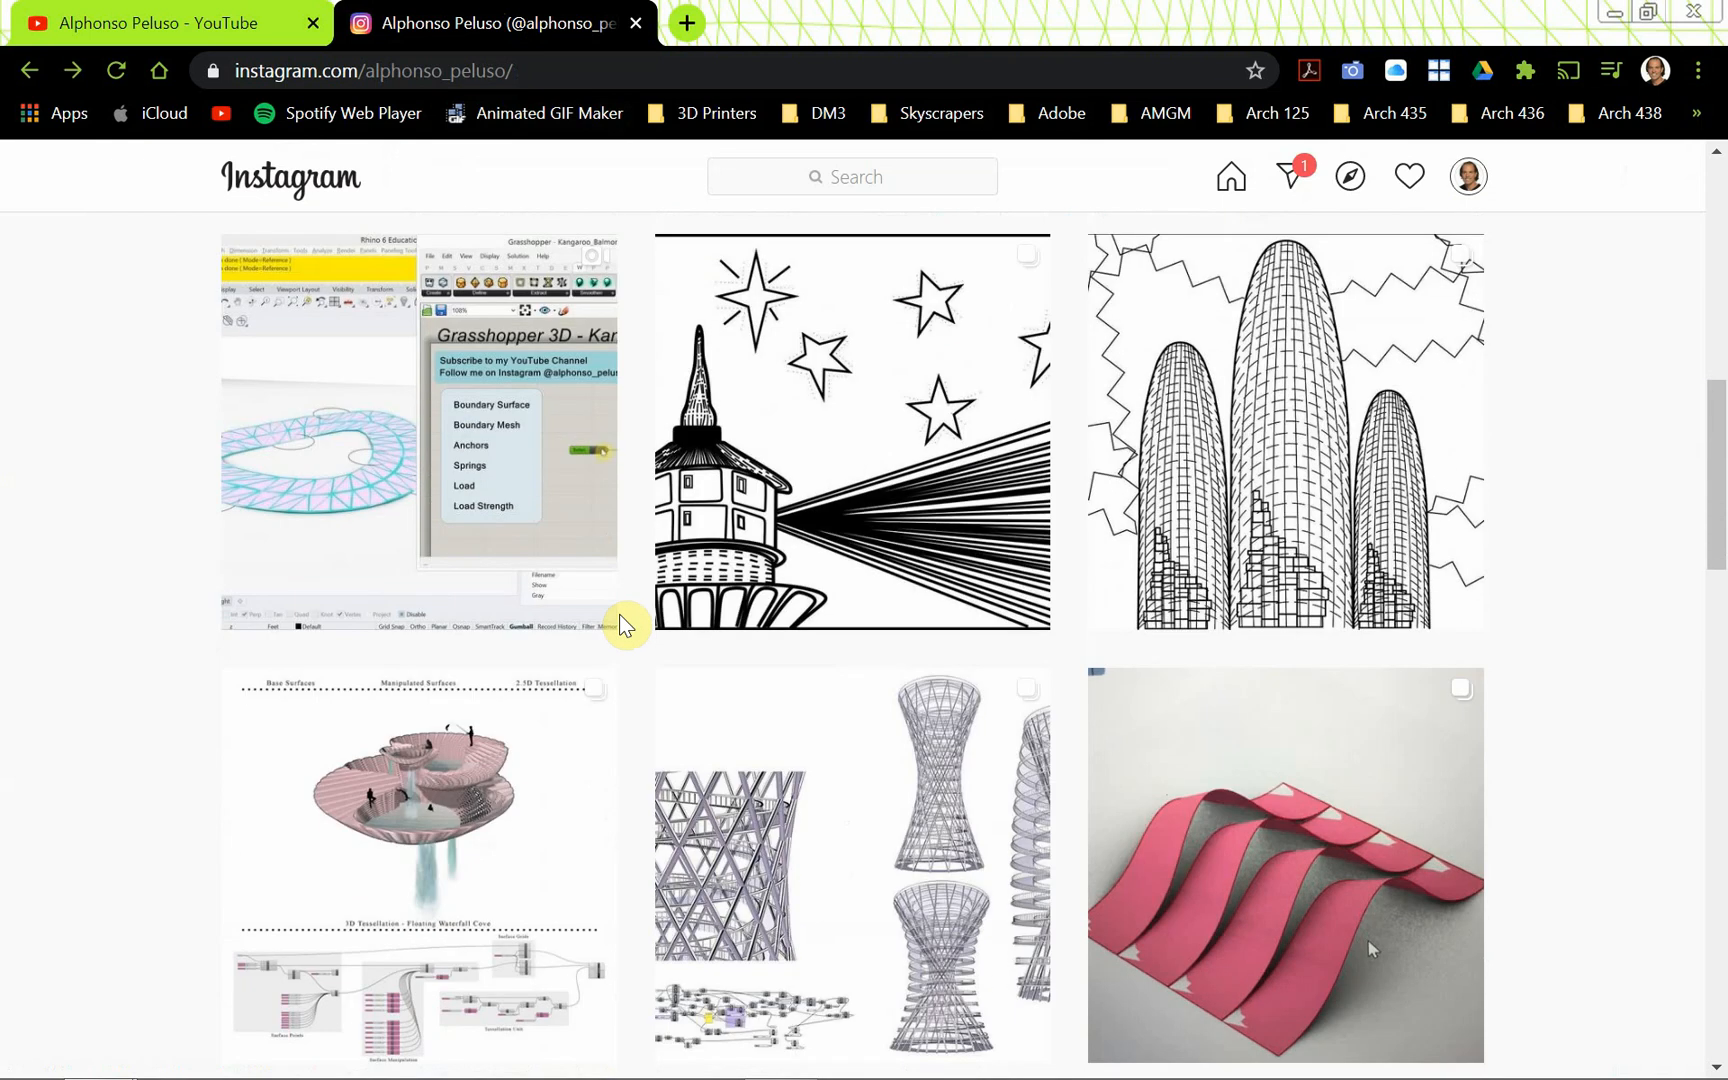
{"action": "scroll", "scroll_direction": "down", "scroll_amount": 3}
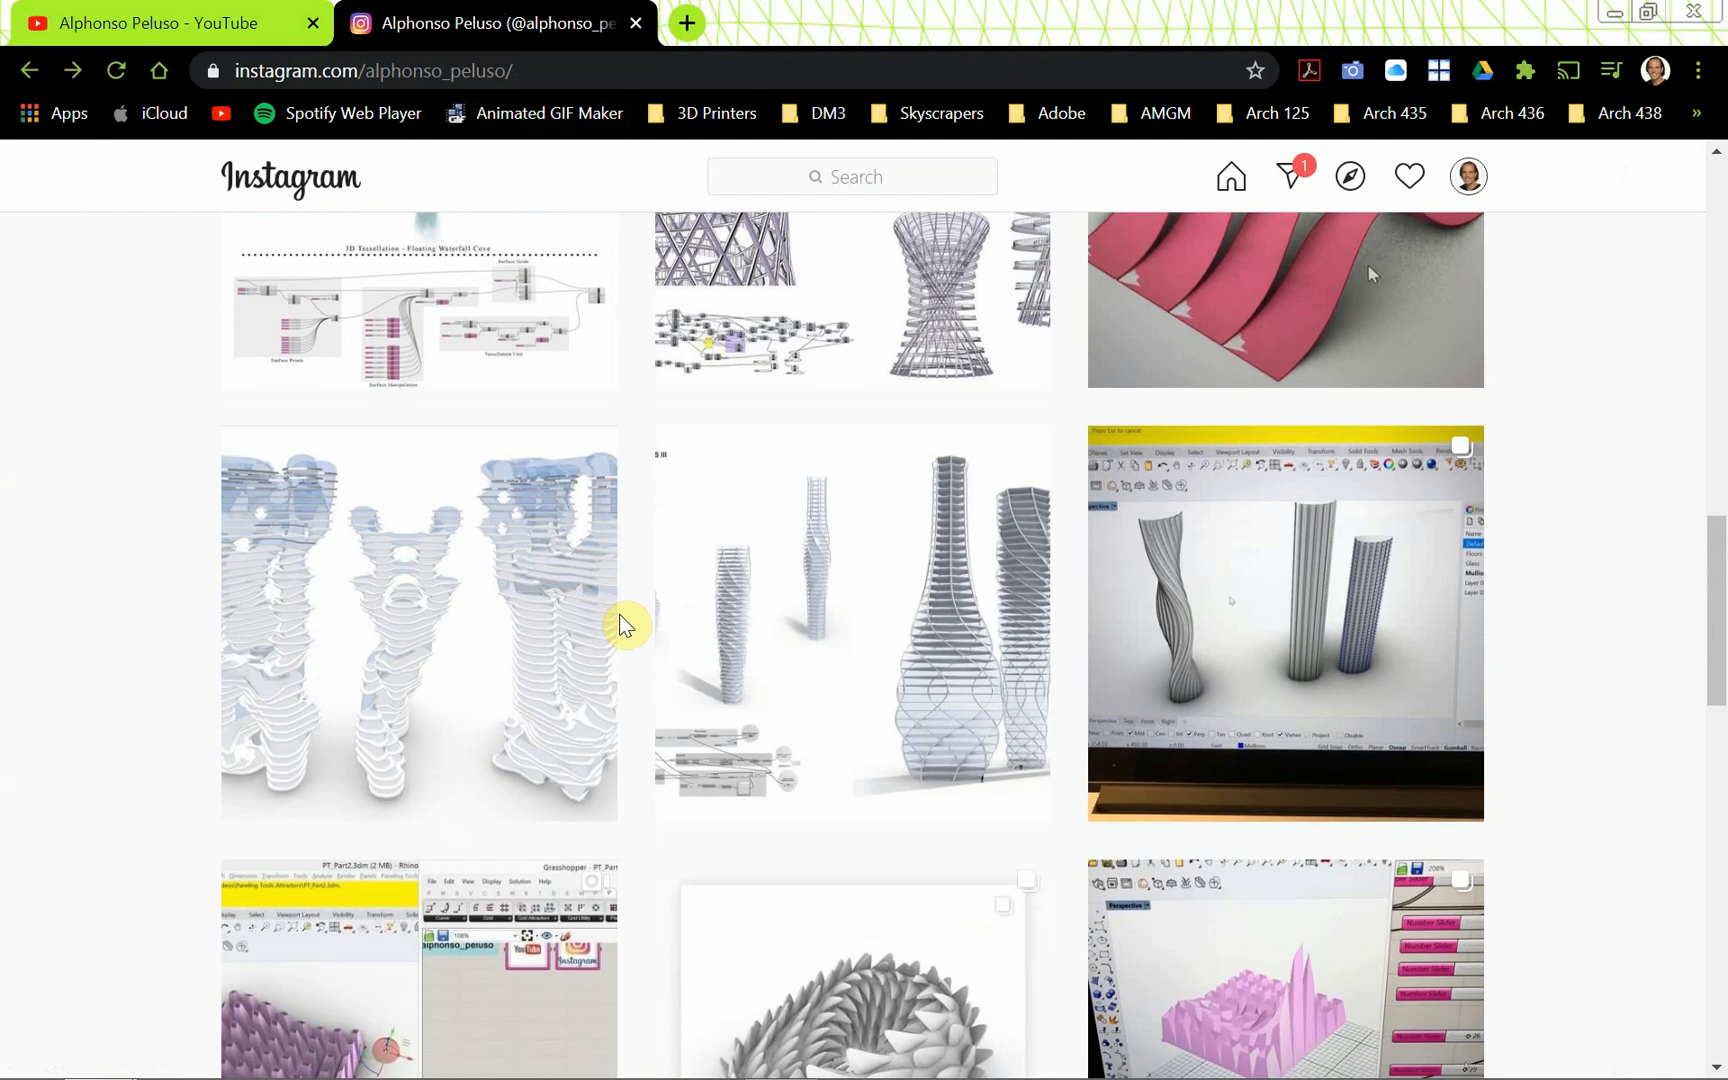
{"action": "scroll", "scroll_direction": "down", "scroll_amount": 3}
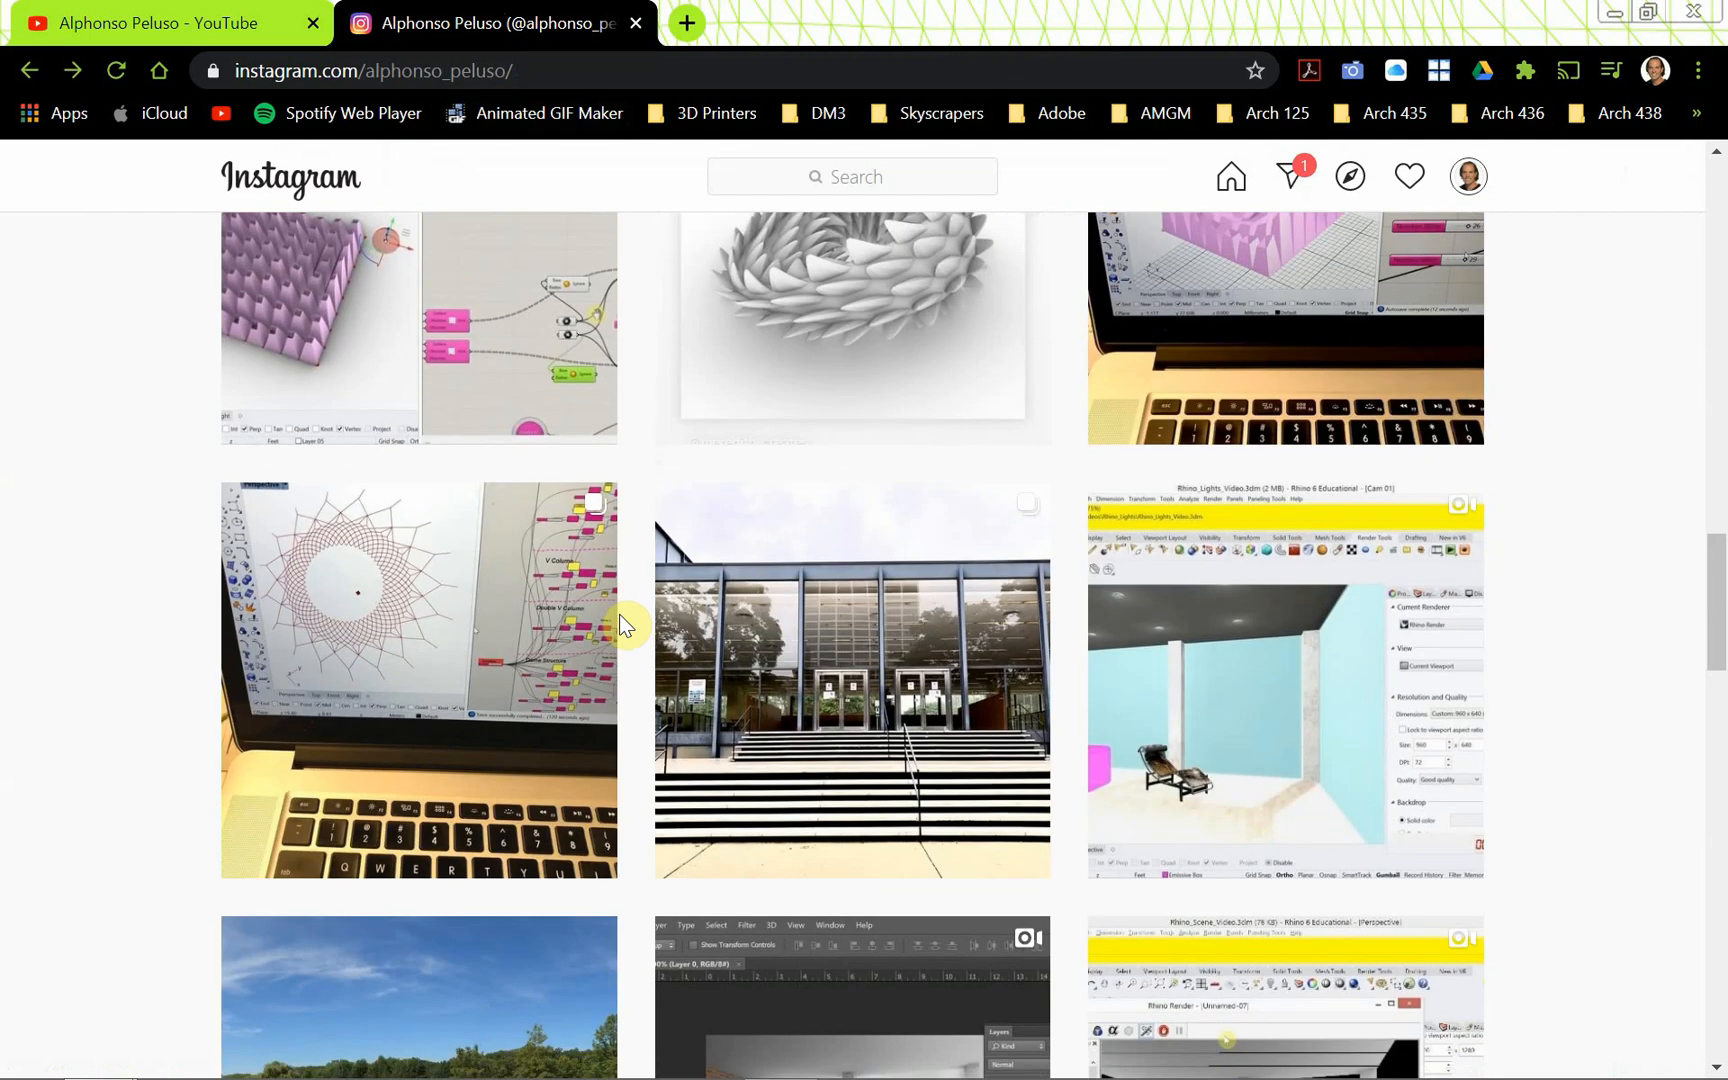
{"action": "scroll", "scroll_direction": "down", "scroll_amount": 3}
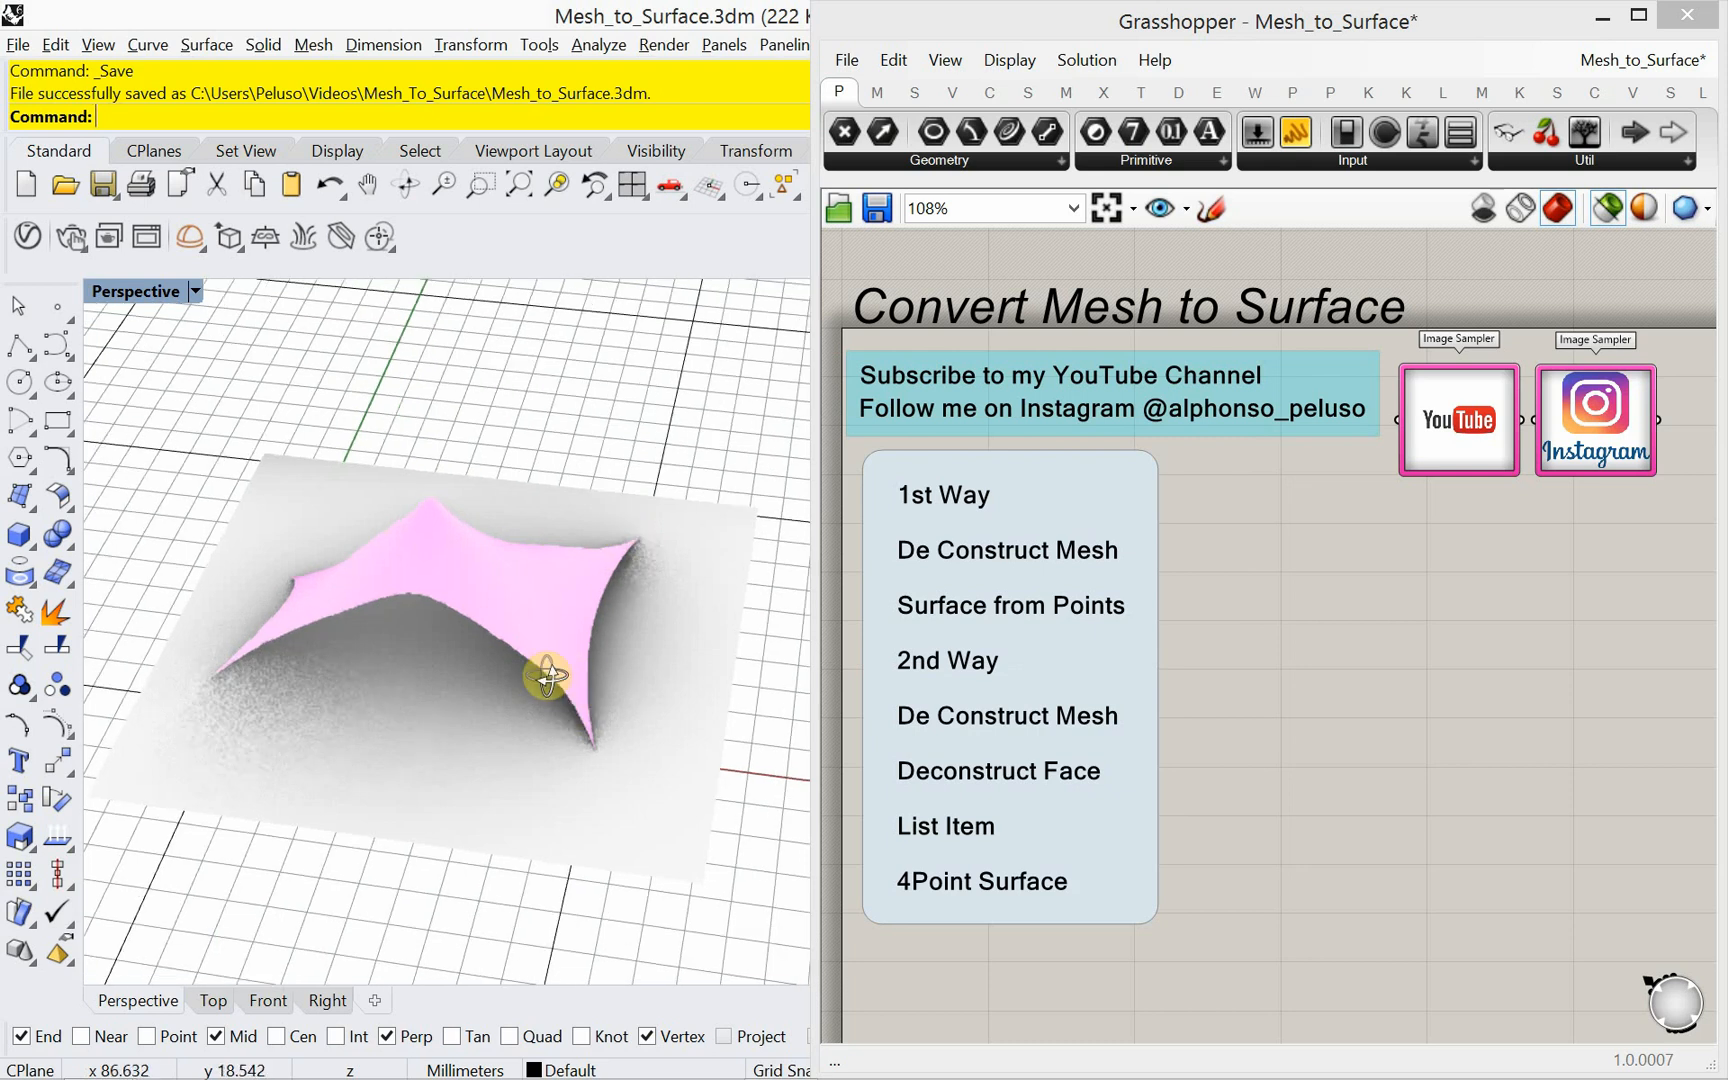
{"action": "left_click_drag", "start_coordinate": [540, 678], "coordinate": [596, 656]}
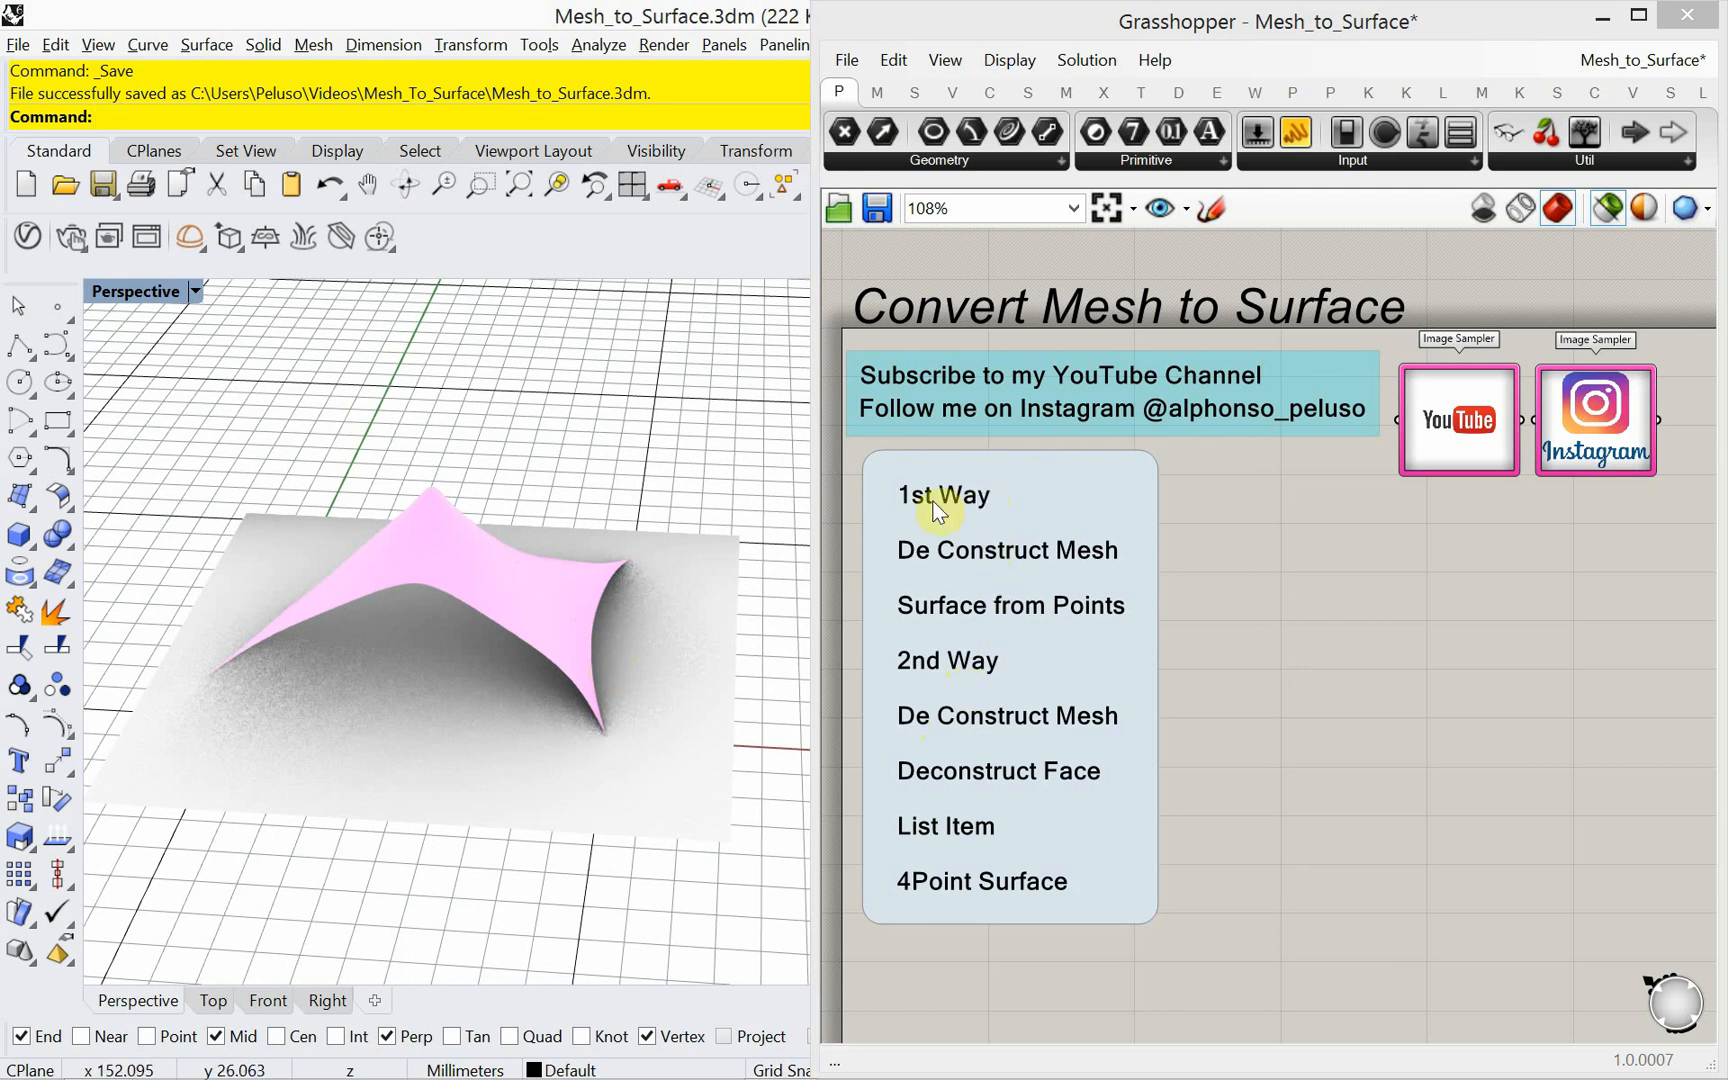
{"action": "mouse_move", "coordinate": [1010, 702]}
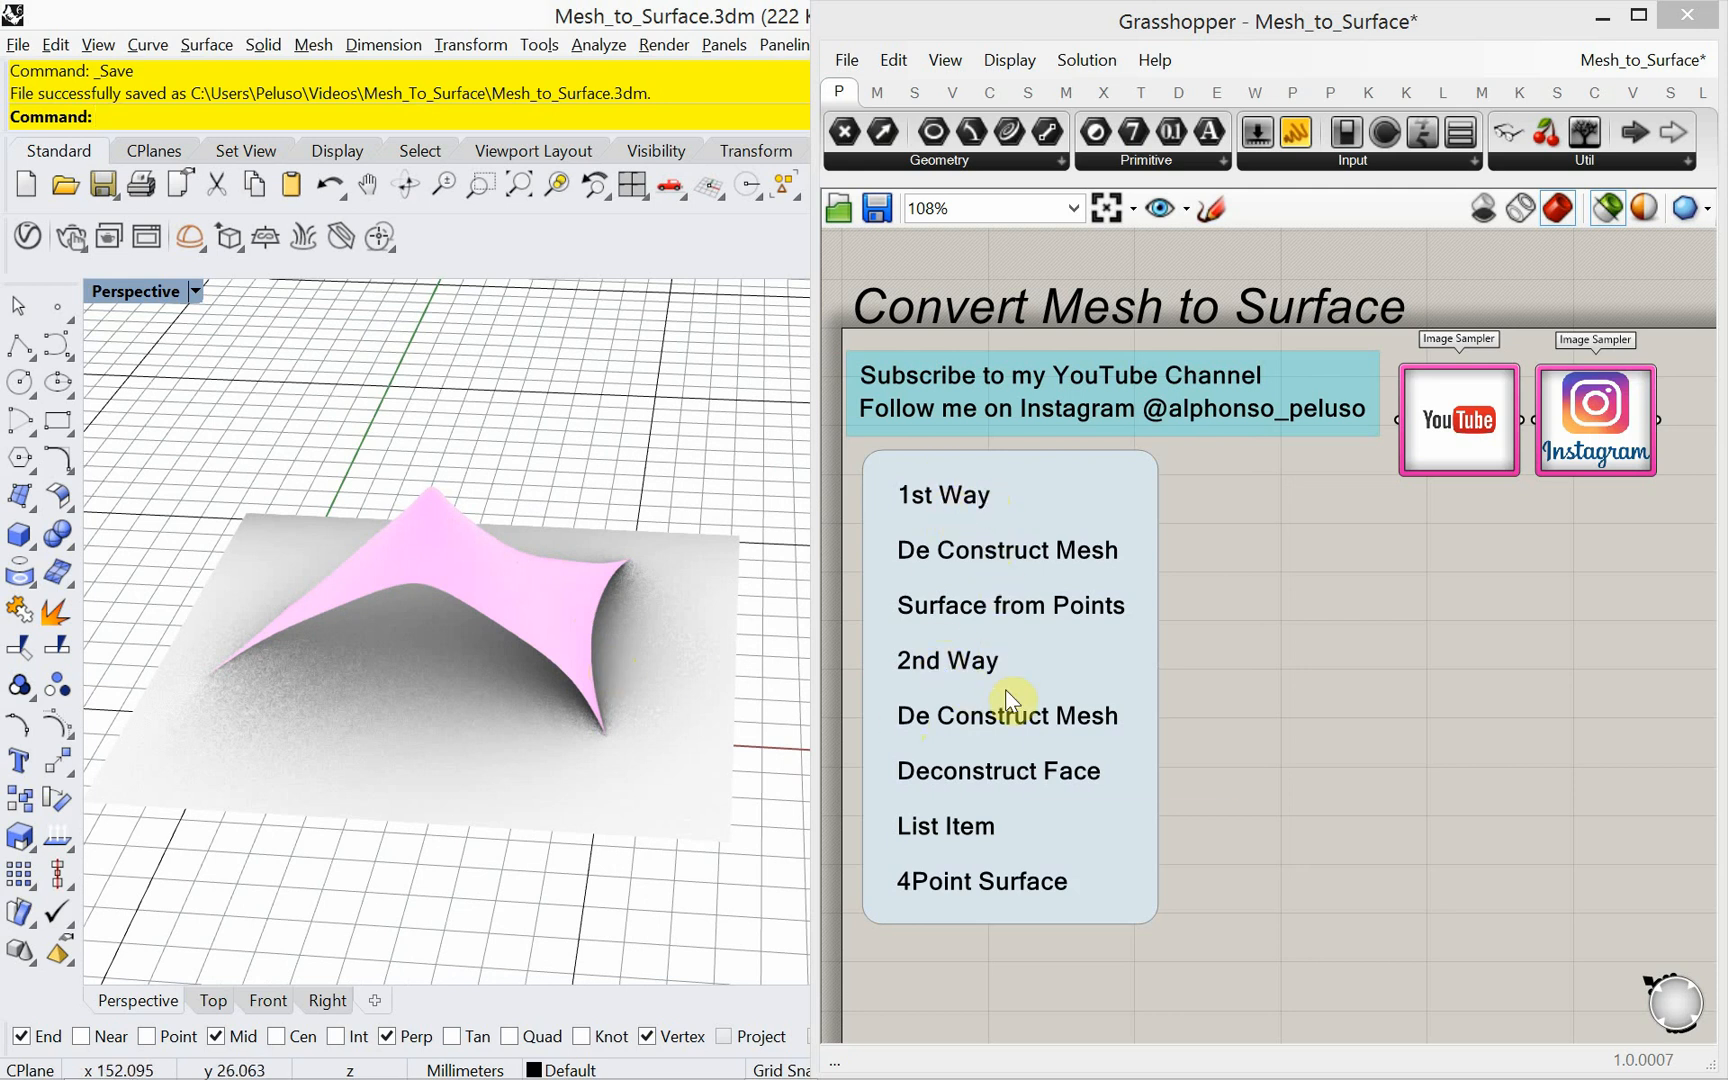
{"action": "mouse_move", "coordinate": [1010, 702]}
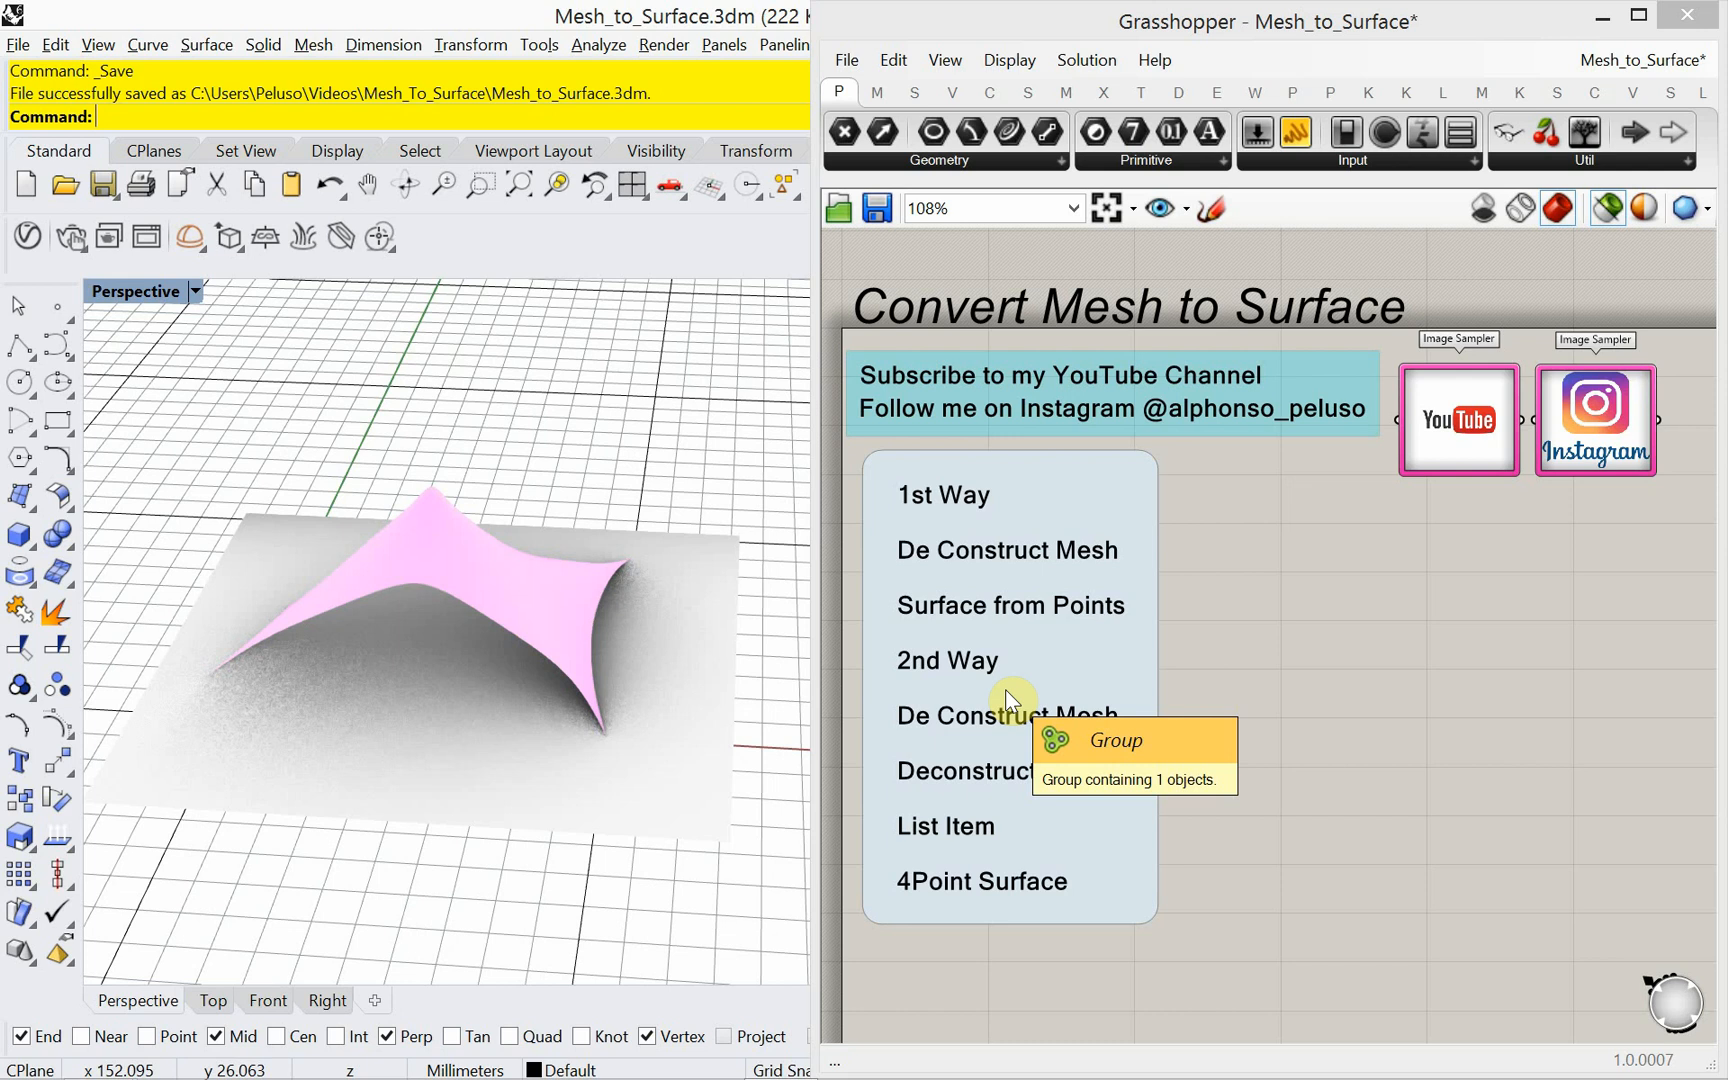
{"action": "mouse_move", "coordinate": [1026, 688]}
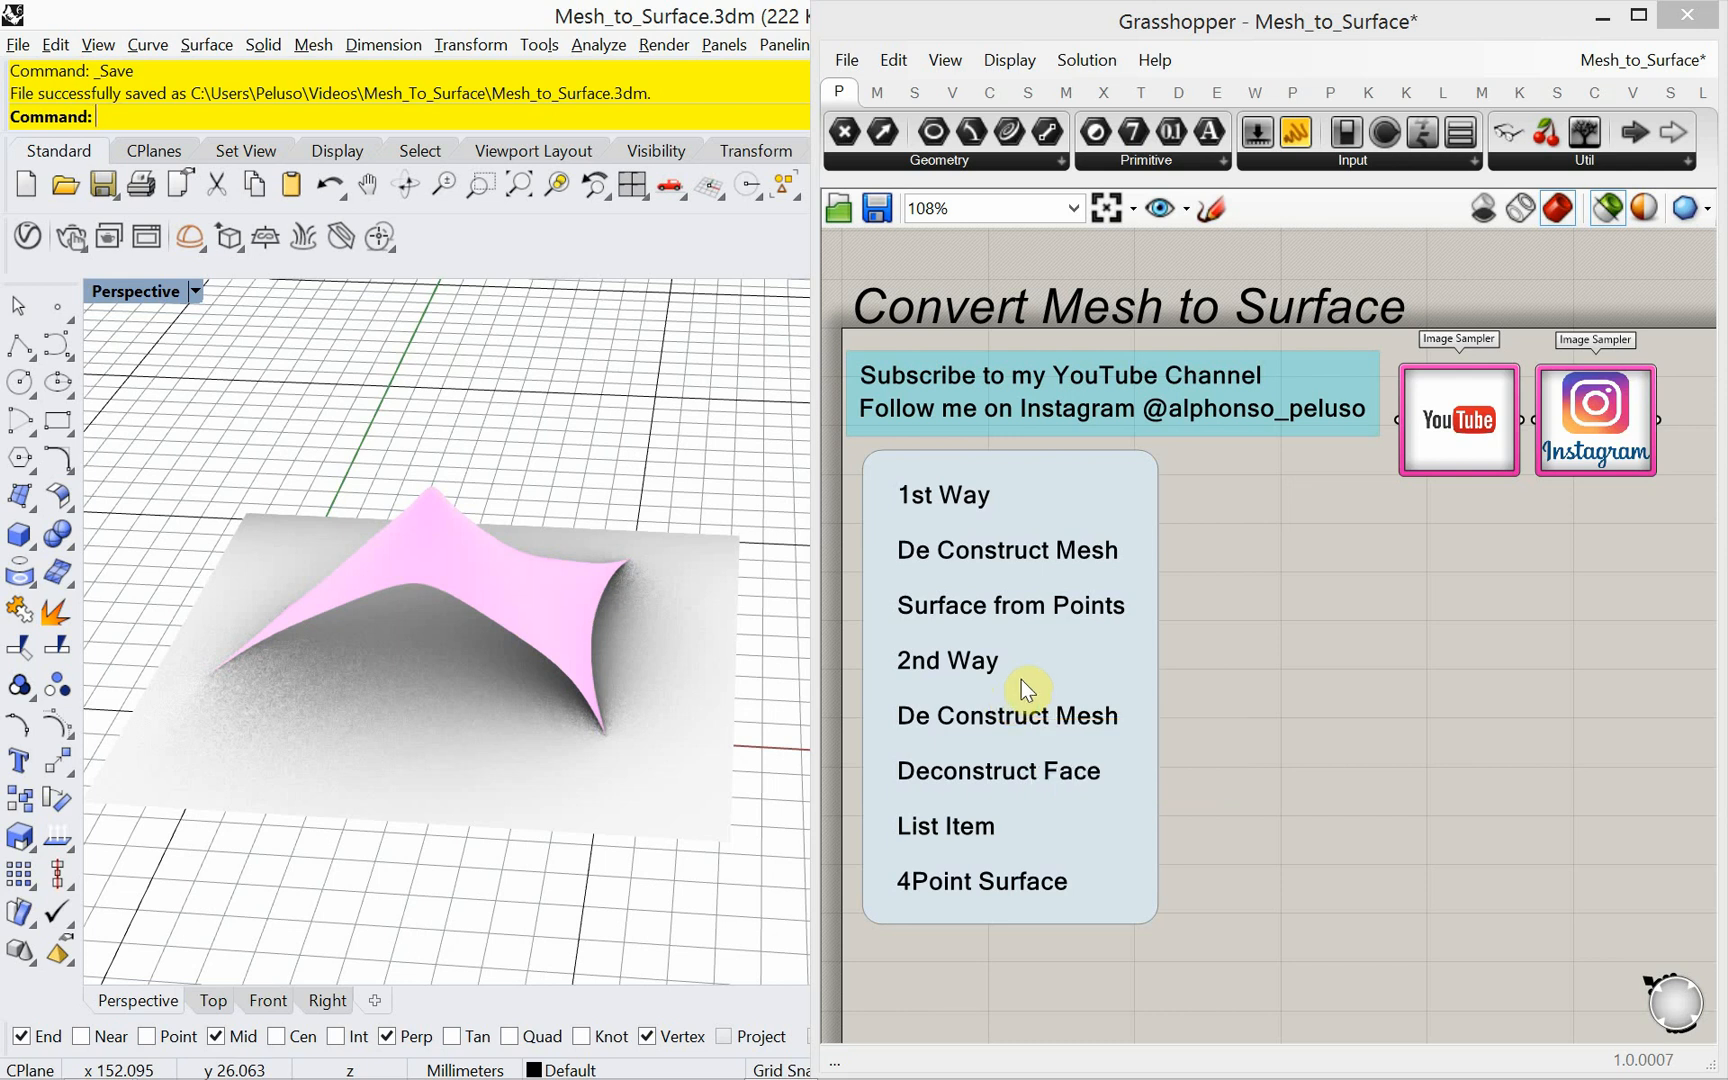
{"action": "mouse_move", "coordinate": [1024, 688]}
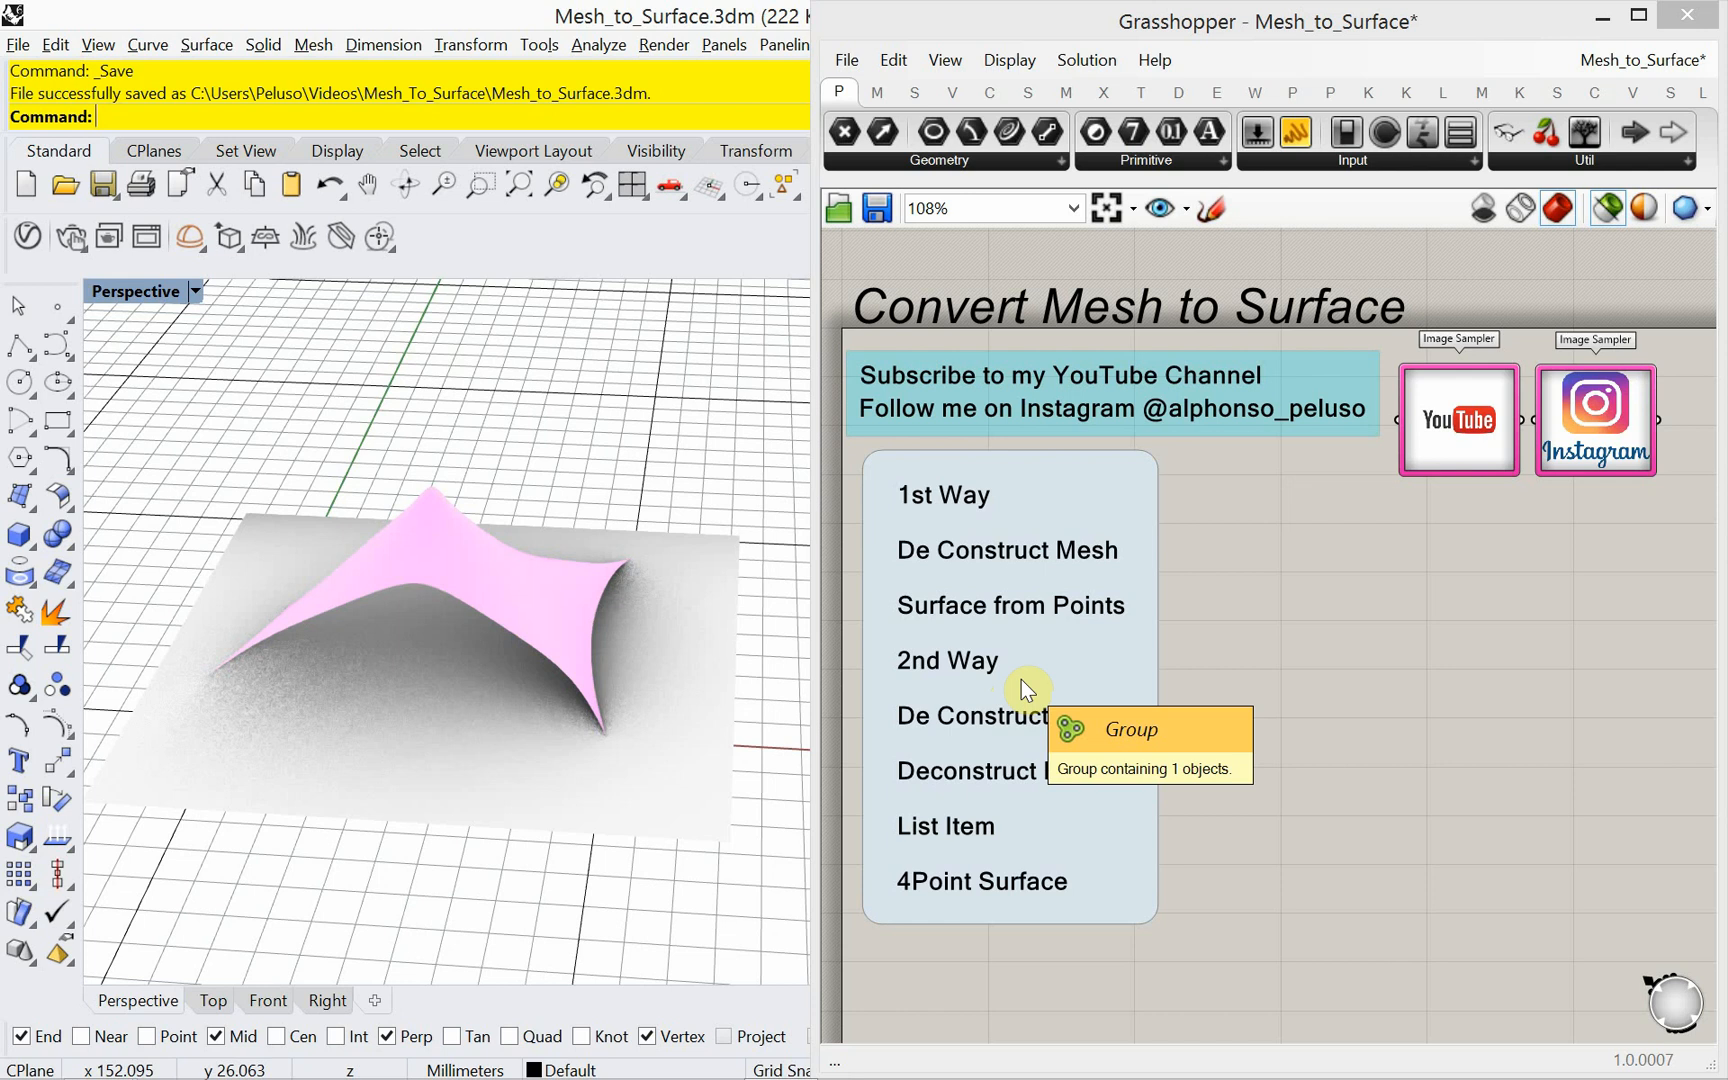
{"action": "mouse_move", "coordinate": [1272, 688]}
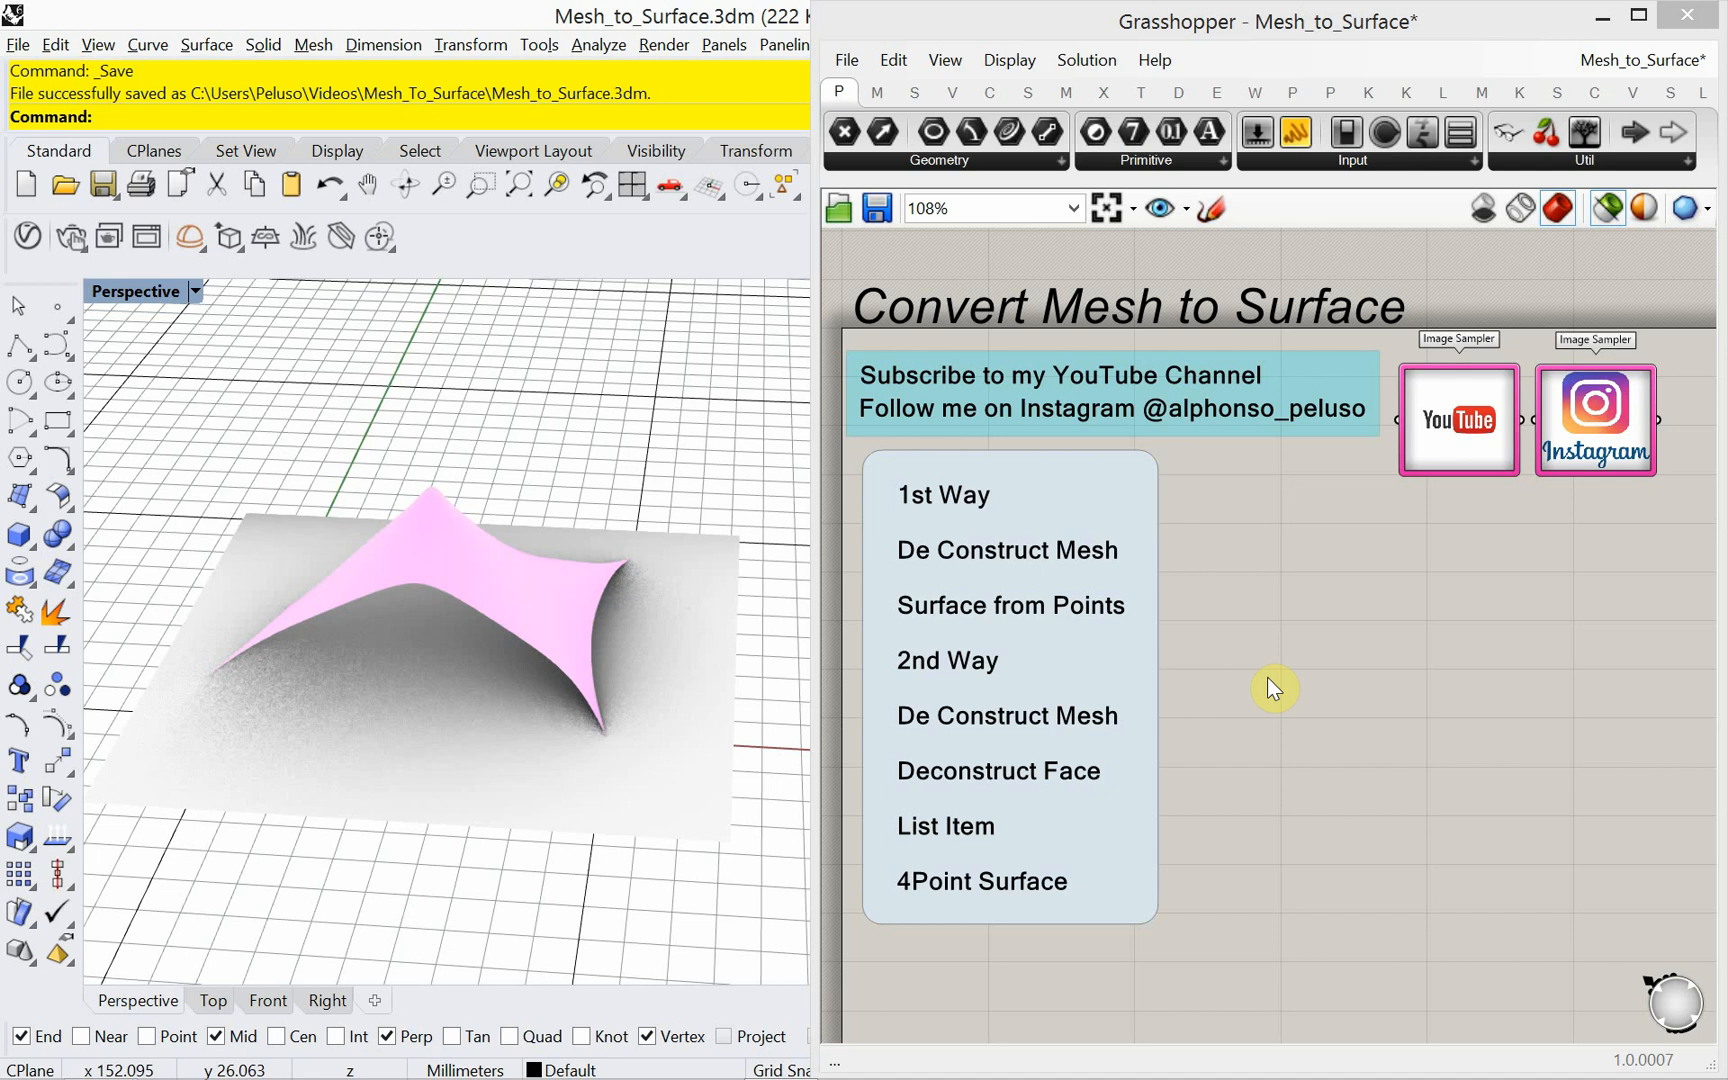
{"action": "mouse_move", "coordinate": [1016, 574]}
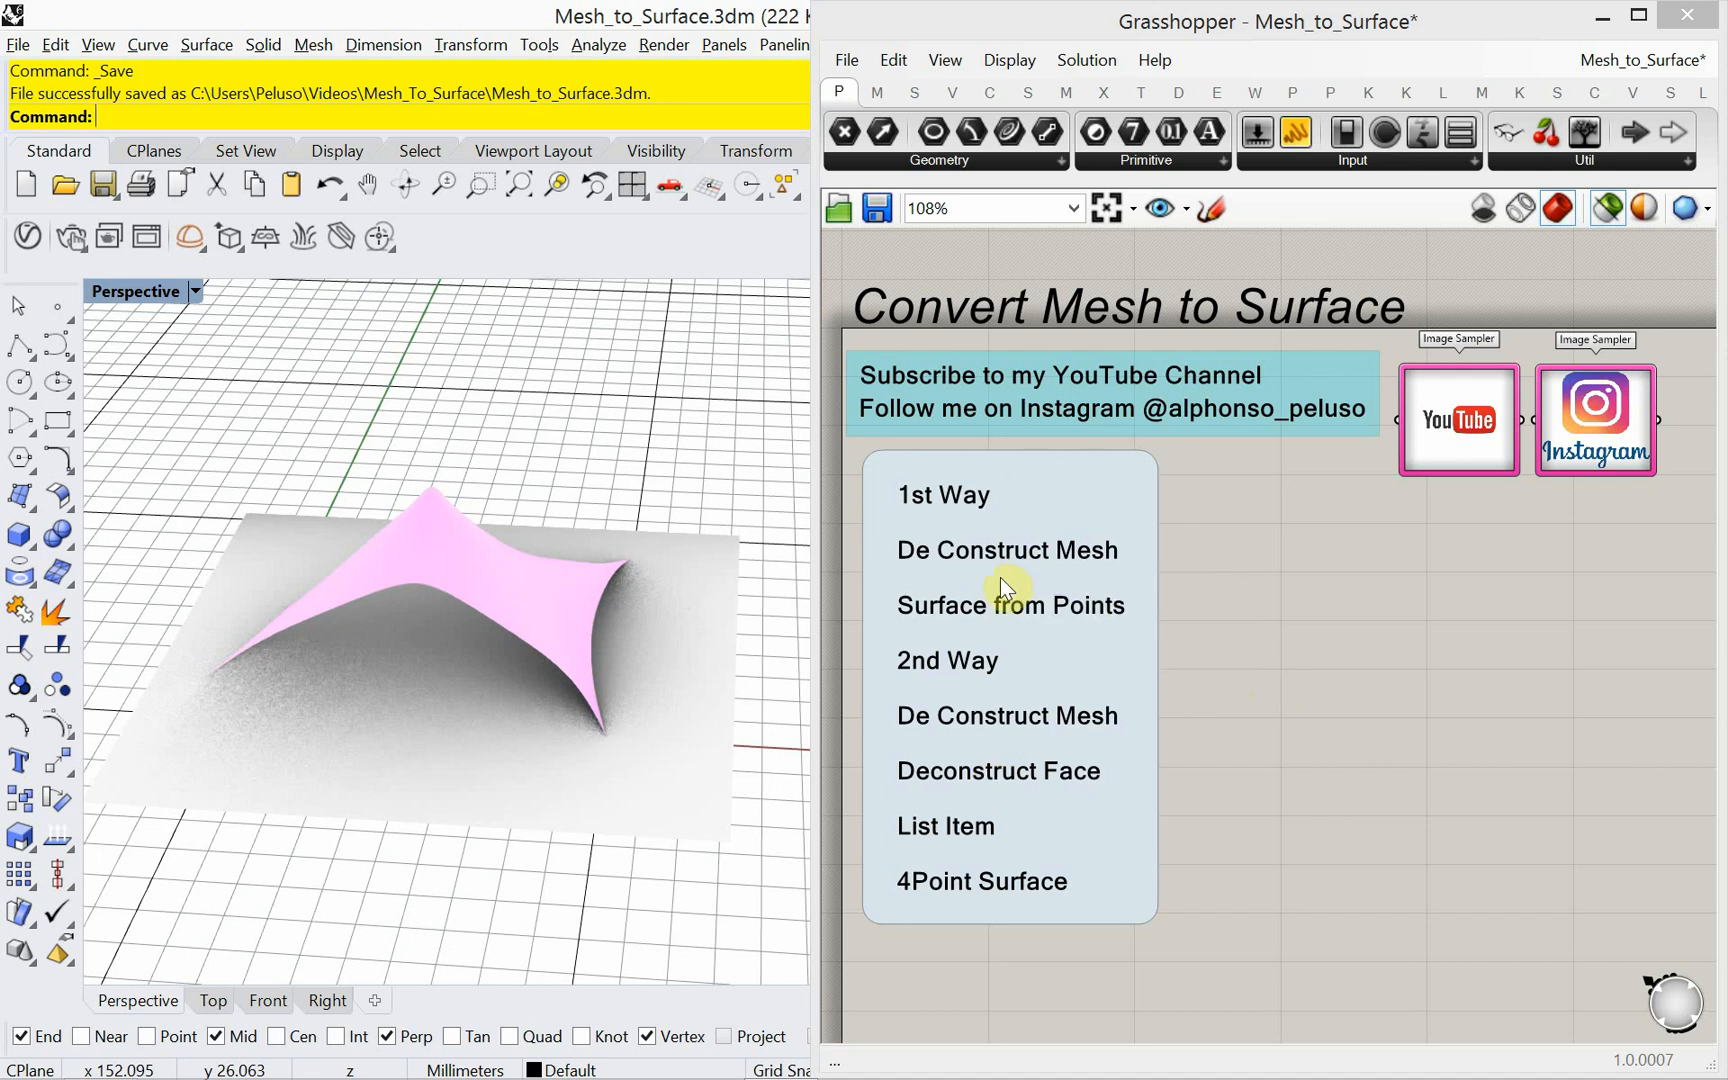
{"action": "mouse_move", "coordinate": [954, 666]}
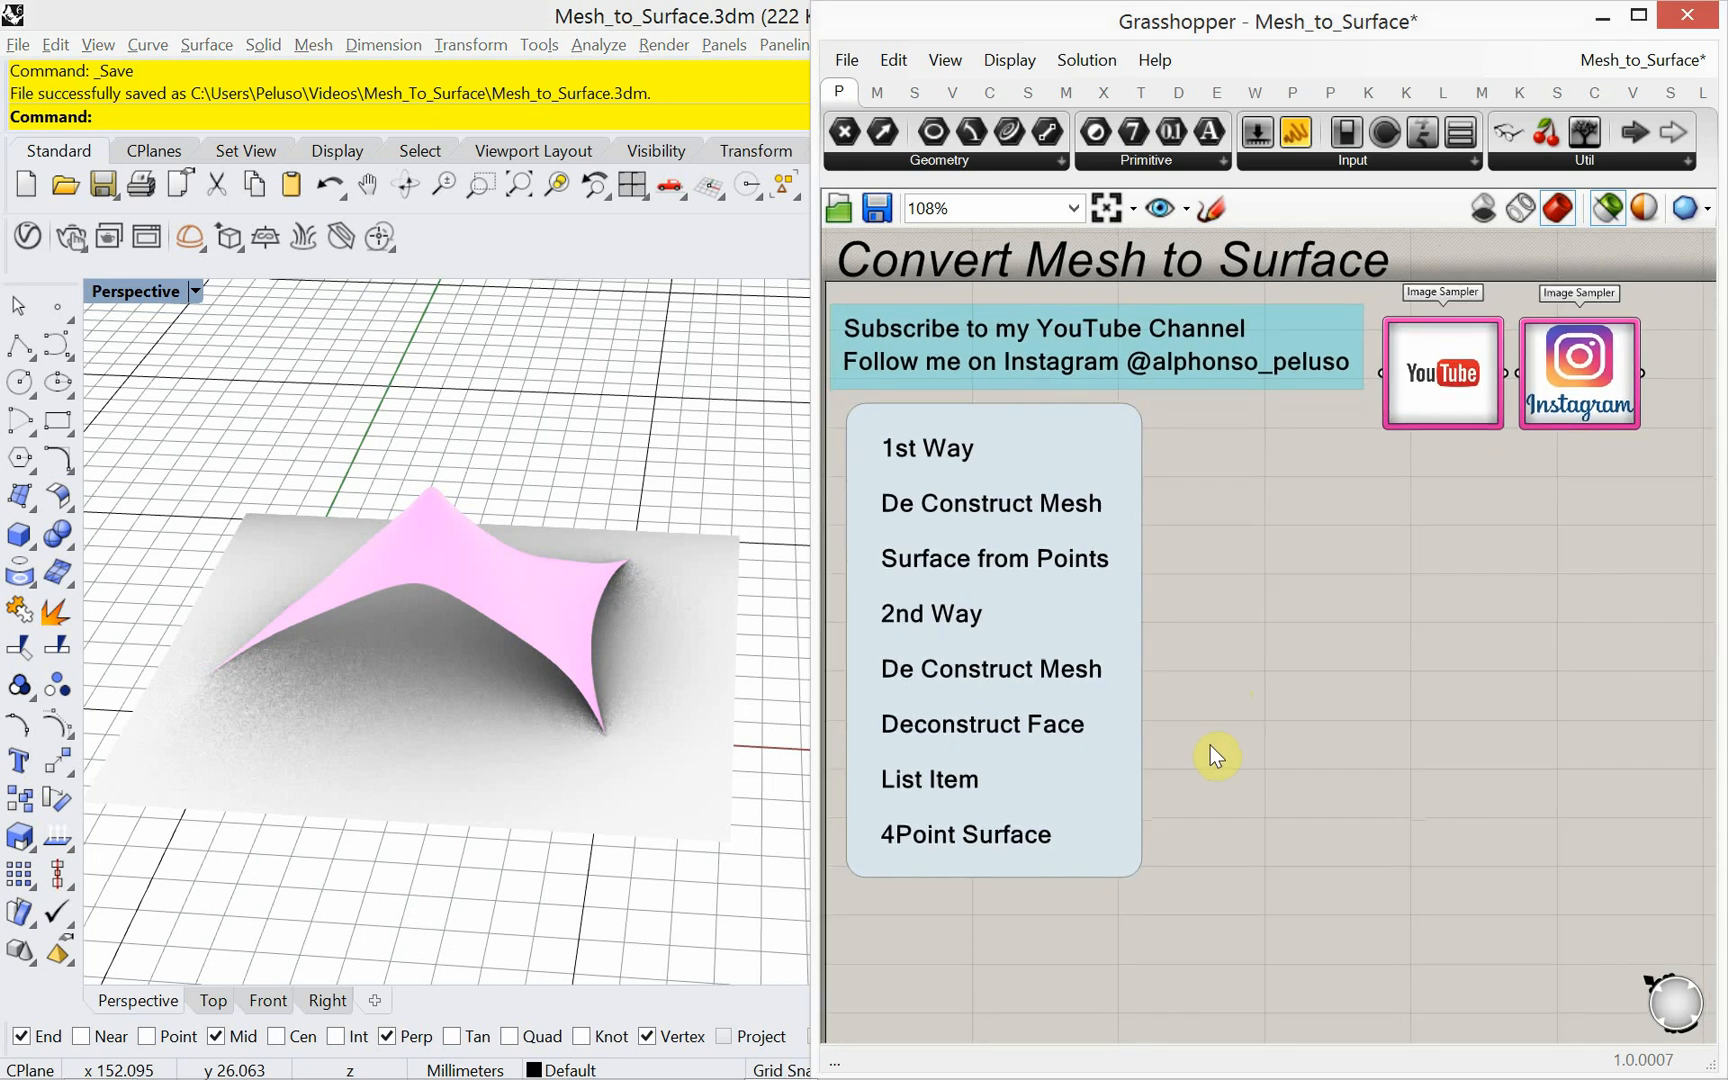
Step: Select the Mesh parameter holding the tent mesh on the Grasshopper canvas
{"action": "scroll", "scroll_direction": "down", "scroll_amount": 3}
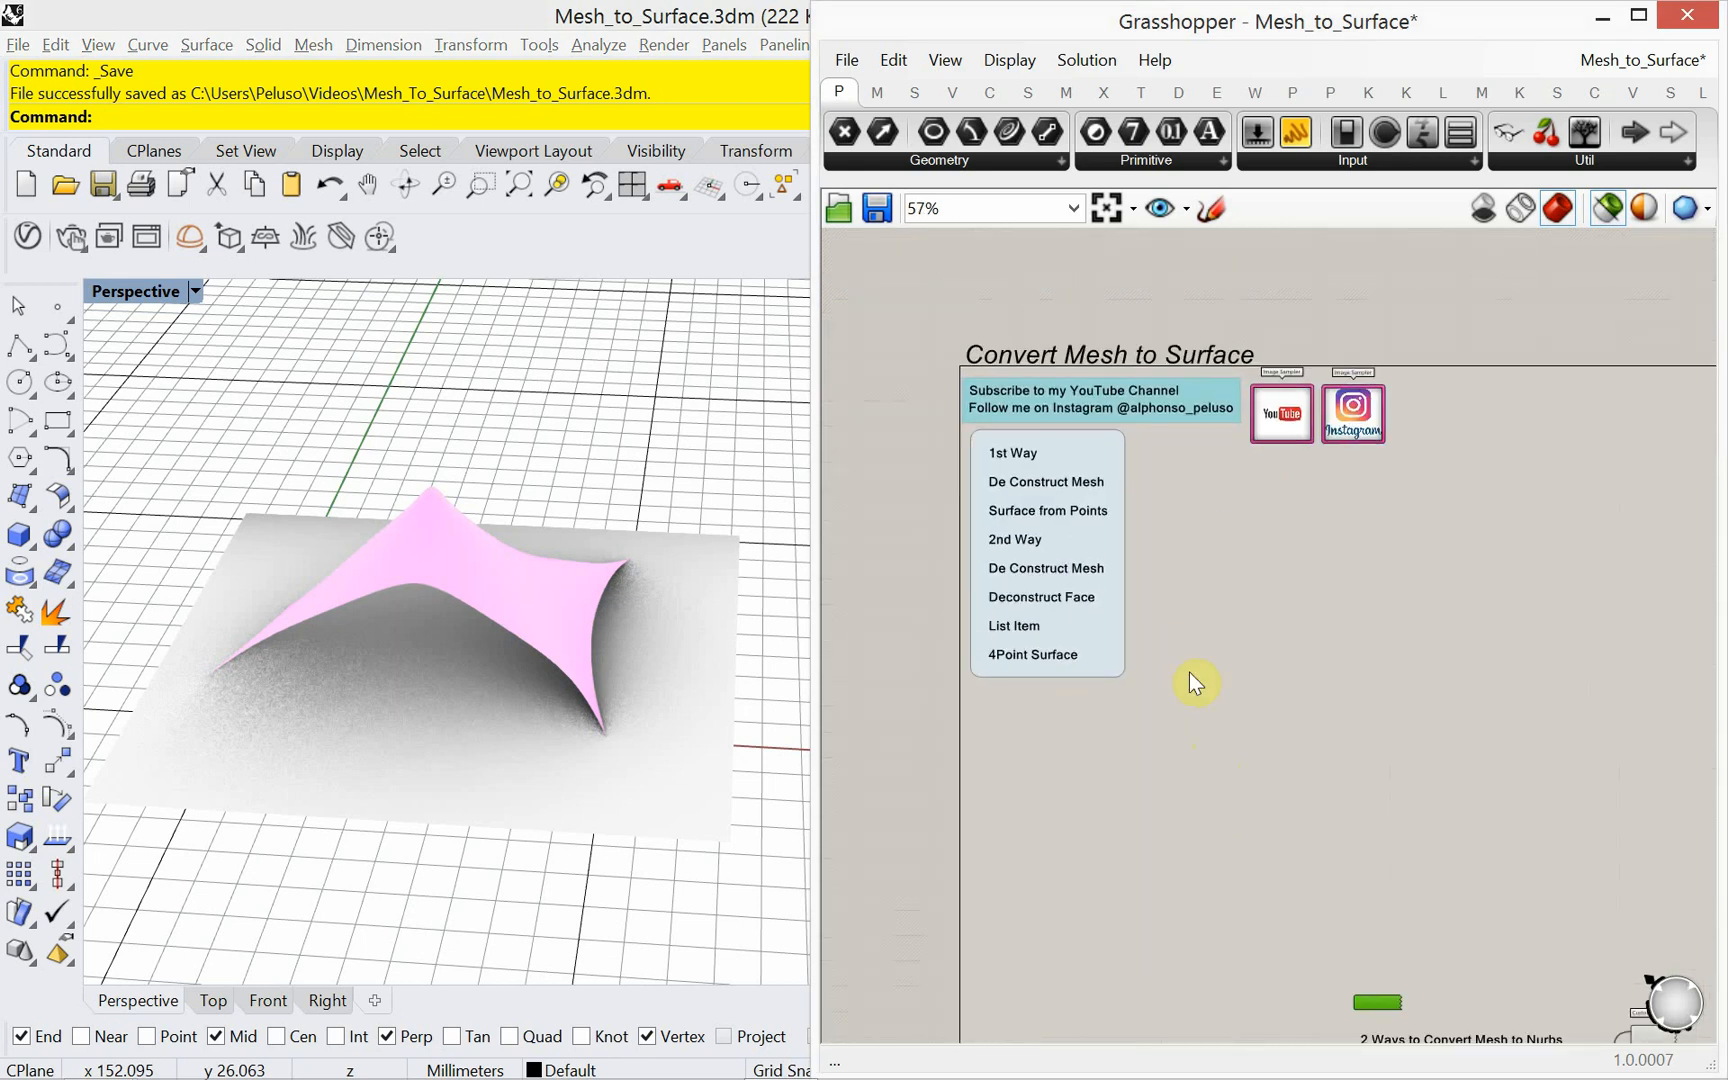
{"action": "scroll", "scroll_direction": "down", "scroll_amount": 3}
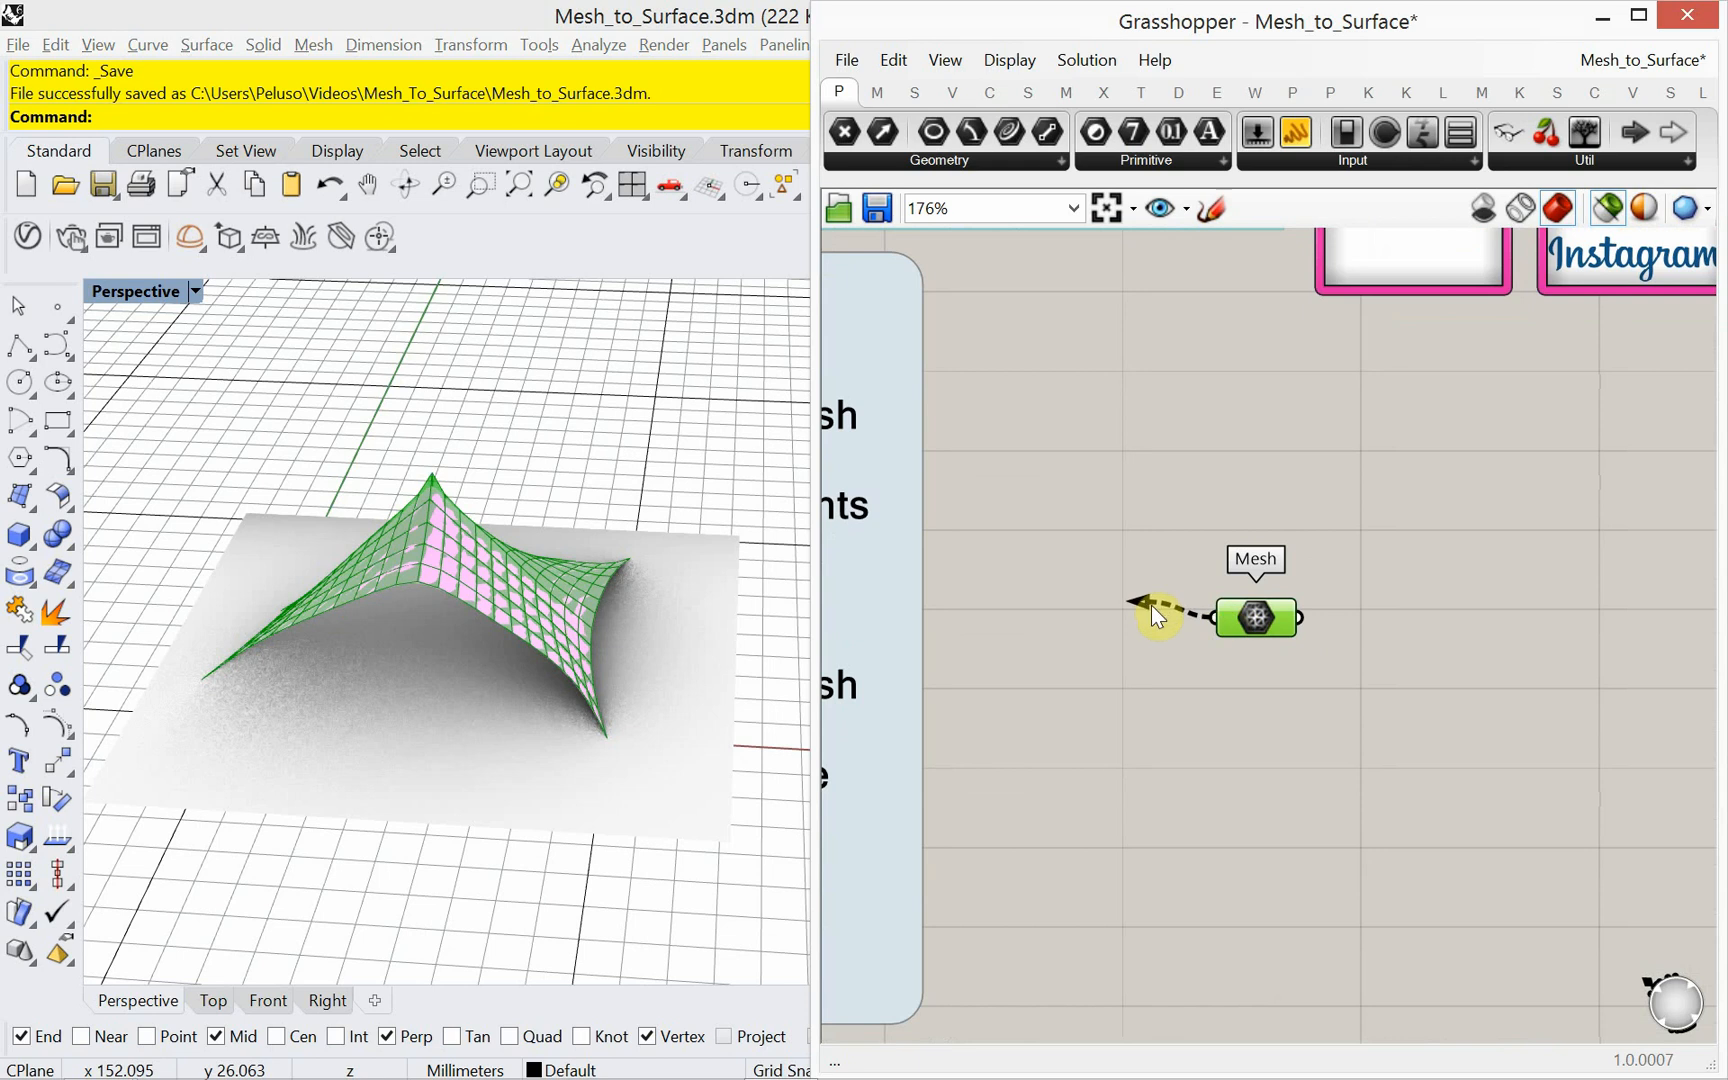
{"action": "left_click_drag", "start_coordinate": [1254, 618], "coordinate": [1136, 576]}
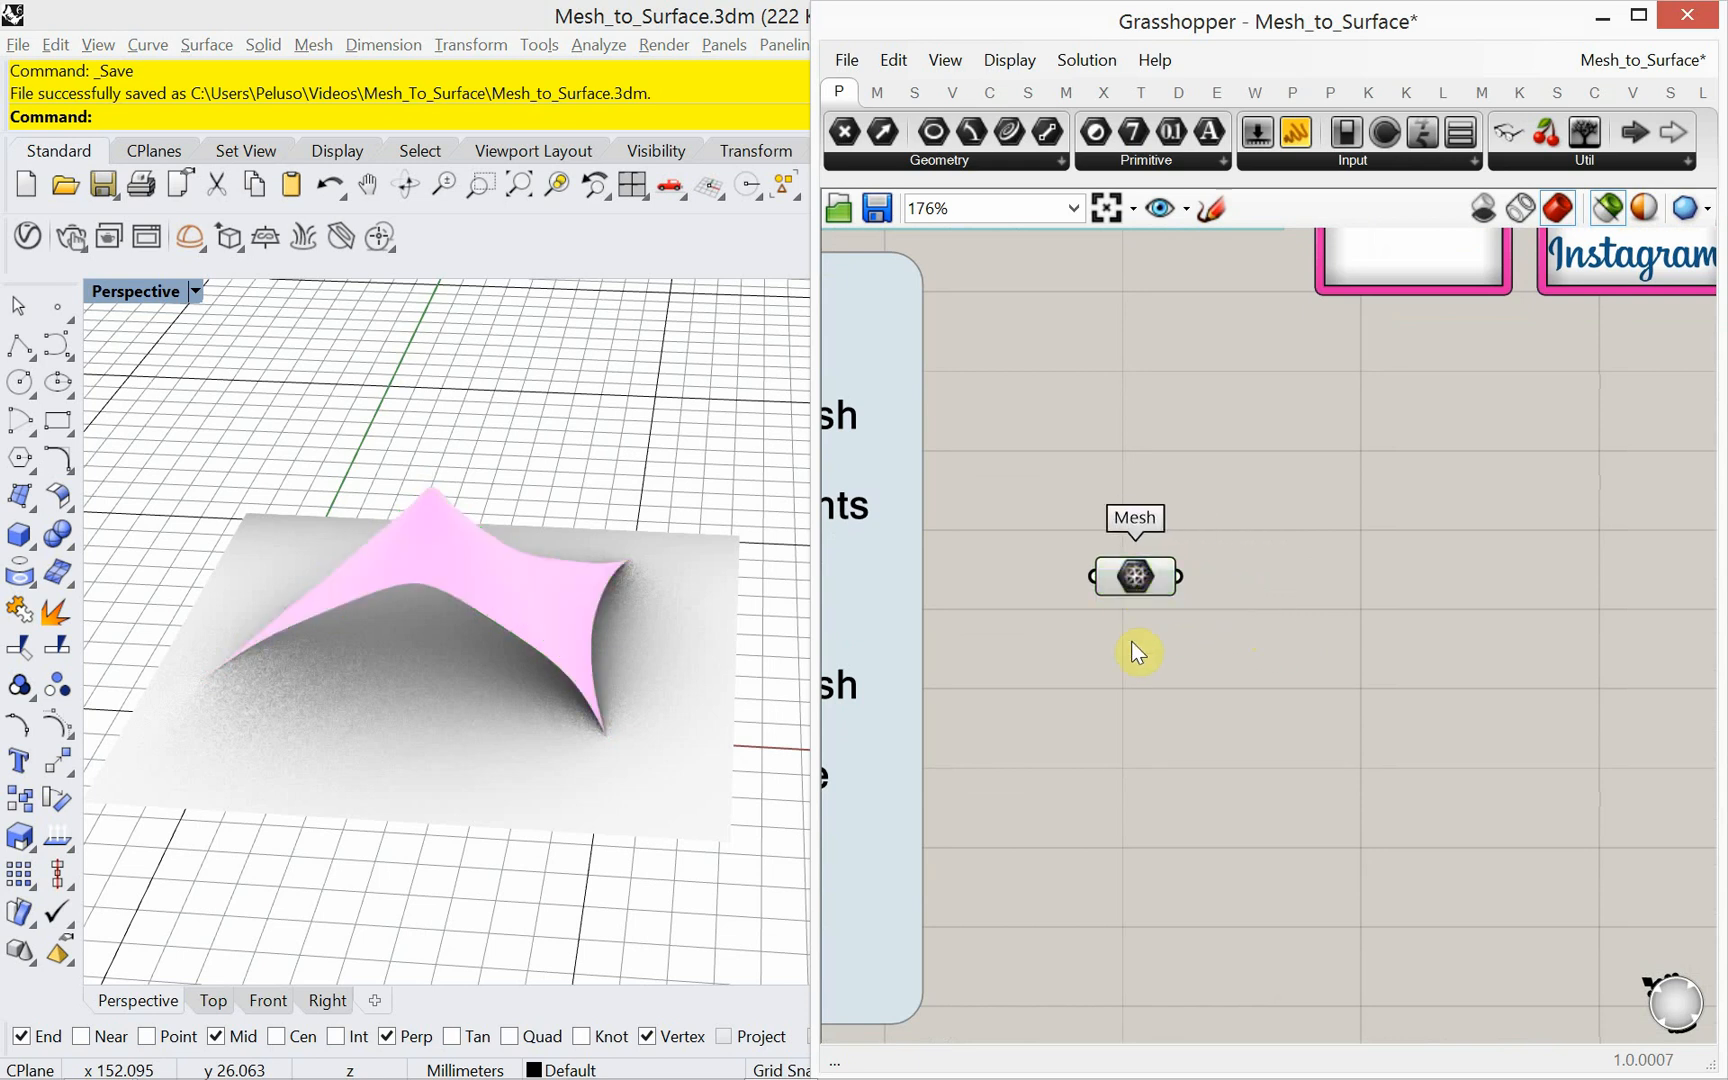
{"action": "left_click", "coordinate": [1136, 576]}
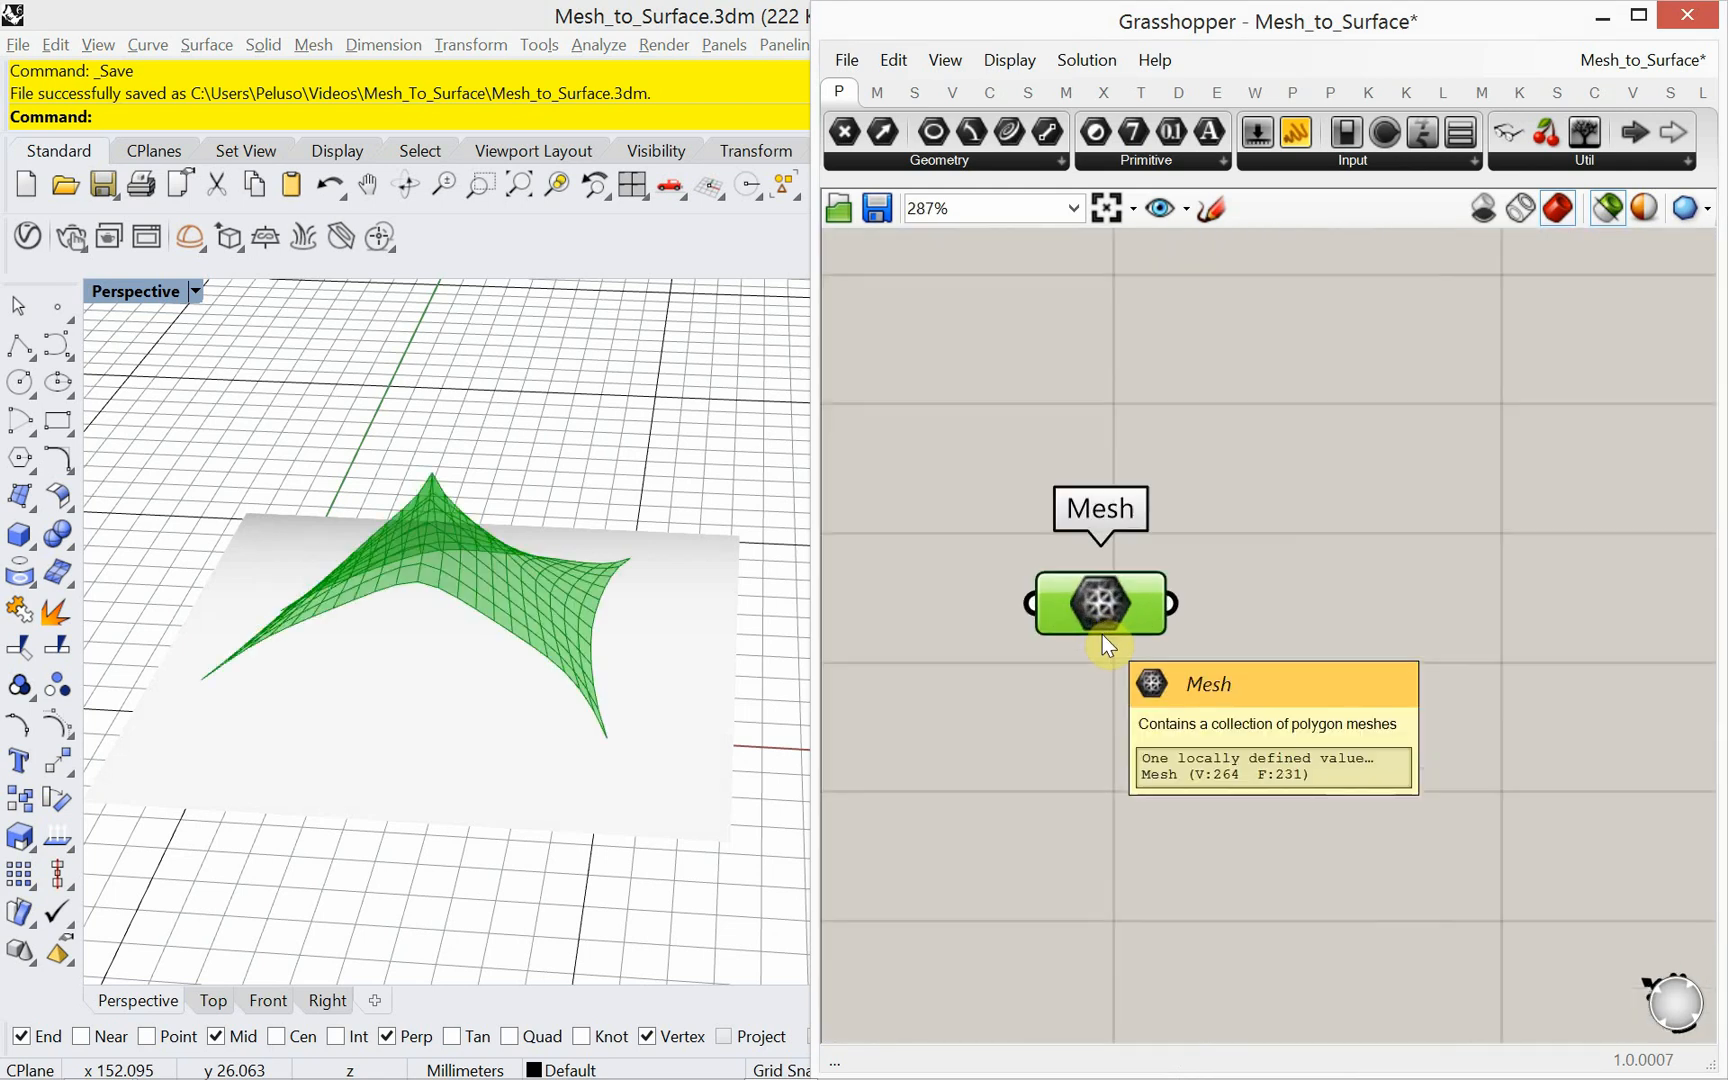
{"action": "scroll", "scroll_direction": "down", "scroll_amount": 3}
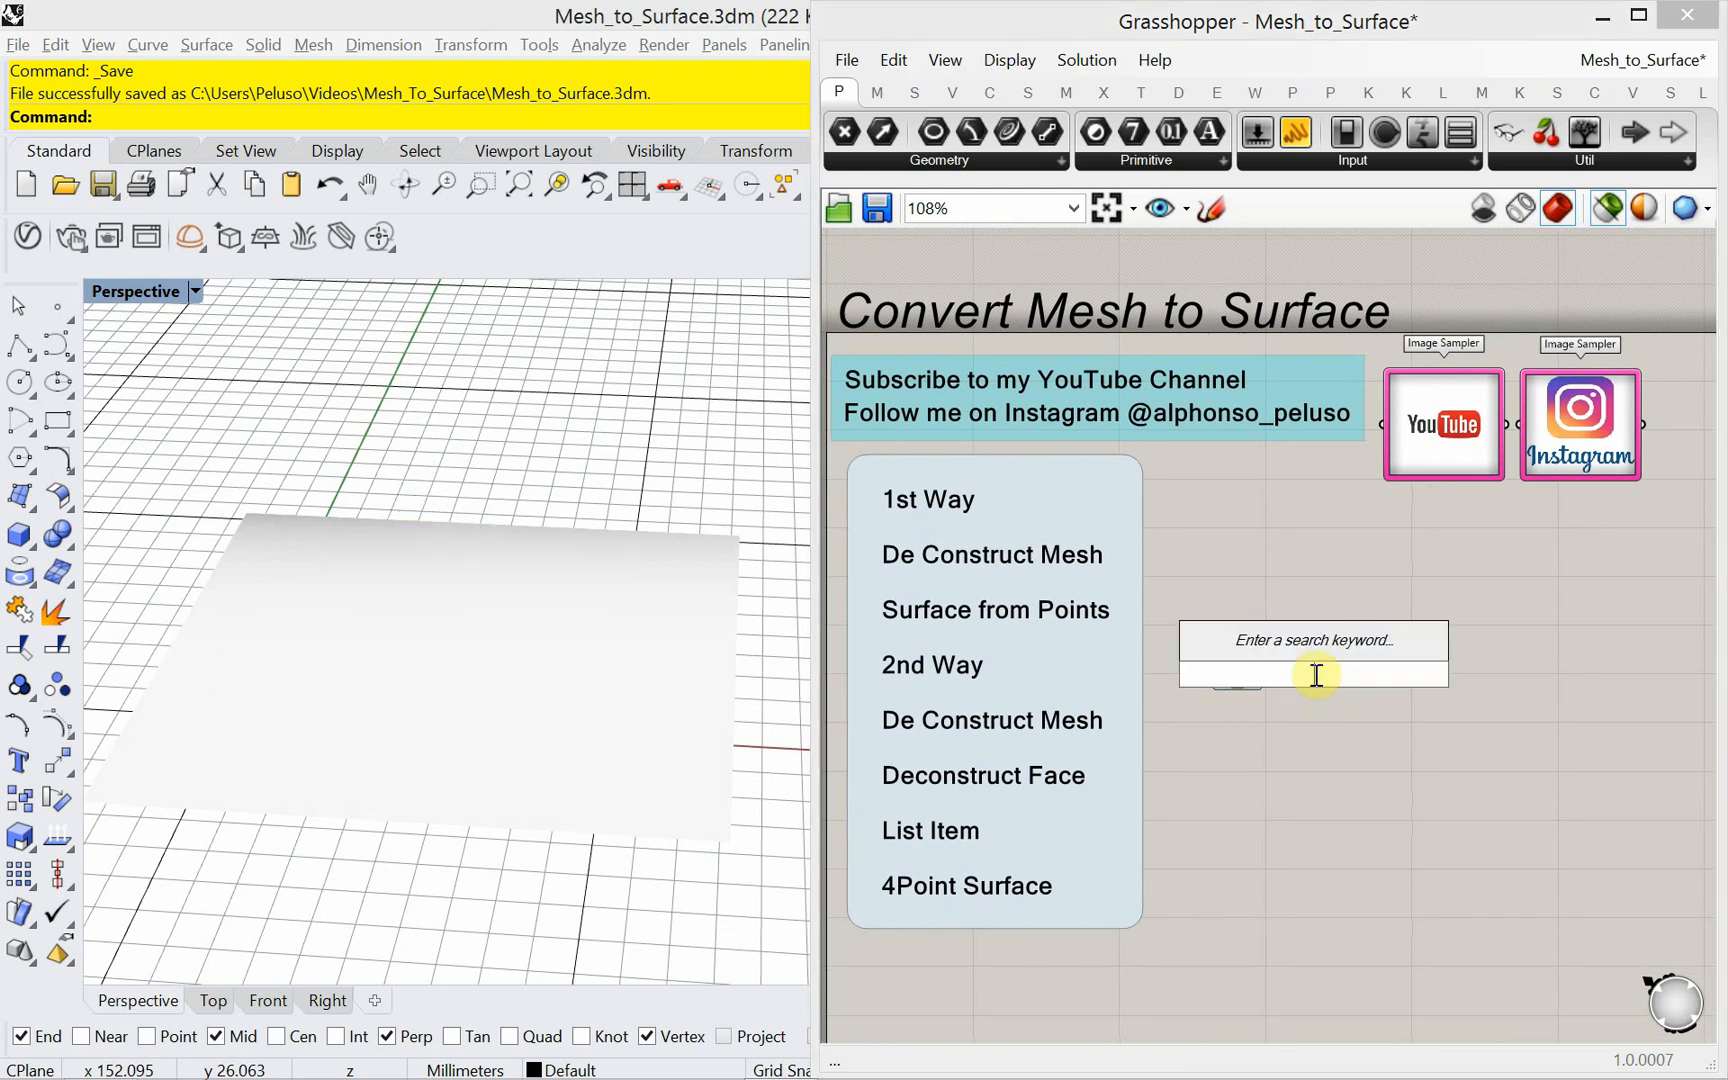
Step: Add Deconstruct Mesh, wire the tent mesh into it, and preview its vertices
{"action": "type", "text": "de"}
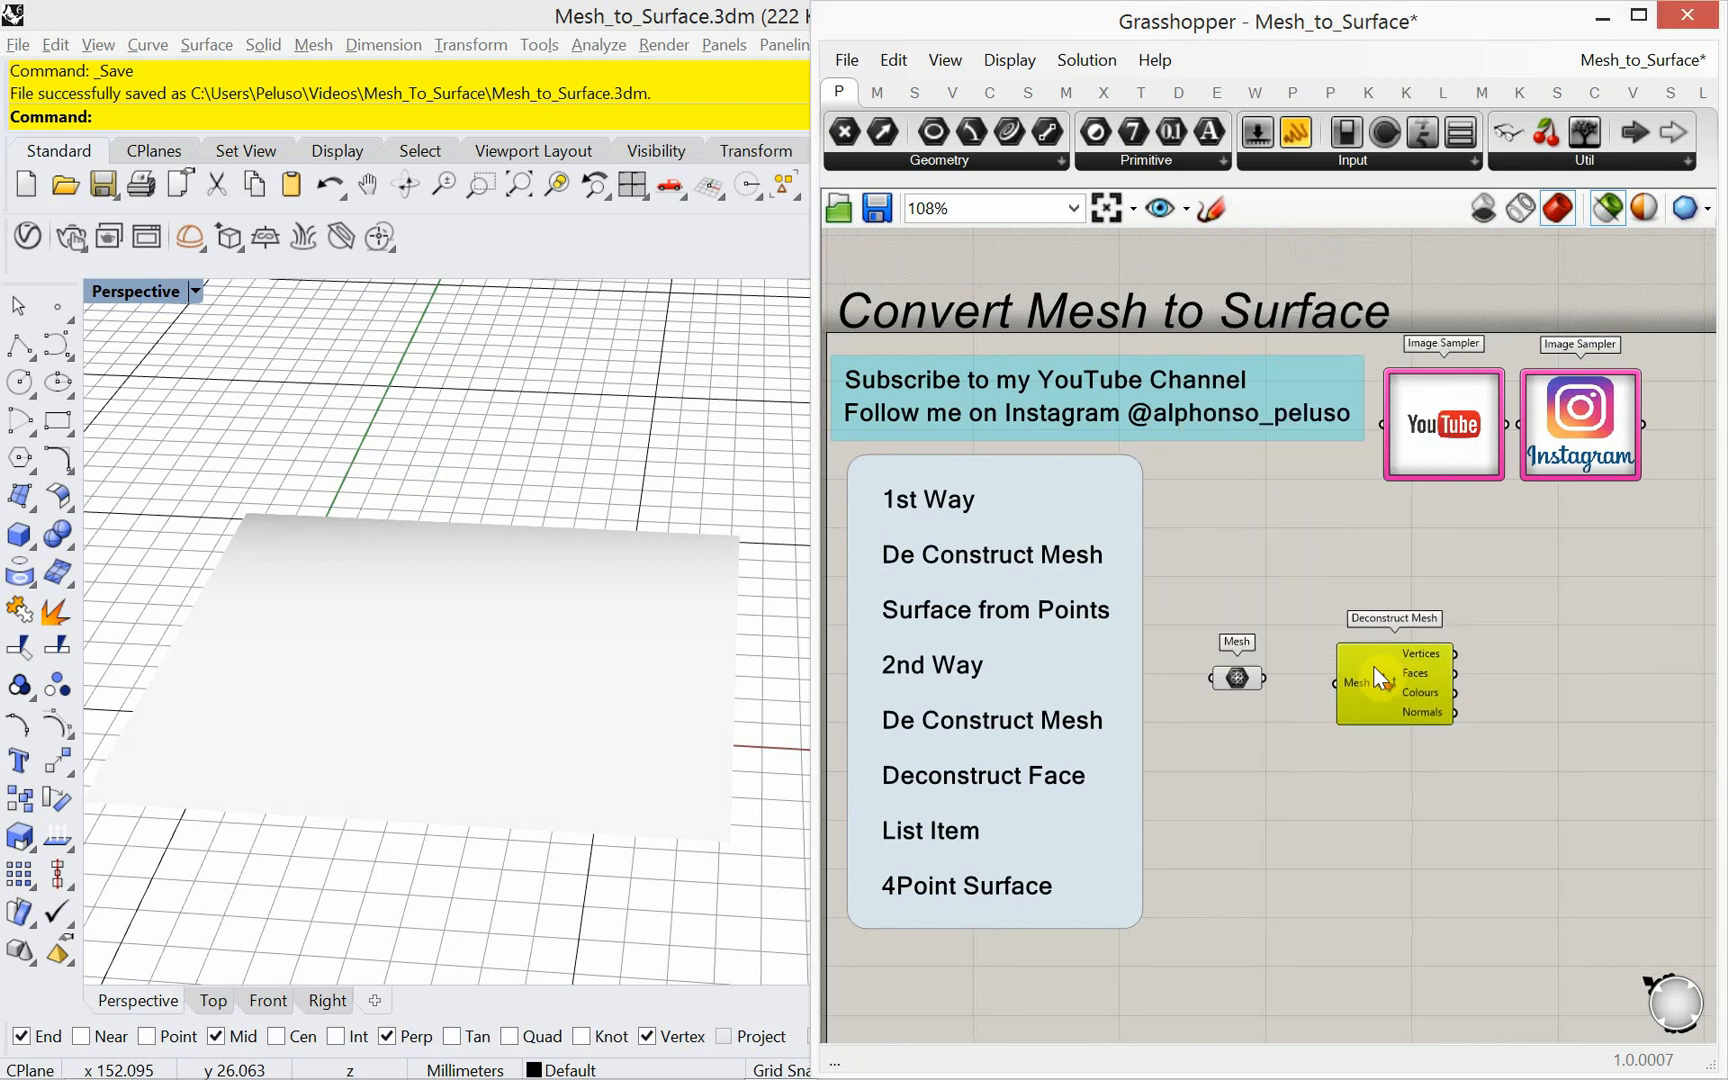
{"action": "left_click_drag", "start_coordinate": [1256, 678], "coordinate": [1334, 684]}
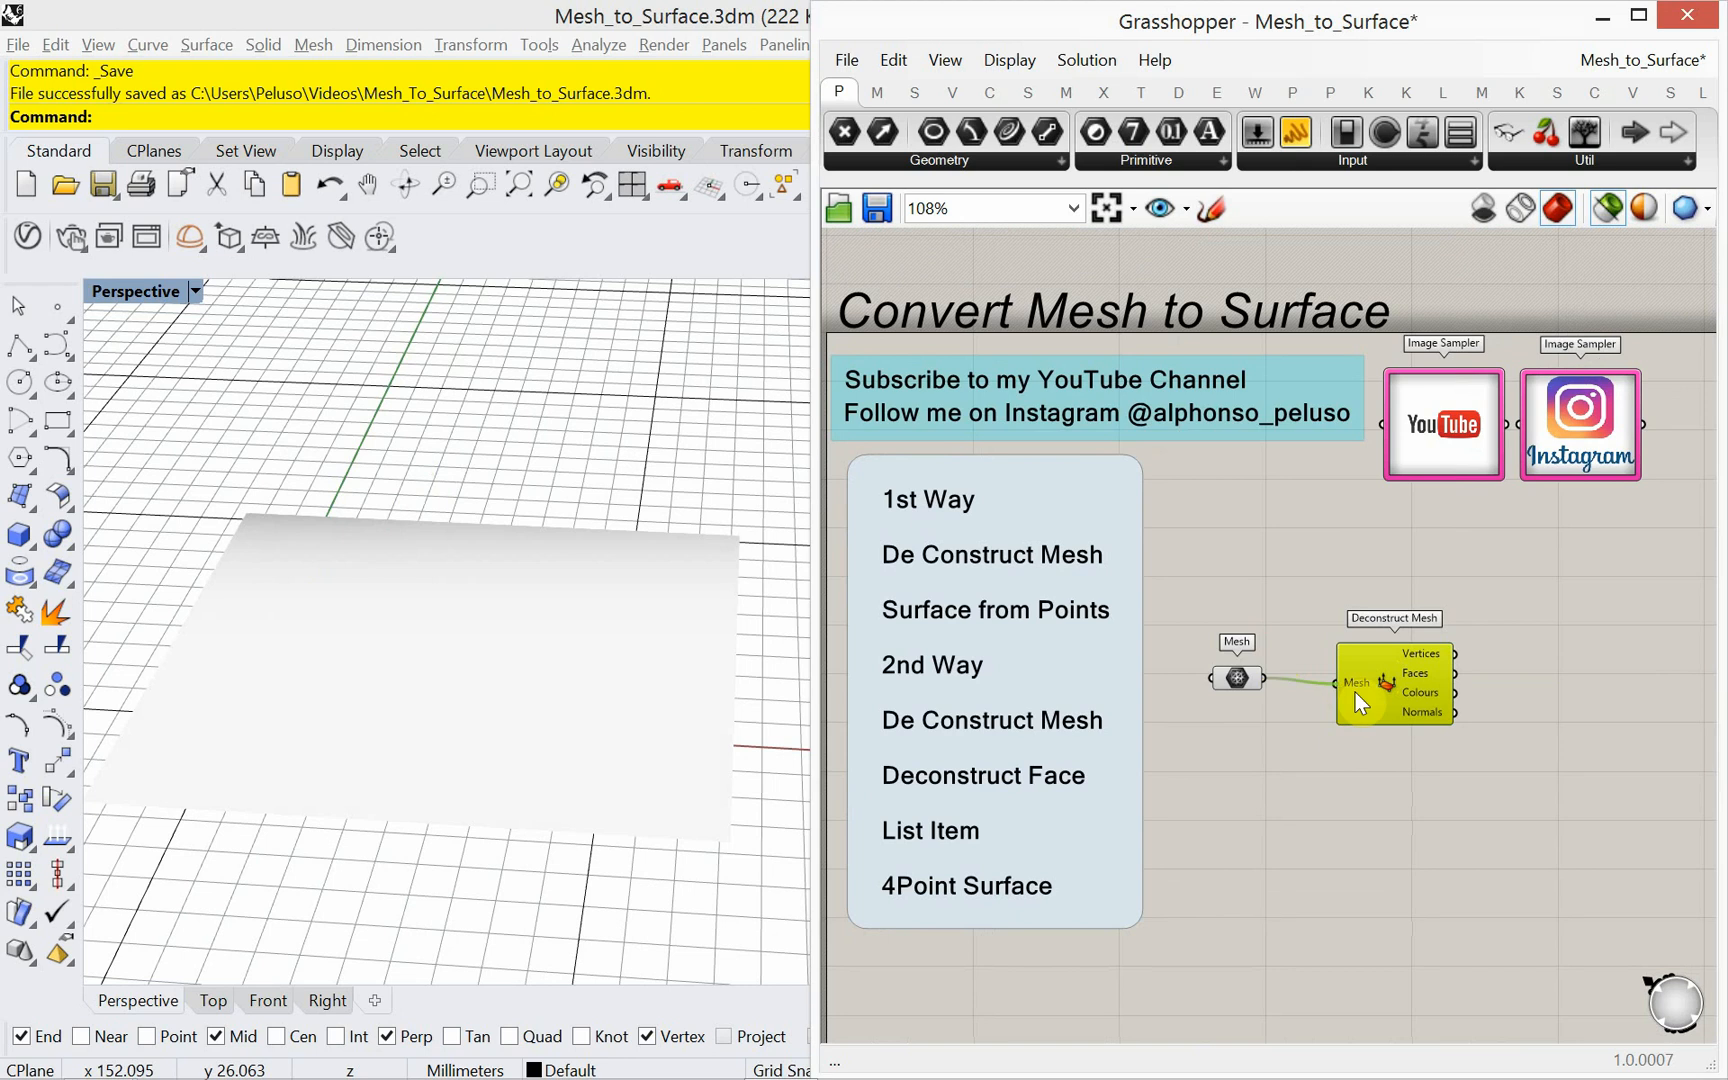
{"action": "left_click", "coordinate": [1394, 680]}
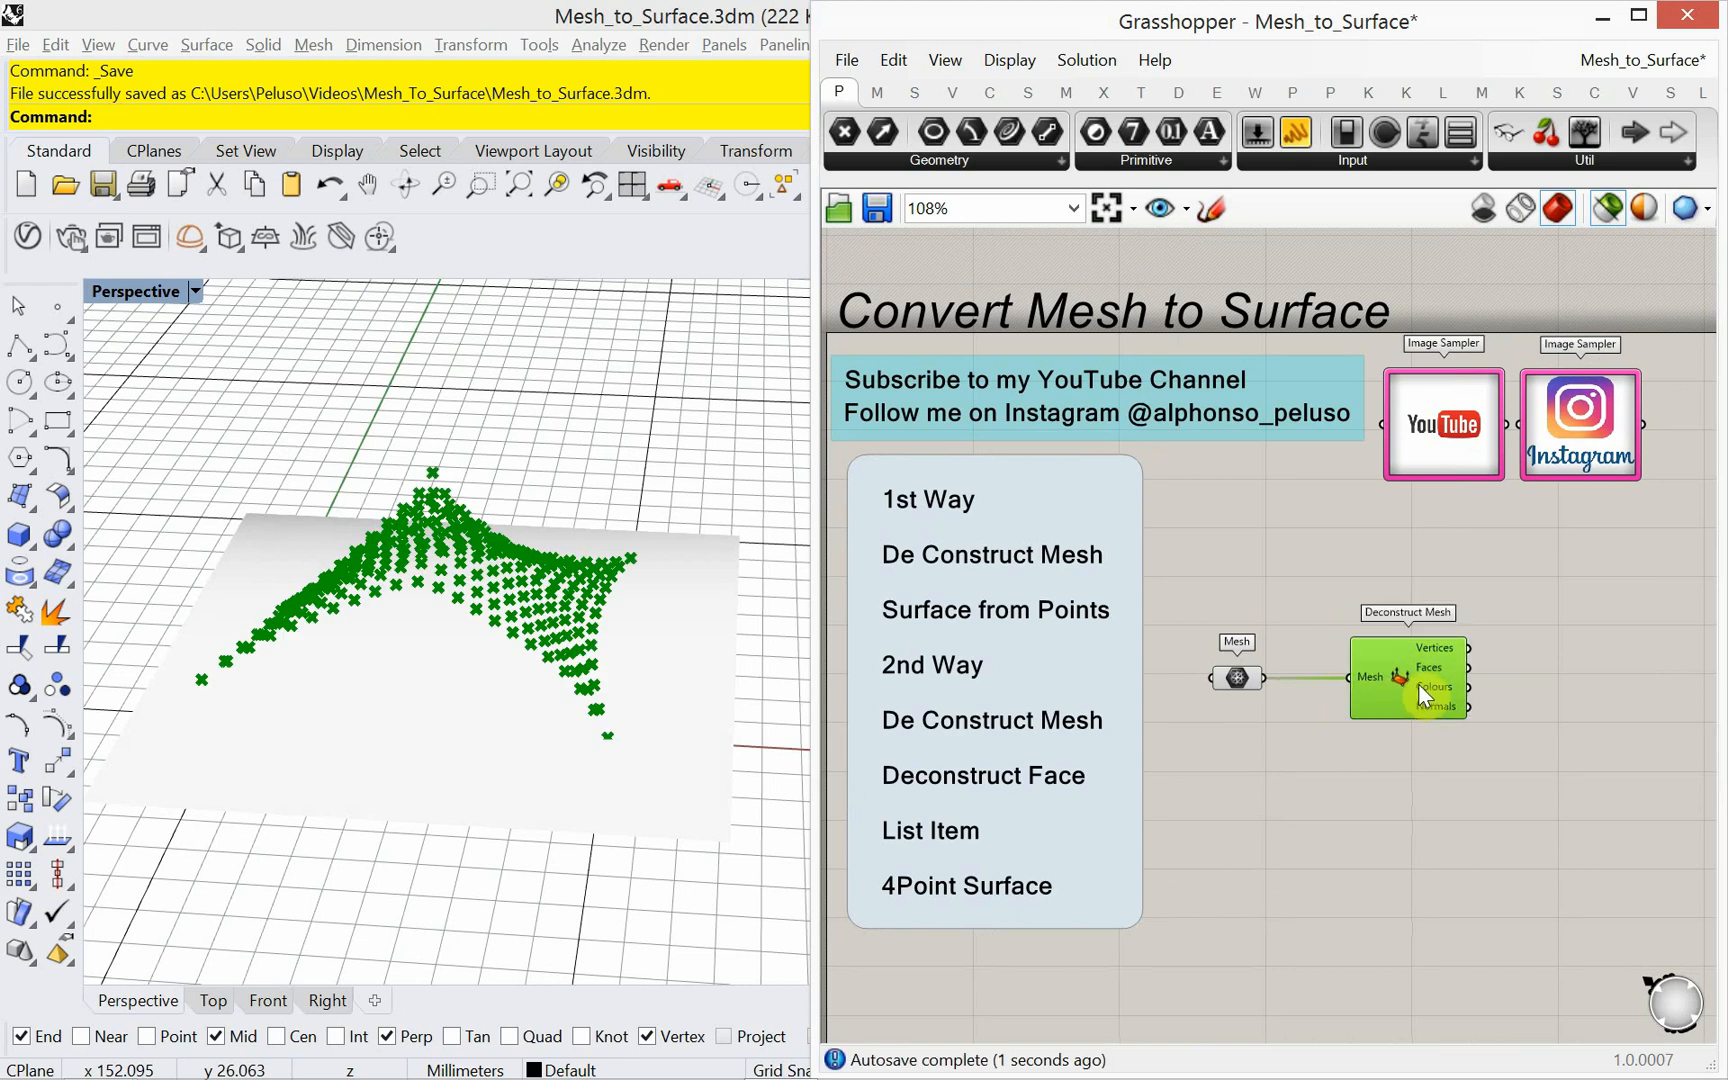
{"action": "mouse_move", "coordinate": [1460, 662]}
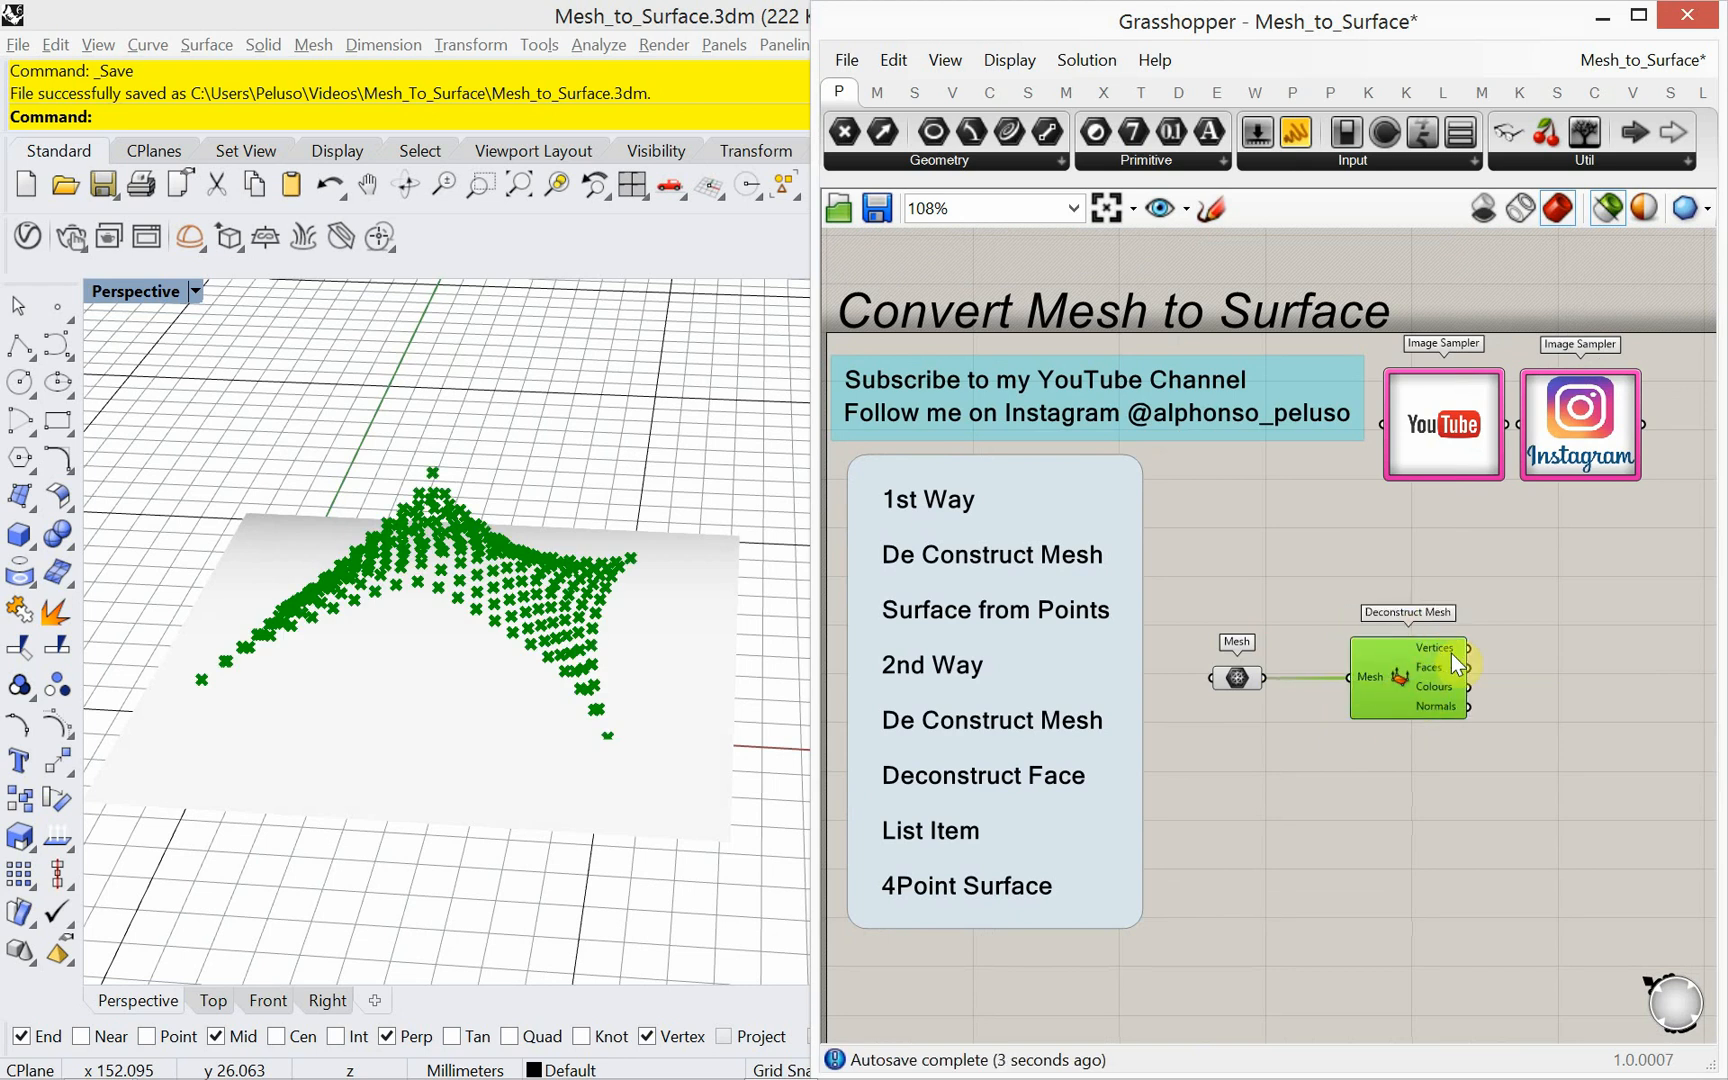
{"action": "mouse_move", "coordinate": [1346, 596]}
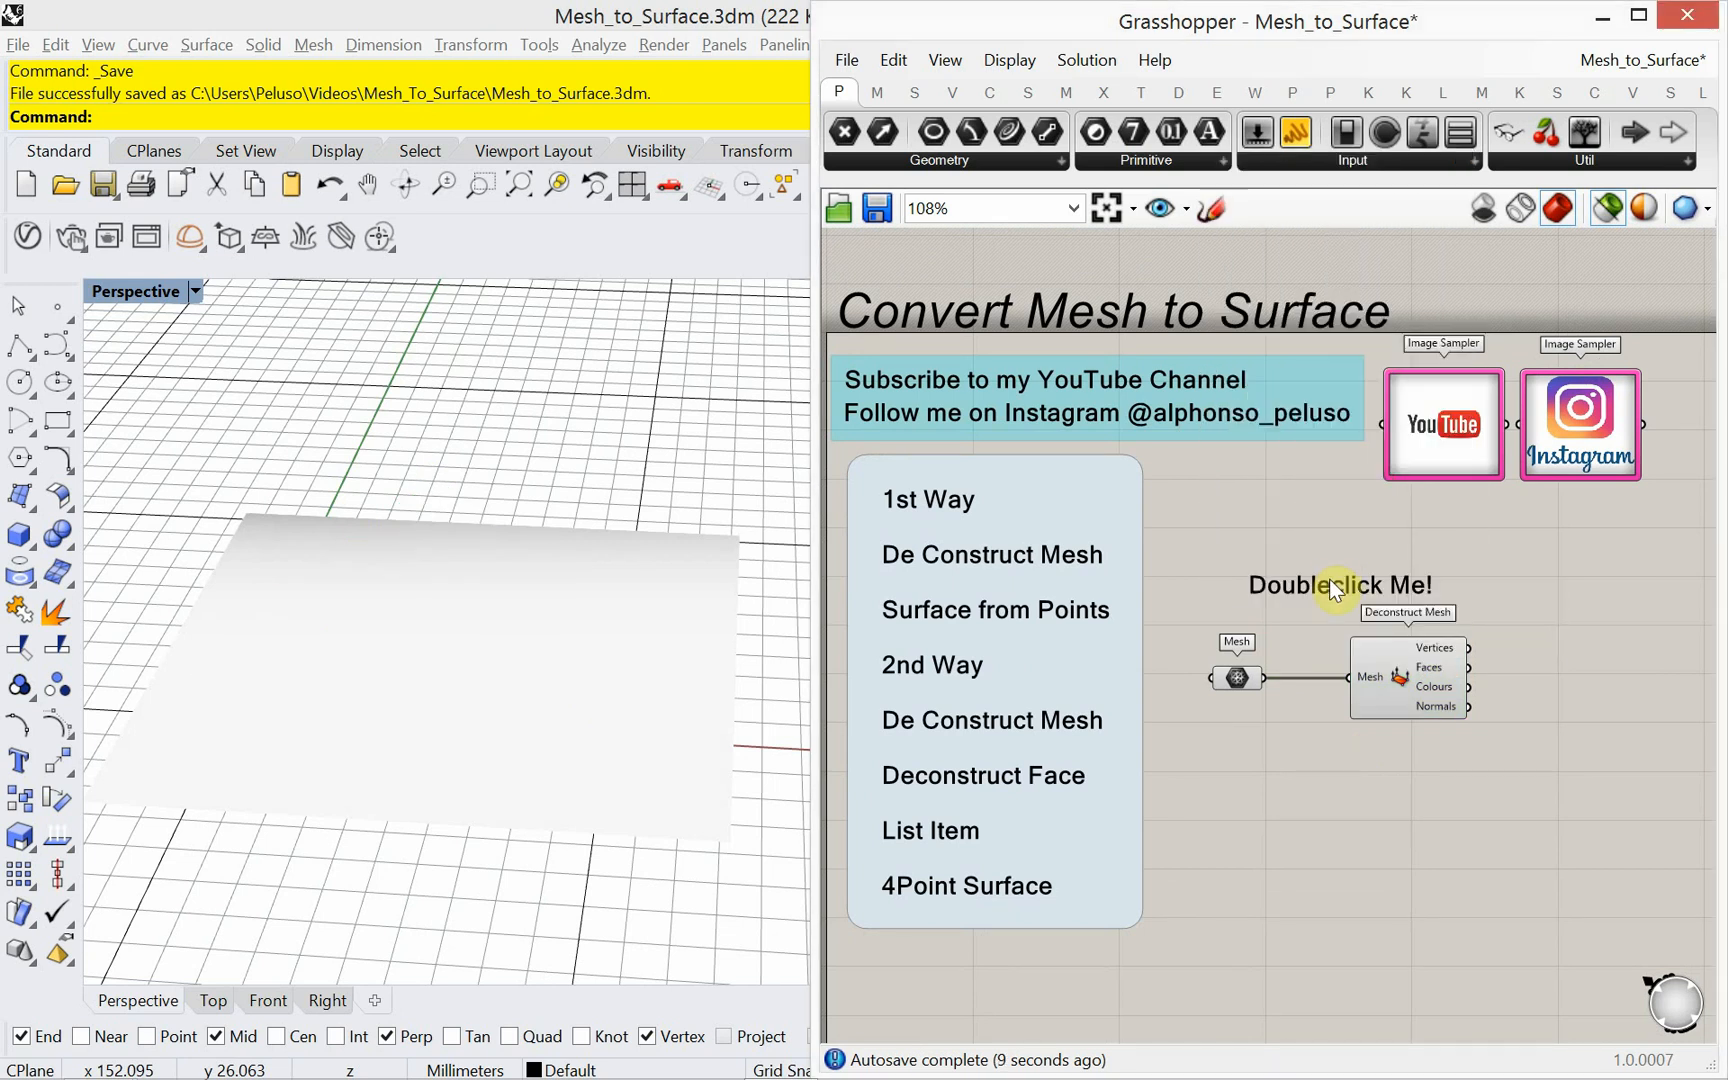
Step: Edit the Scribble above Deconstruct Mesh to read '1st Way'
{"action": "double_click", "coordinate": [1338, 586]}
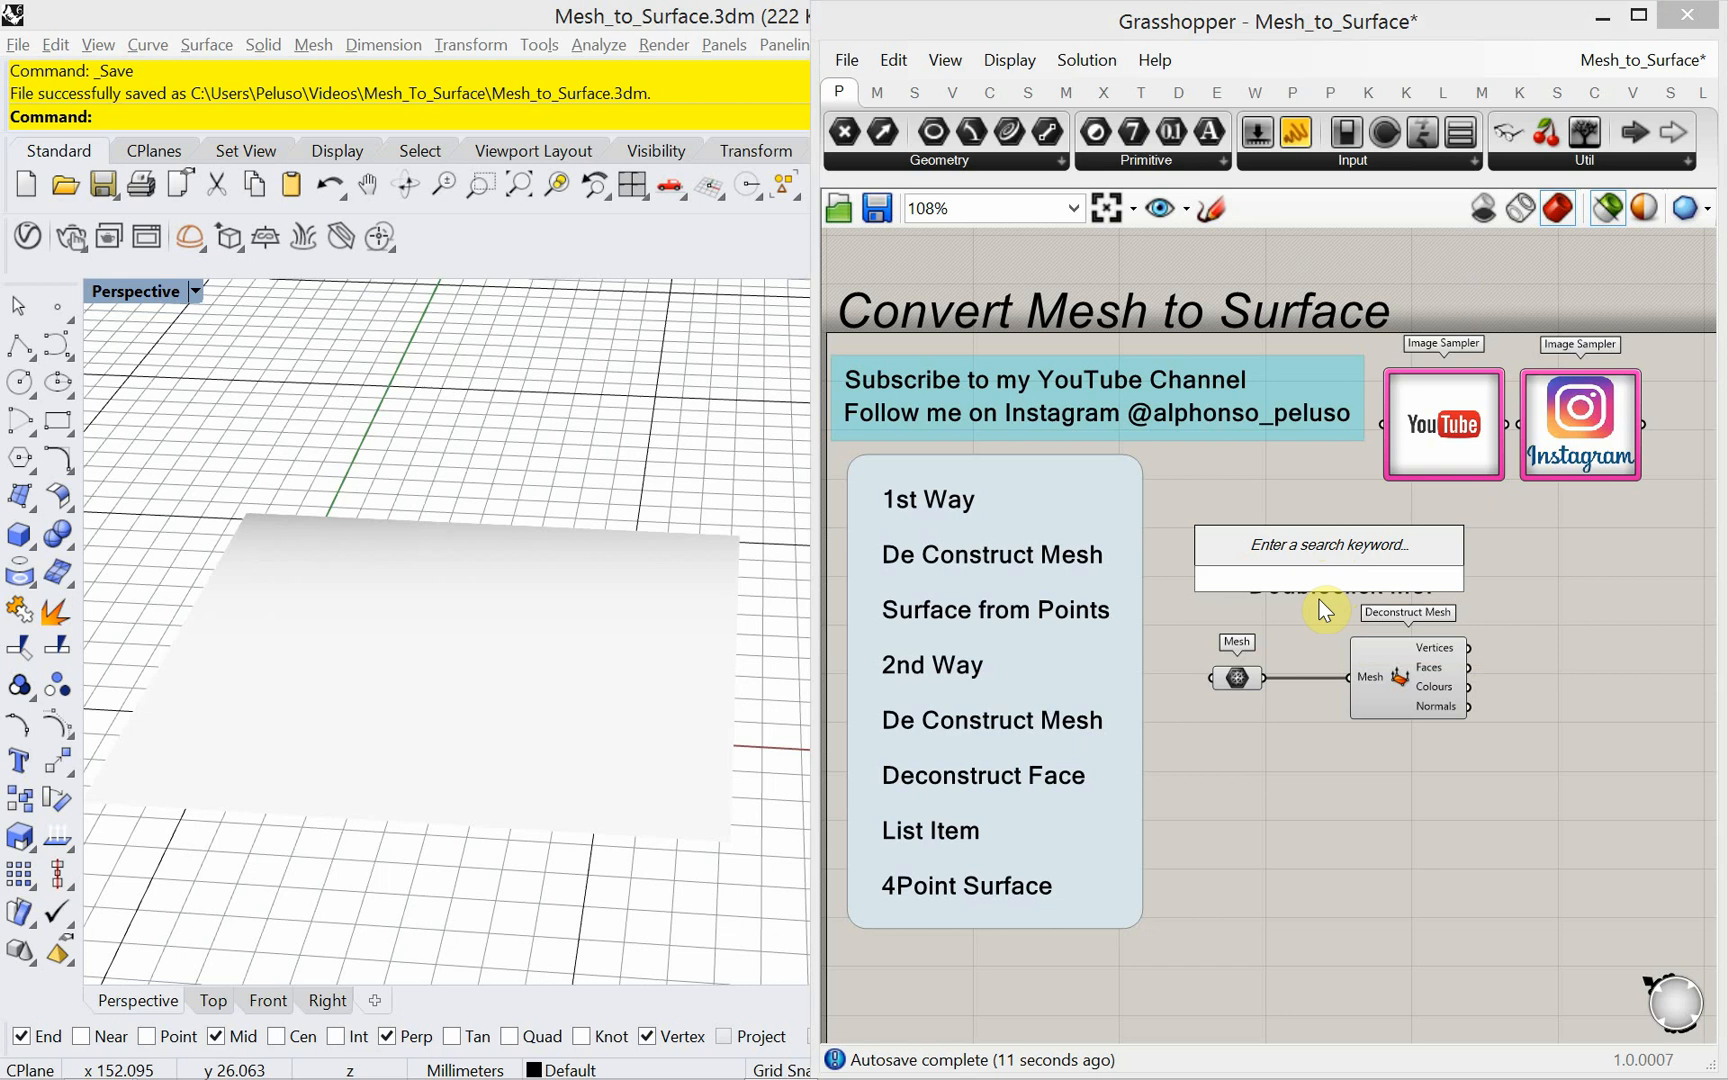
{"action": "double_click", "coordinate": [1326, 588]}
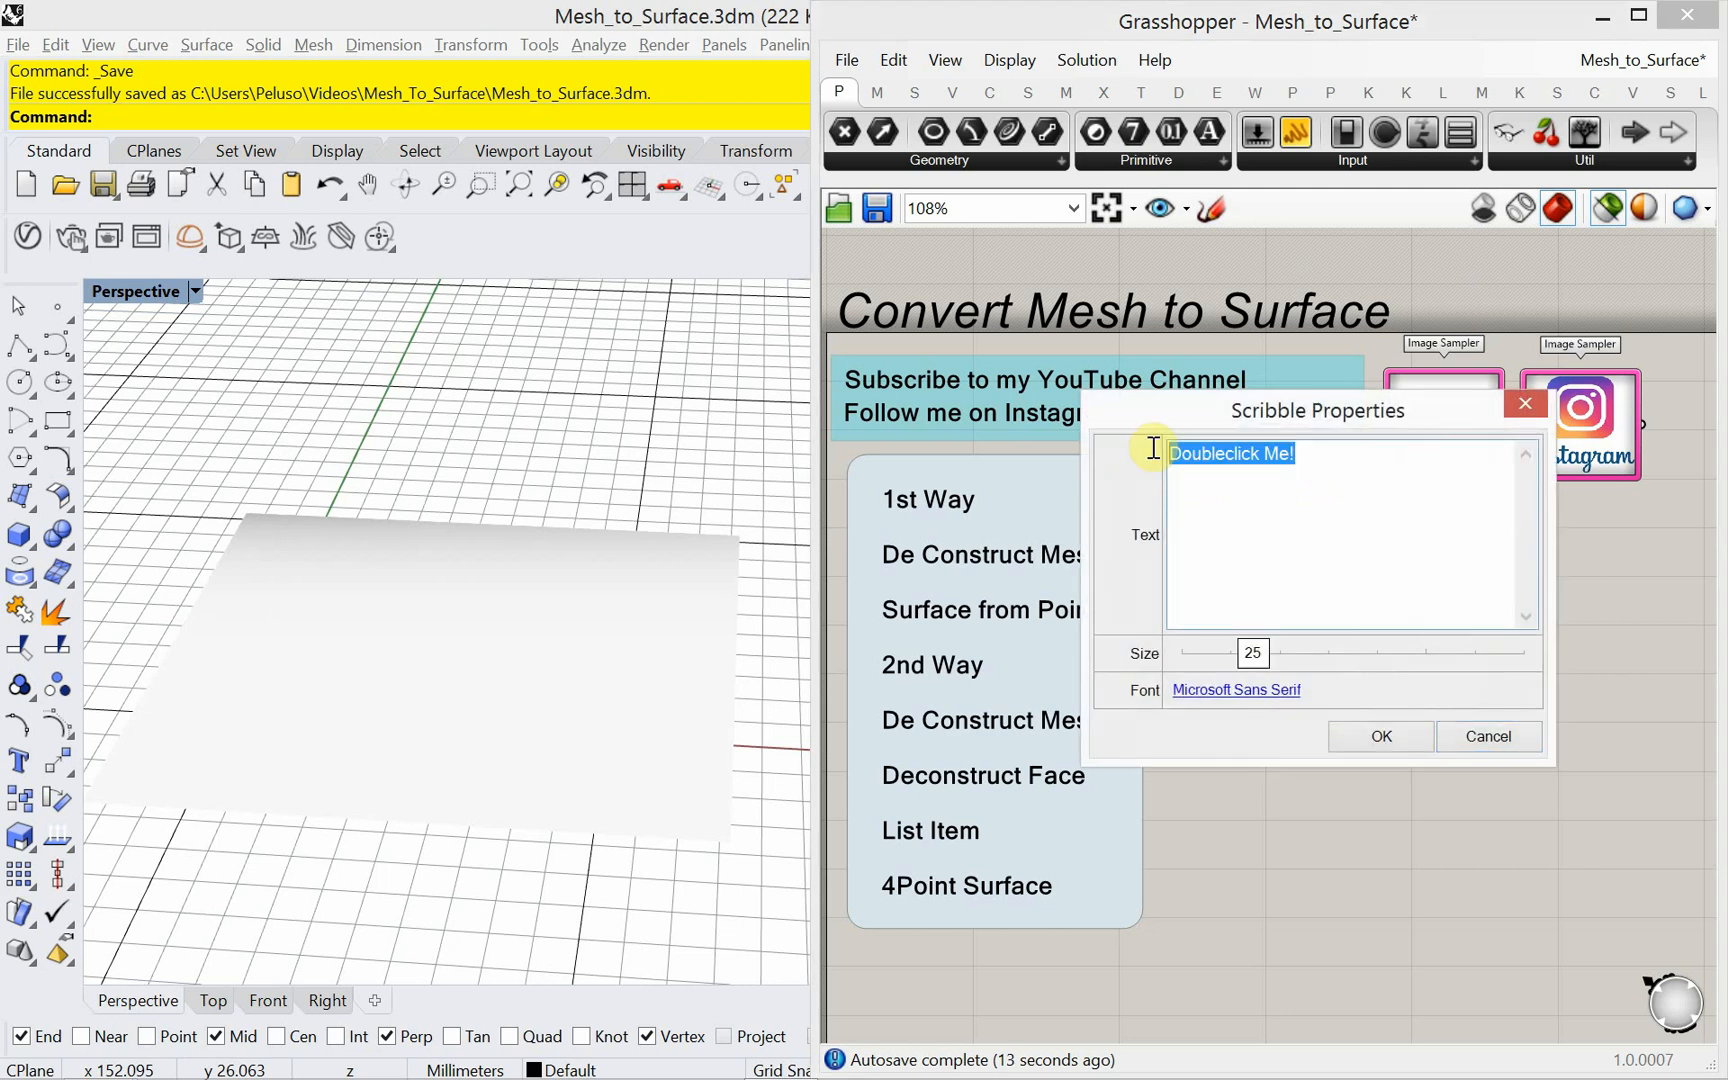
{"action": "type", "text": "1st W"}
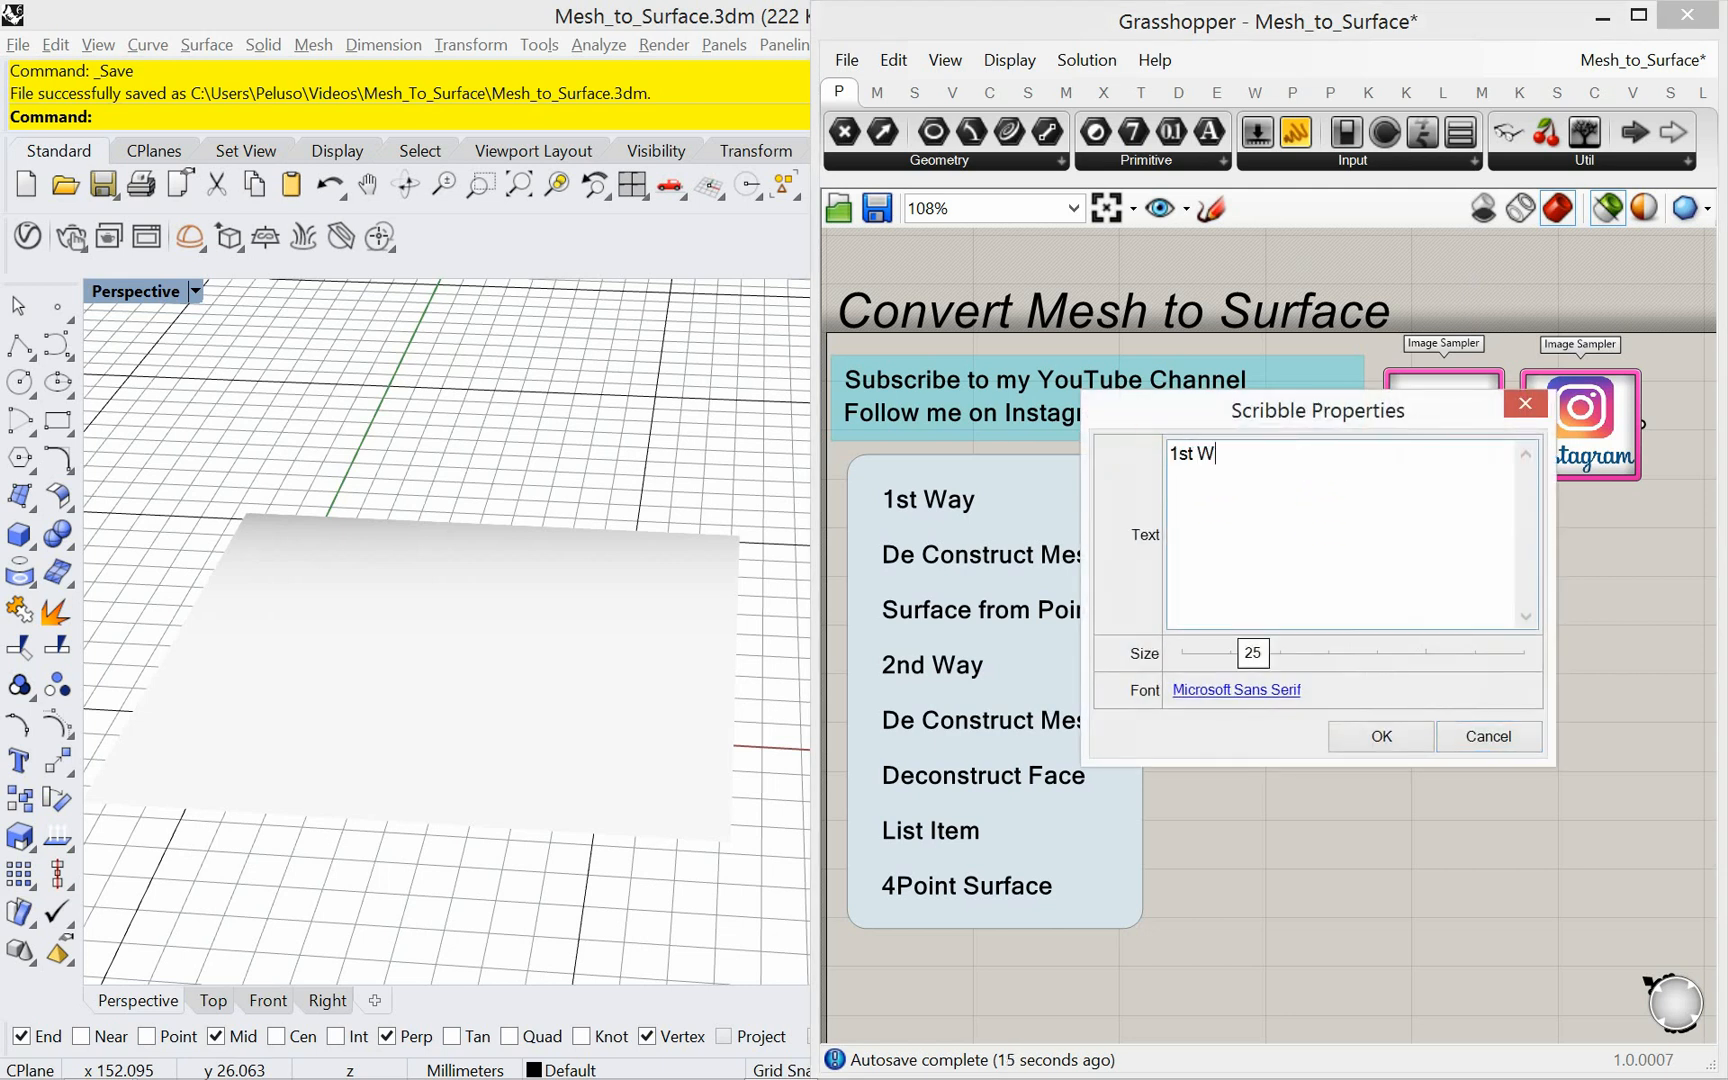
{"action": "type", "text": "ay"}
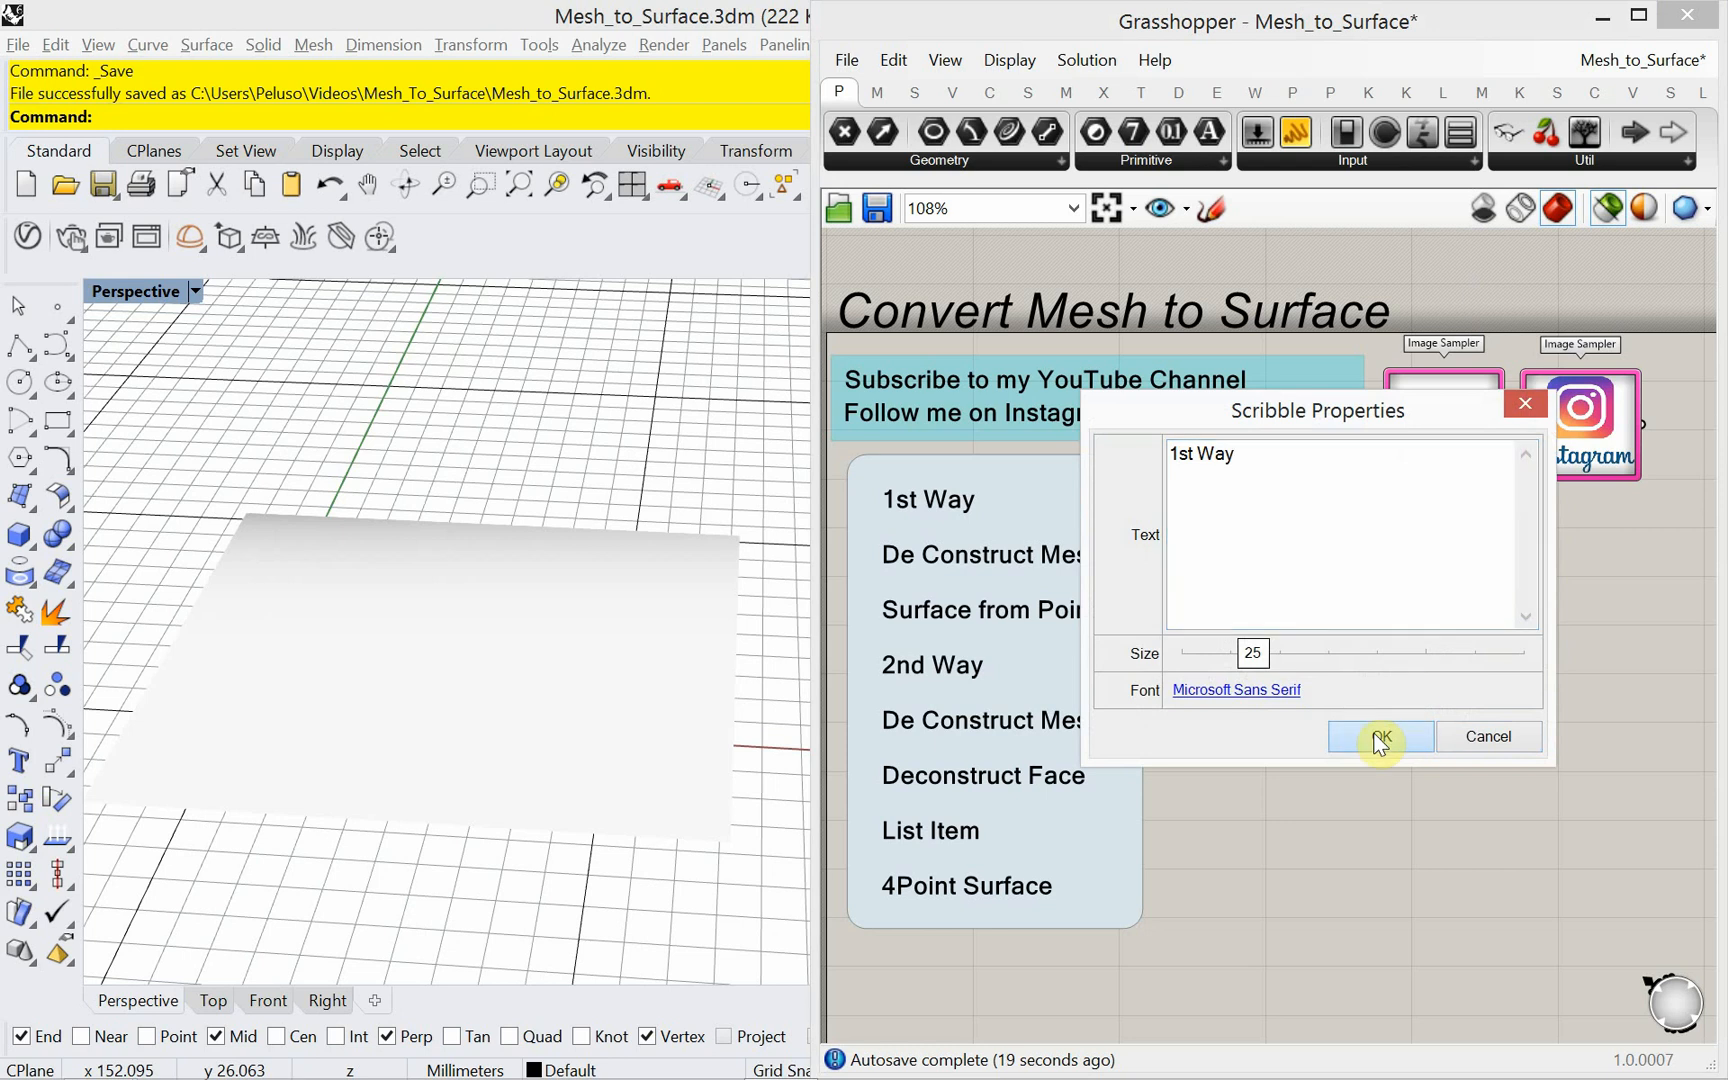
{"action": "left_click", "coordinate": [1380, 736]}
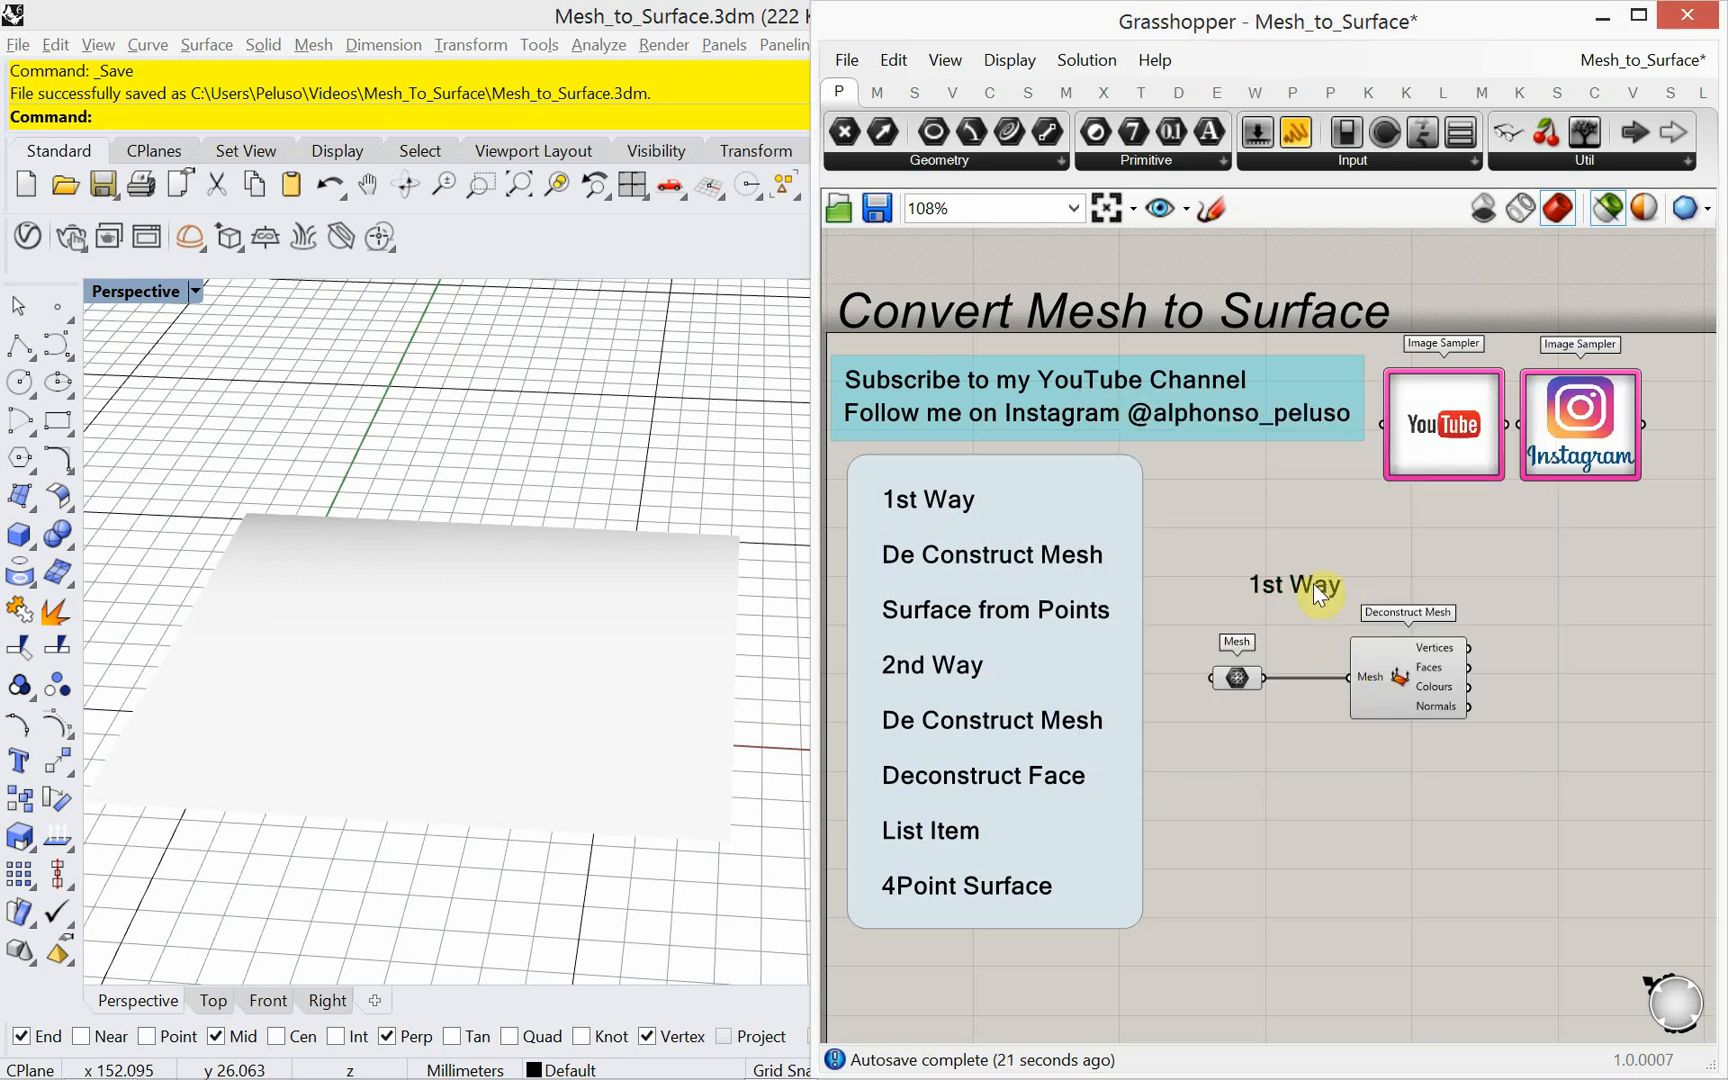
Step: Search 'surface' on the canvas to place a Surface From Points component
{"action": "left_click_drag", "start_coordinate": [1322, 662], "coordinate": [1234, 618]}
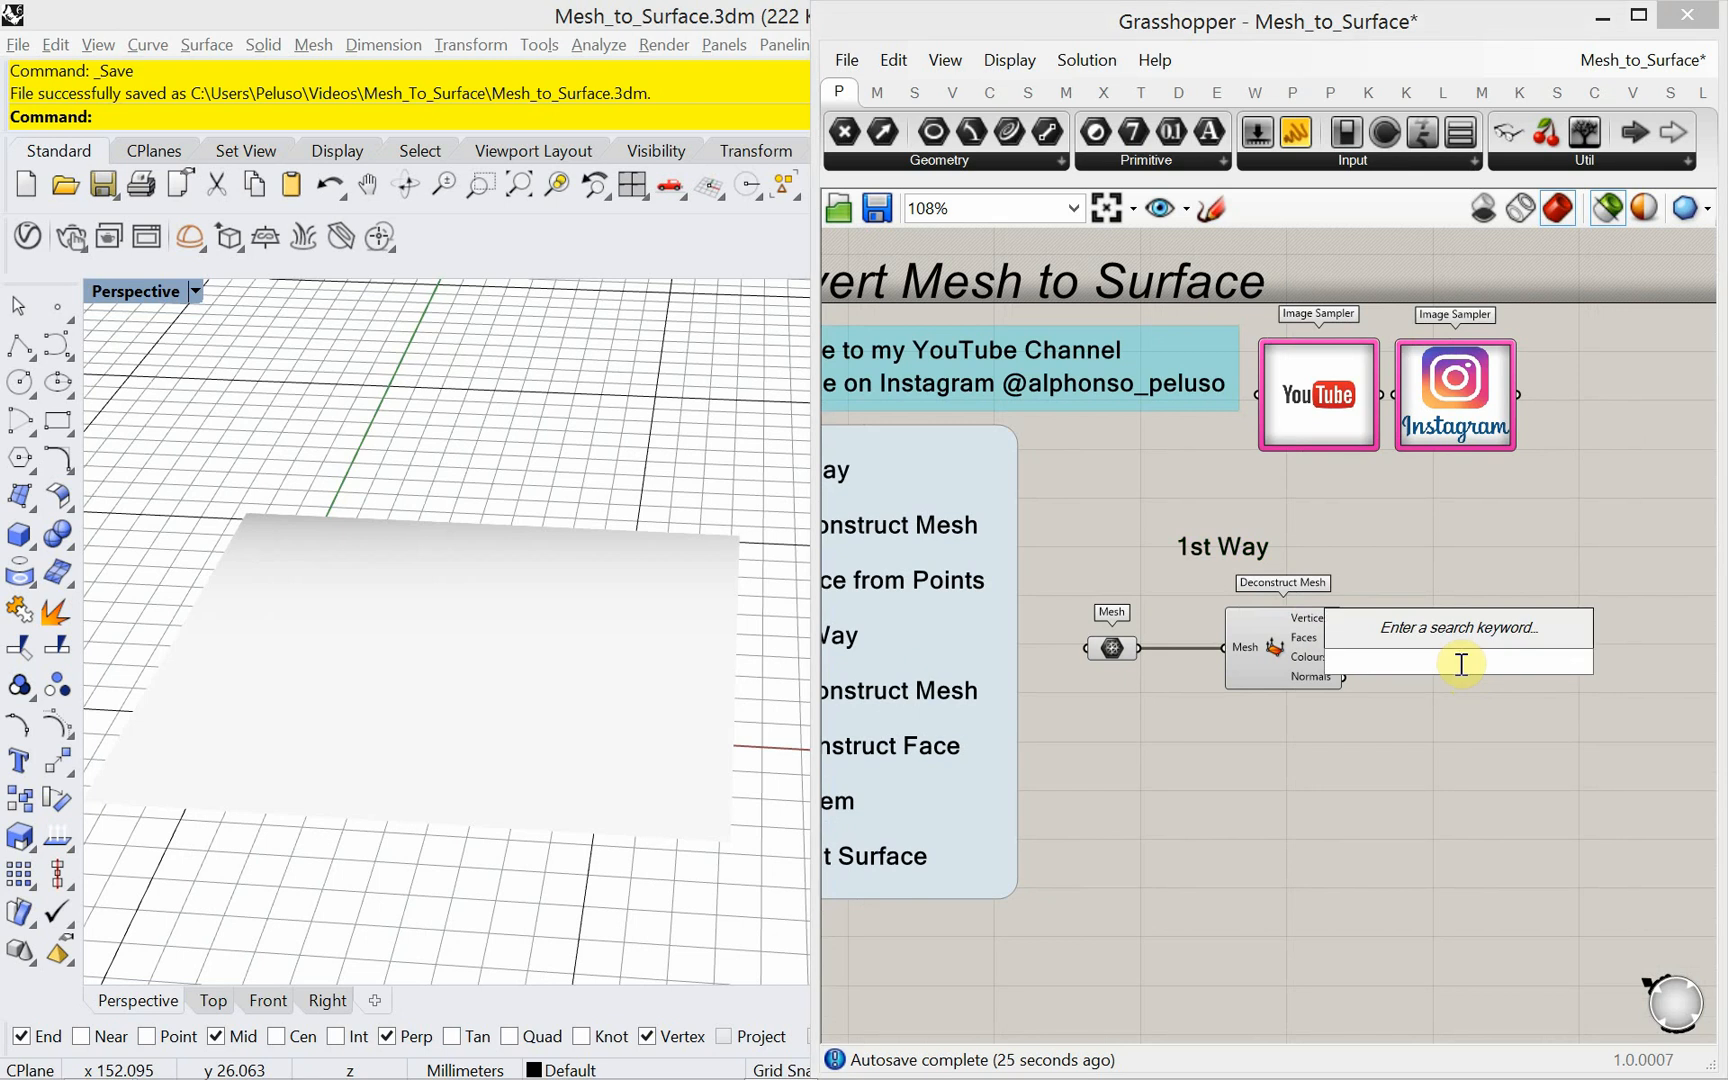
{"action": "type", "text": "surface"}
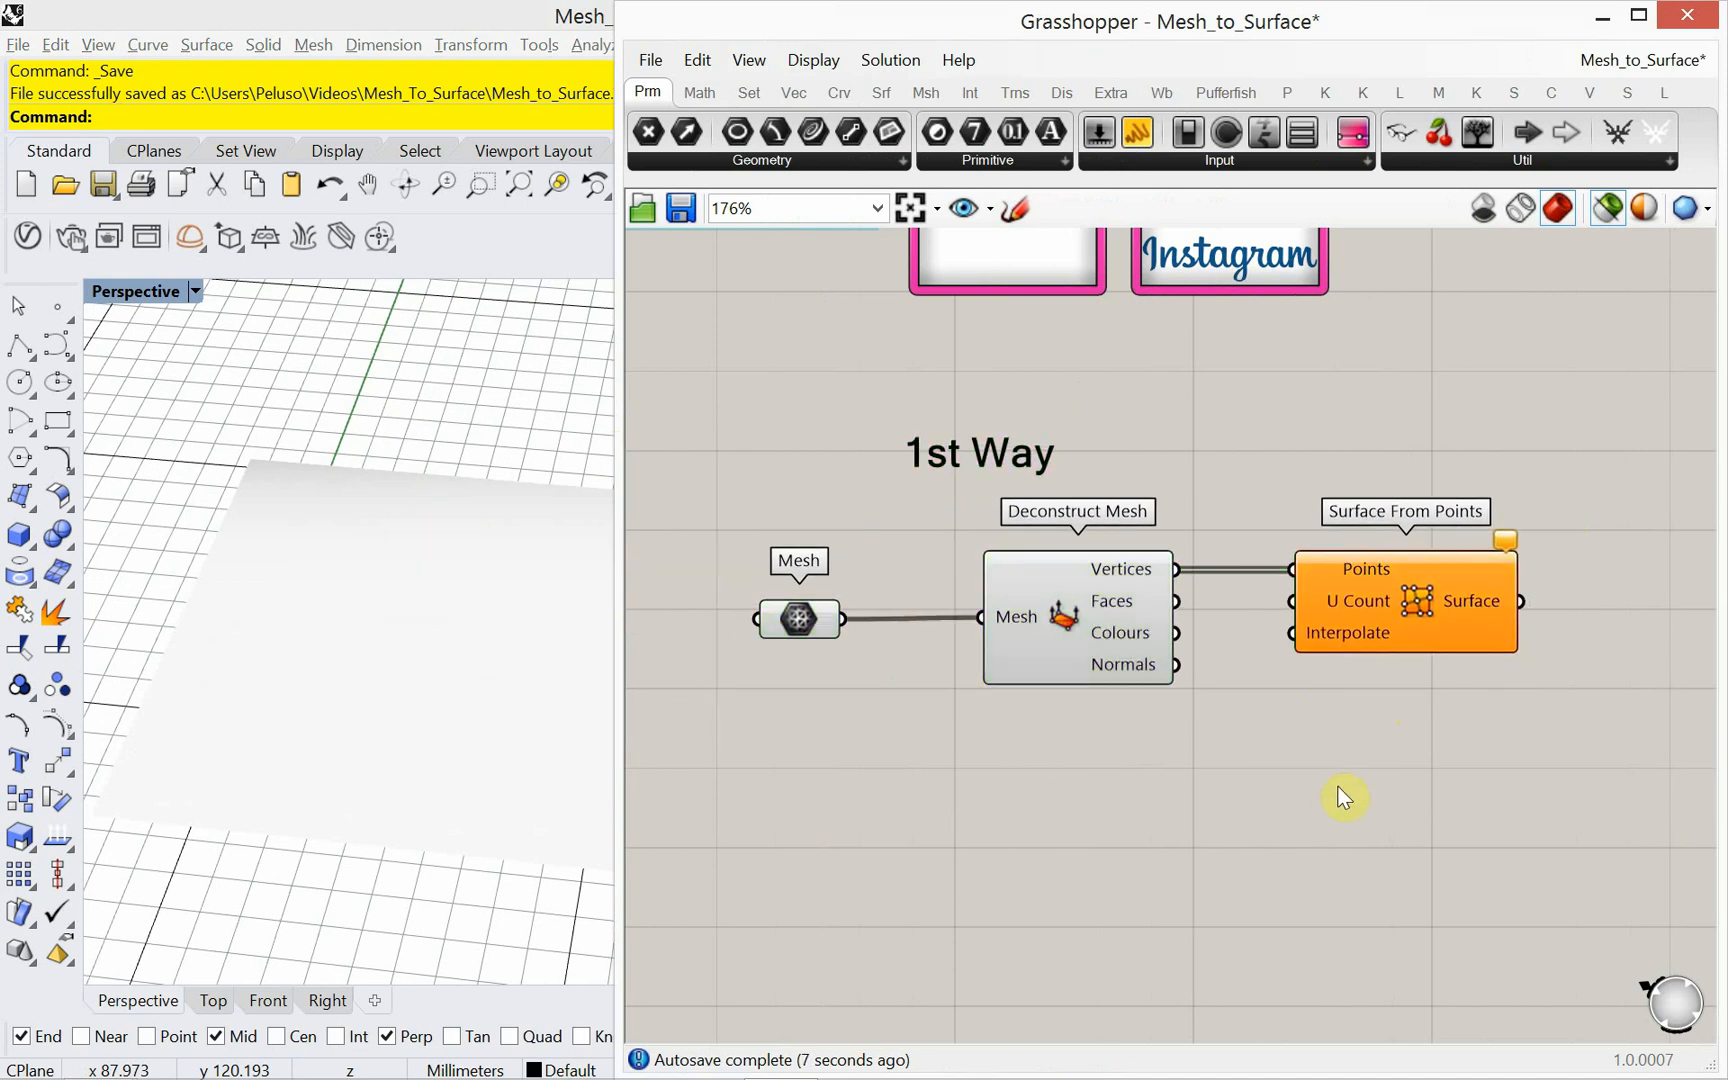
{"action": "mouse_move", "coordinate": [1504, 544]}
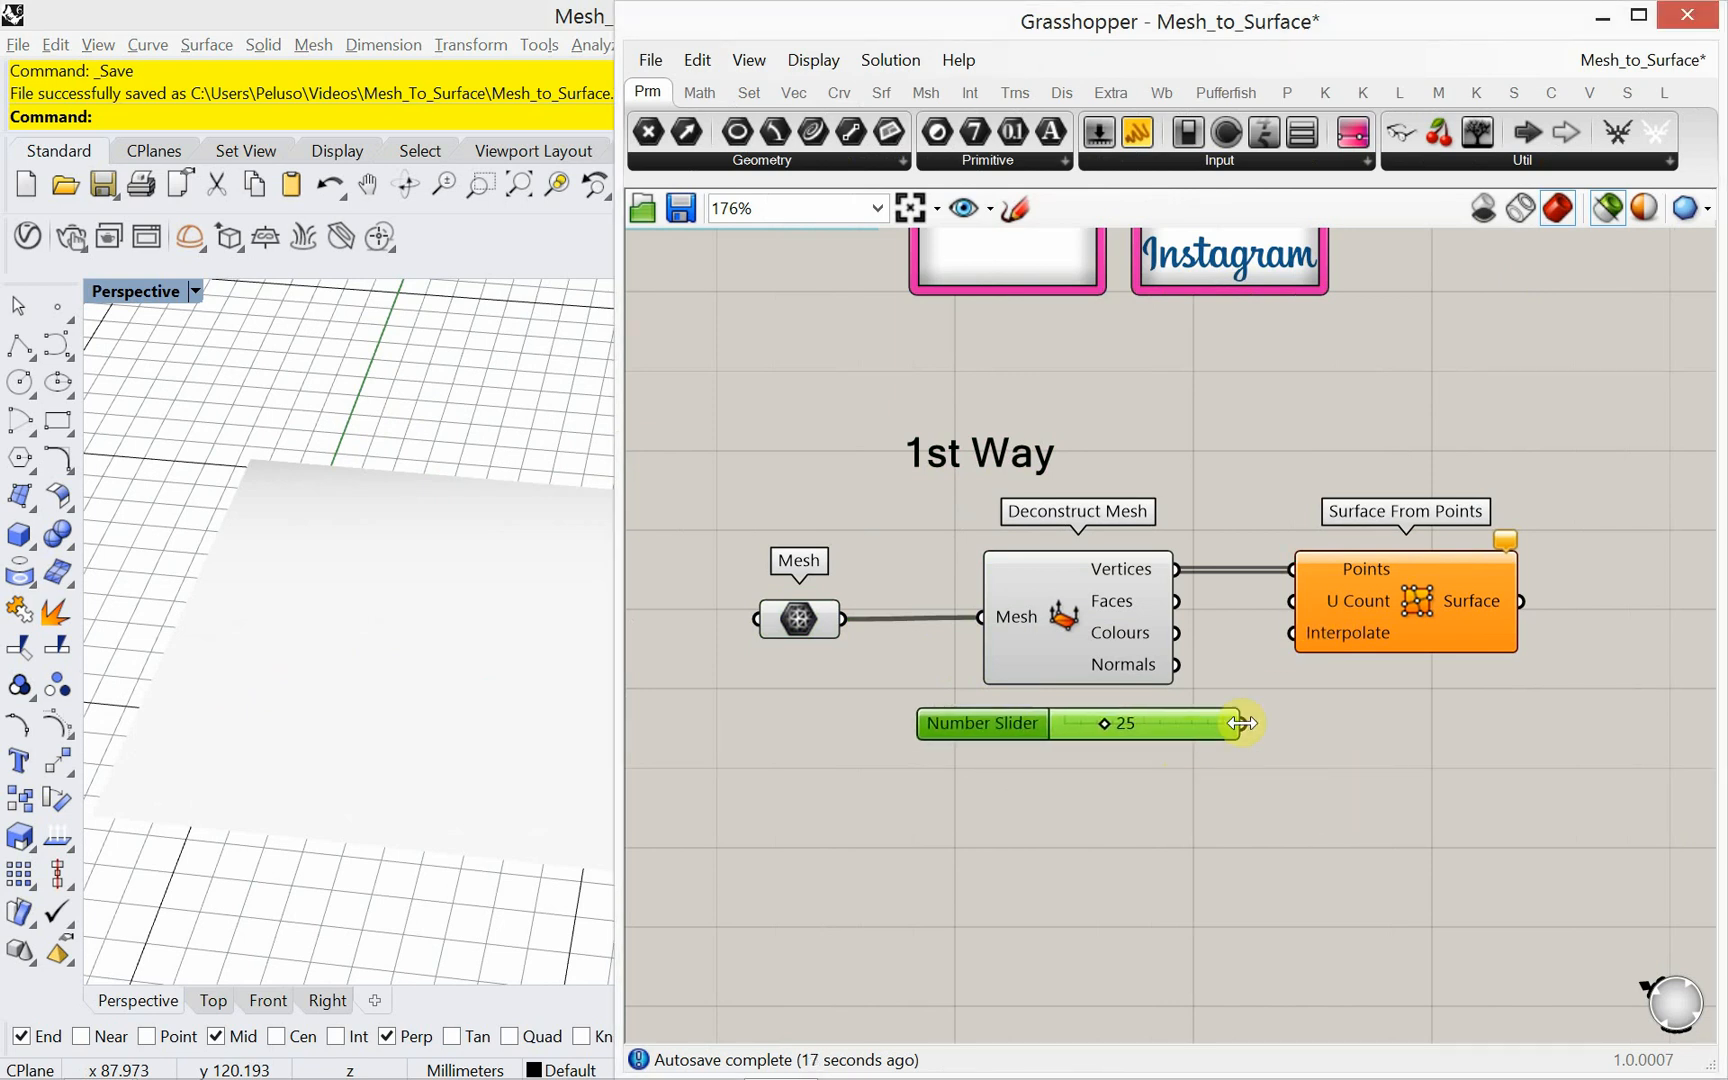
Step: Wire the Number Slider into U Count and try several U count values
{"action": "left_click_drag", "start_coordinate": [1244, 722], "coordinate": [1290, 600]}
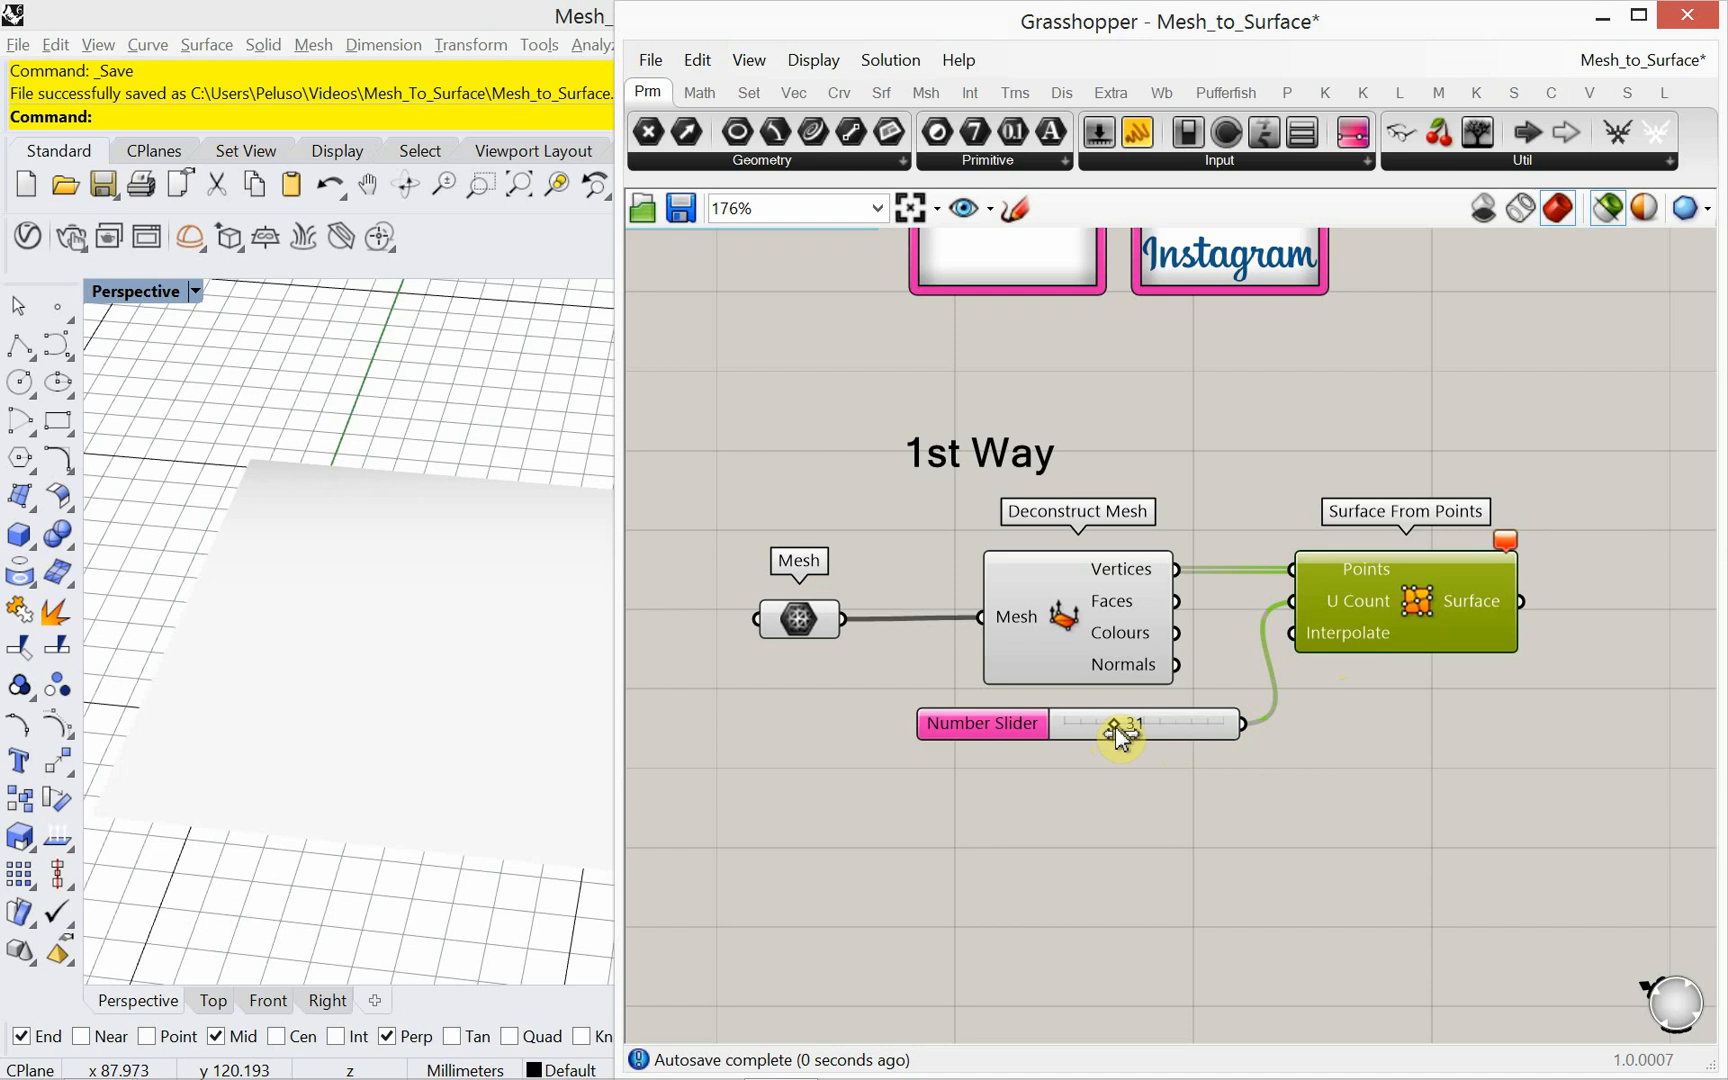
{"action": "left_click_drag", "start_coordinate": [1110, 726], "coordinate": [1118, 726]}
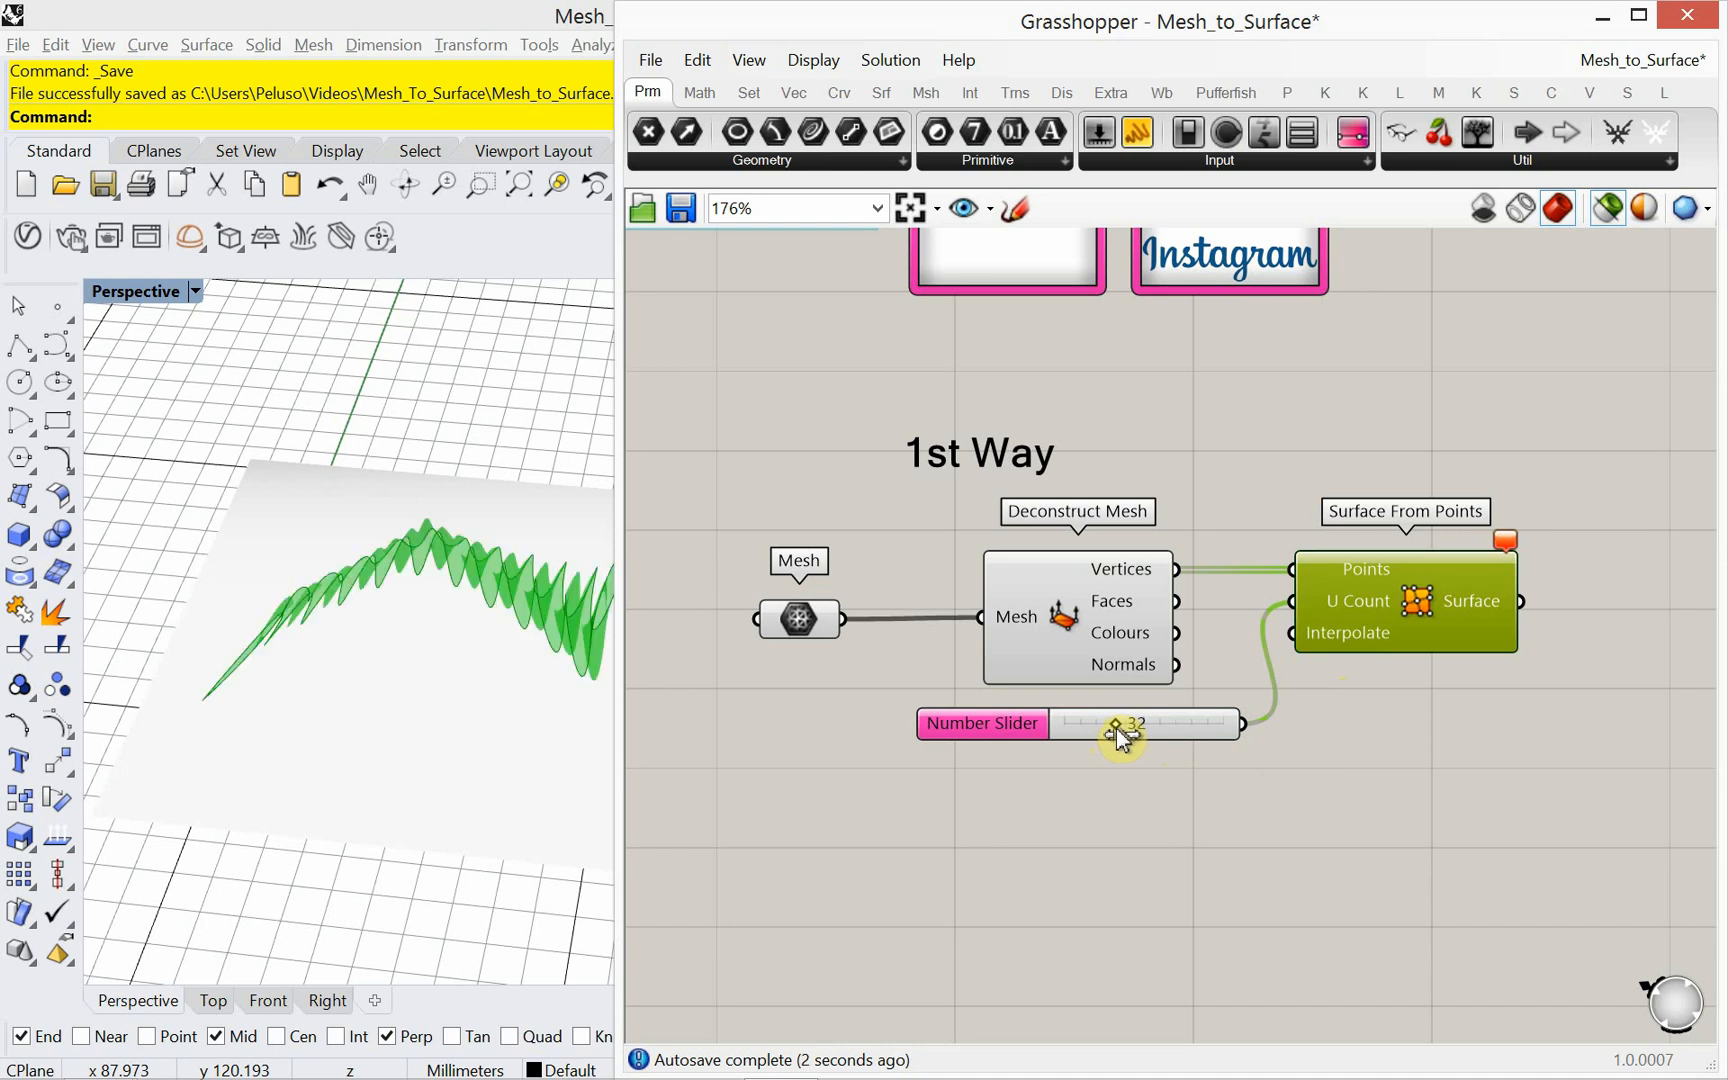
{"action": "left_click_drag", "start_coordinate": [1116, 724], "coordinate": [1122, 724]}
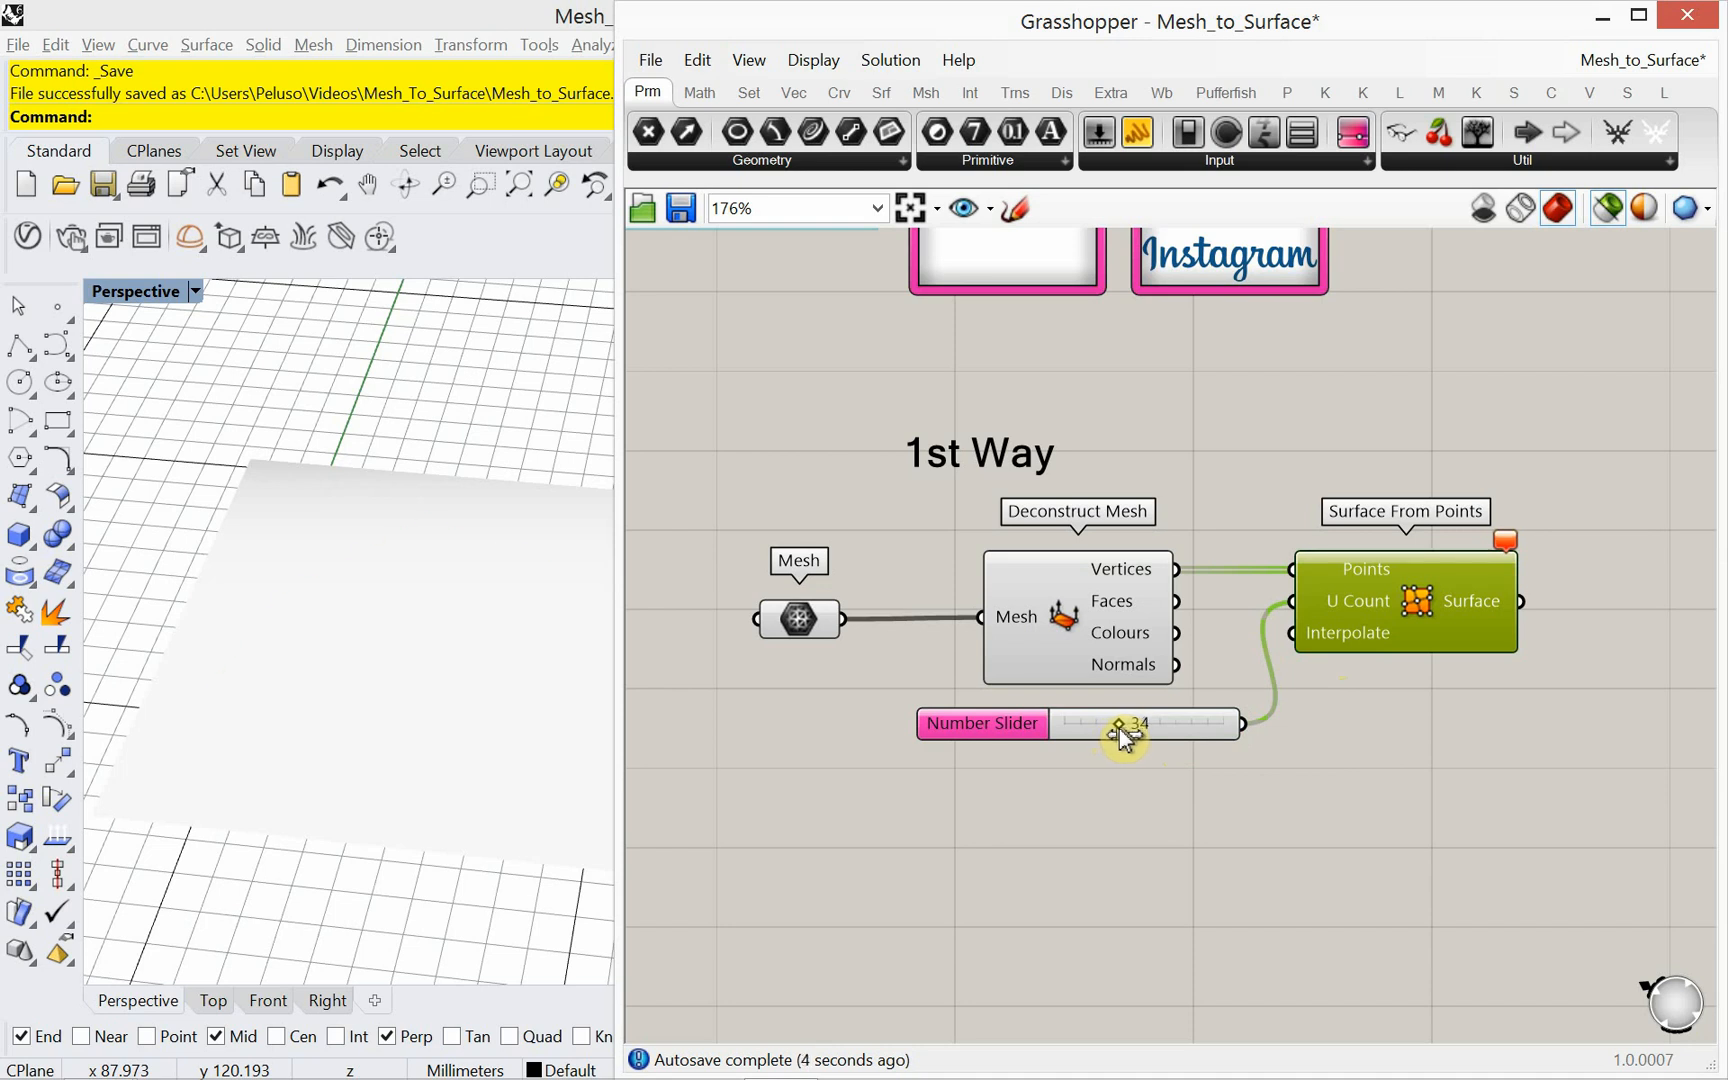
{"action": "left_click_drag", "start_coordinate": [1120, 724], "coordinate": [1114, 724]}
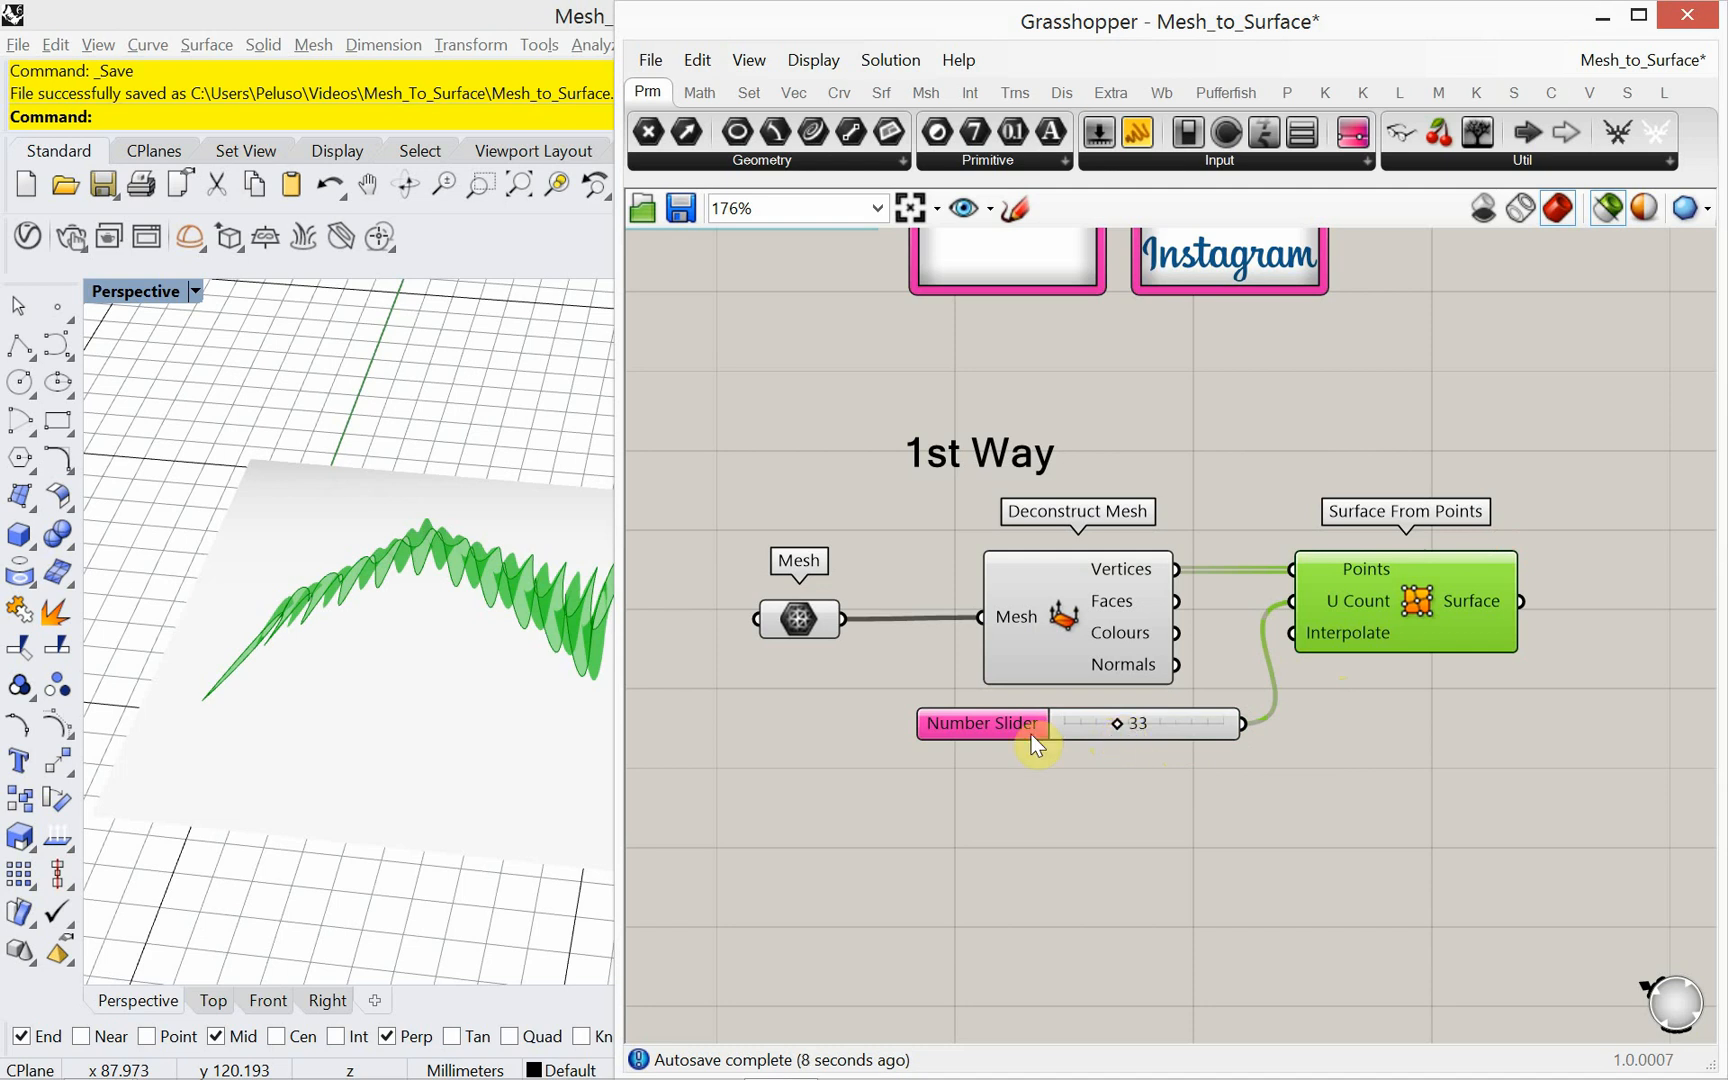
{"action": "left_click_drag", "start_coordinate": [1036, 744], "coordinate": [546, 758]}
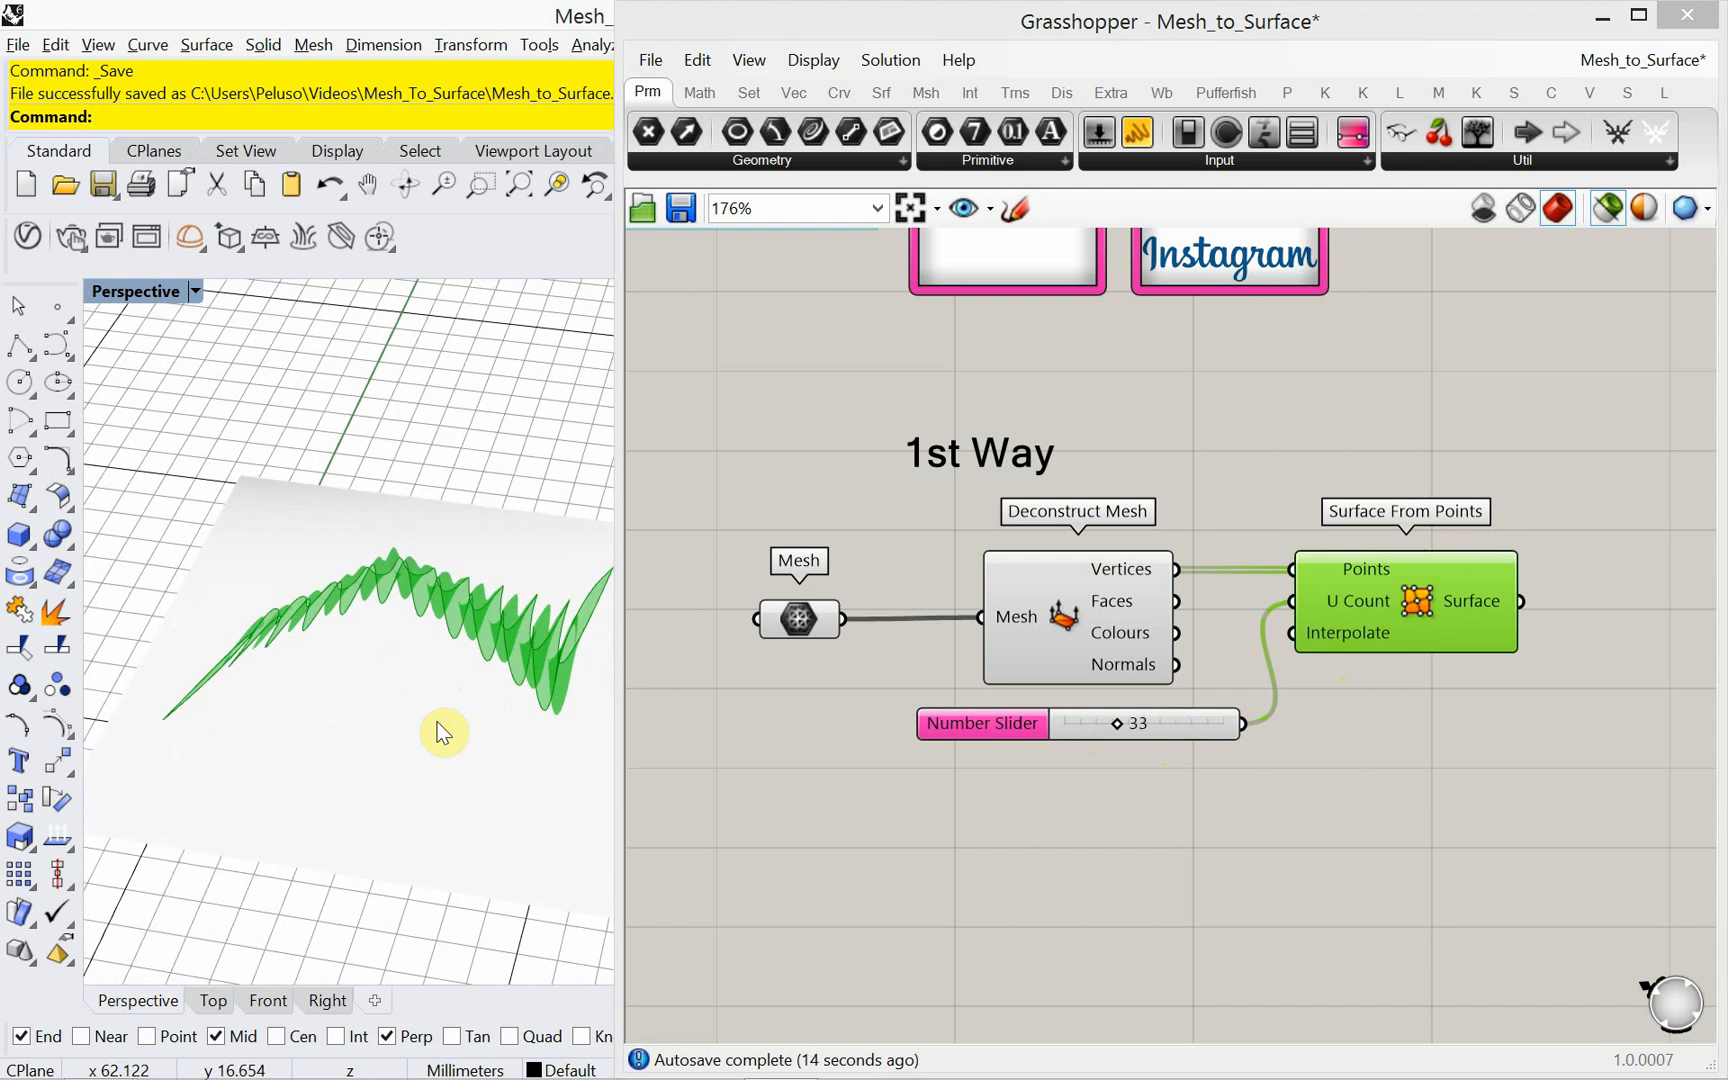
{"action": "mouse_move", "coordinate": [710, 708]}
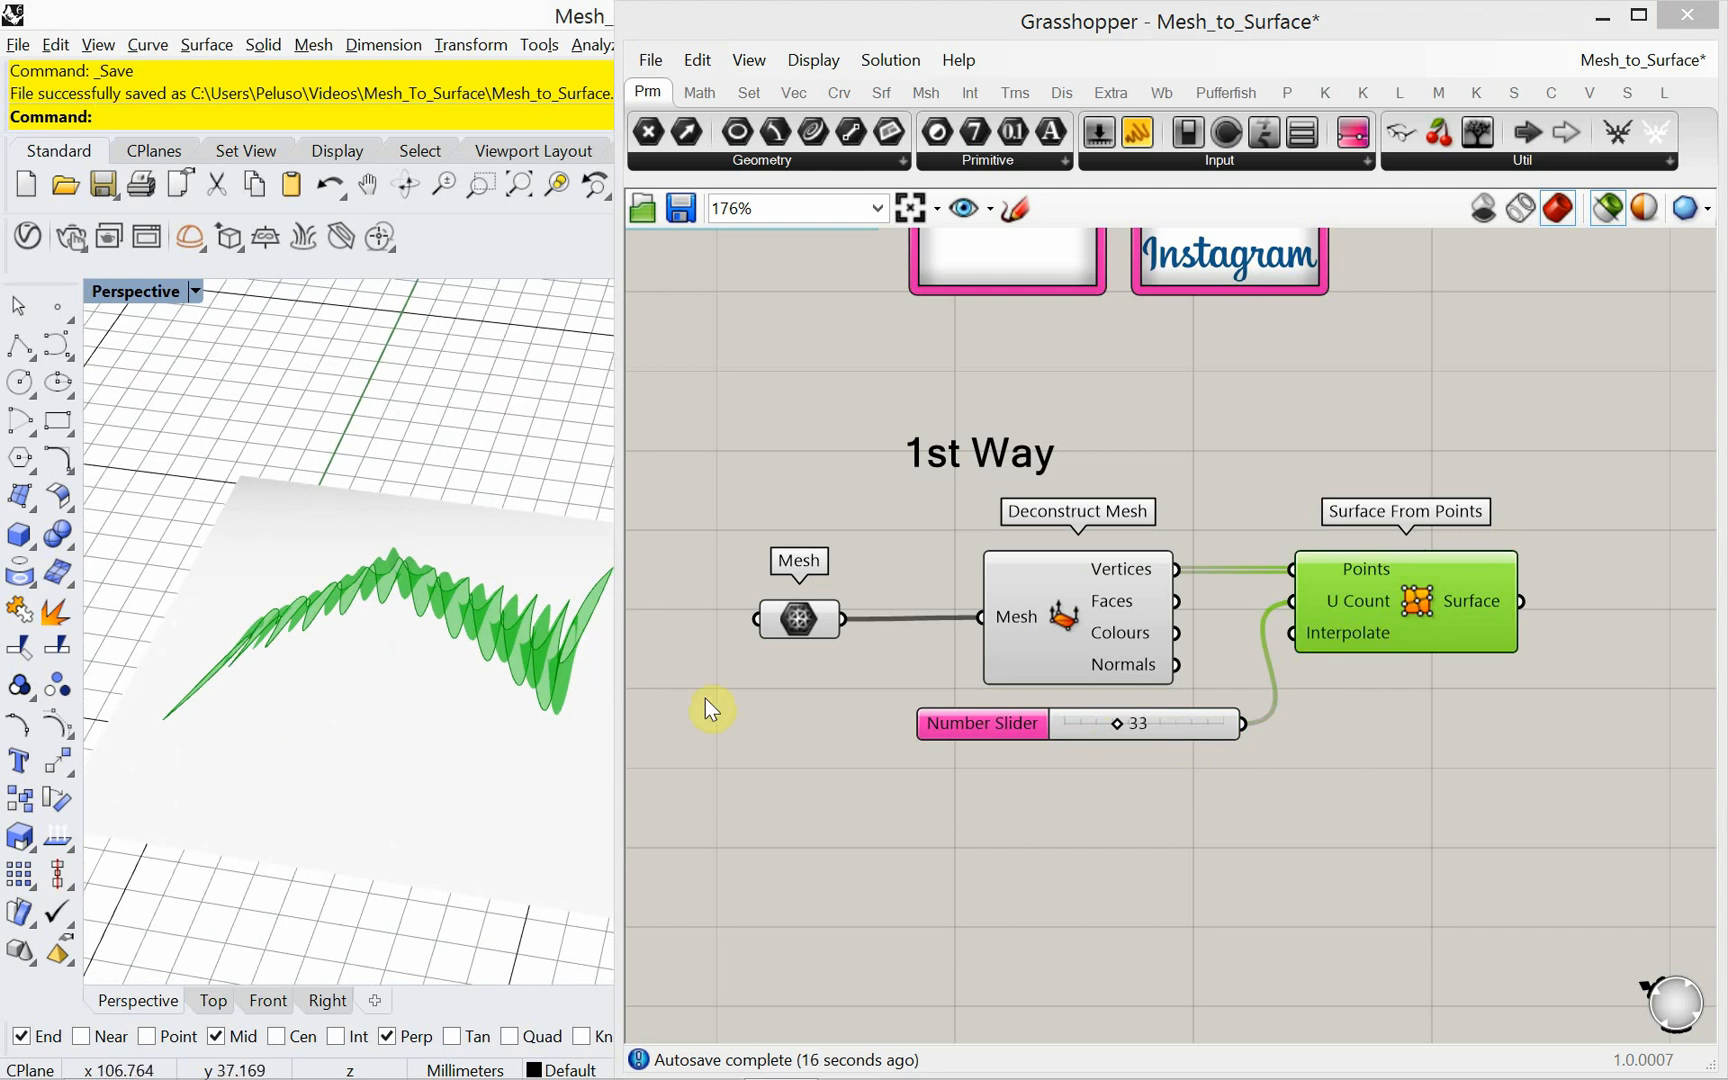
Step: Settle the U Count slider on 22 for a smooth tent surface and inspect it in Rhino
{"action": "left_click_drag", "start_coordinate": [1116, 724], "coordinate": [1110, 732]}
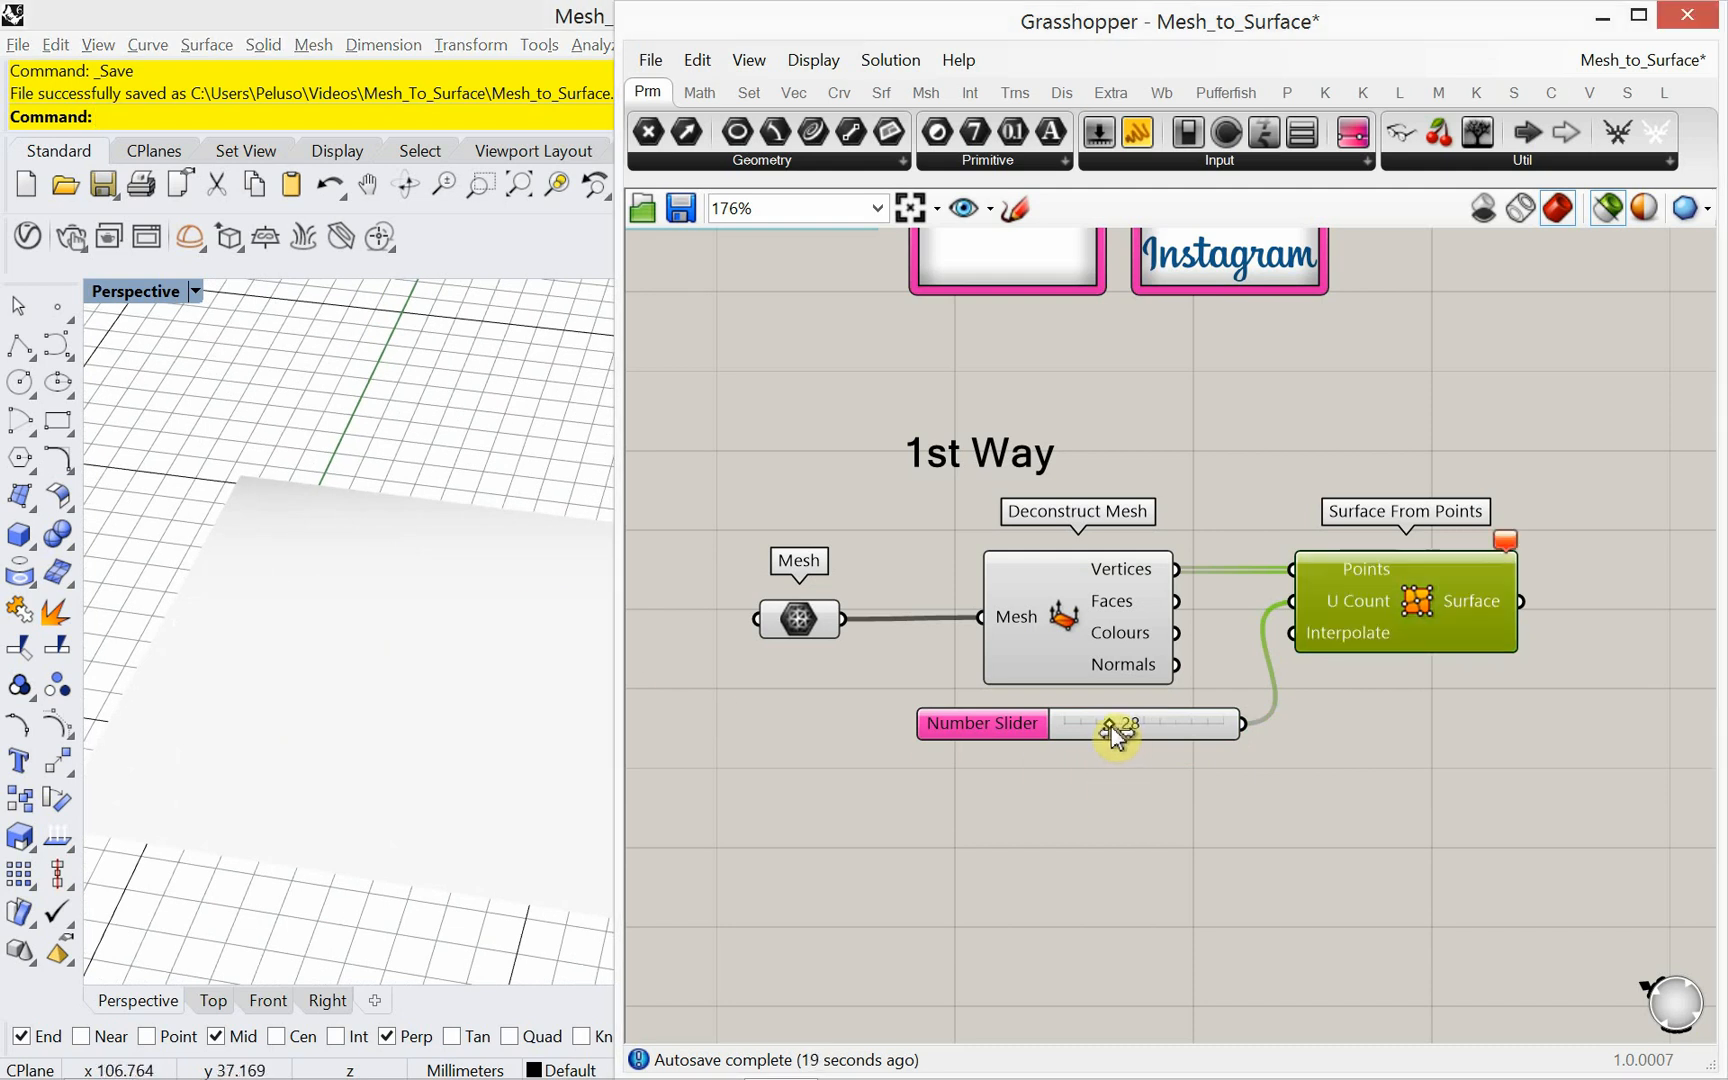
{"action": "left_click_drag", "start_coordinate": [1116, 724], "coordinate": [1104, 724]}
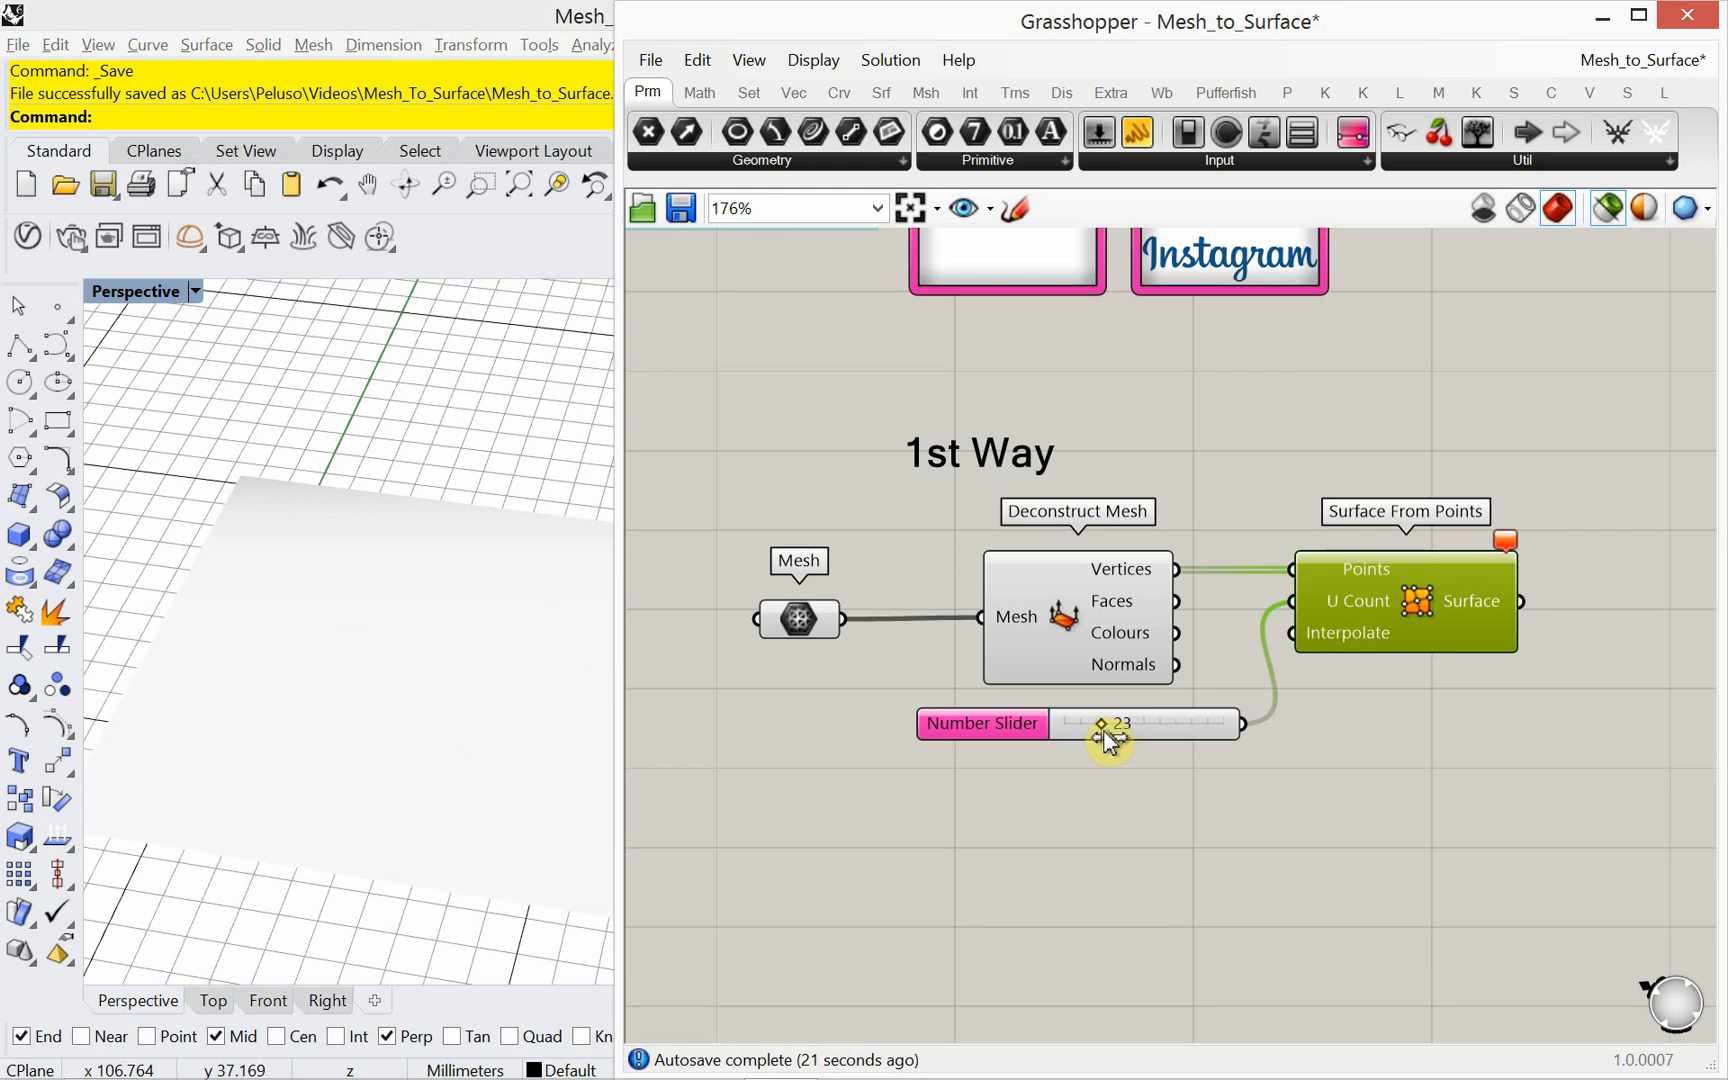
{"action": "left_click_drag", "start_coordinate": [1098, 724], "coordinate": [1120, 724]}
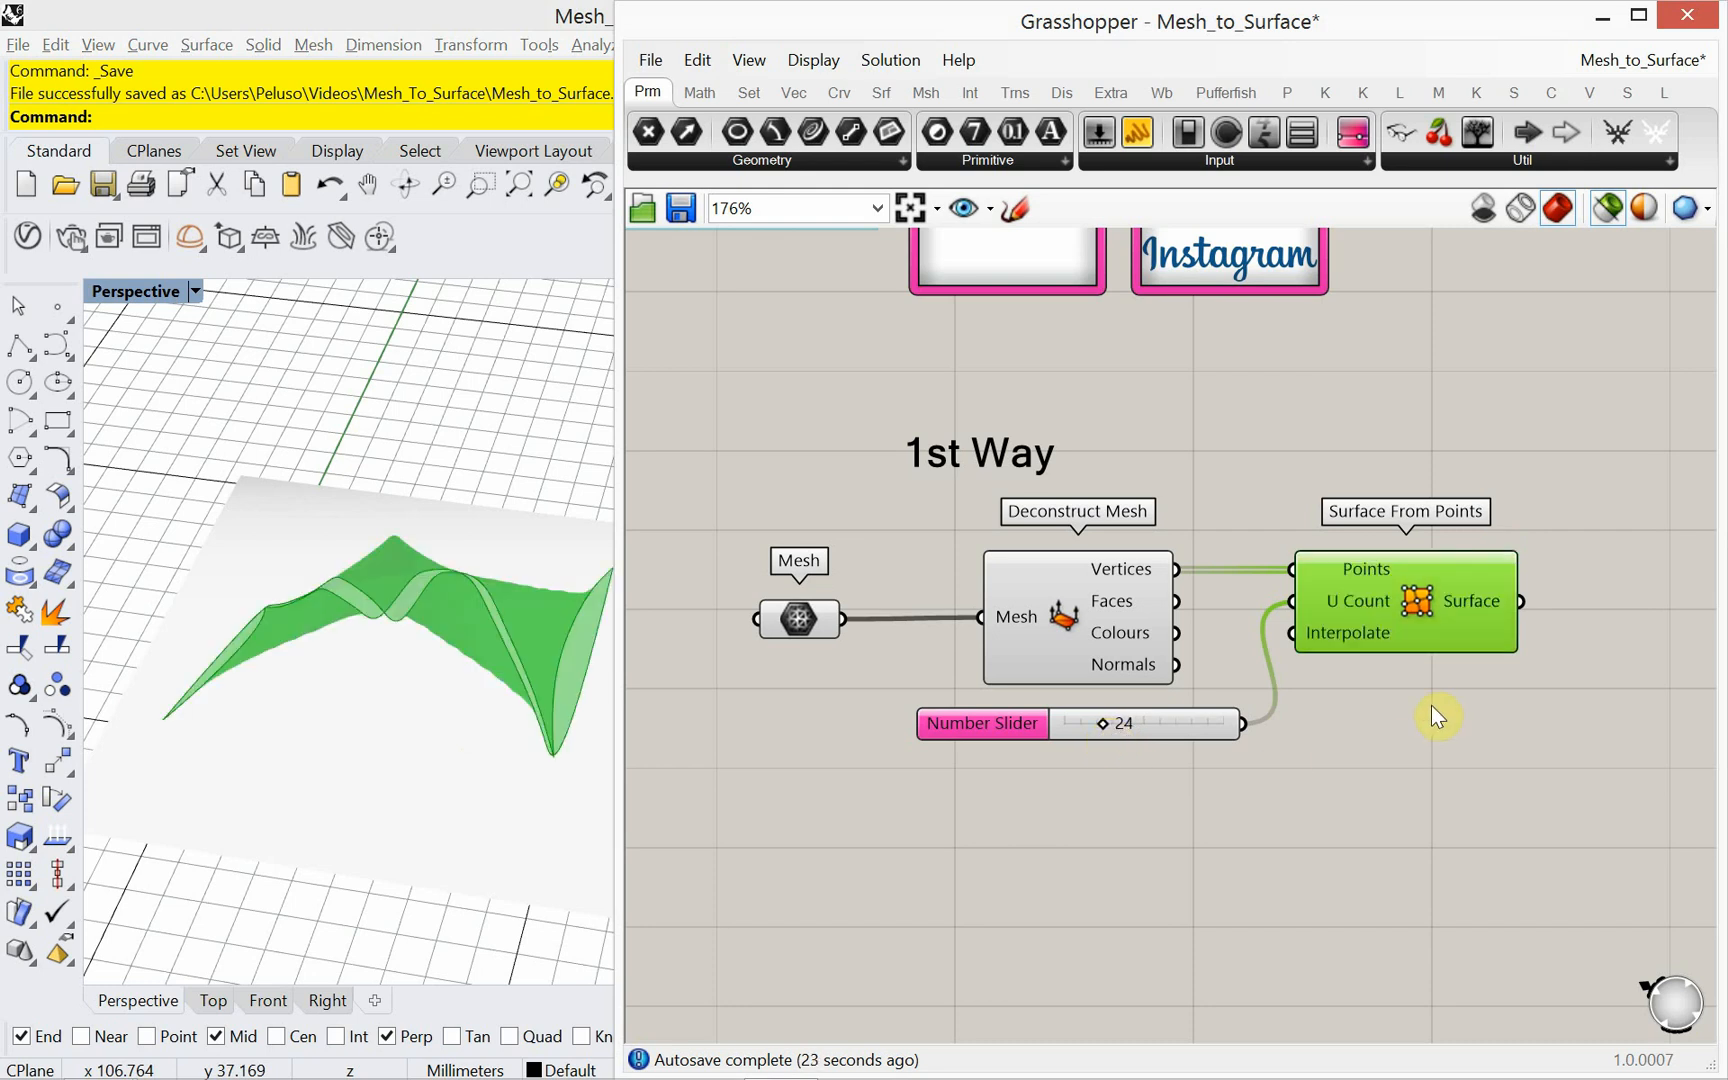
{"action": "mouse_move", "coordinate": [1102, 724]}
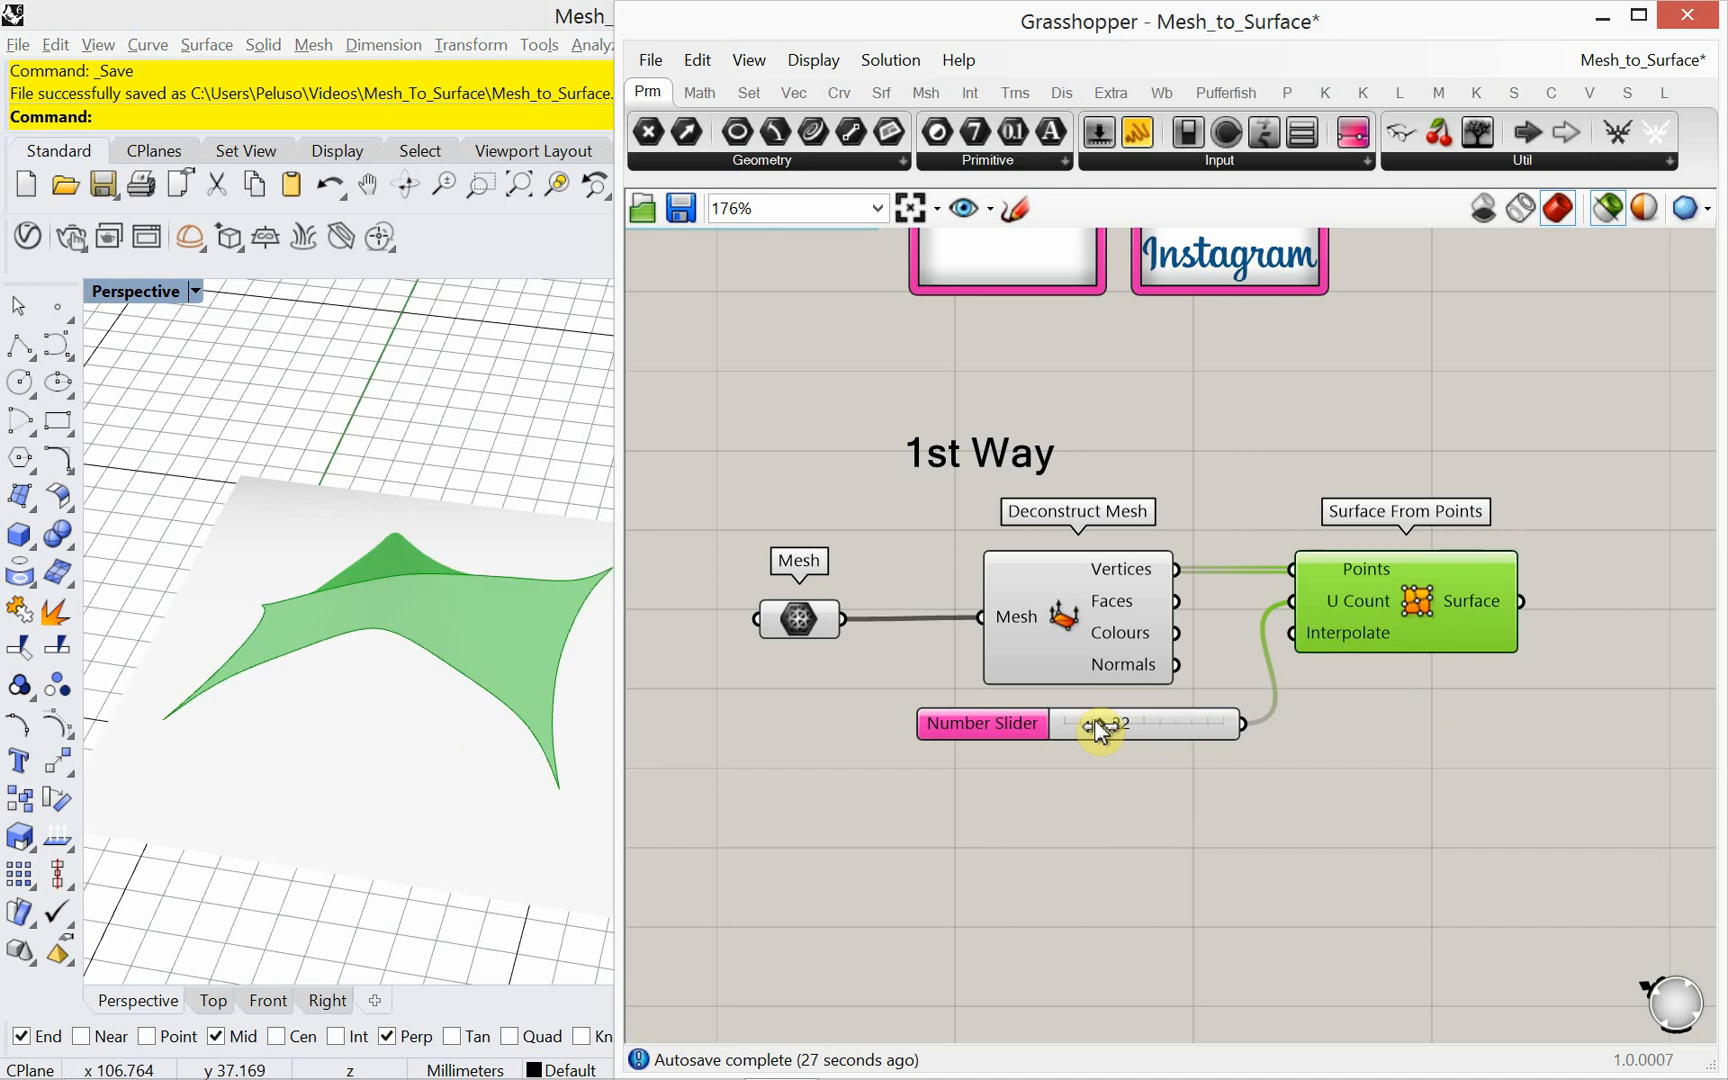
{"action": "left_click_drag", "start_coordinate": [1108, 724], "coordinate": [1100, 724]}
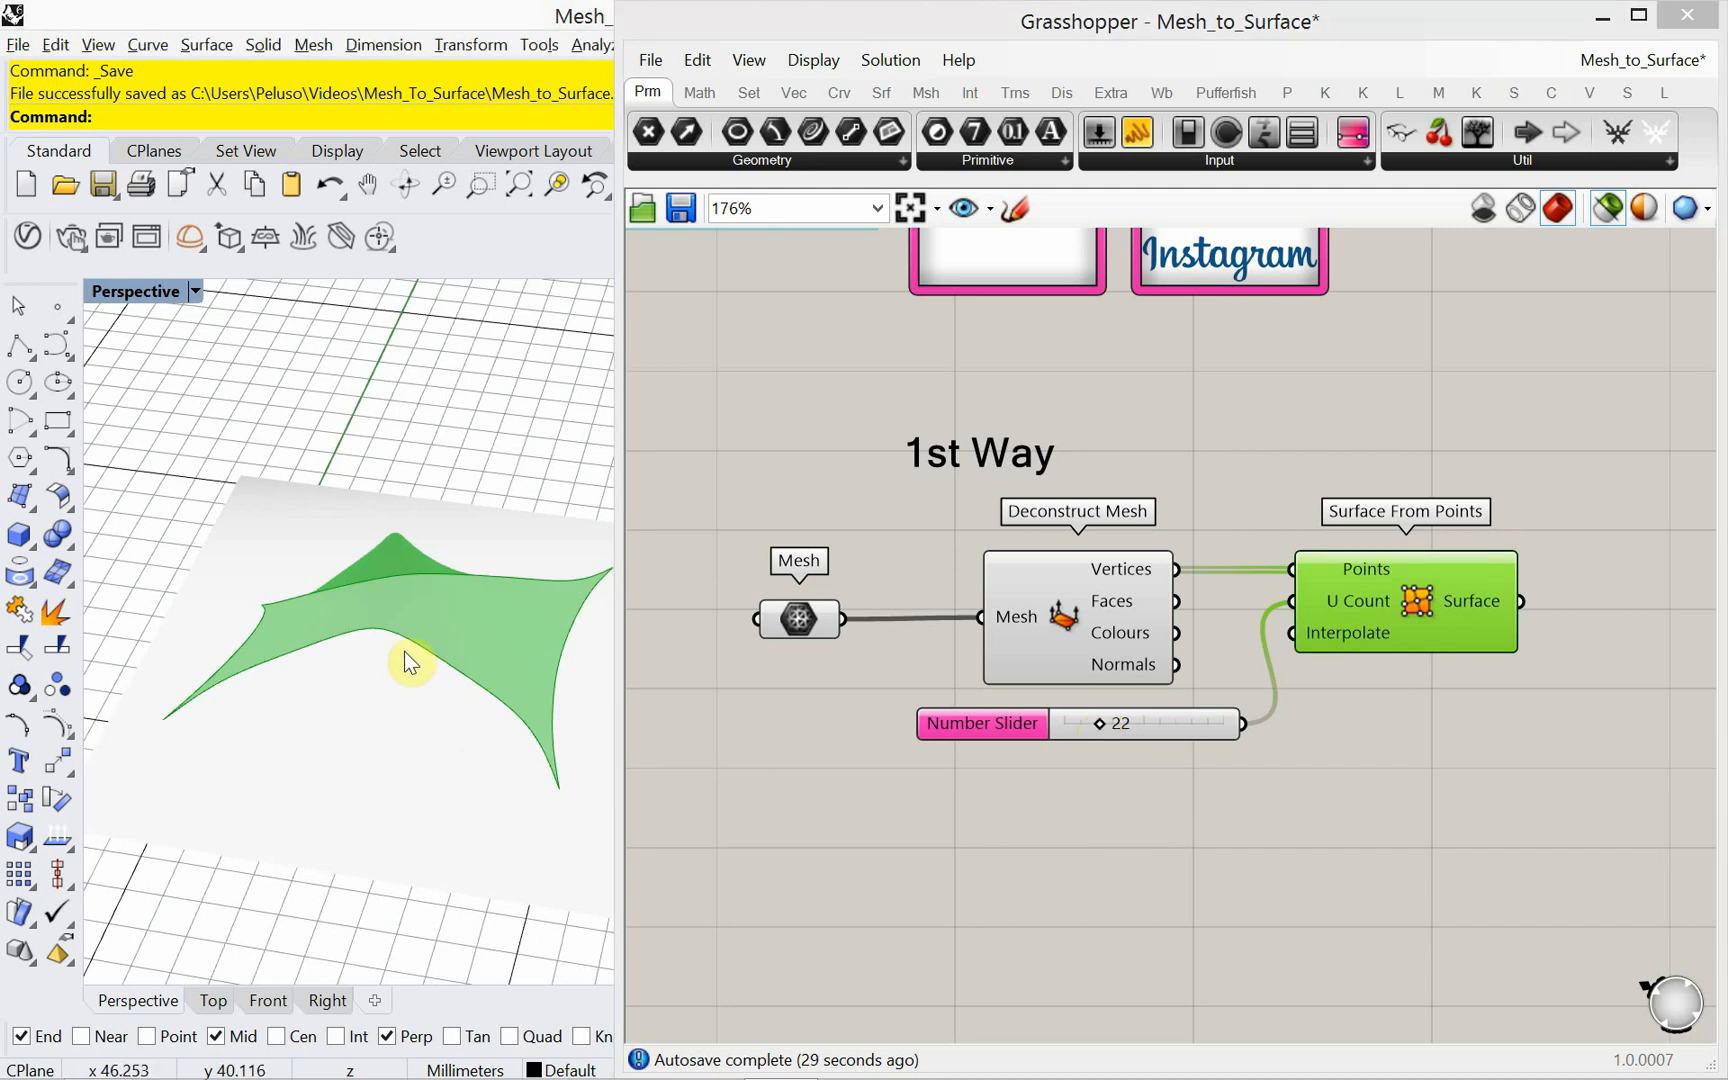
{"action": "left_click_drag", "start_coordinate": [408, 662], "coordinate": [342, 552]}
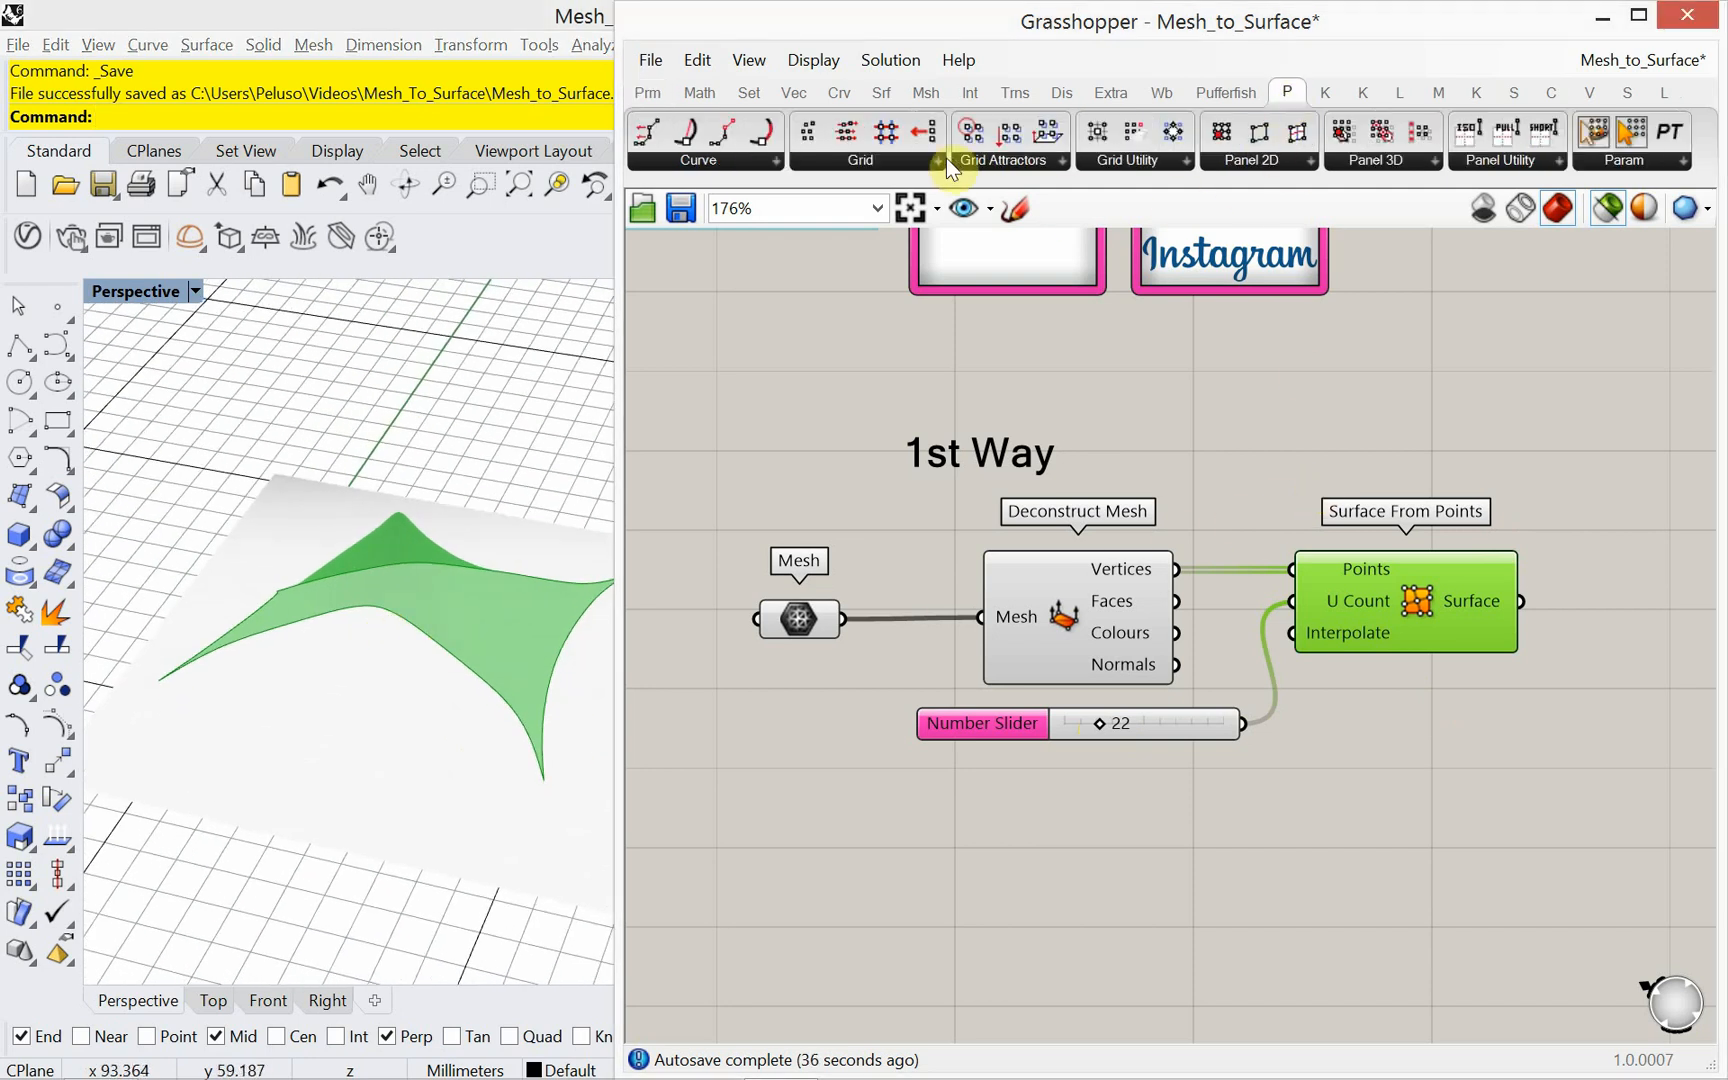
Step: Place Surface Domain Number from the Grid dropdown and feed it the Surface From Points output
{"action": "left_click", "coordinate": [860, 160]}
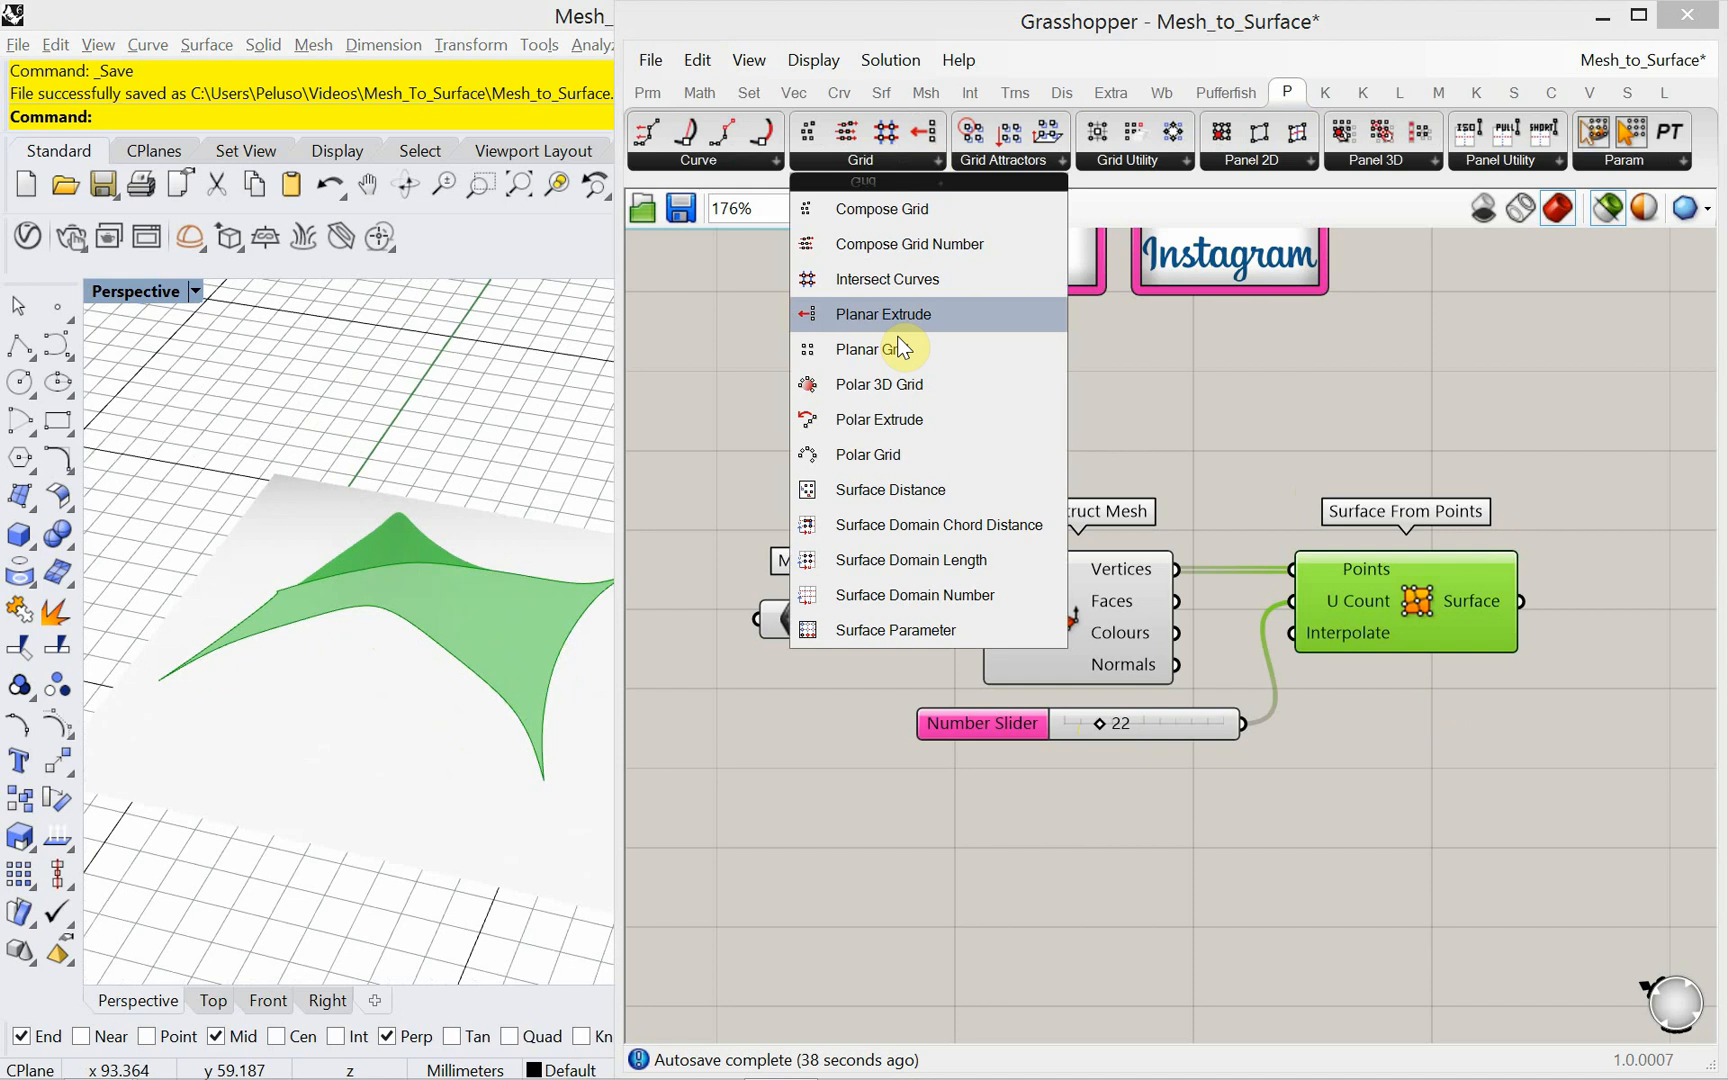
{"action": "mouse_move", "coordinate": [912, 596]}
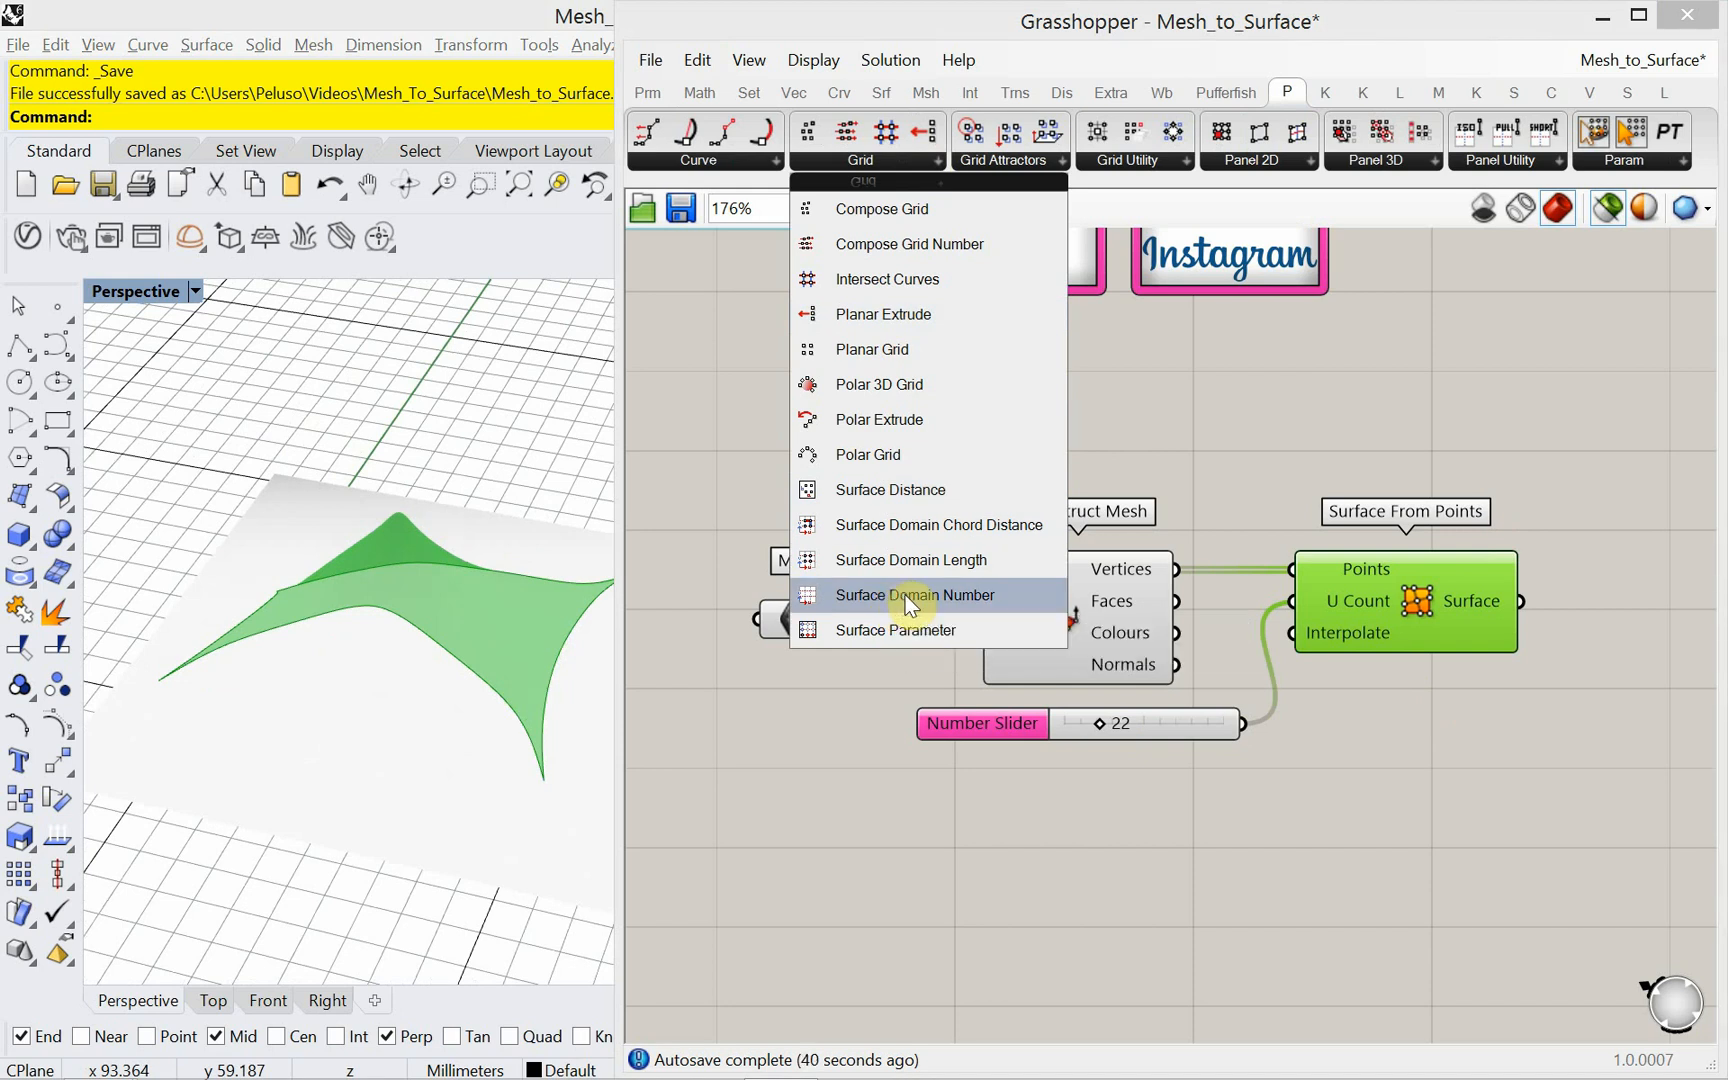
{"action": "left_click", "coordinate": [912, 596]}
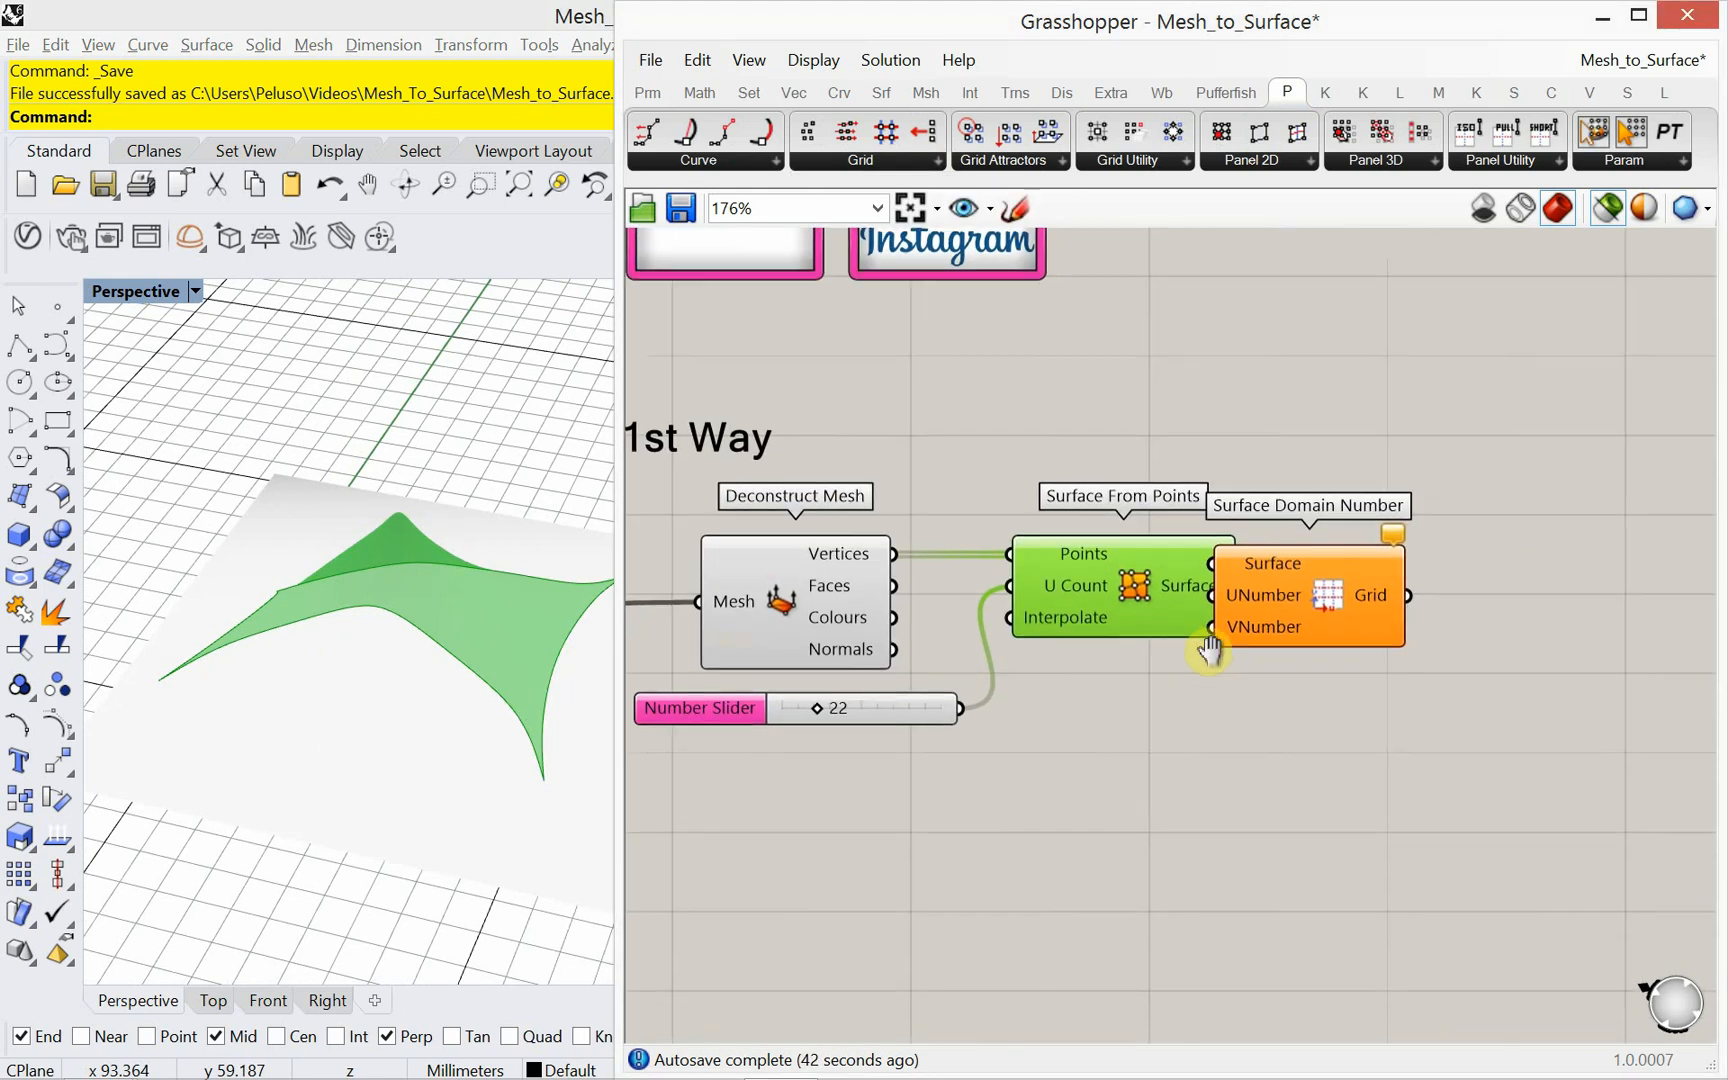
{"action": "left_click_drag", "start_coordinate": [1308, 596], "coordinate": [1416, 628]}
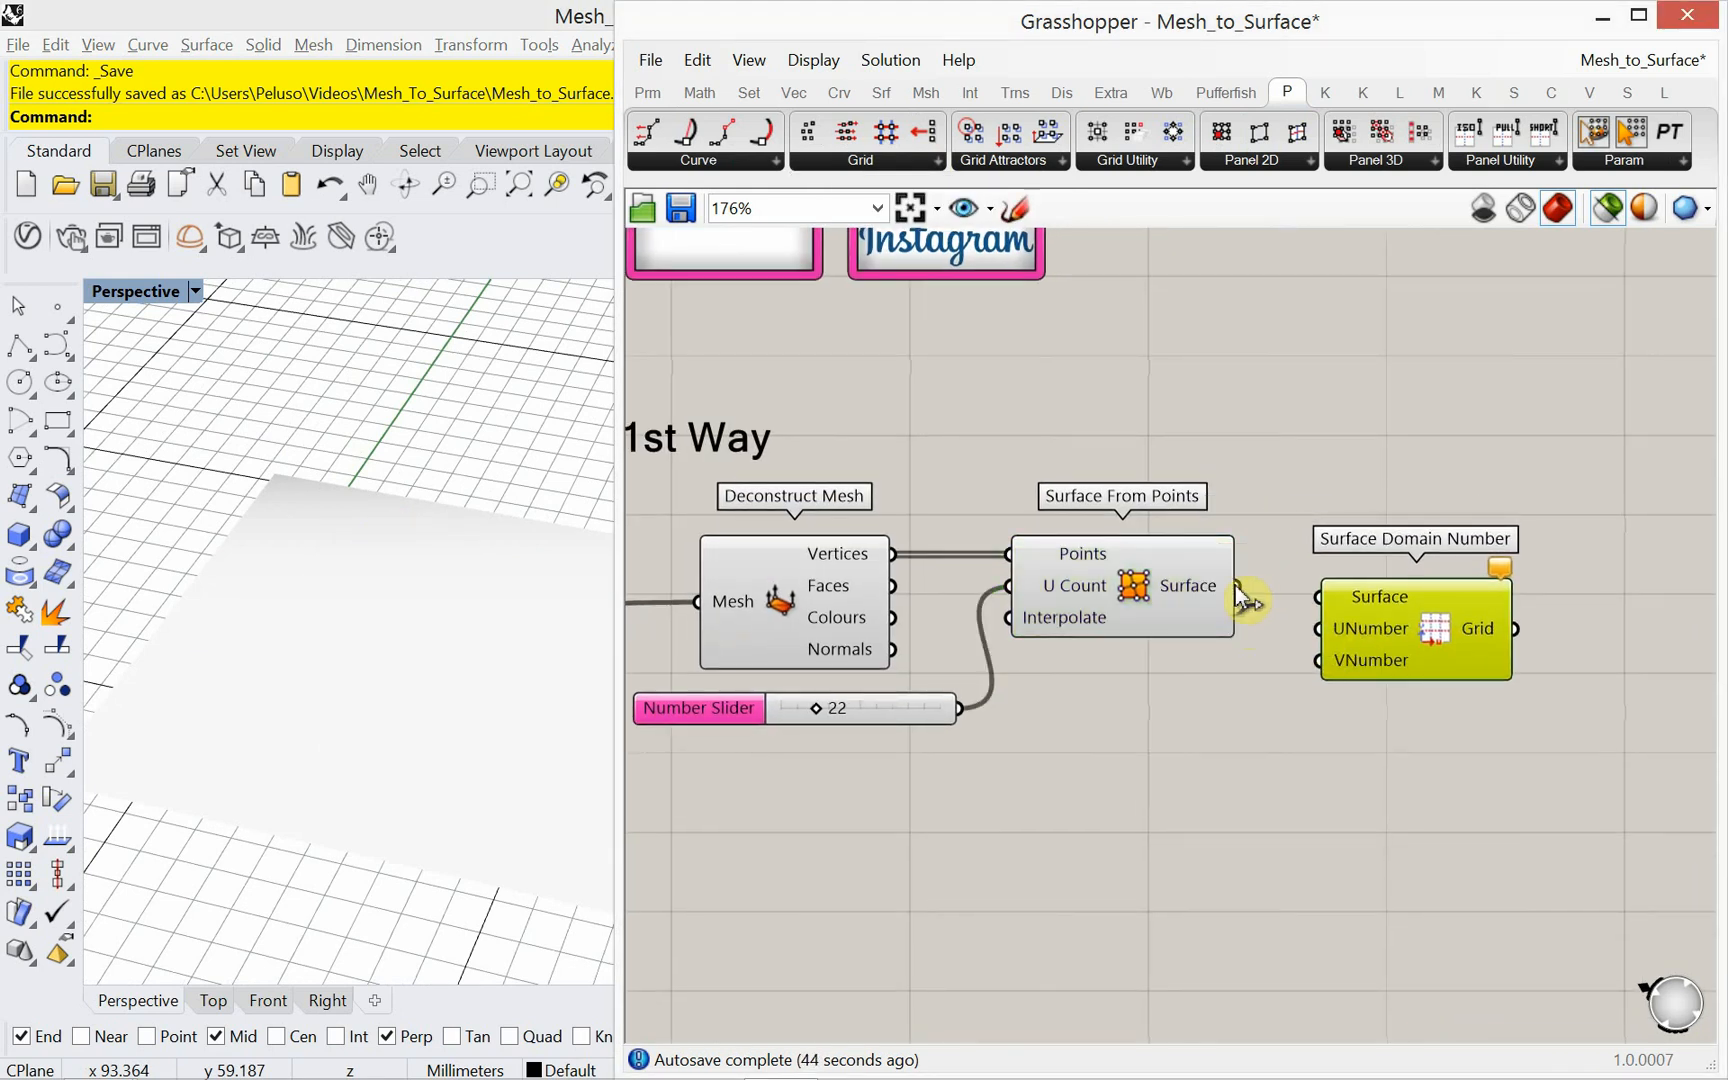
{"action": "left_click_drag", "start_coordinate": [1236, 586], "coordinate": [1314, 596]}
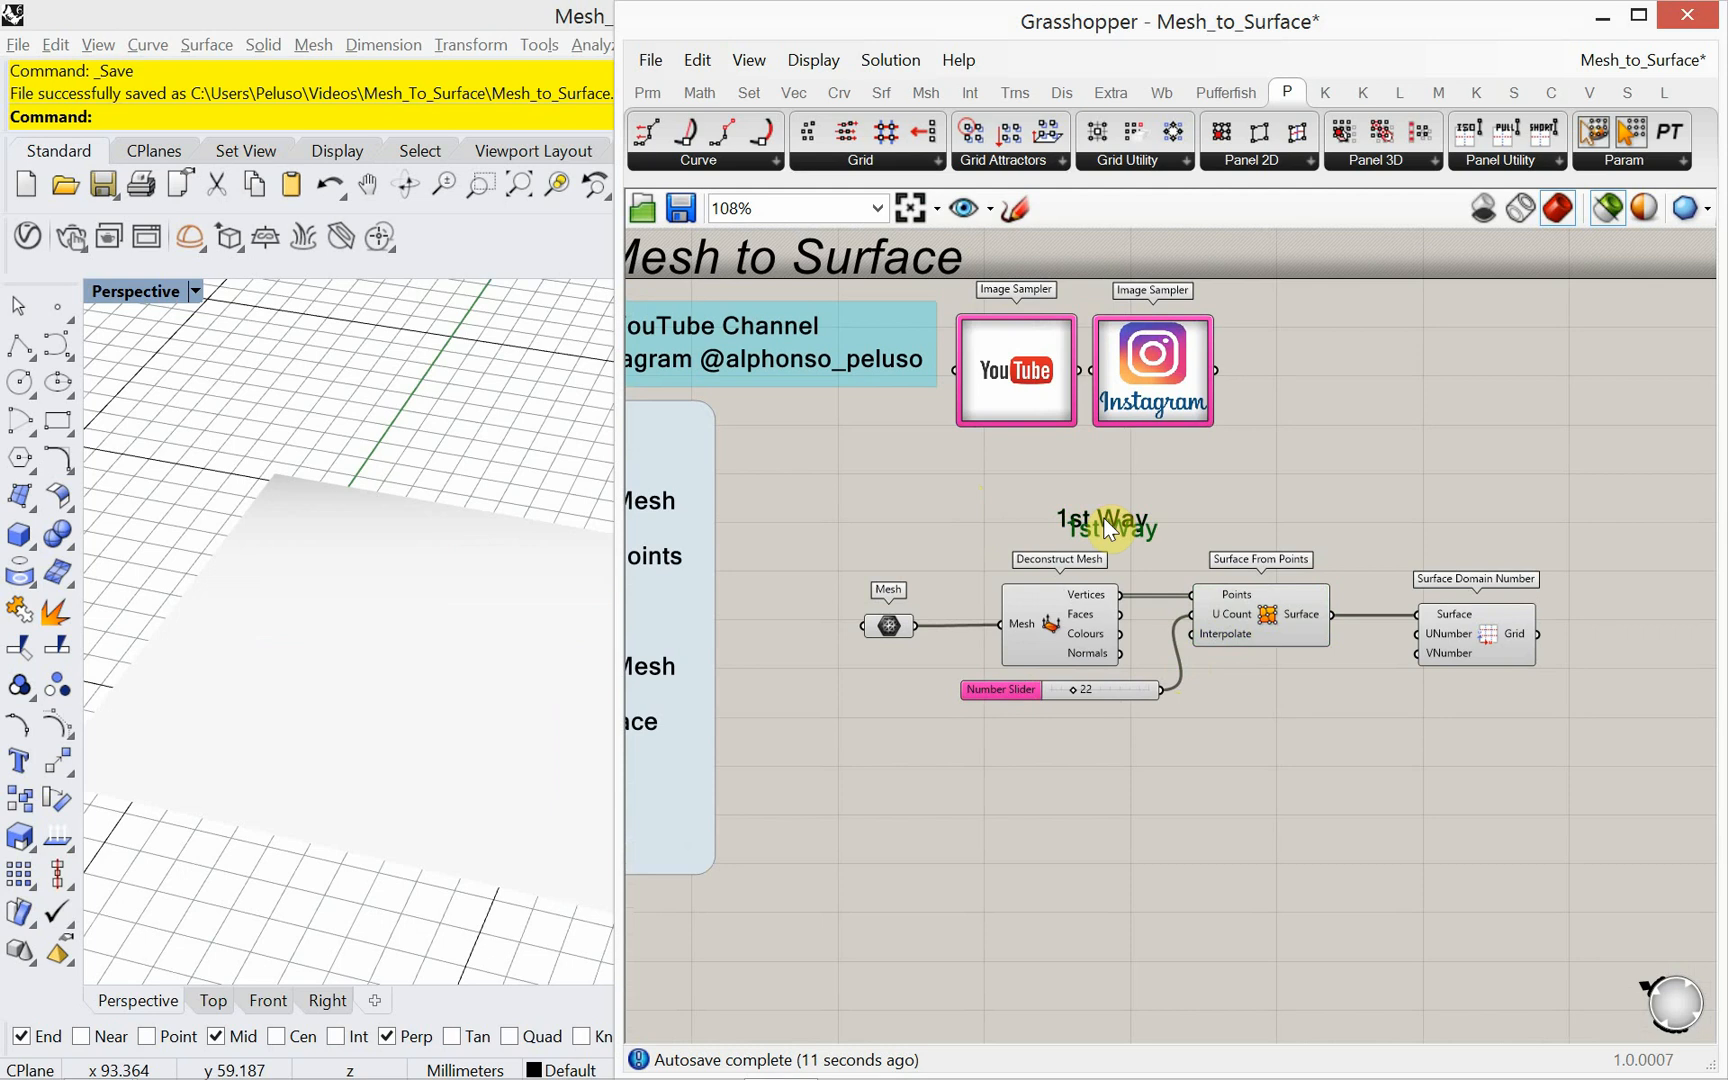
Step: Copy the label below as '2nd Way' and search for a second Deconstruct Mesh
{"action": "left_click_drag", "start_coordinate": [1108, 520], "coordinate": [1108, 758]}
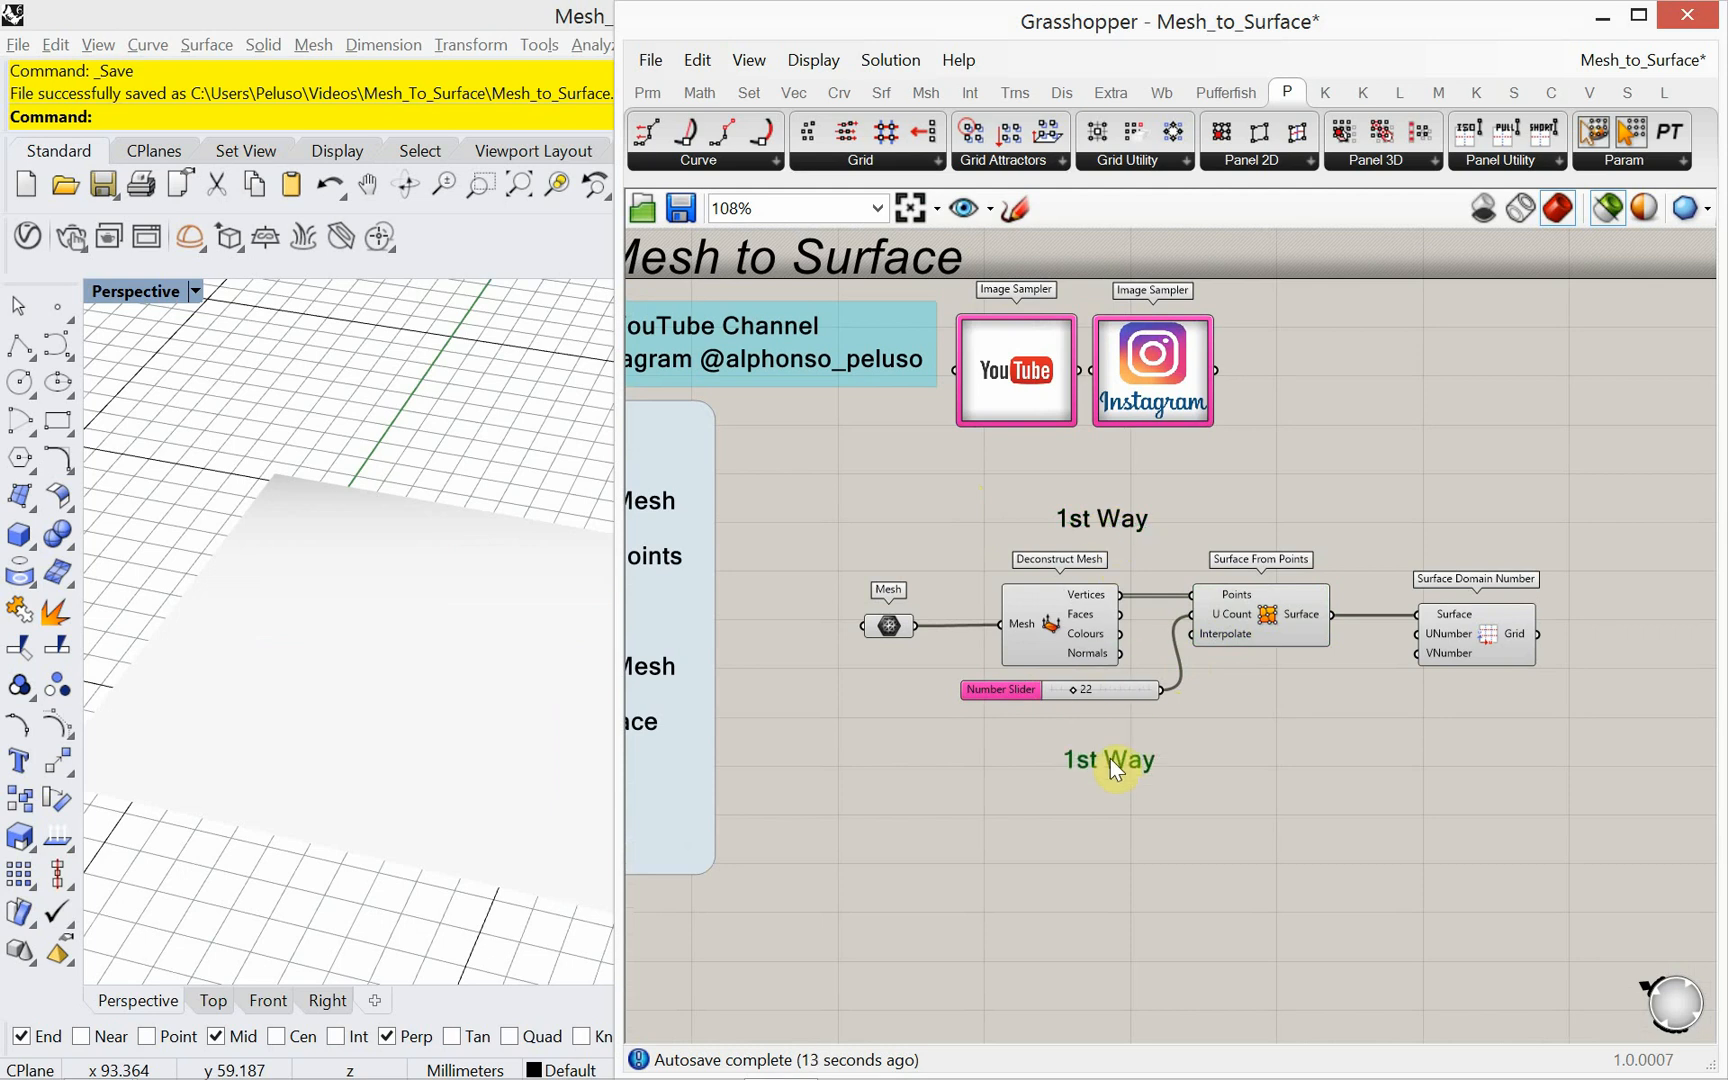
{"action": "double_click", "coordinate": [1108, 760]}
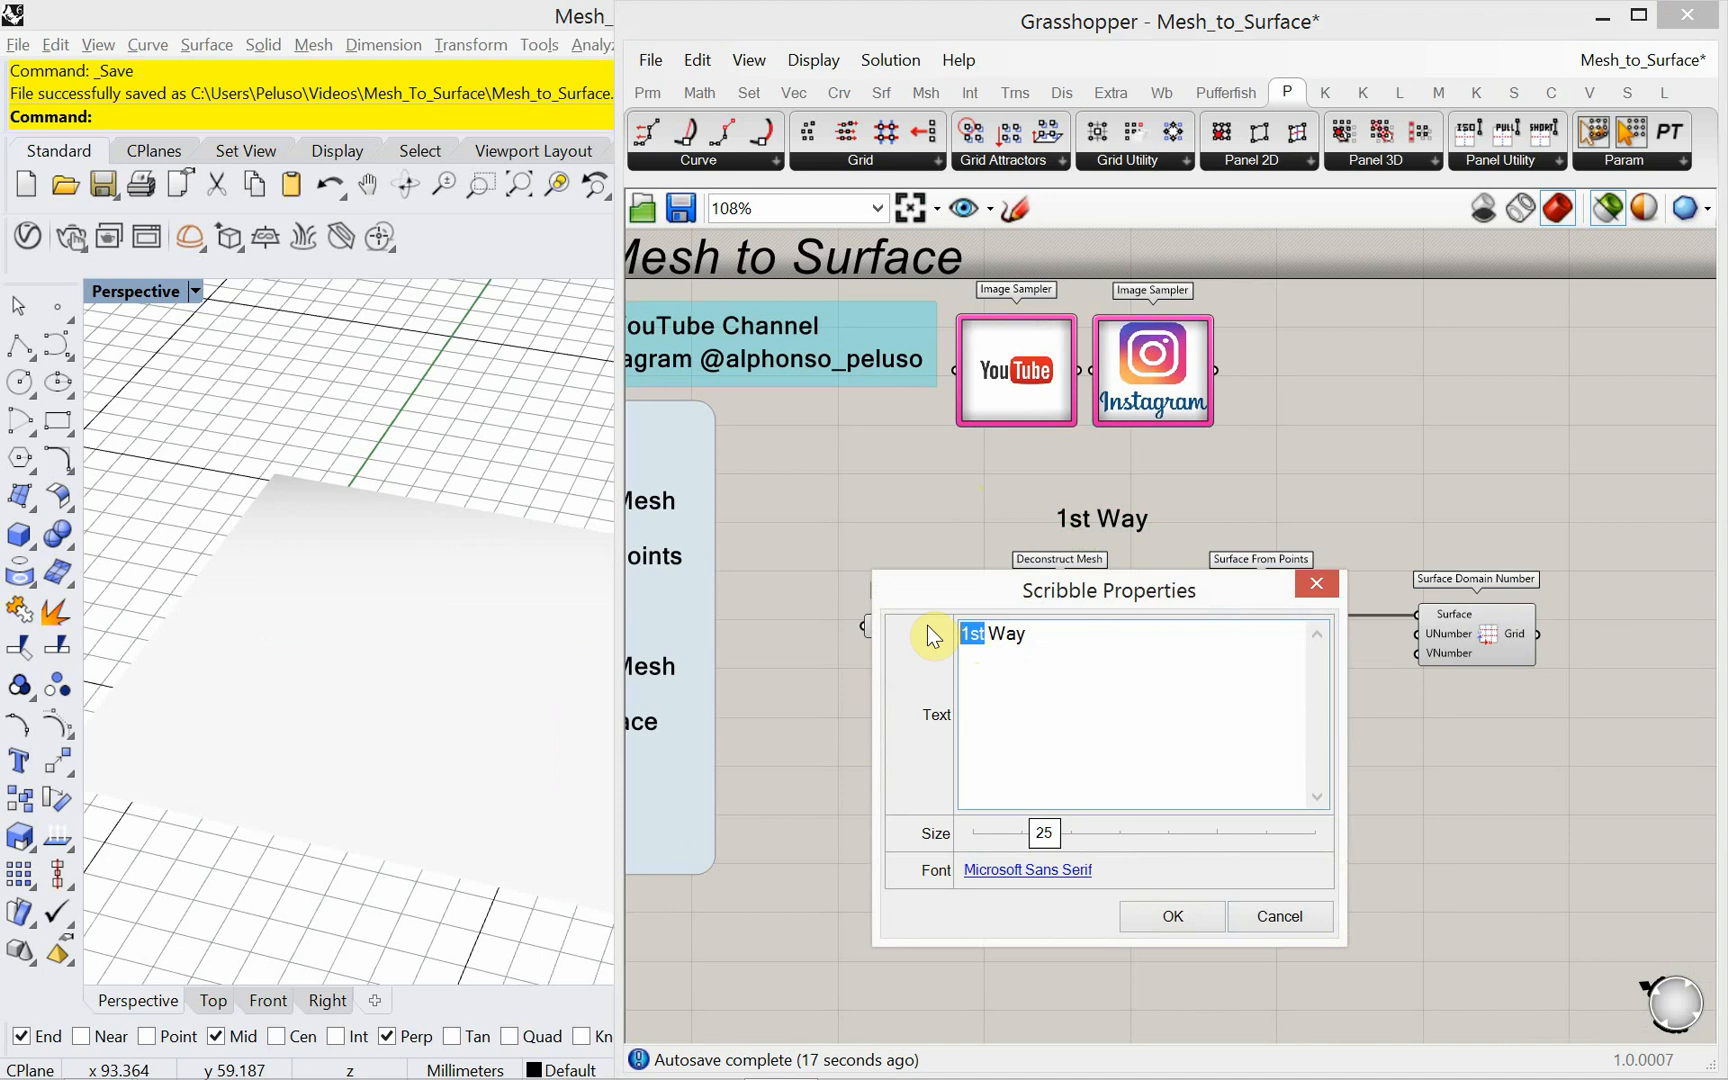
{"action": "type", "text": "2nd Way"}
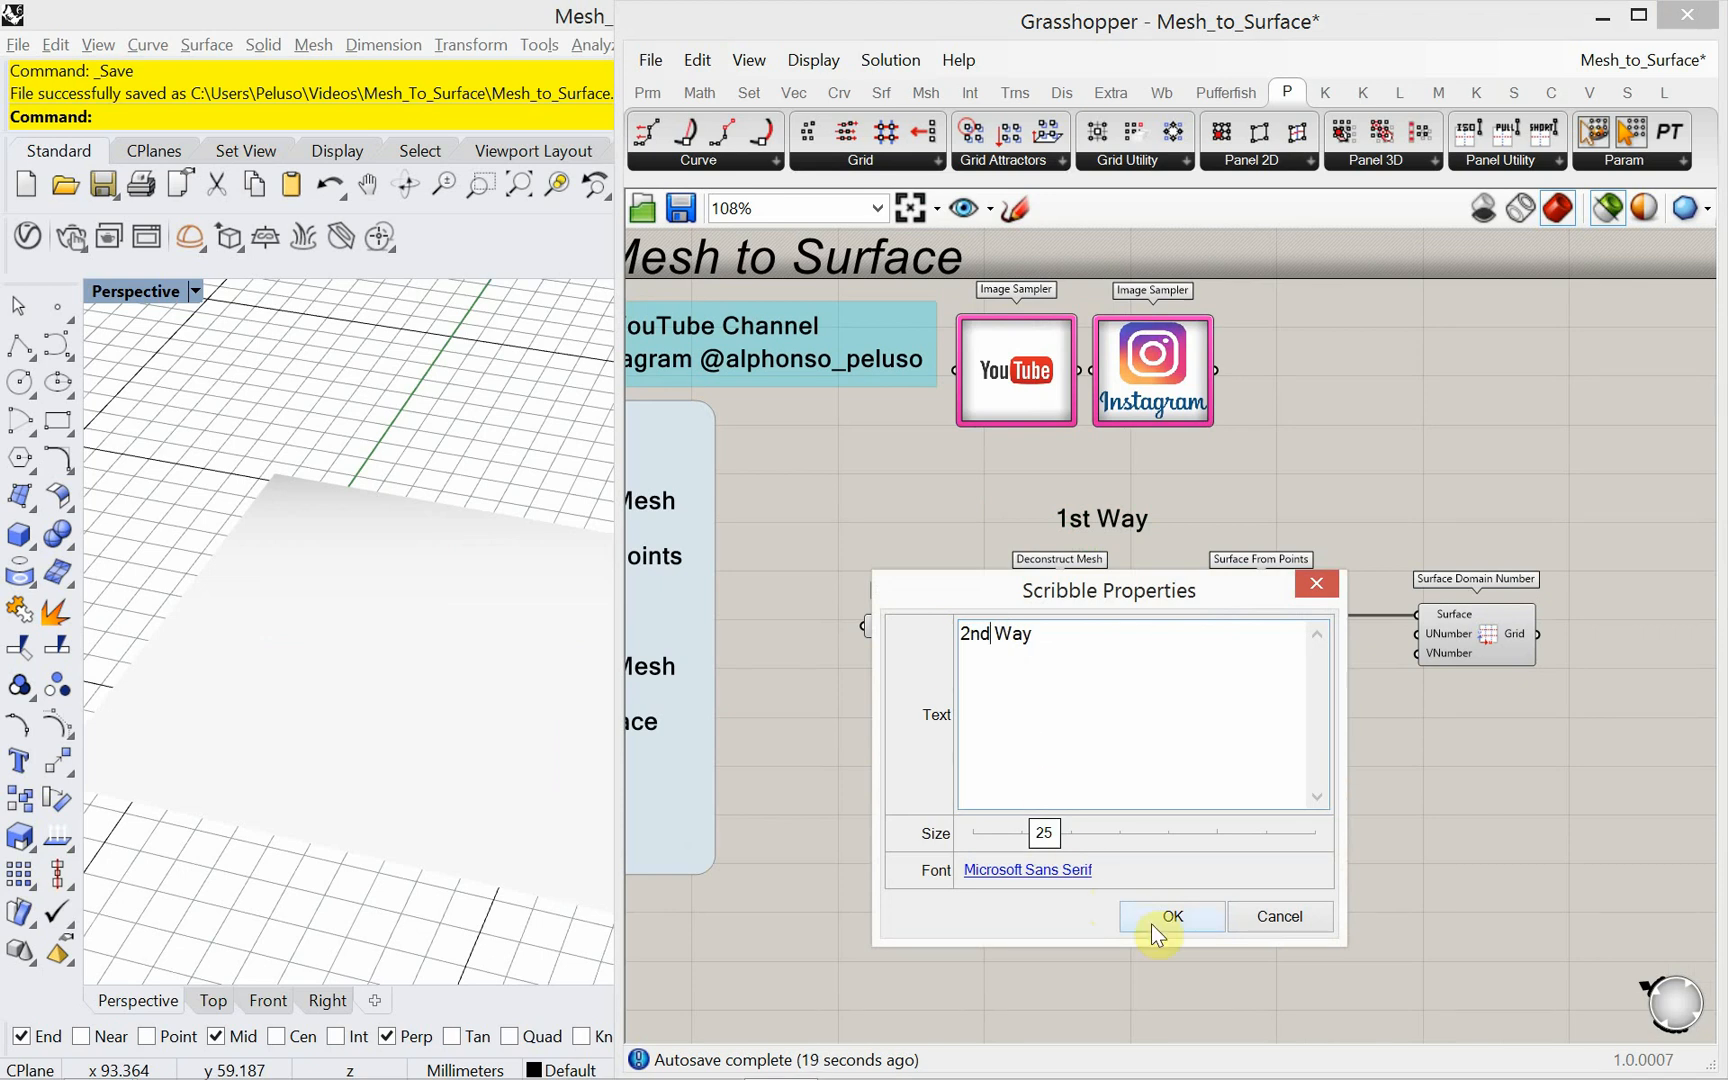
{"action": "left_click", "coordinate": [1170, 916]}
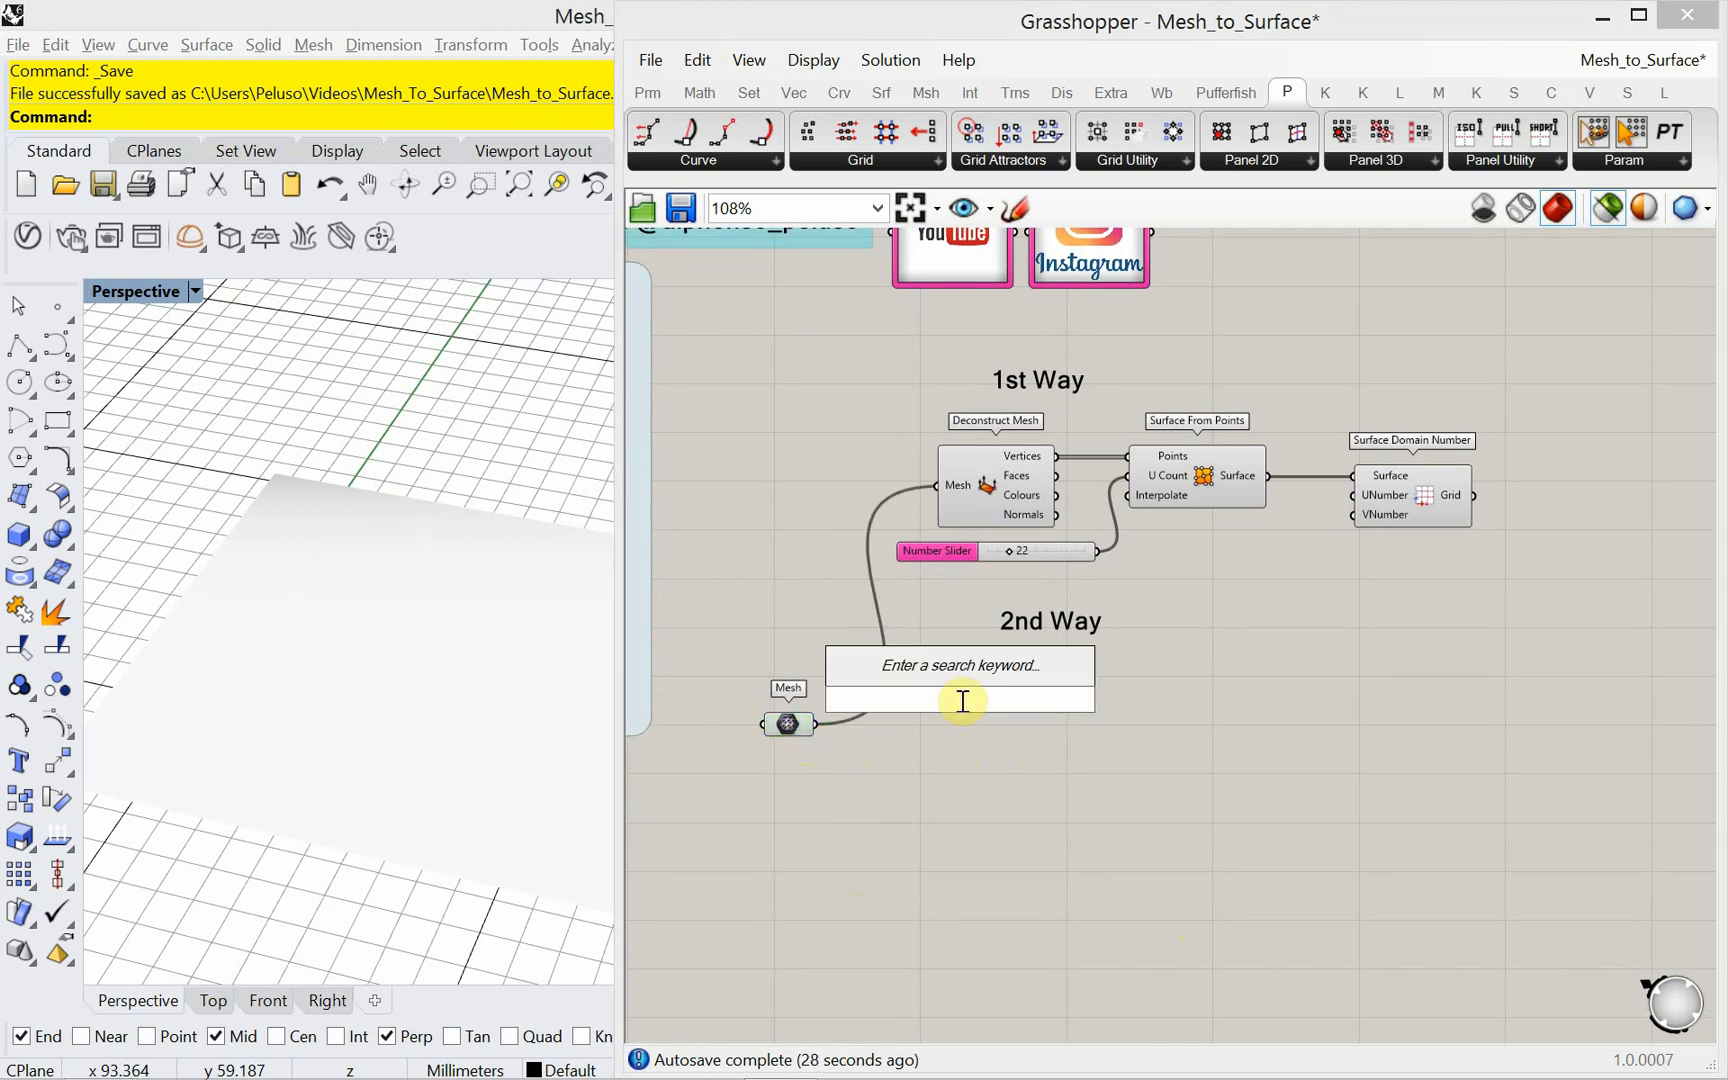
{"action": "type", "text": "decons"}
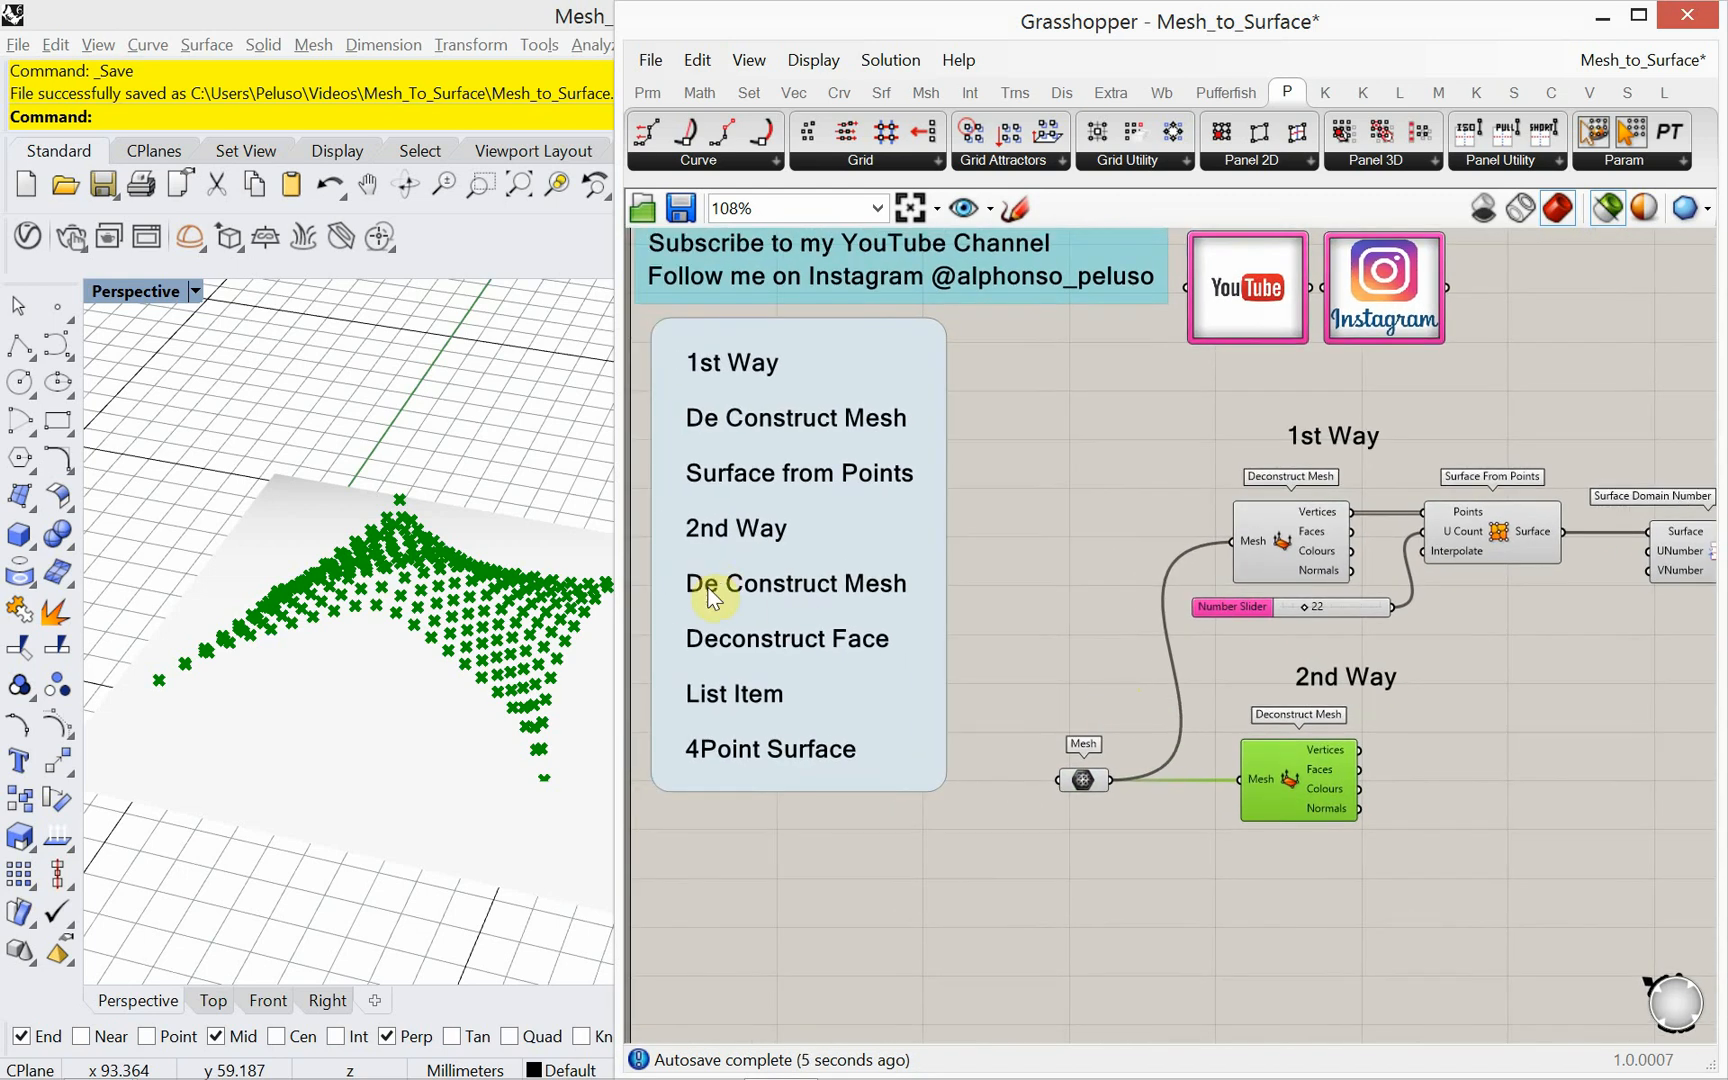
{"action": "mouse_move", "coordinate": [816, 644]}
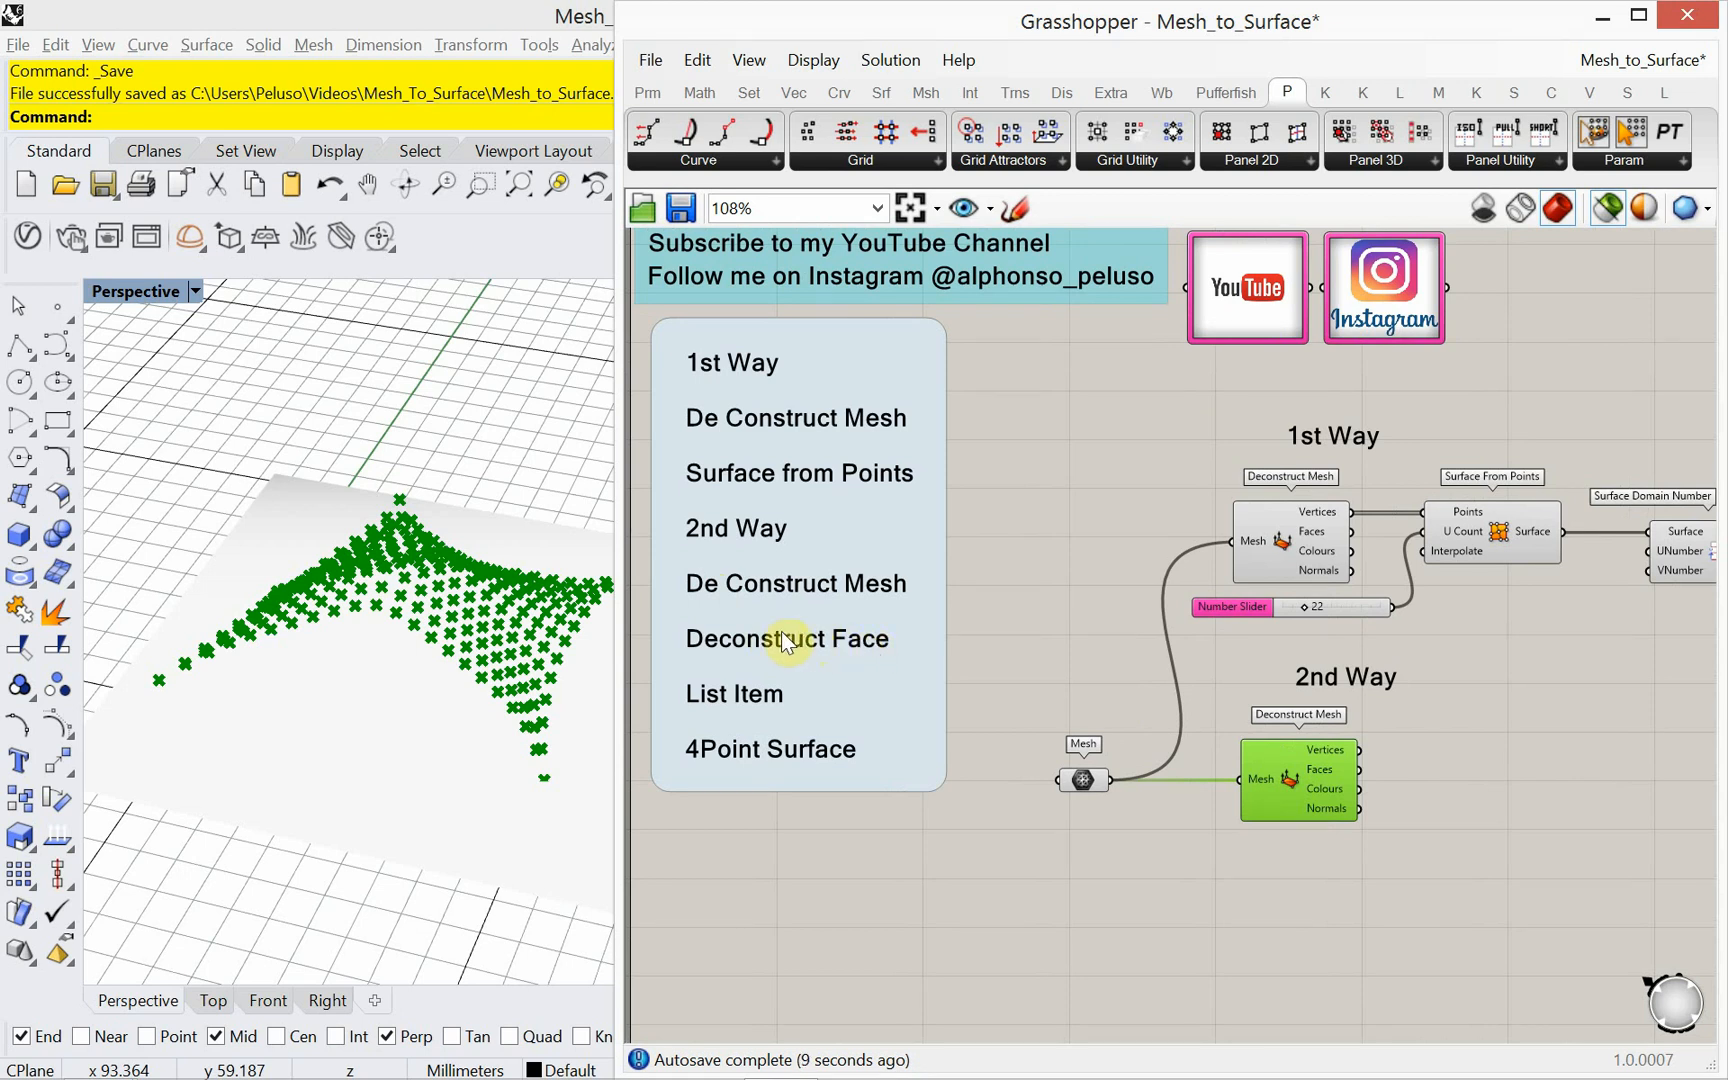
{"action": "left_click", "coordinate": [1084, 780]}
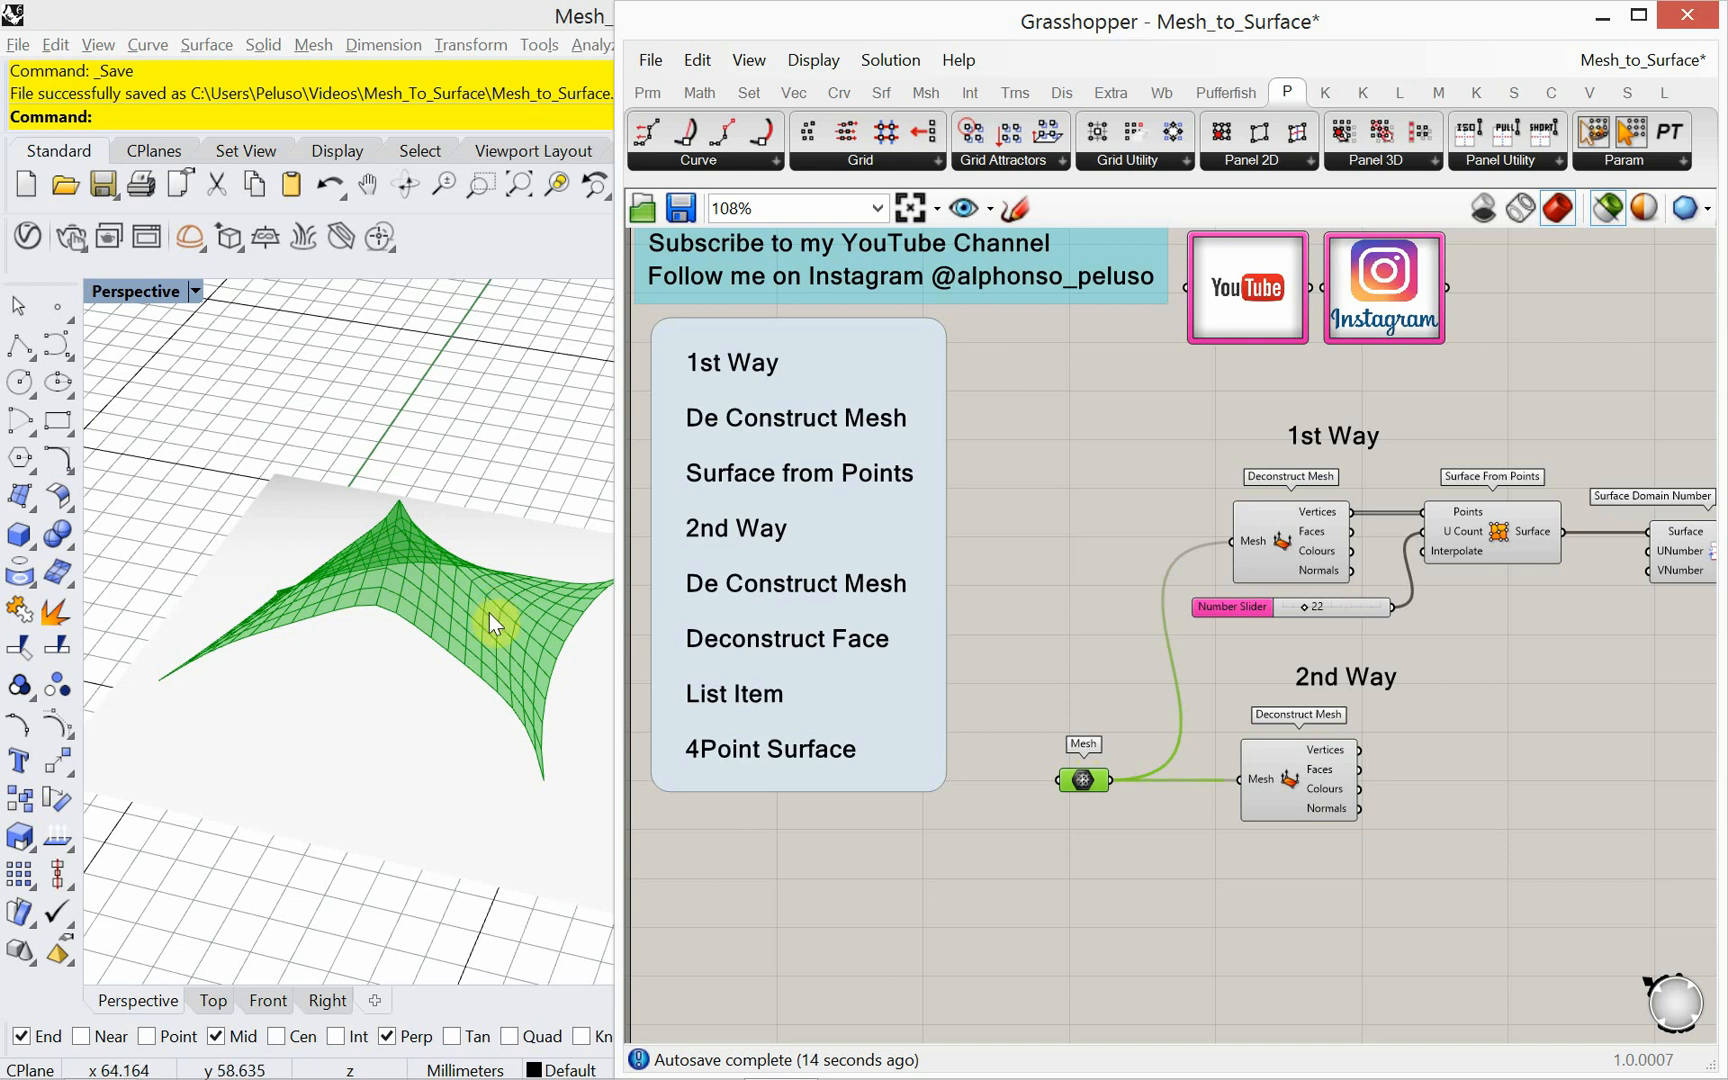
{"action": "mouse_move", "coordinate": [520, 650]}
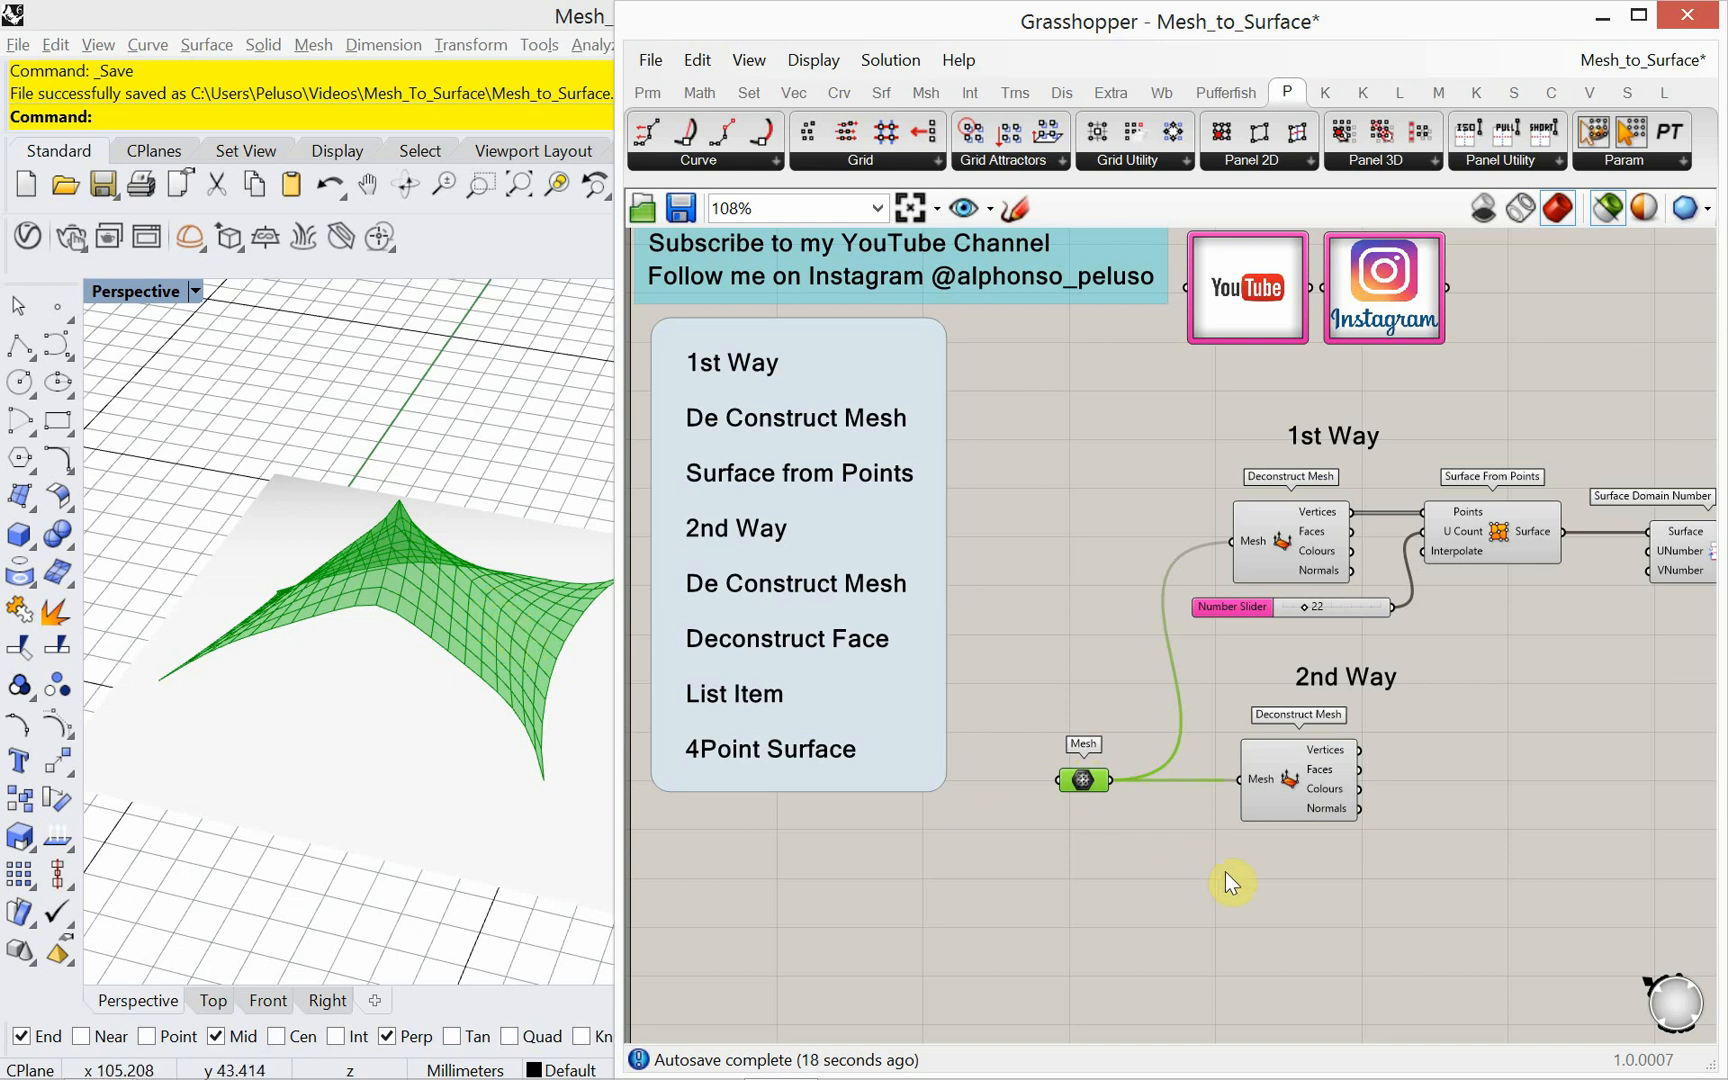
{"action": "left_click_drag", "start_coordinate": [1230, 882], "coordinate": [1086, 824]}
{"action": "type", "text": "deco"}
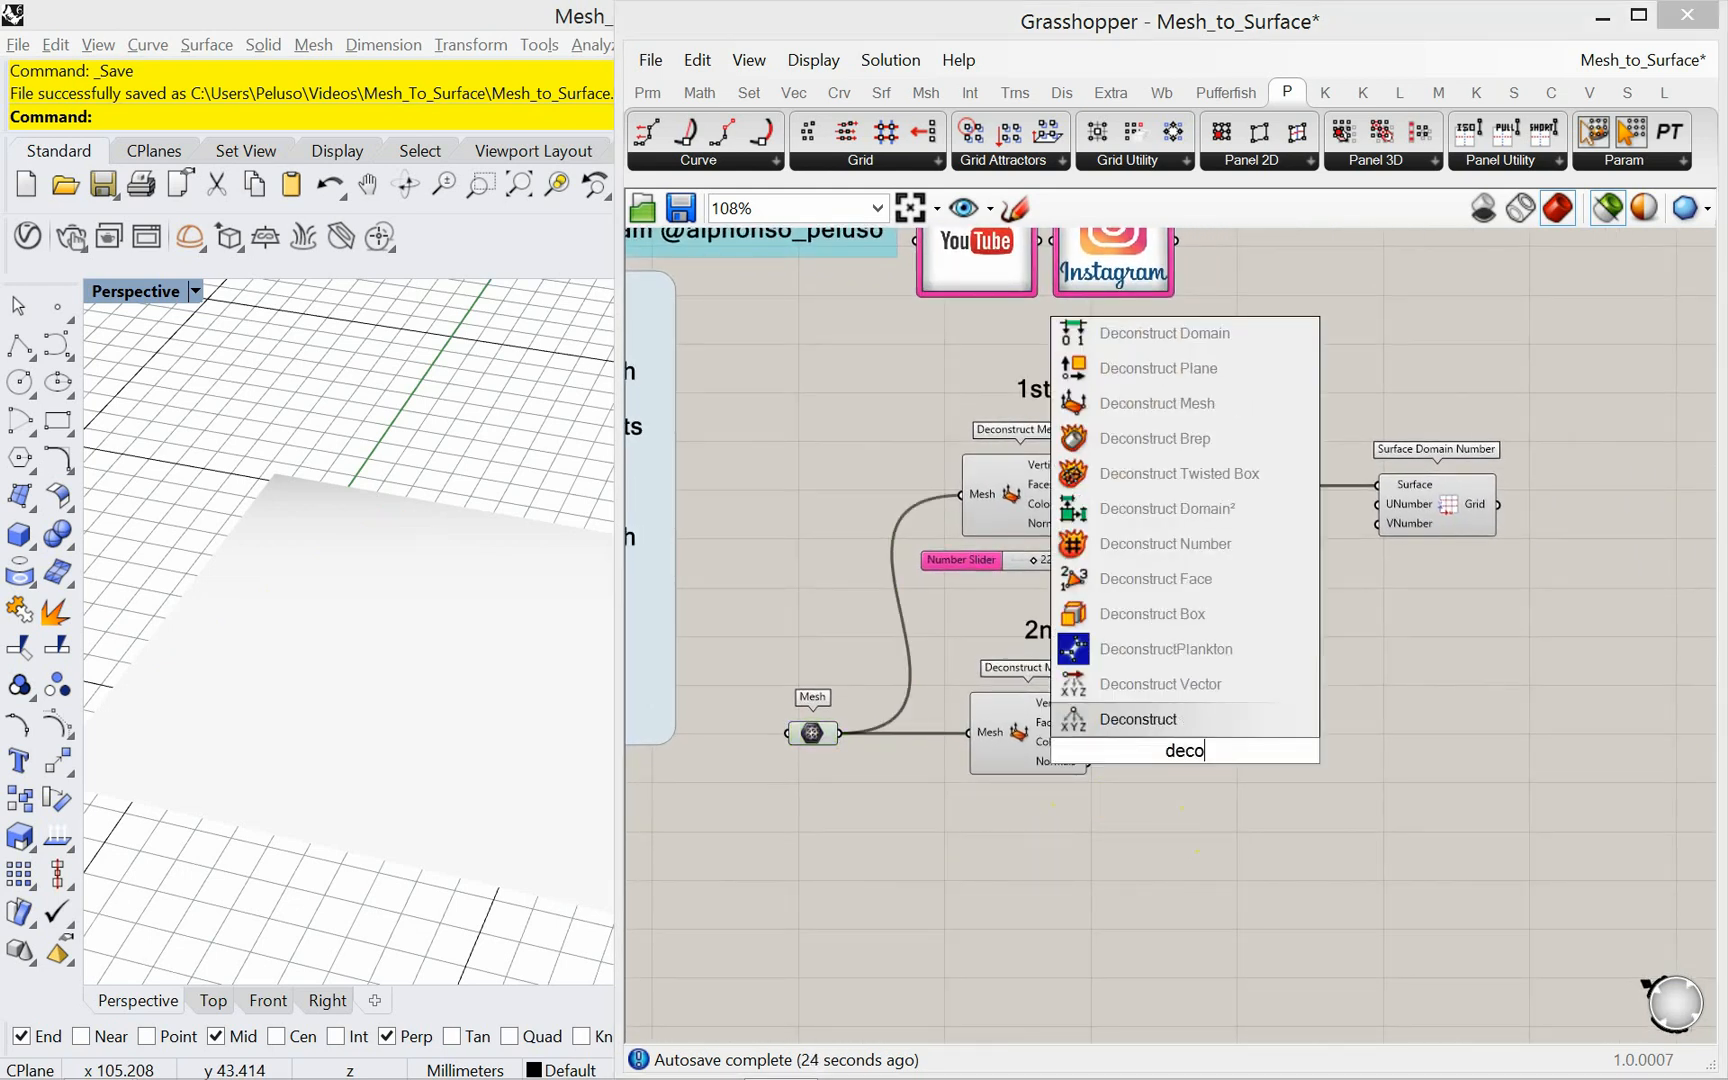
Step: Search 'deconstruct' and place the Deconstruct Face component
{"action": "type", "text": "nstruct face"}
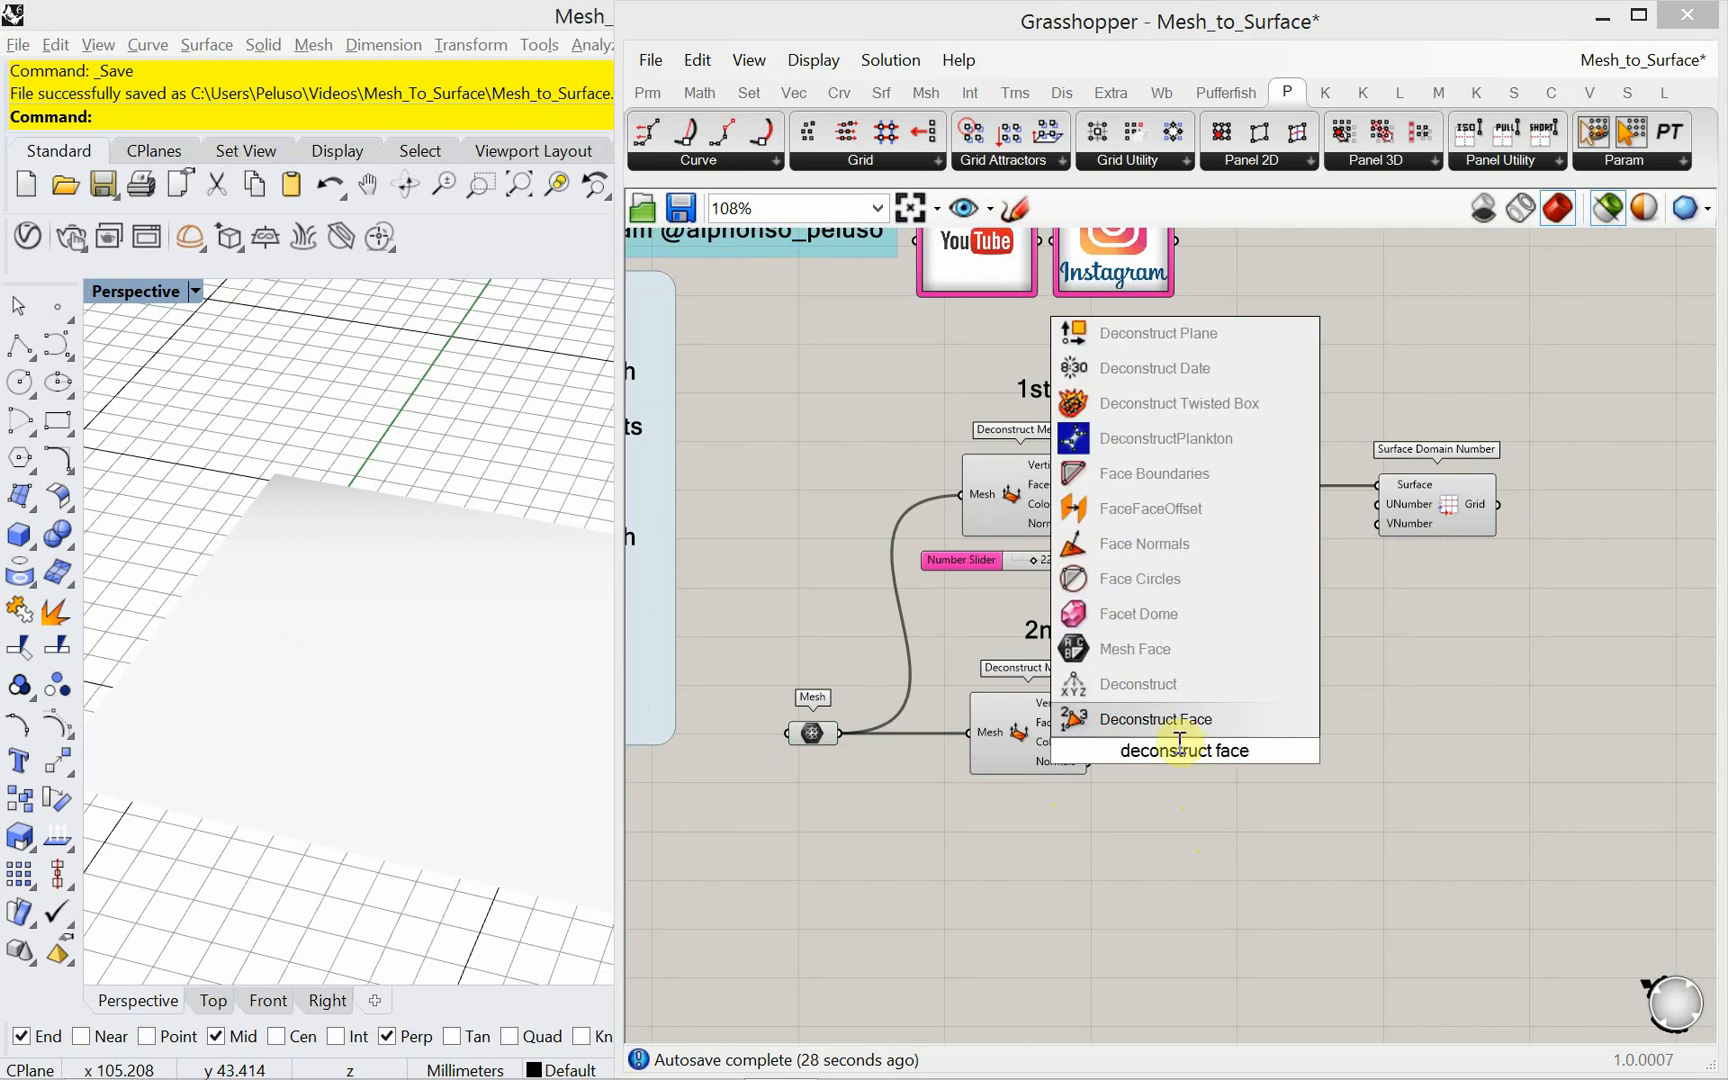
{"action": "left_click", "coordinate": [1156, 718]}
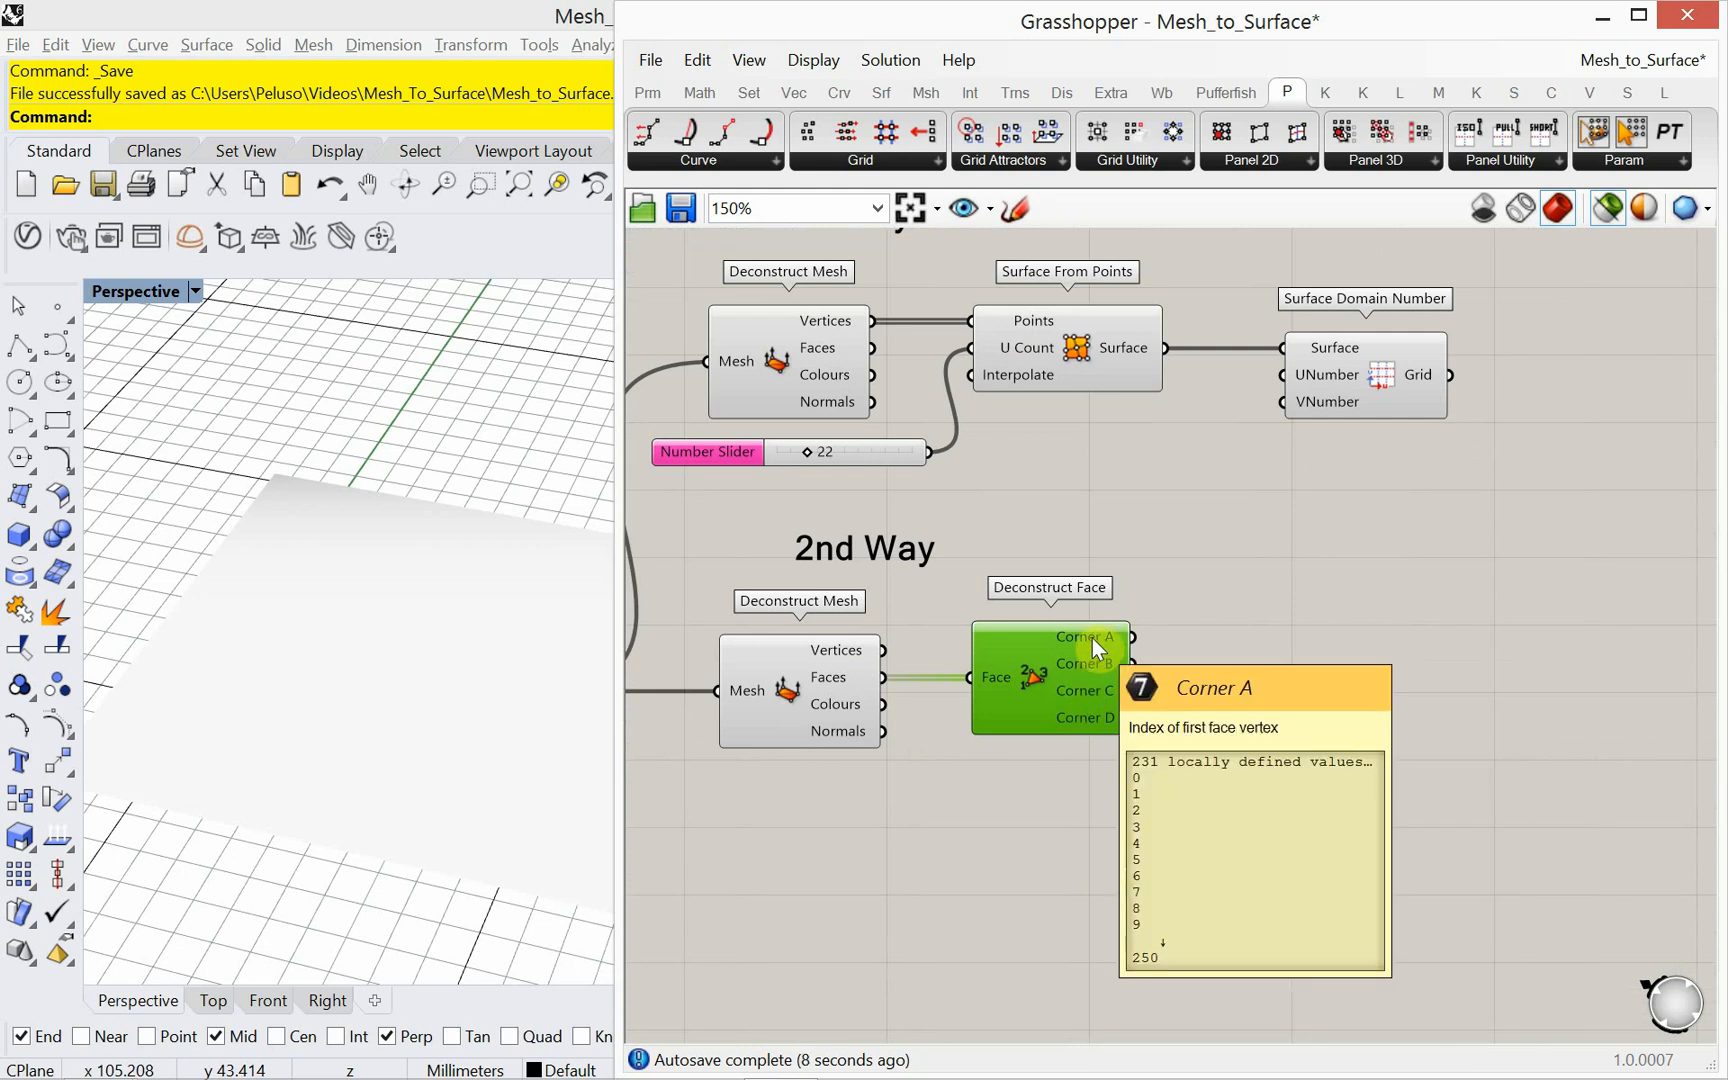
{"action": "mouse_move", "coordinate": [1100, 738]}
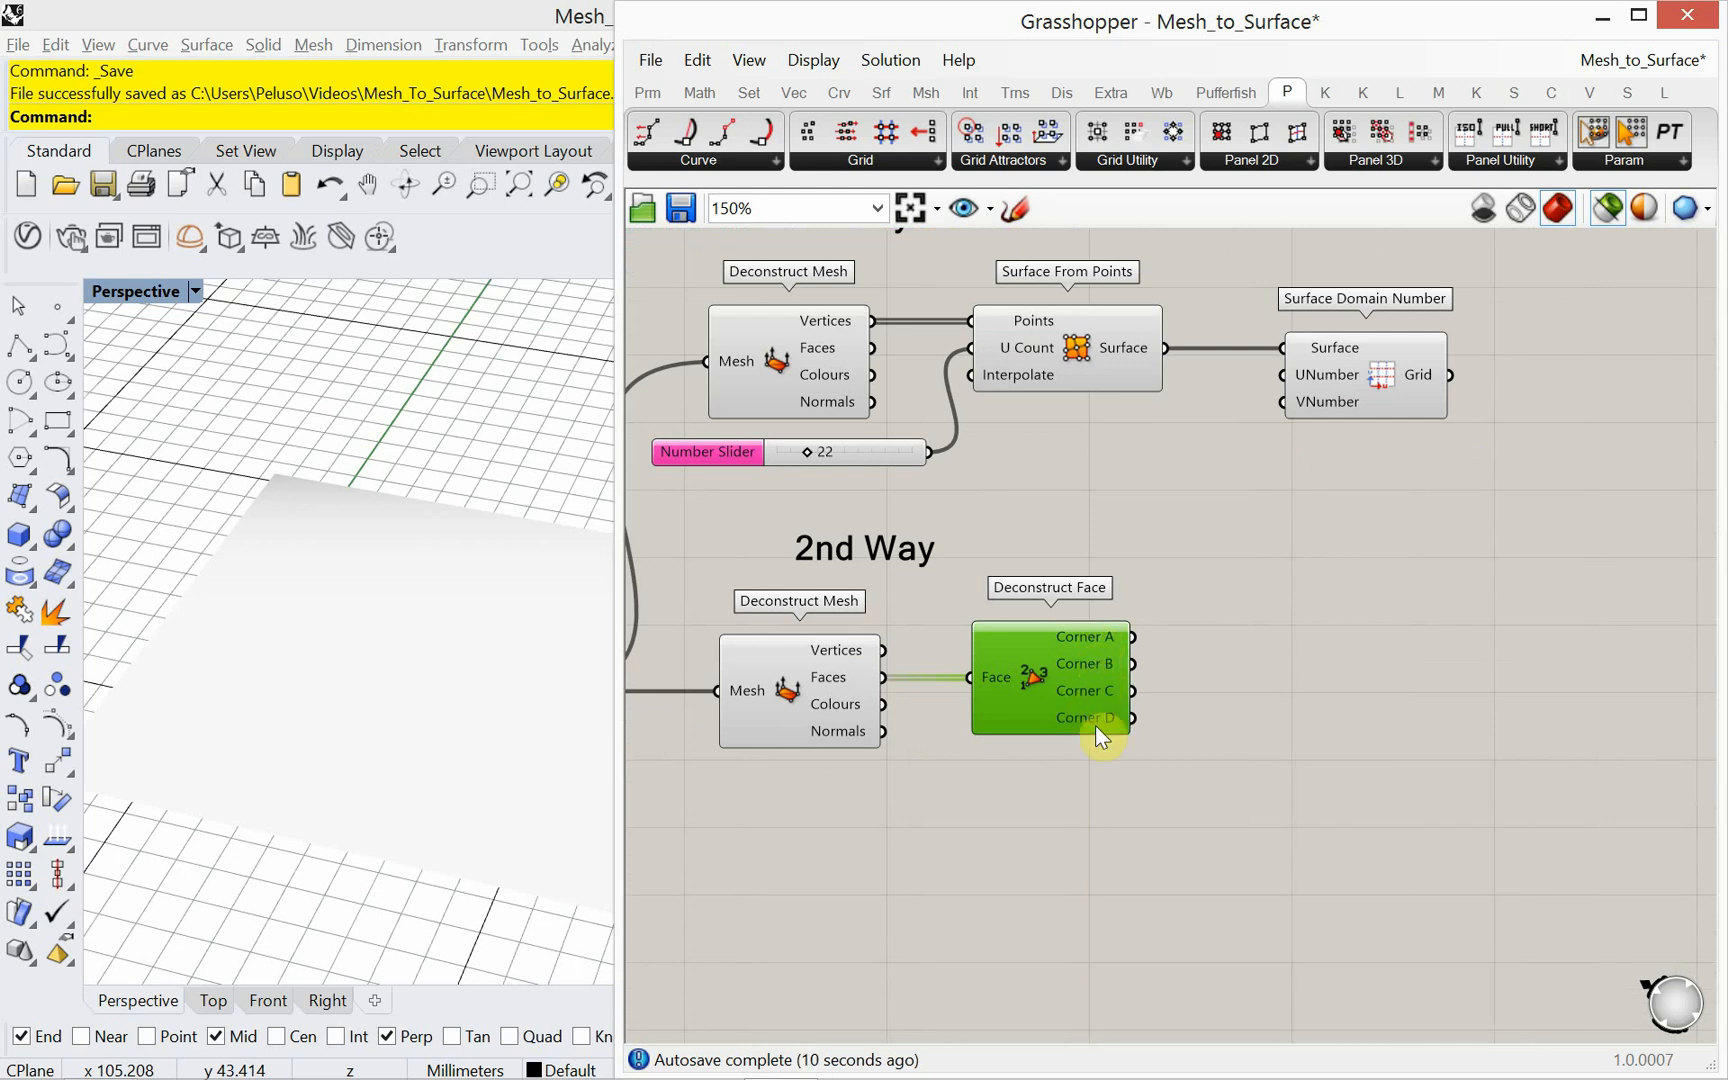
{"action": "mouse_move", "coordinate": [1154, 762]}
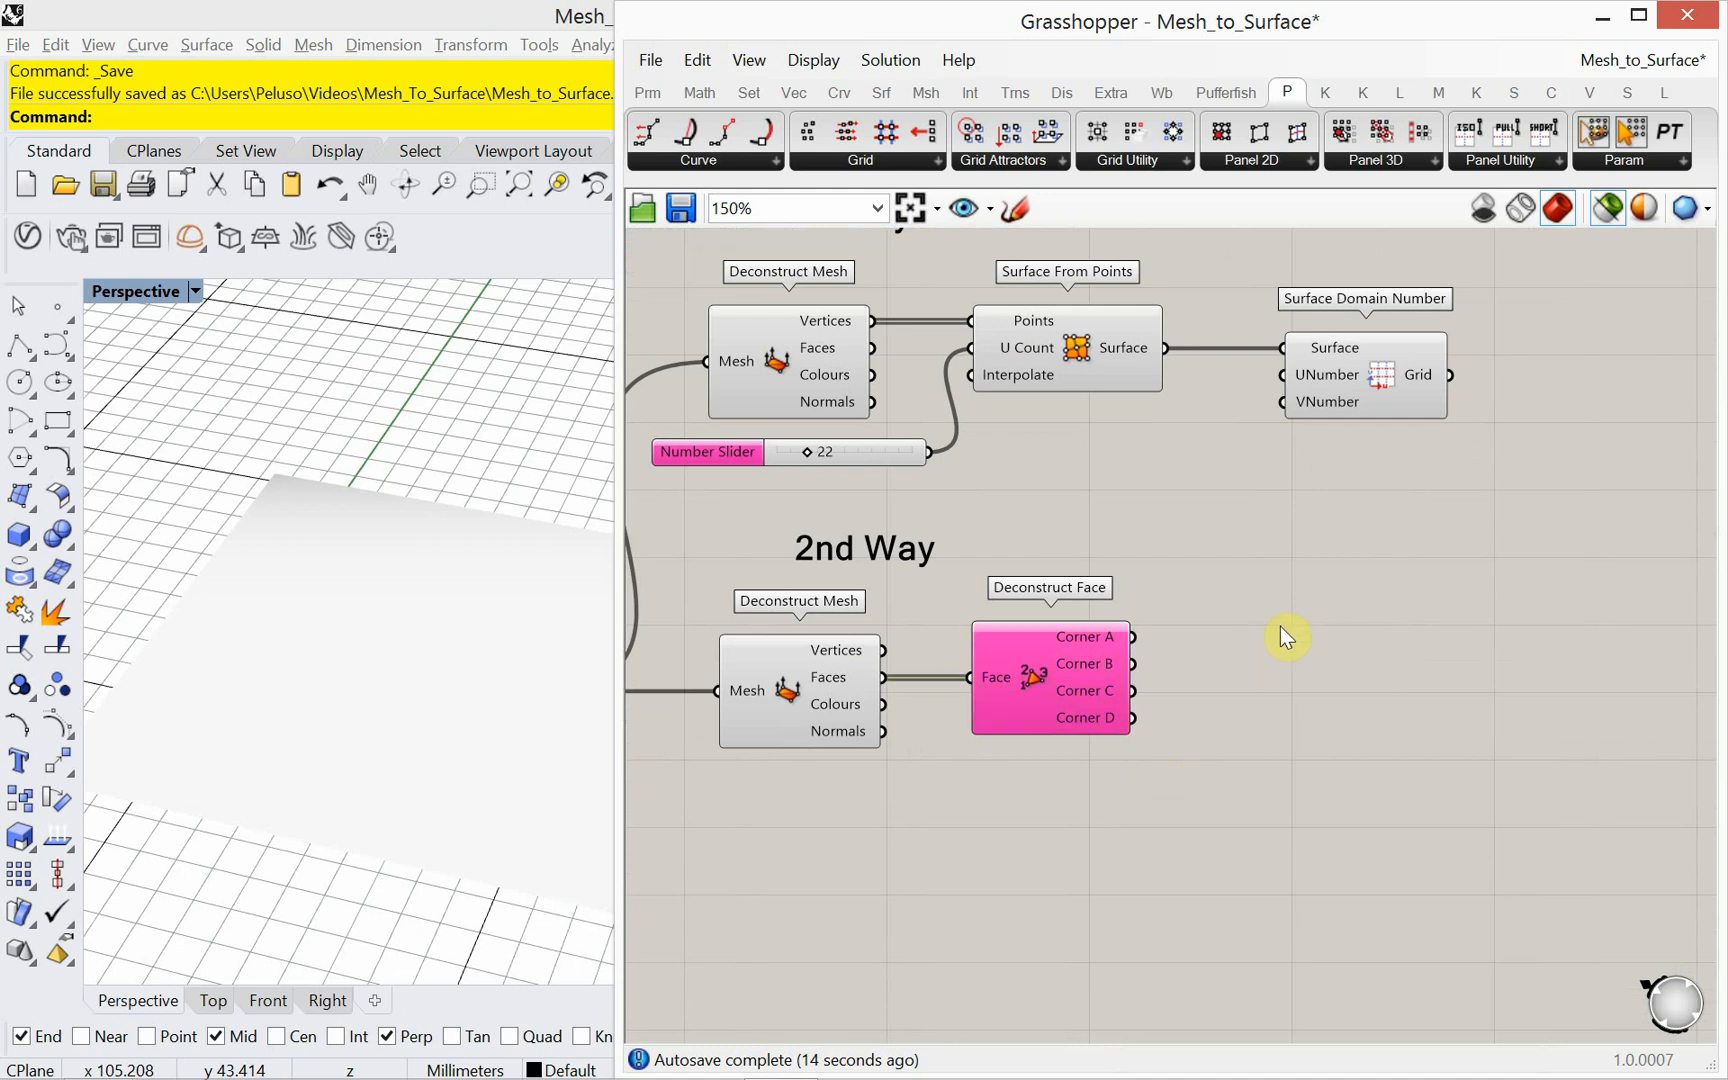
Step: Add List Item fed by the mesh vertices, then copy it below for Corner B
{"action": "double_click", "coordinate": [1282, 636]}
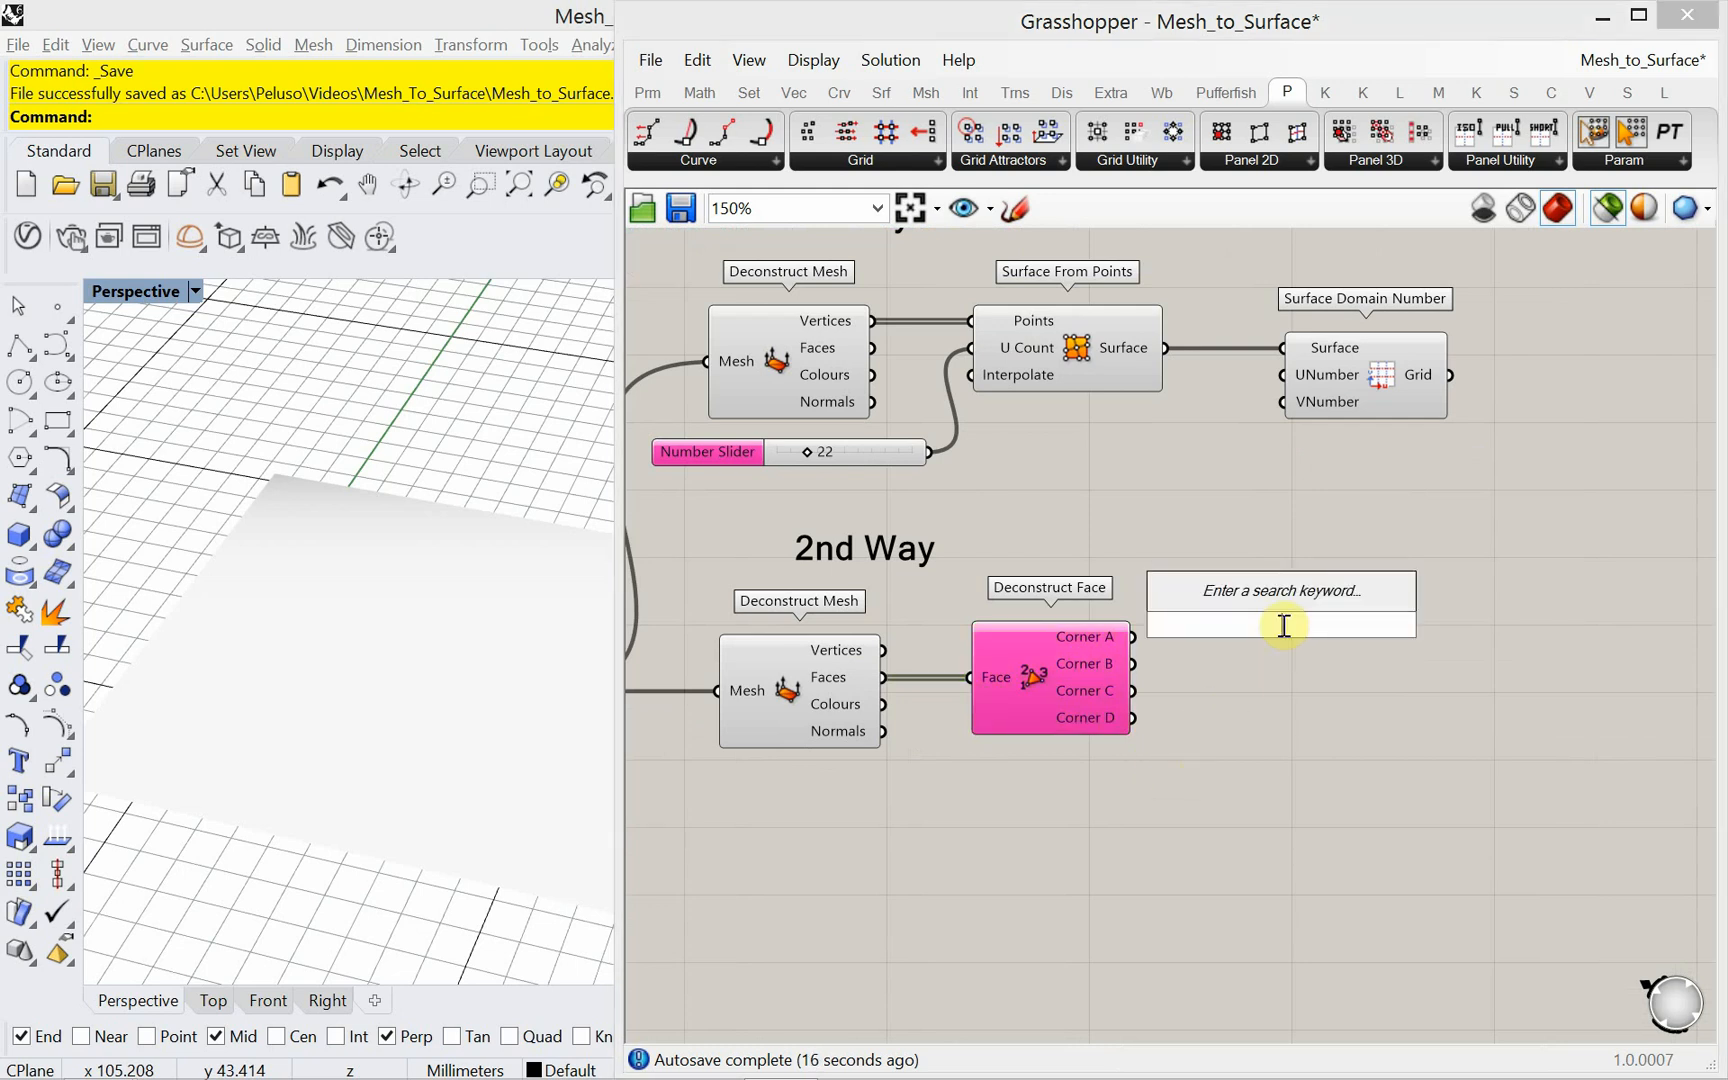
{"action": "type", "text": "list i"}
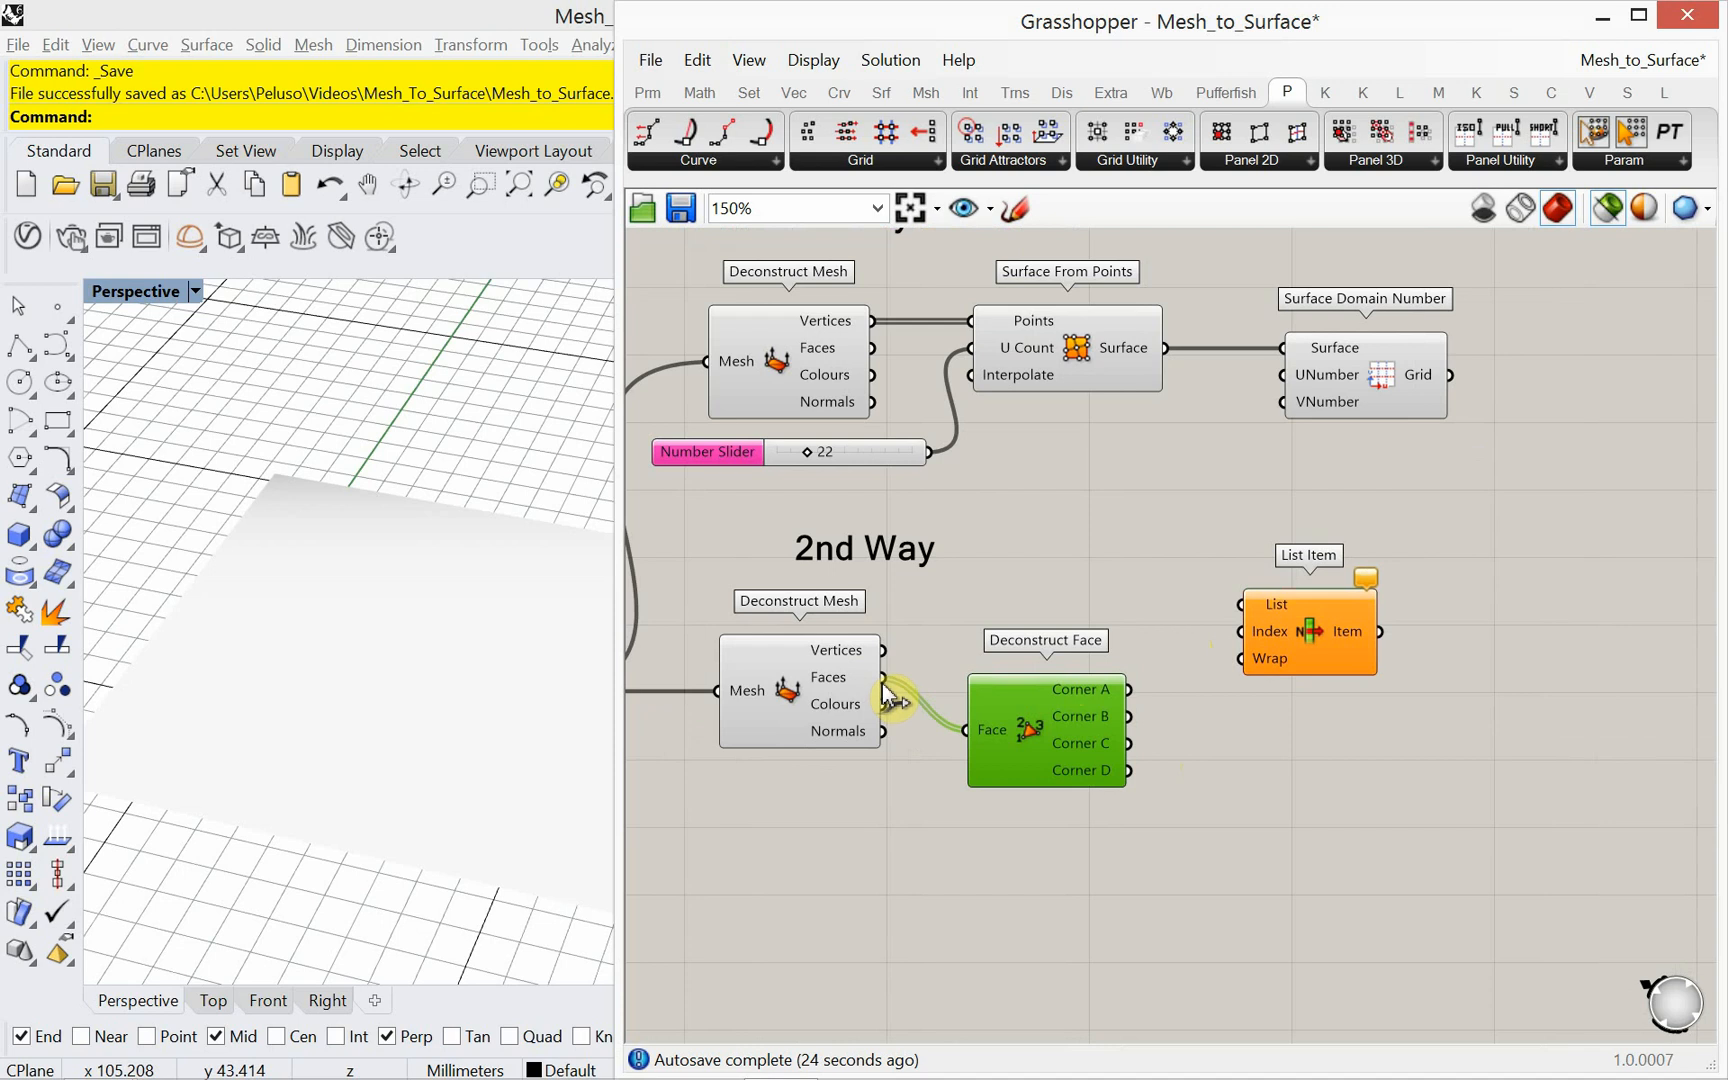
{"action": "left_click_drag", "start_coordinate": [892, 698], "coordinate": [1212, 618]}
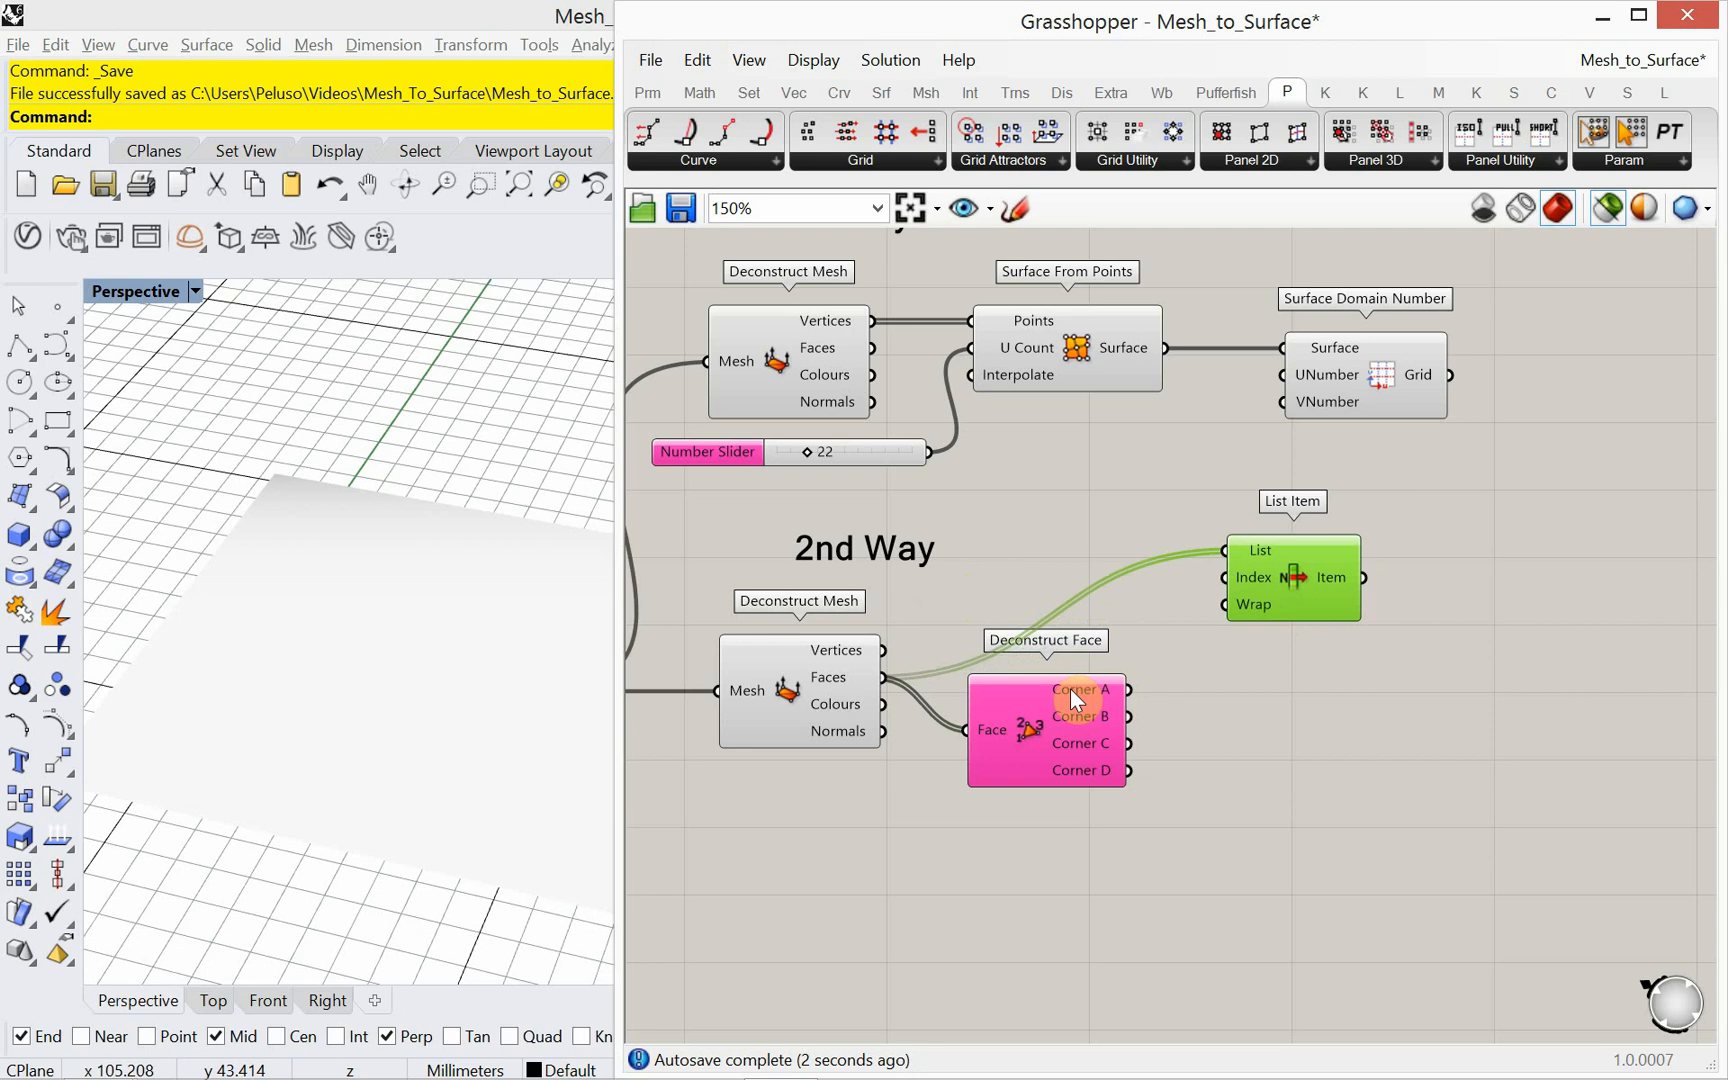
{"action": "mouse_move", "coordinate": [1114, 704]}
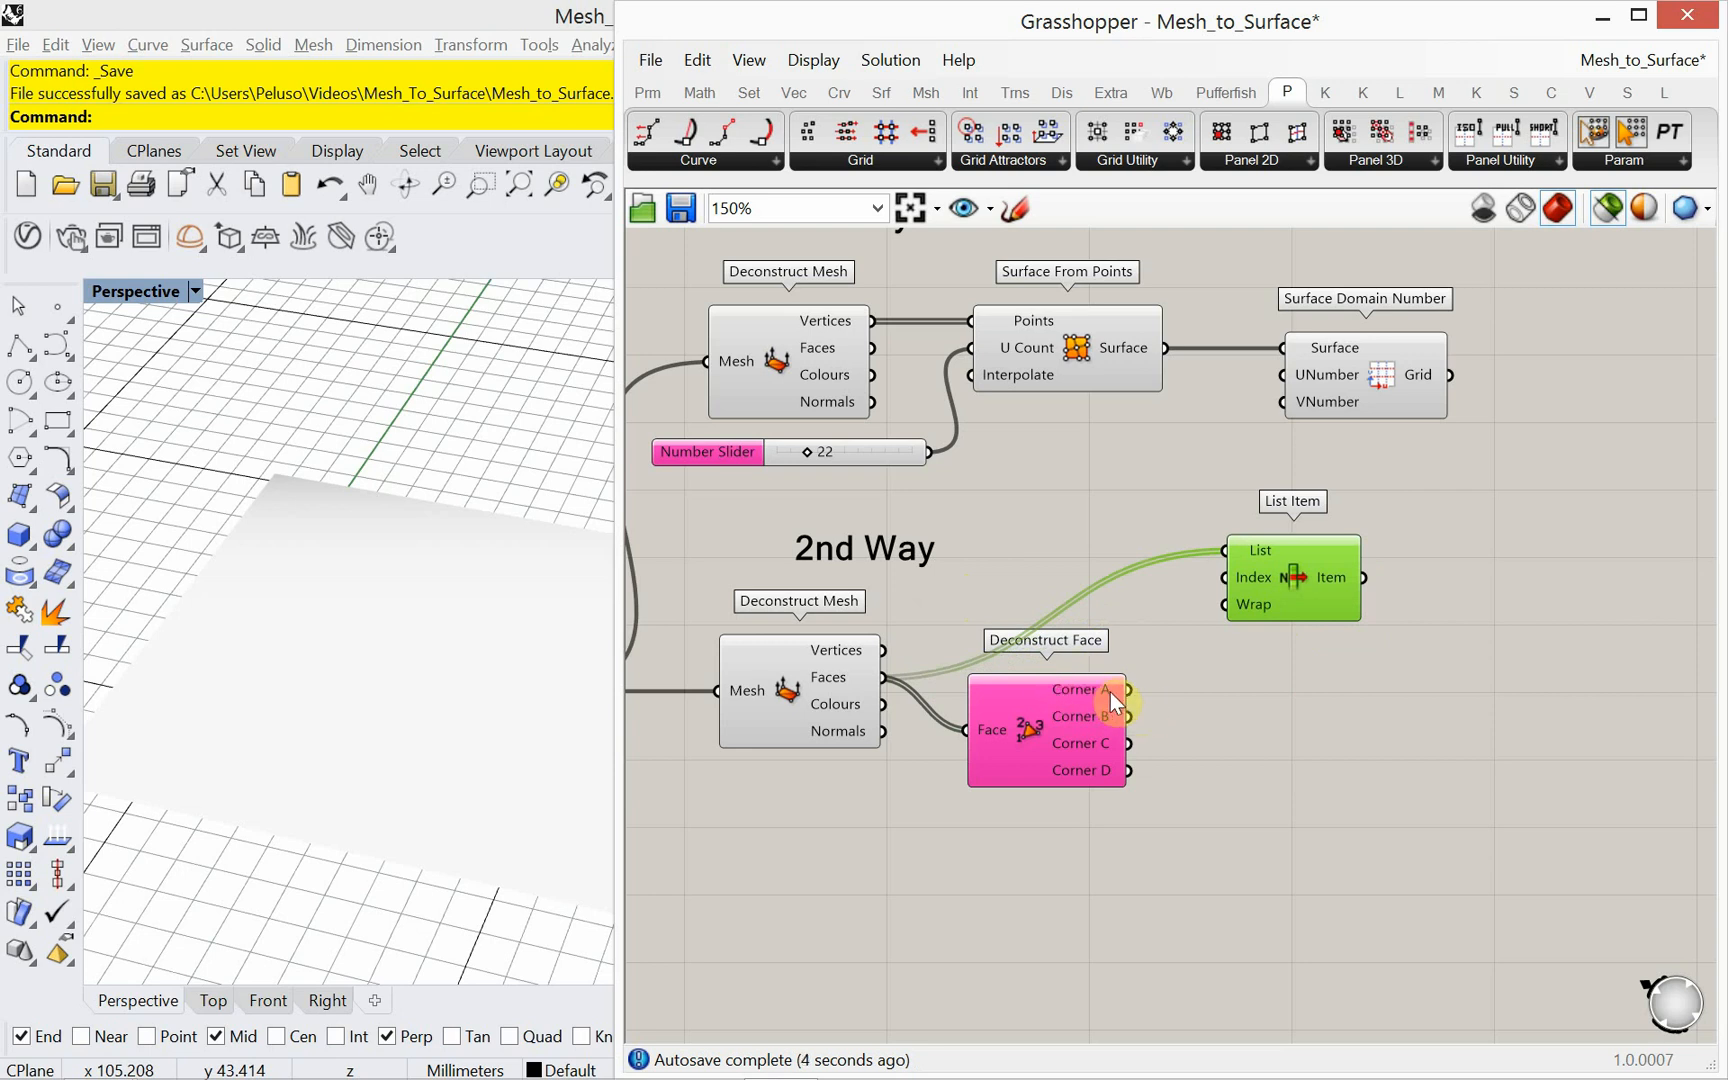
{"action": "mouse_move", "coordinate": [1110, 696]}
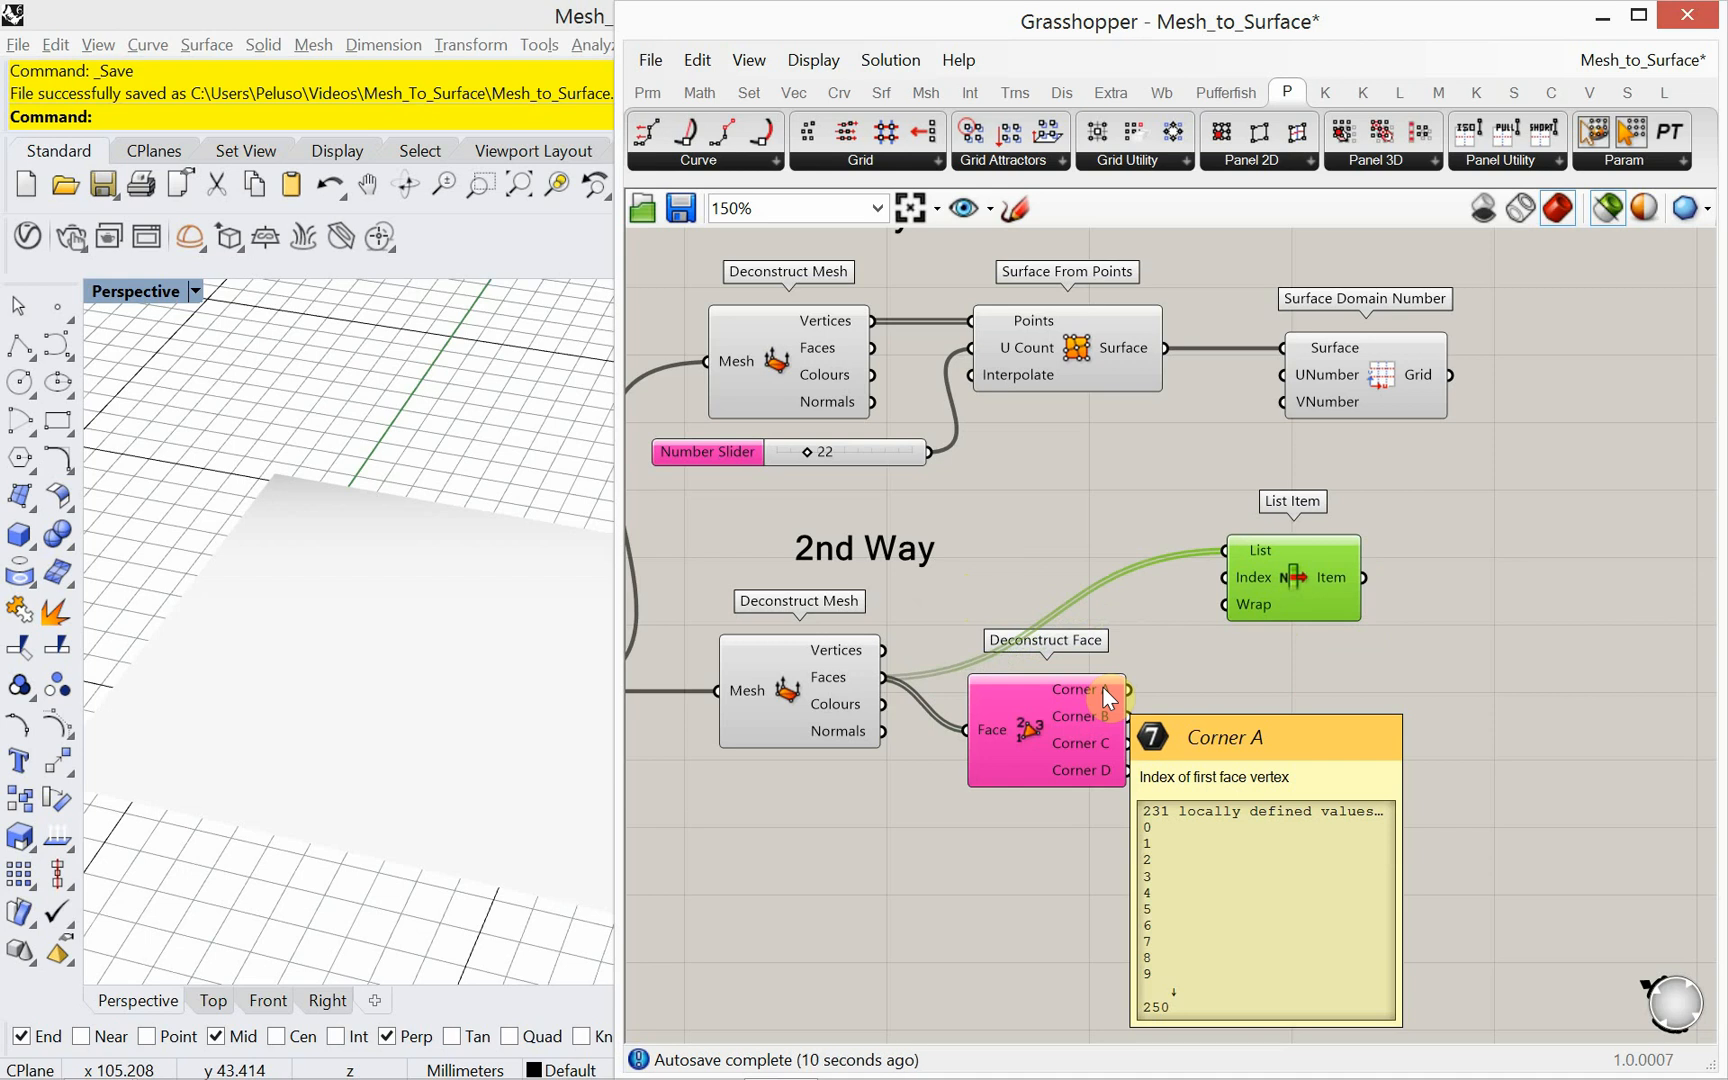
{"action": "mouse_move", "coordinate": [1120, 696]}
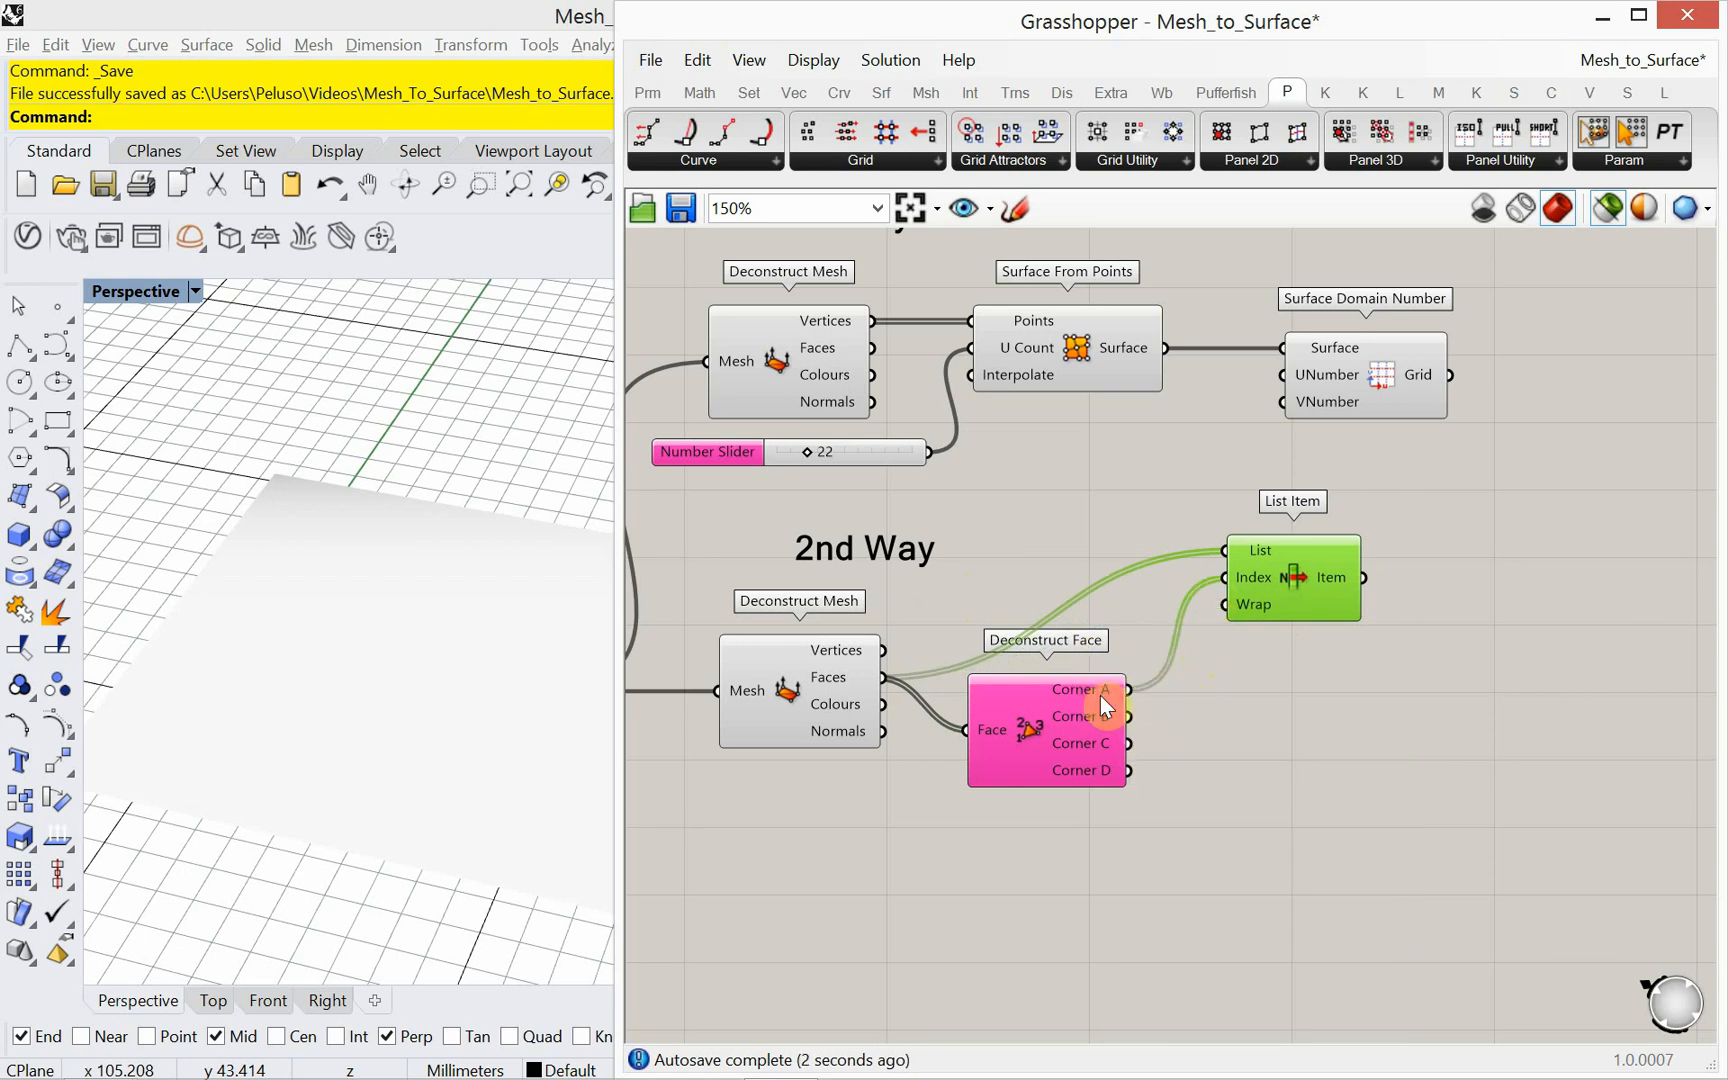
{"action": "mouse_move", "coordinate": [1310, 666]}
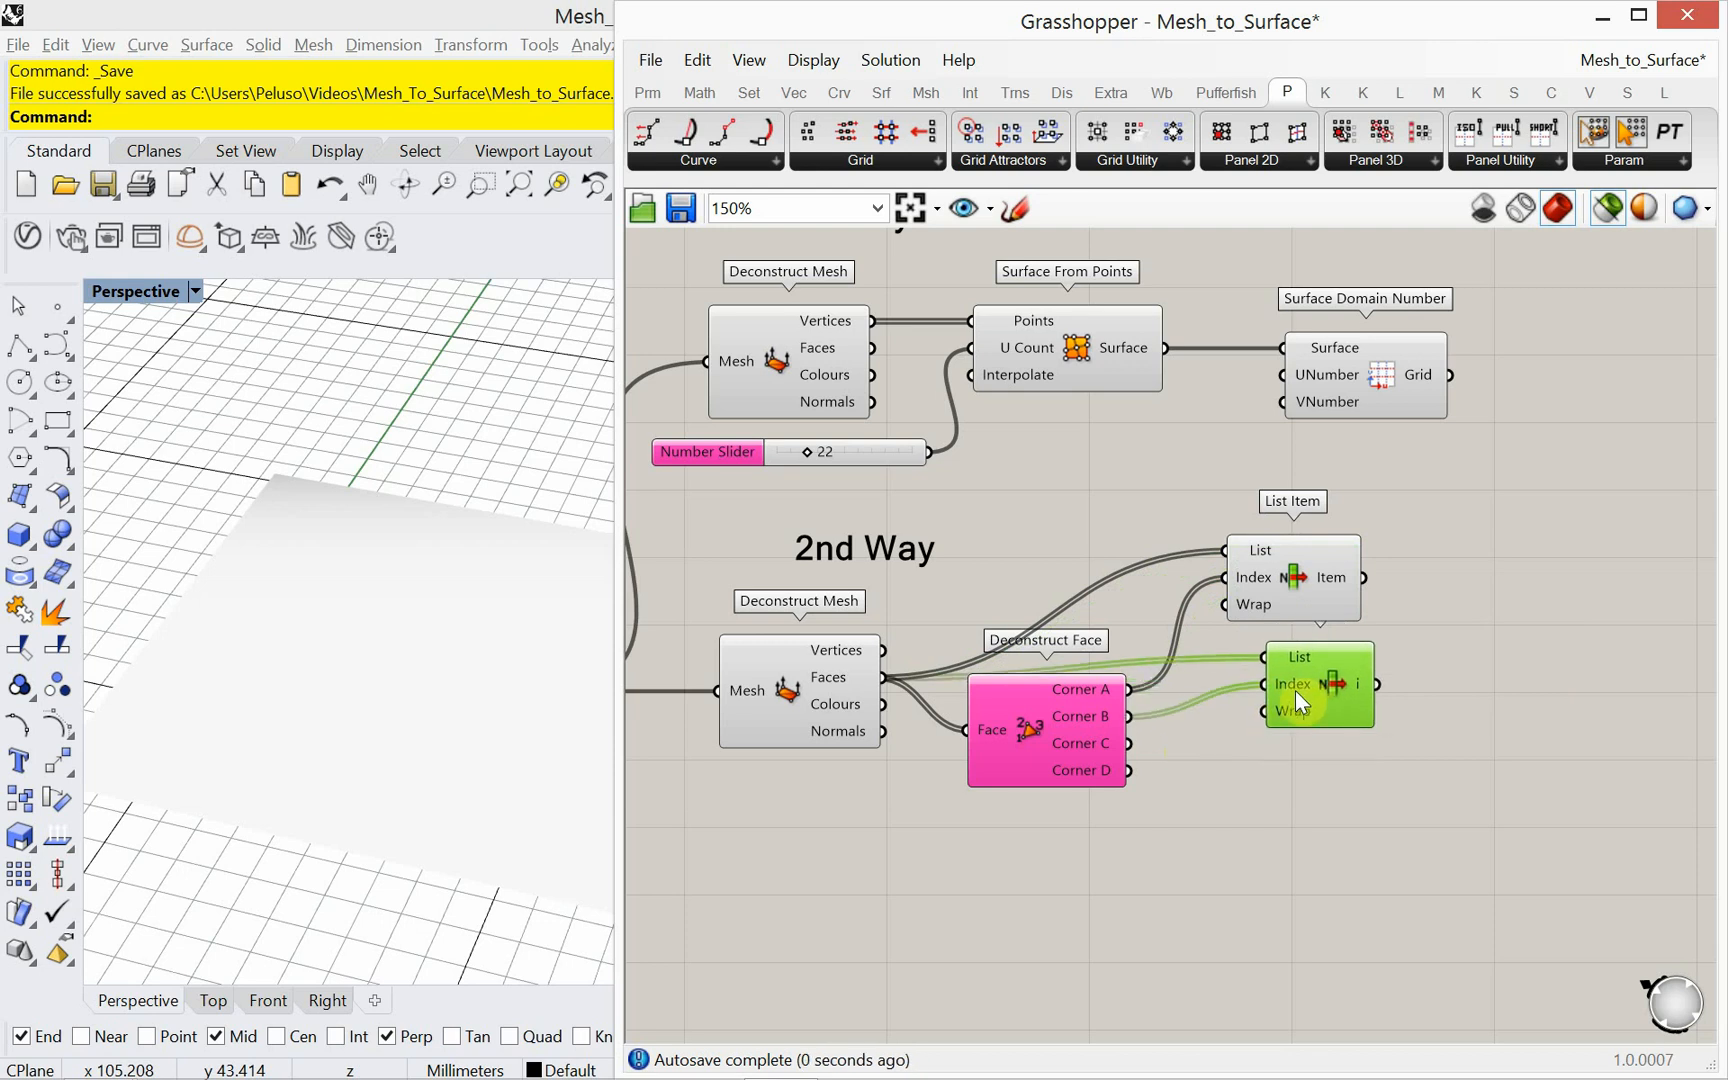
{"action": "left_click_drag", "start_coordinate": [1320, 684], "coordinate": [1052, 584]}
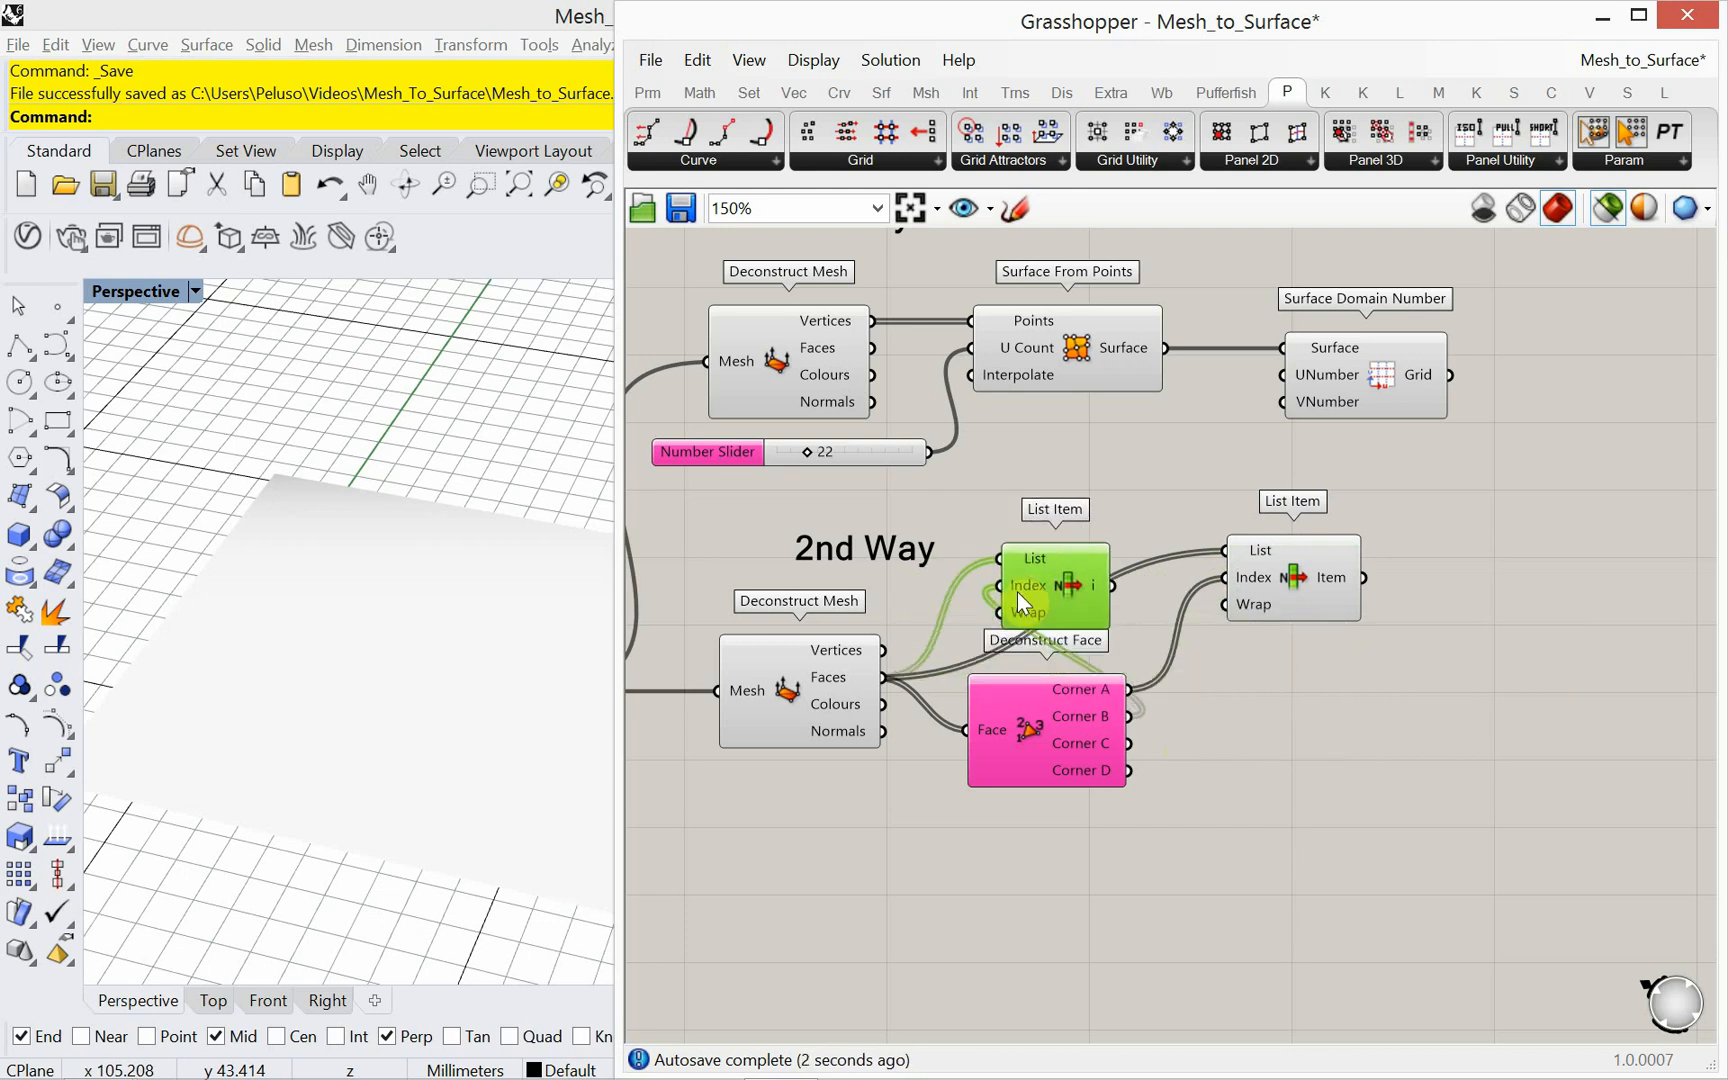
{"action": "left_click_drag", "start_coordinate": [1052, 584], "coordinate": [1300, 716]}
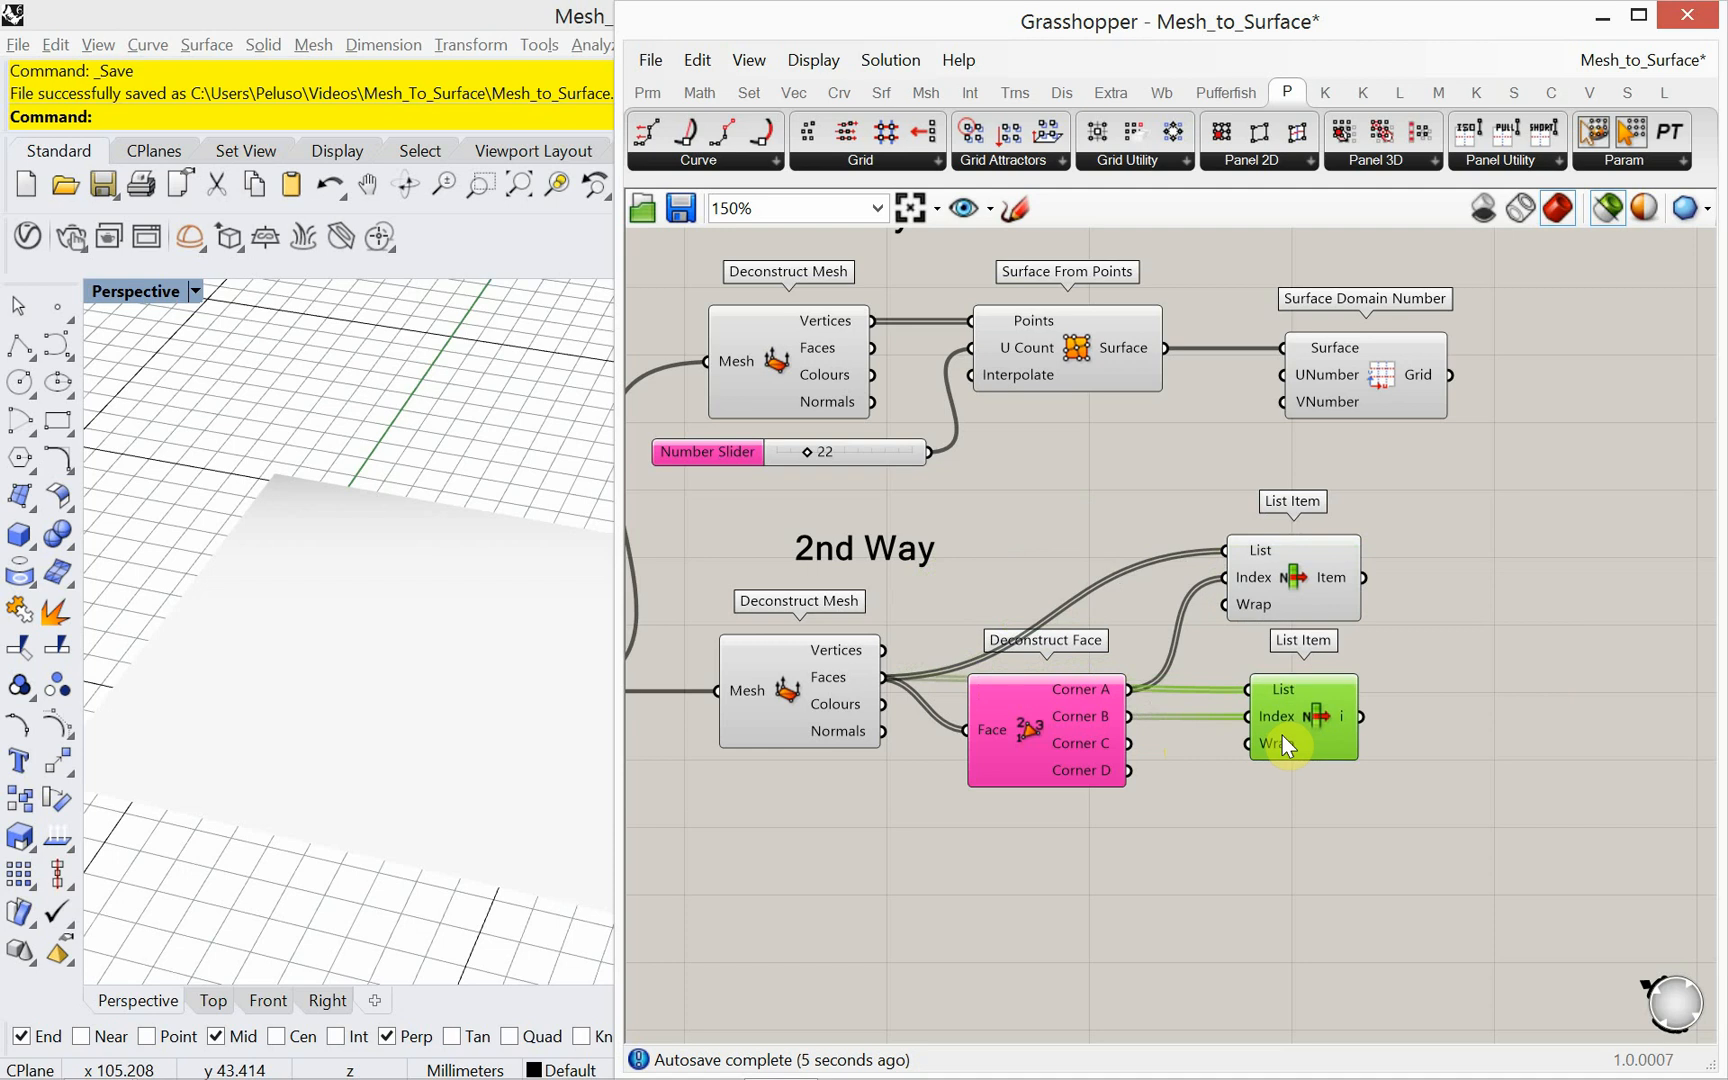
{"action": "mouse_move", "coordinate": [1284, 746]}
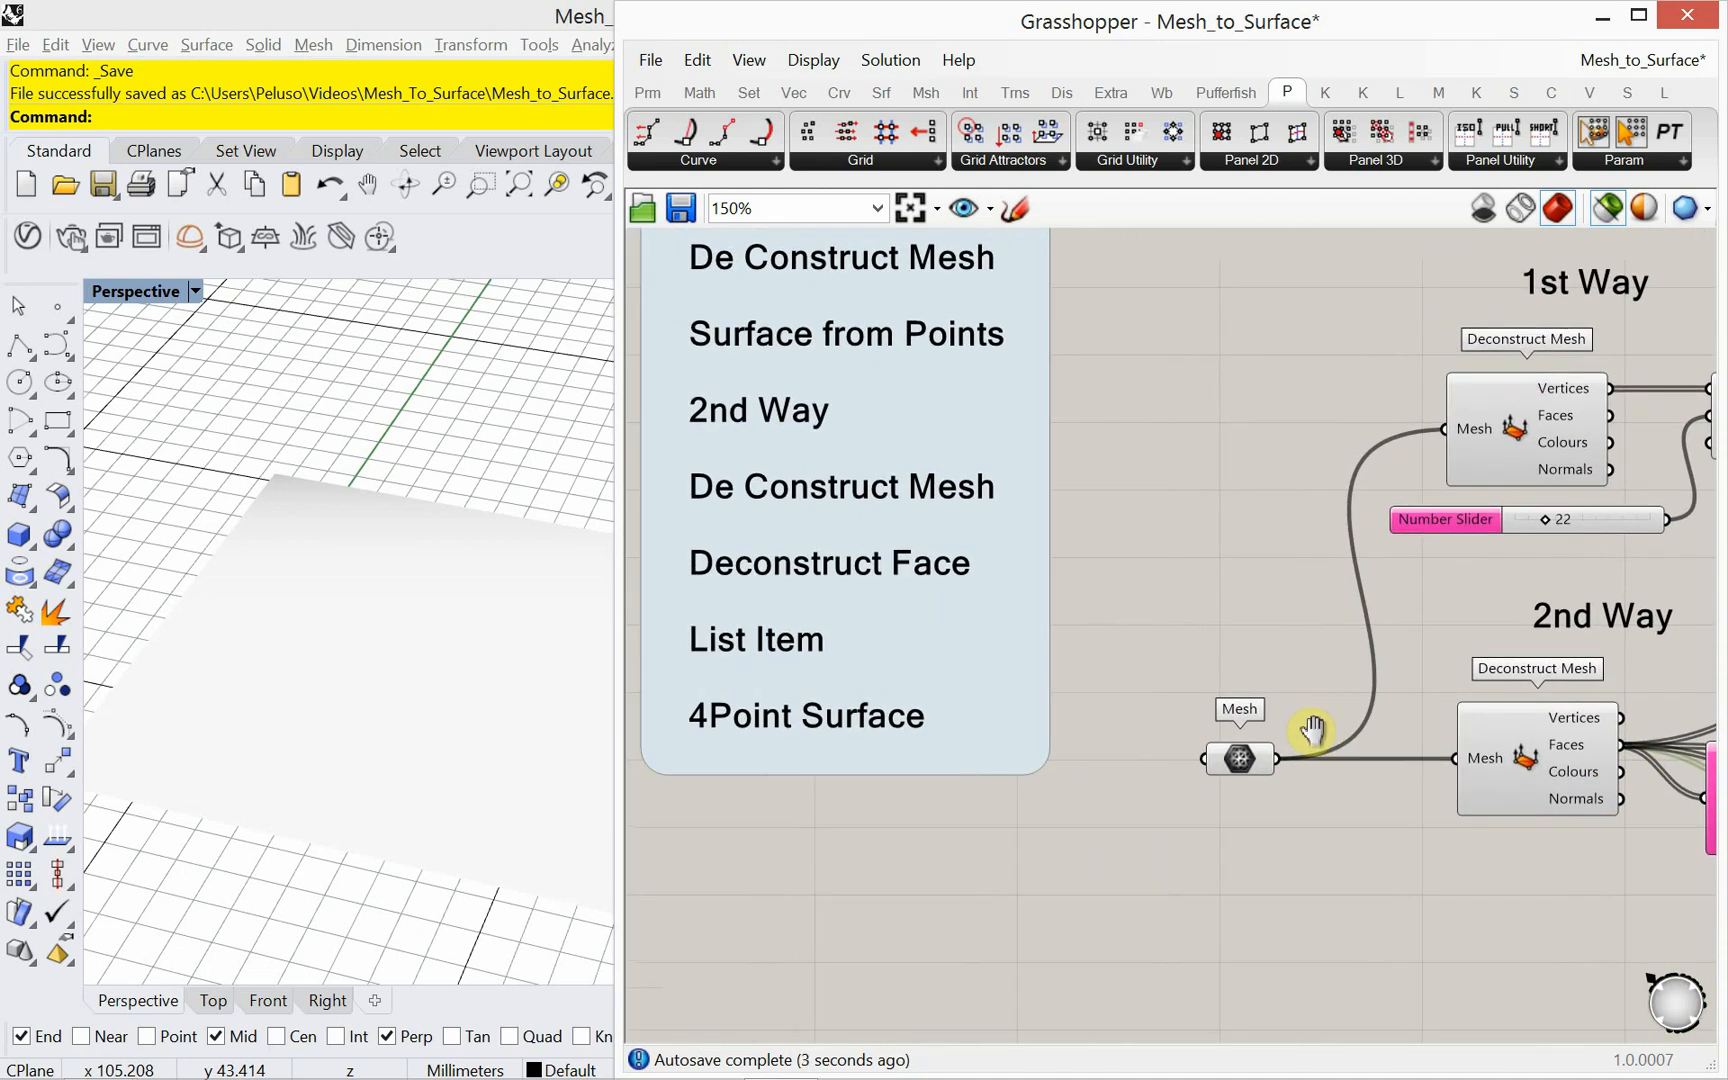
{"action": "mouse_move", "coordinate": [1234, 710]}
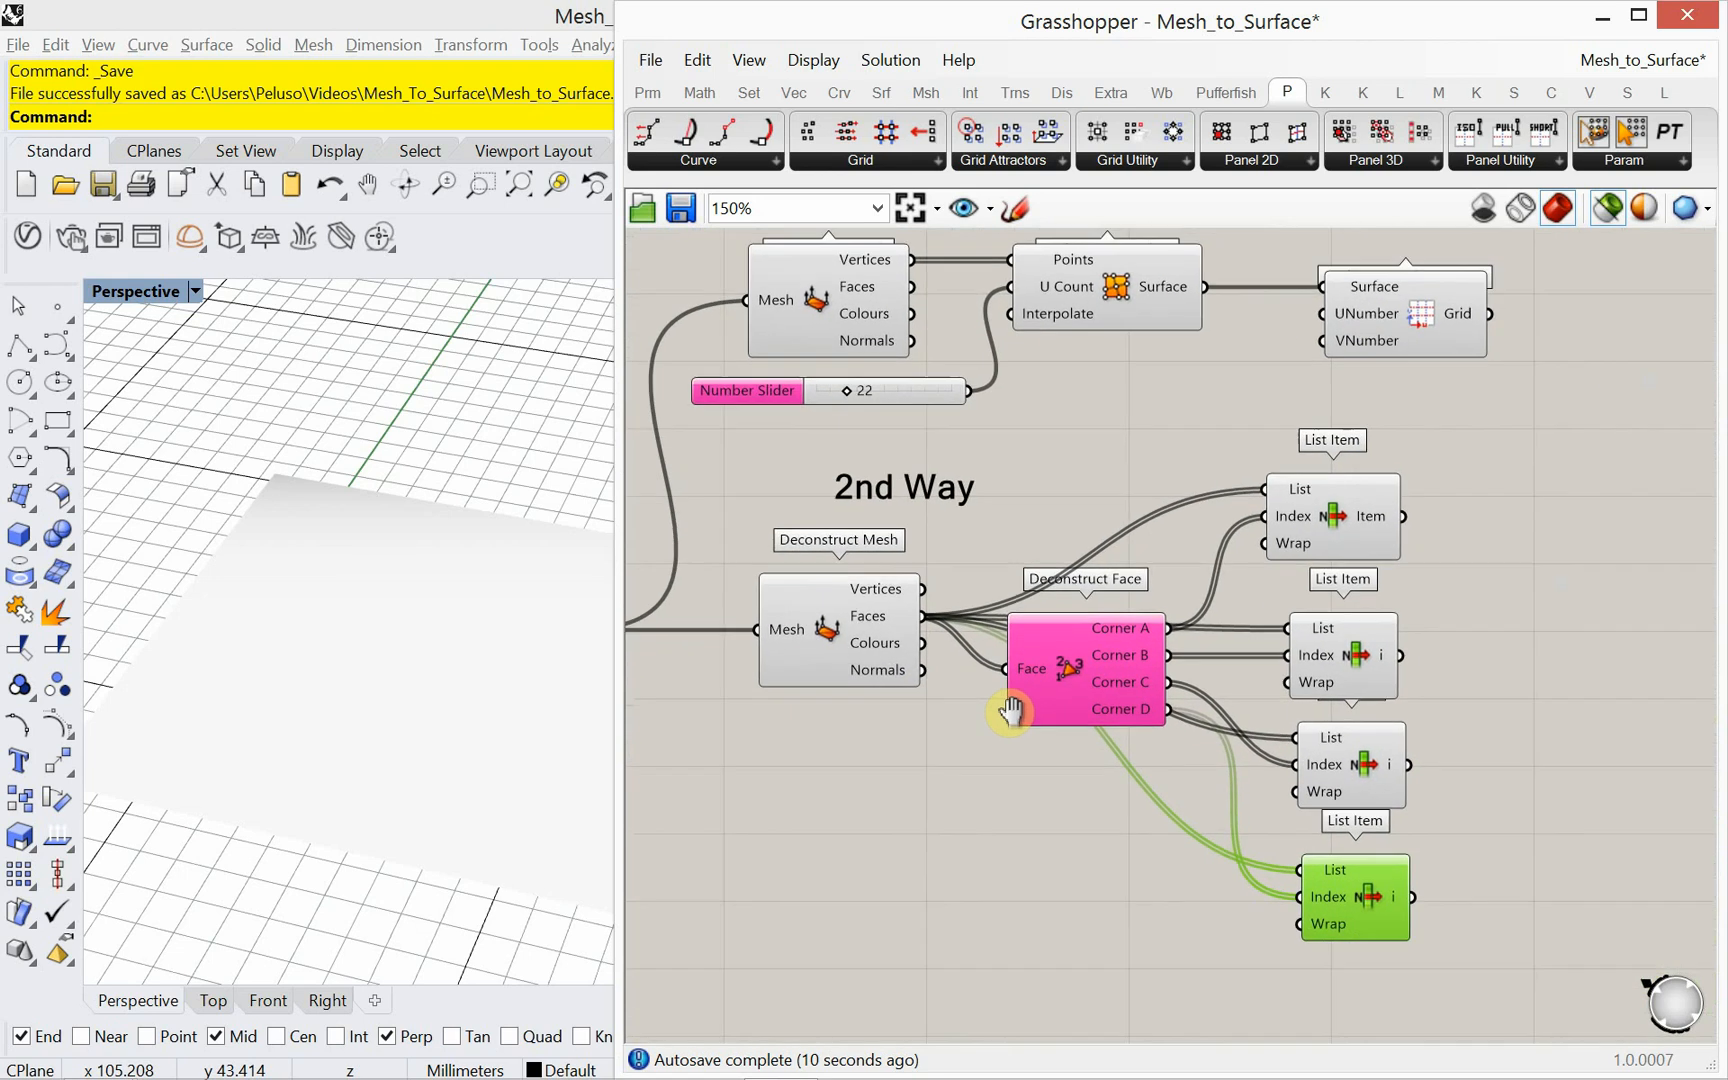
Step: Place a 4Point Surface component (via '4p') to the right of the four List Items
{"action": "left_click_drag", "start_coordinate": [1010, 708], "coordinate": [1104, 630]}
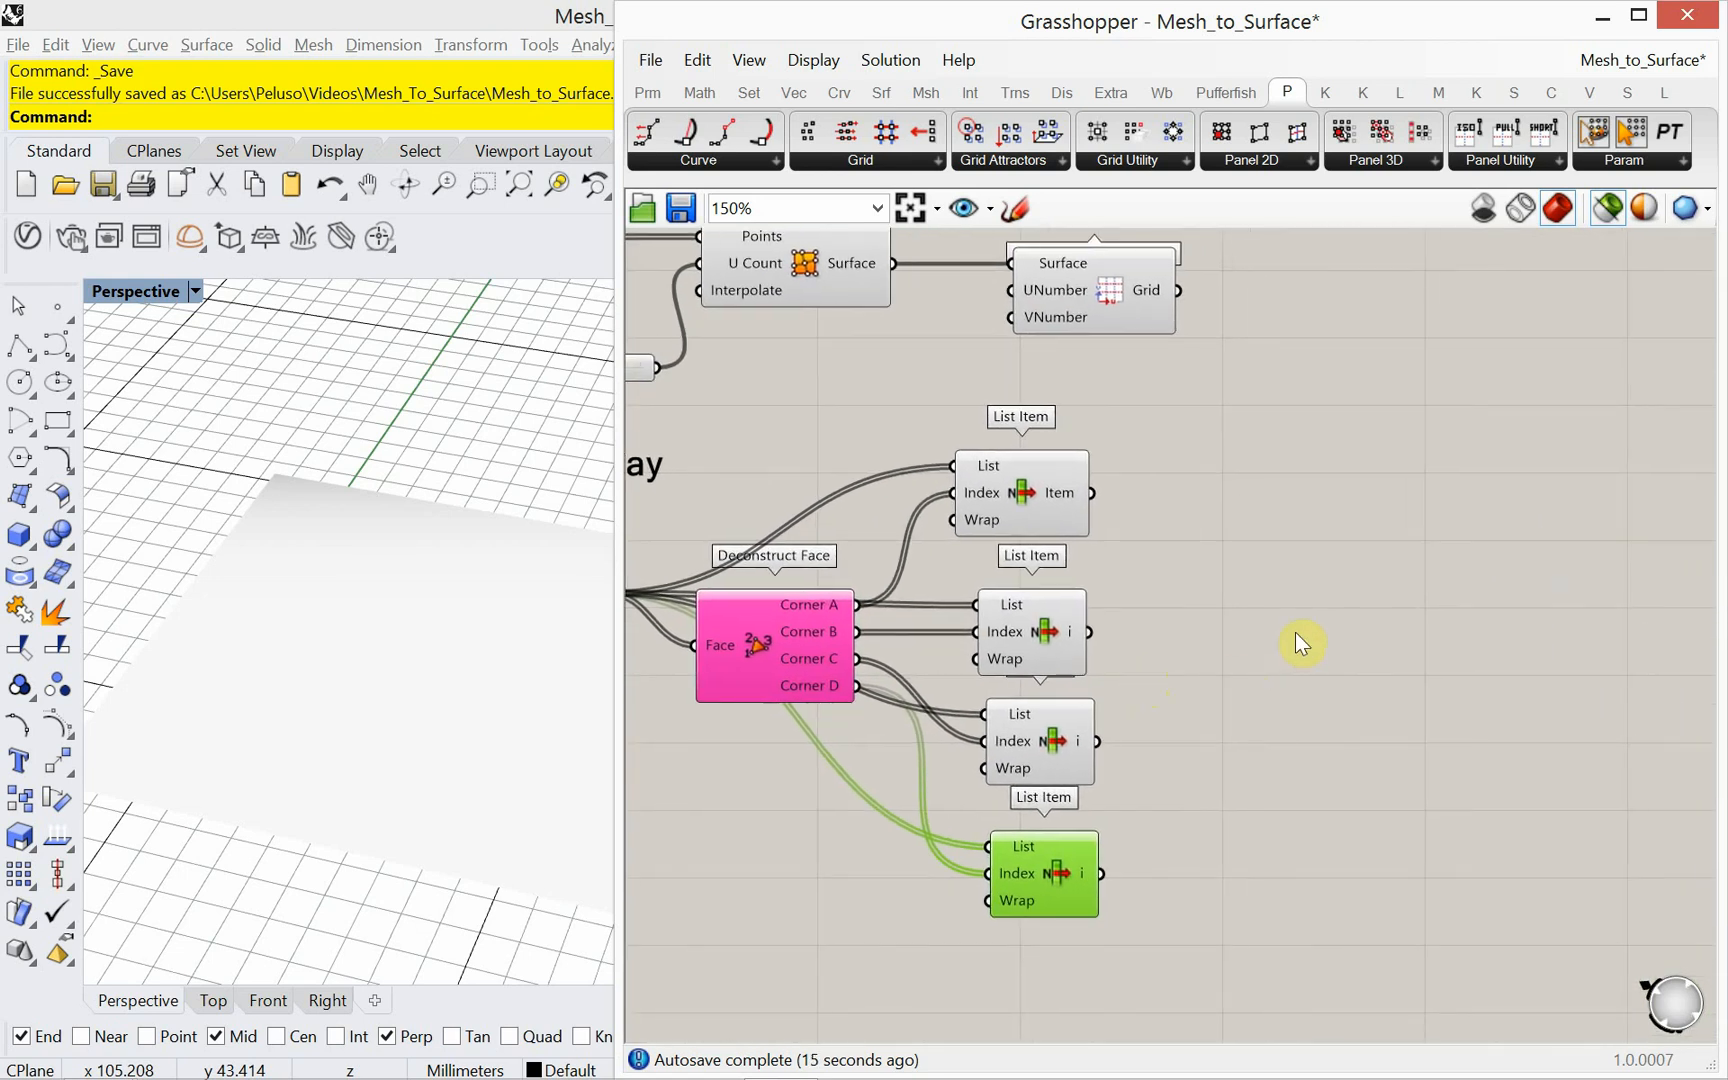
{"action": "type", "text": "4p"}
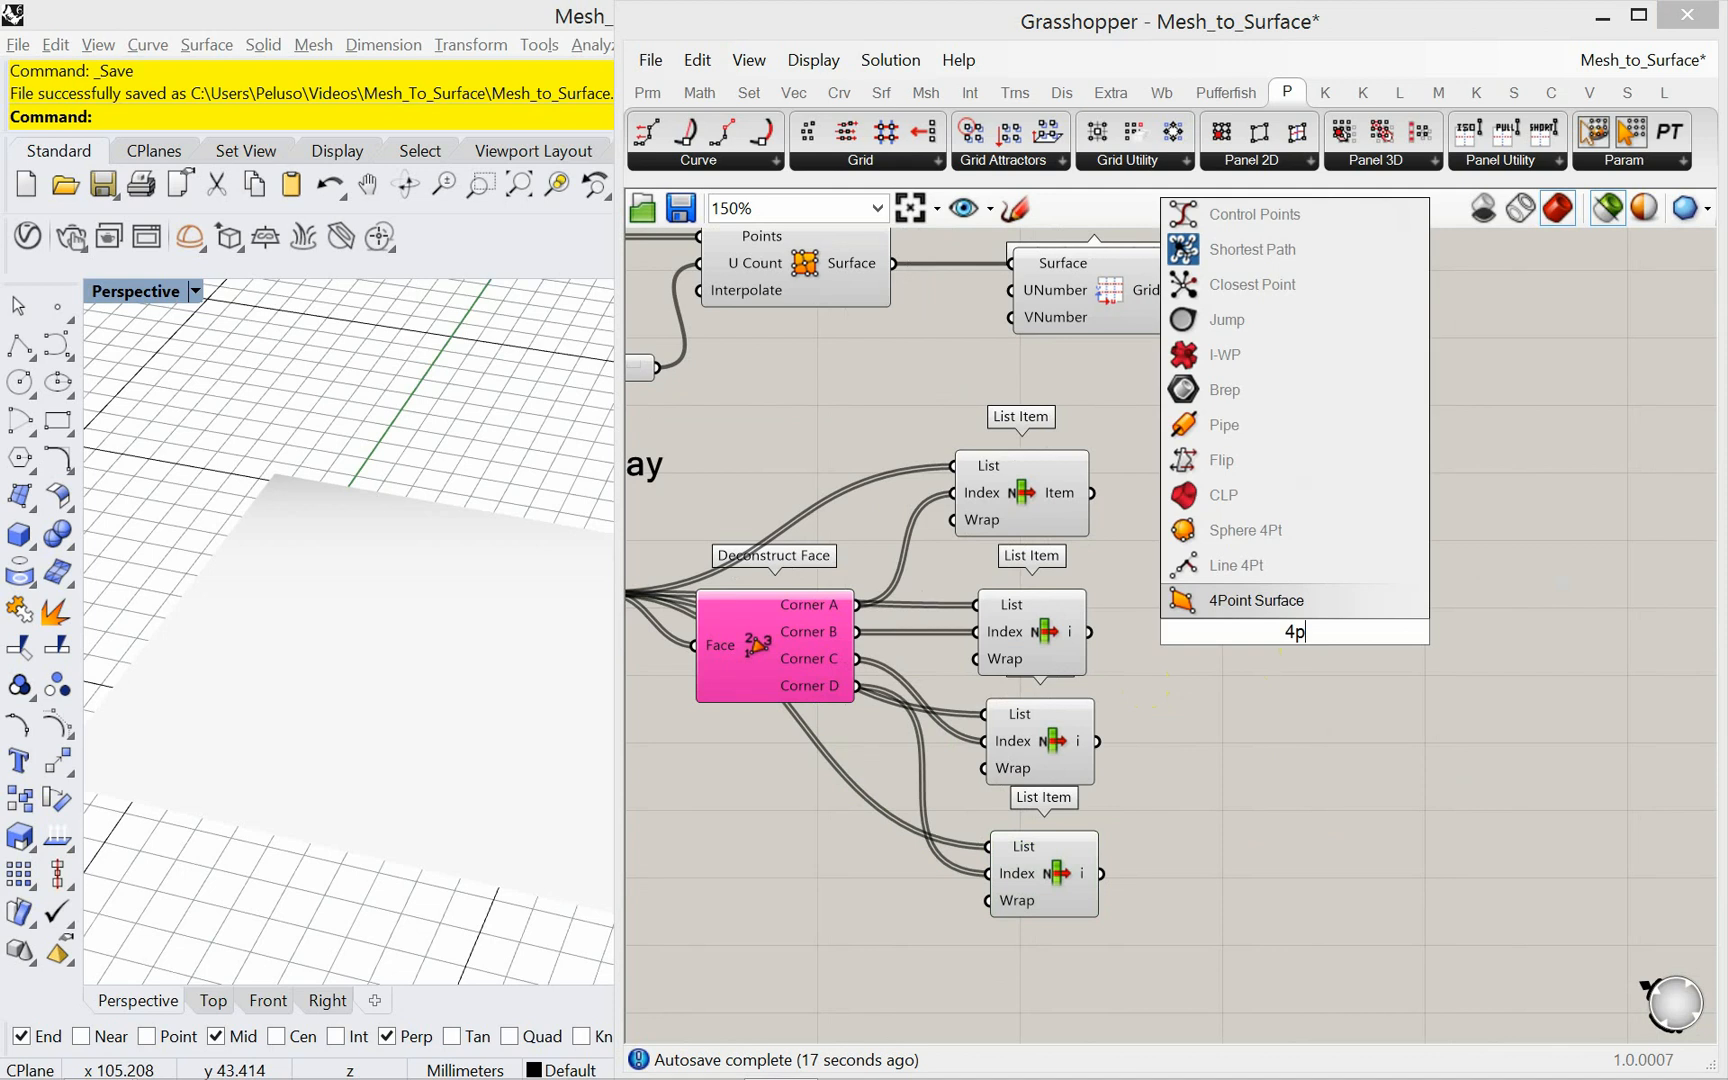
{"action": "left_click", "coordinate": [1254, 600]}
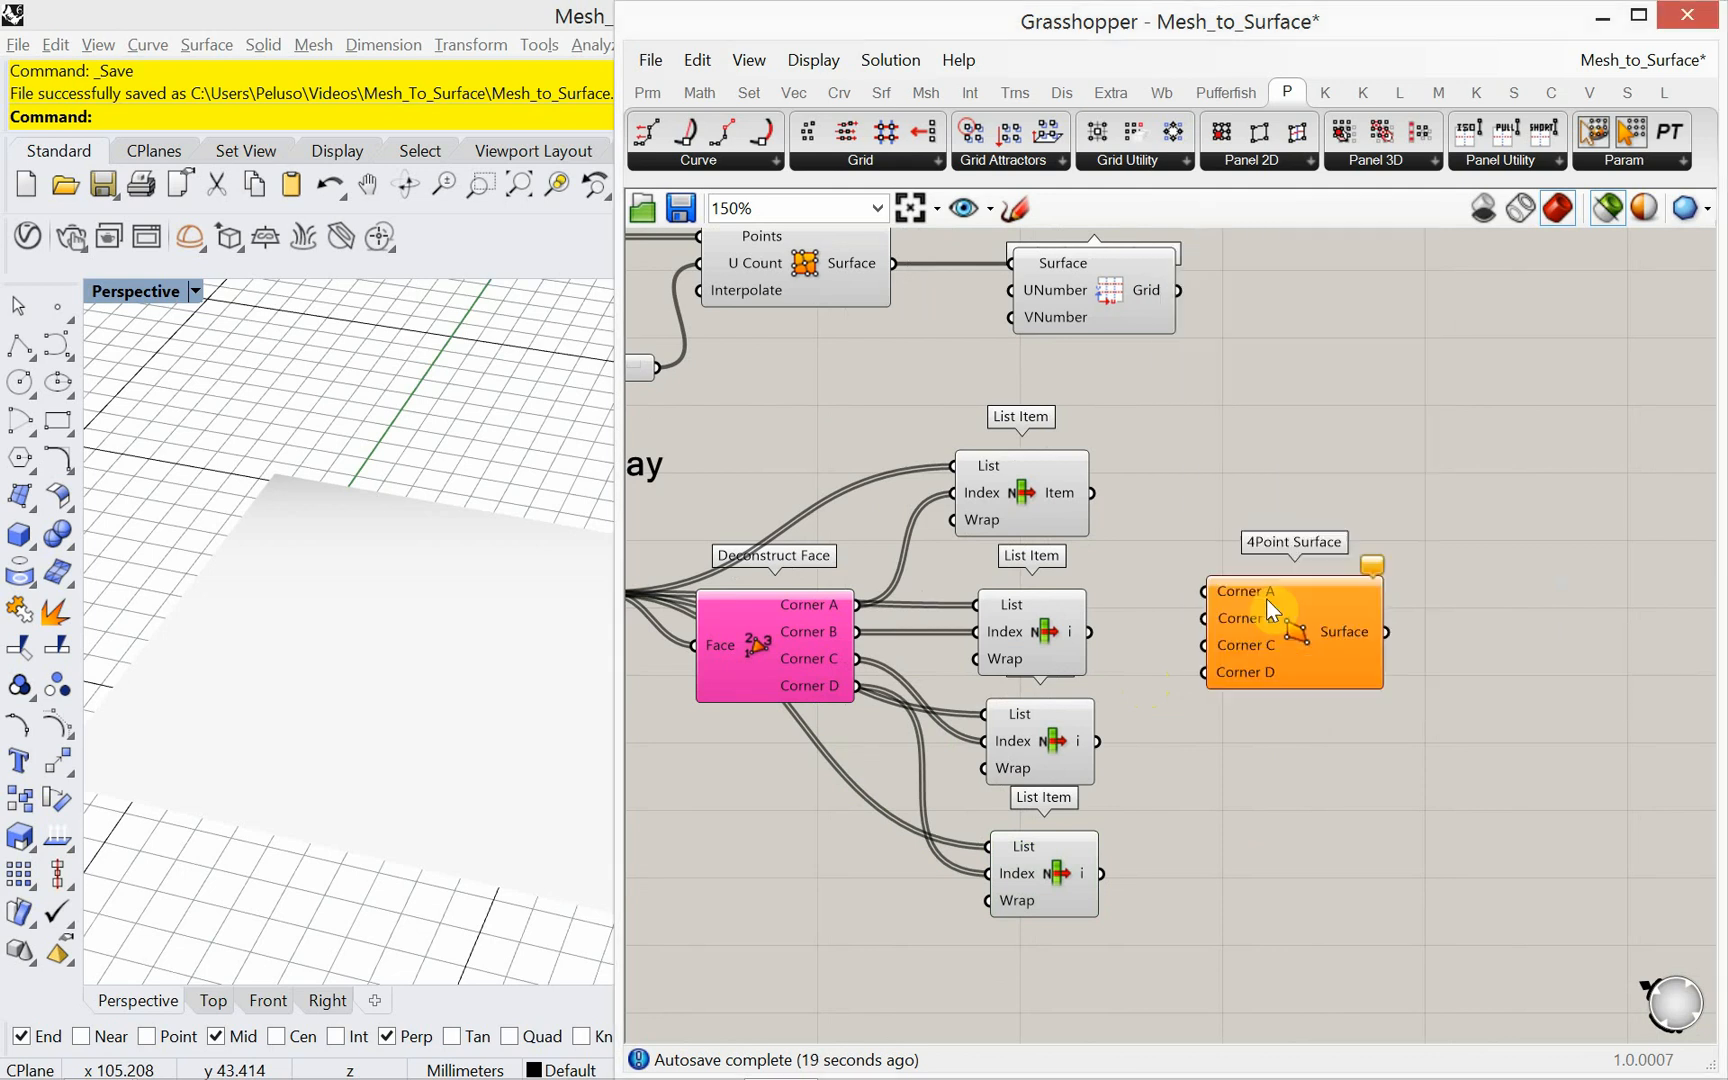
{"action": "mouse_move", "coordinate": [1218, 640]}
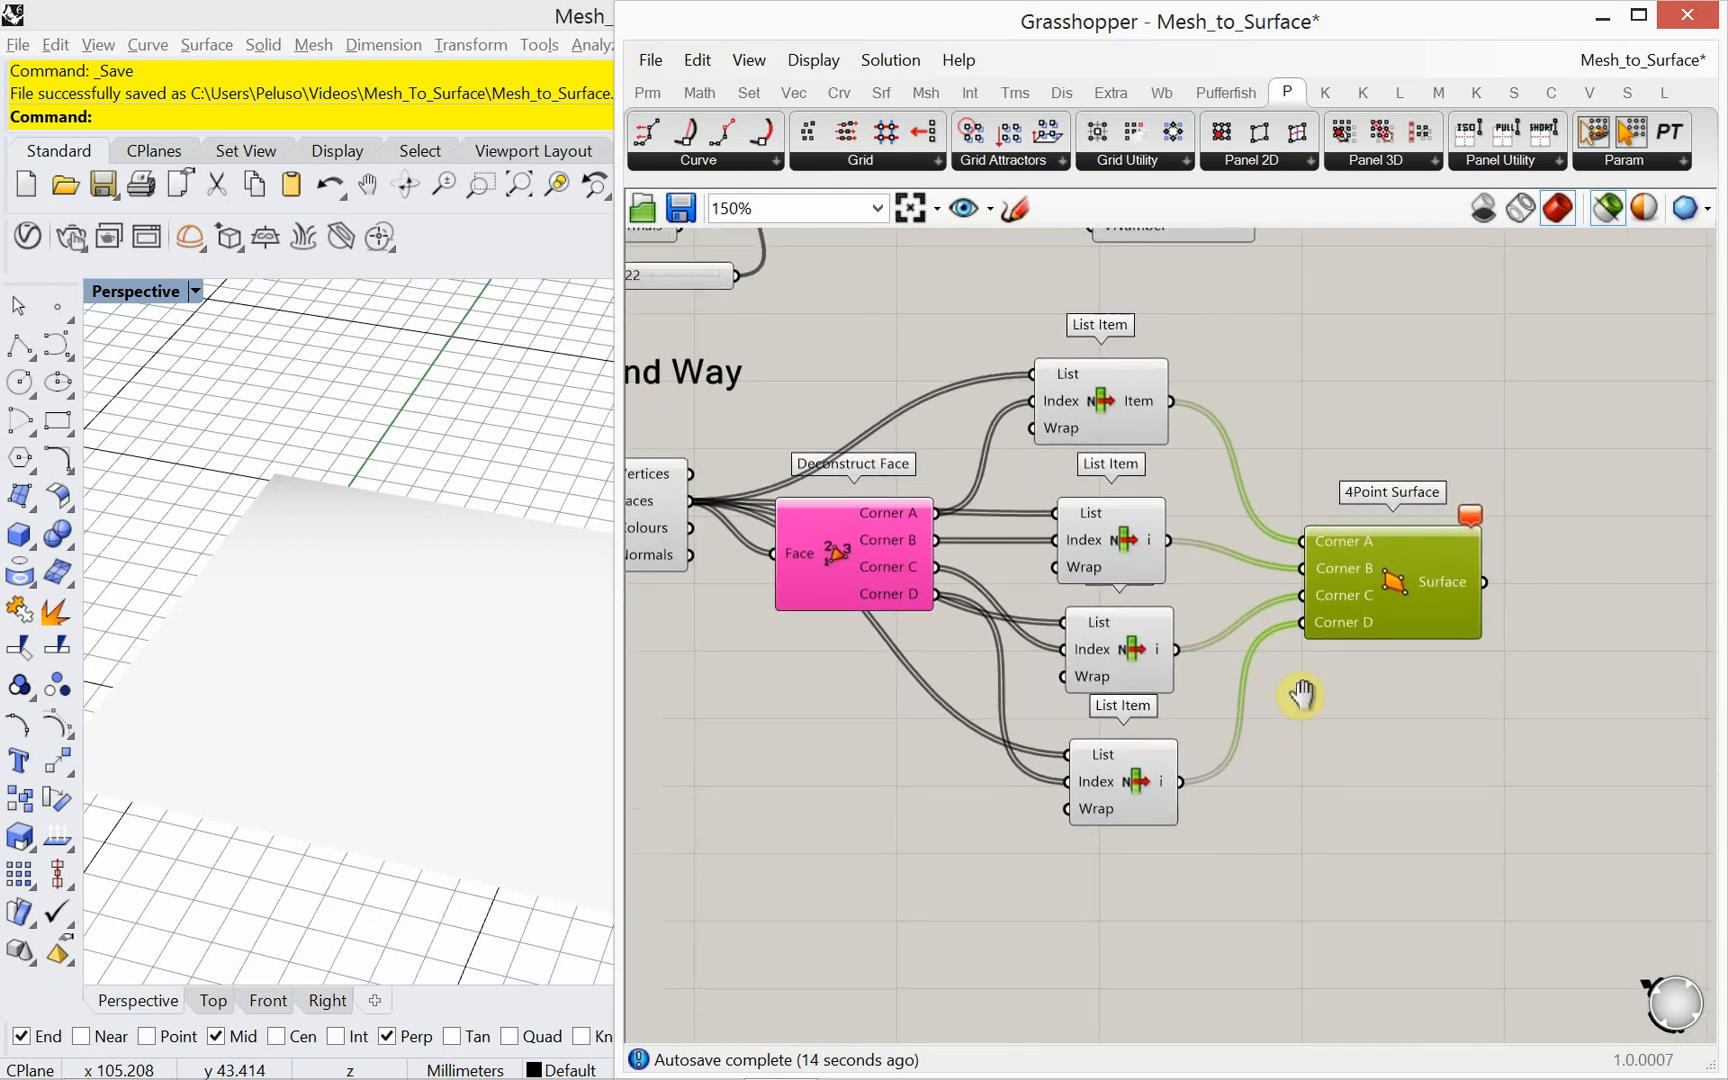
Step: Wire the four List Item outputs into Corners A–D of the 4Point Surface
{"action": "scroll", "scroll_direction": "down", "scroll_amount": 3}
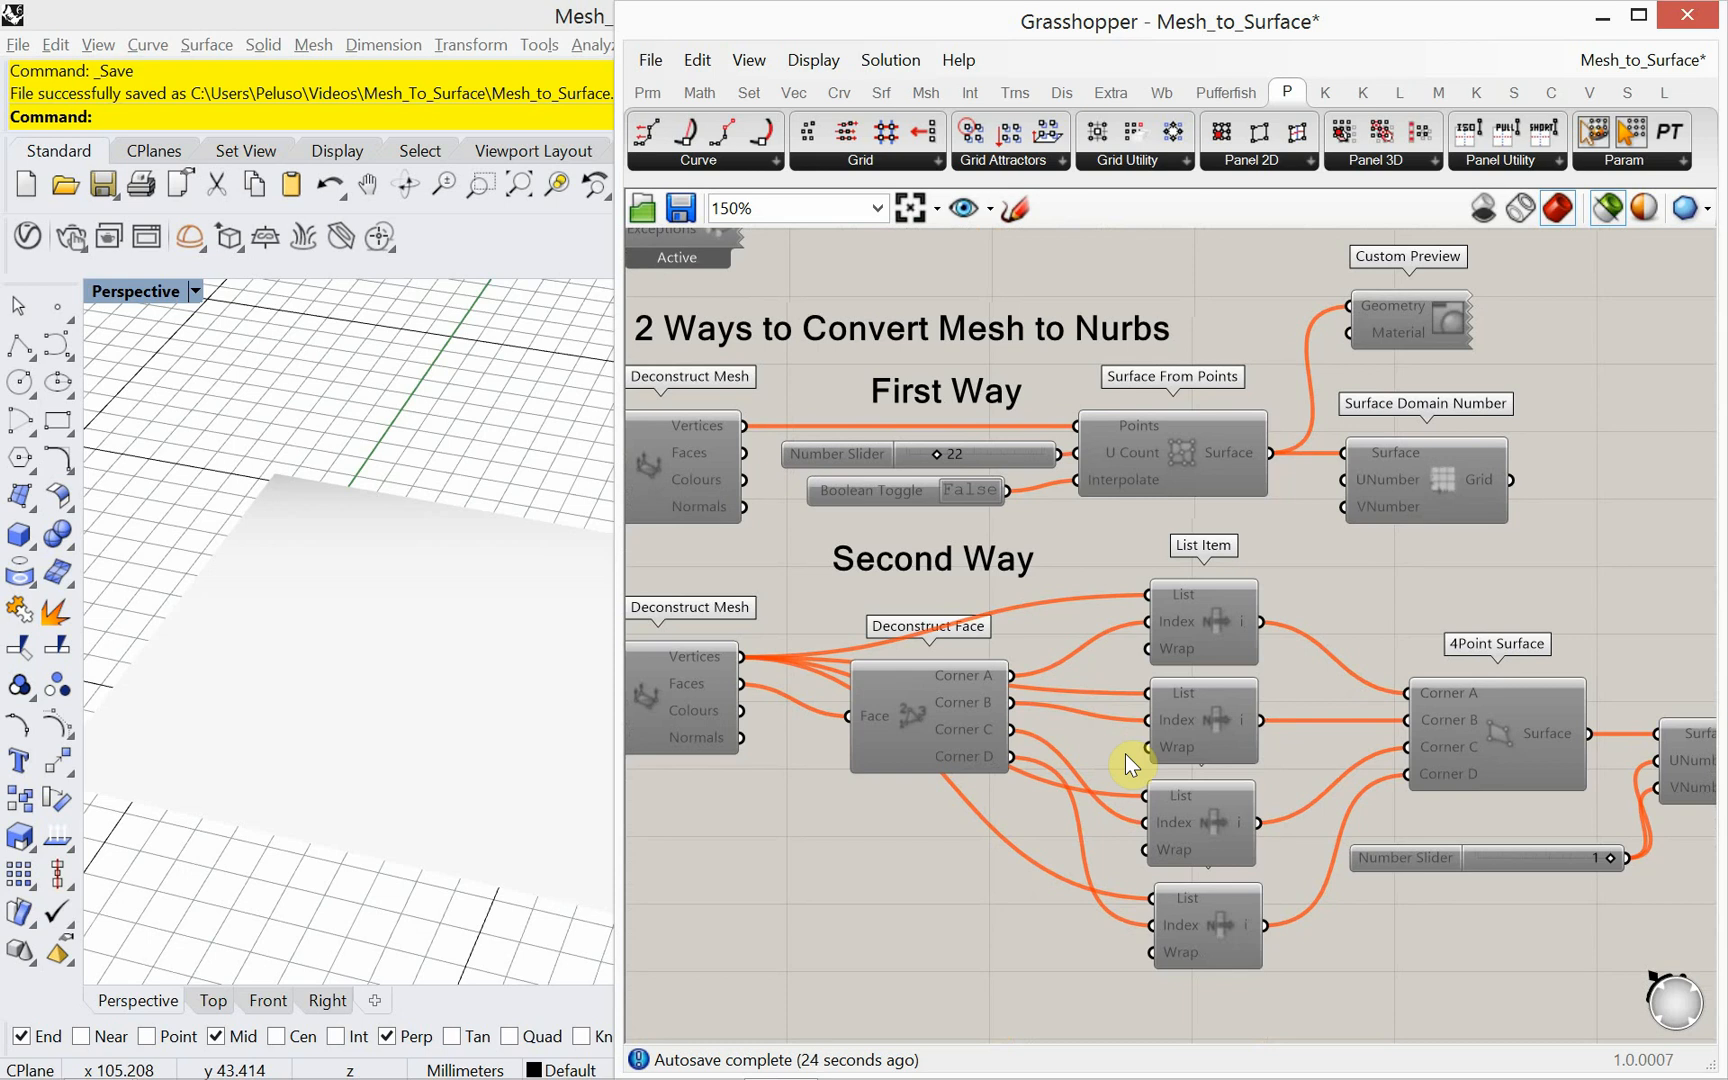
Step: Wire Deconstruct Mesh vertices and face corner indices into the List Items' List and Index inputs
{"action": "left_click_drag", "start_coordinate": [1130, 766], "coordinate": [1102, 750]}
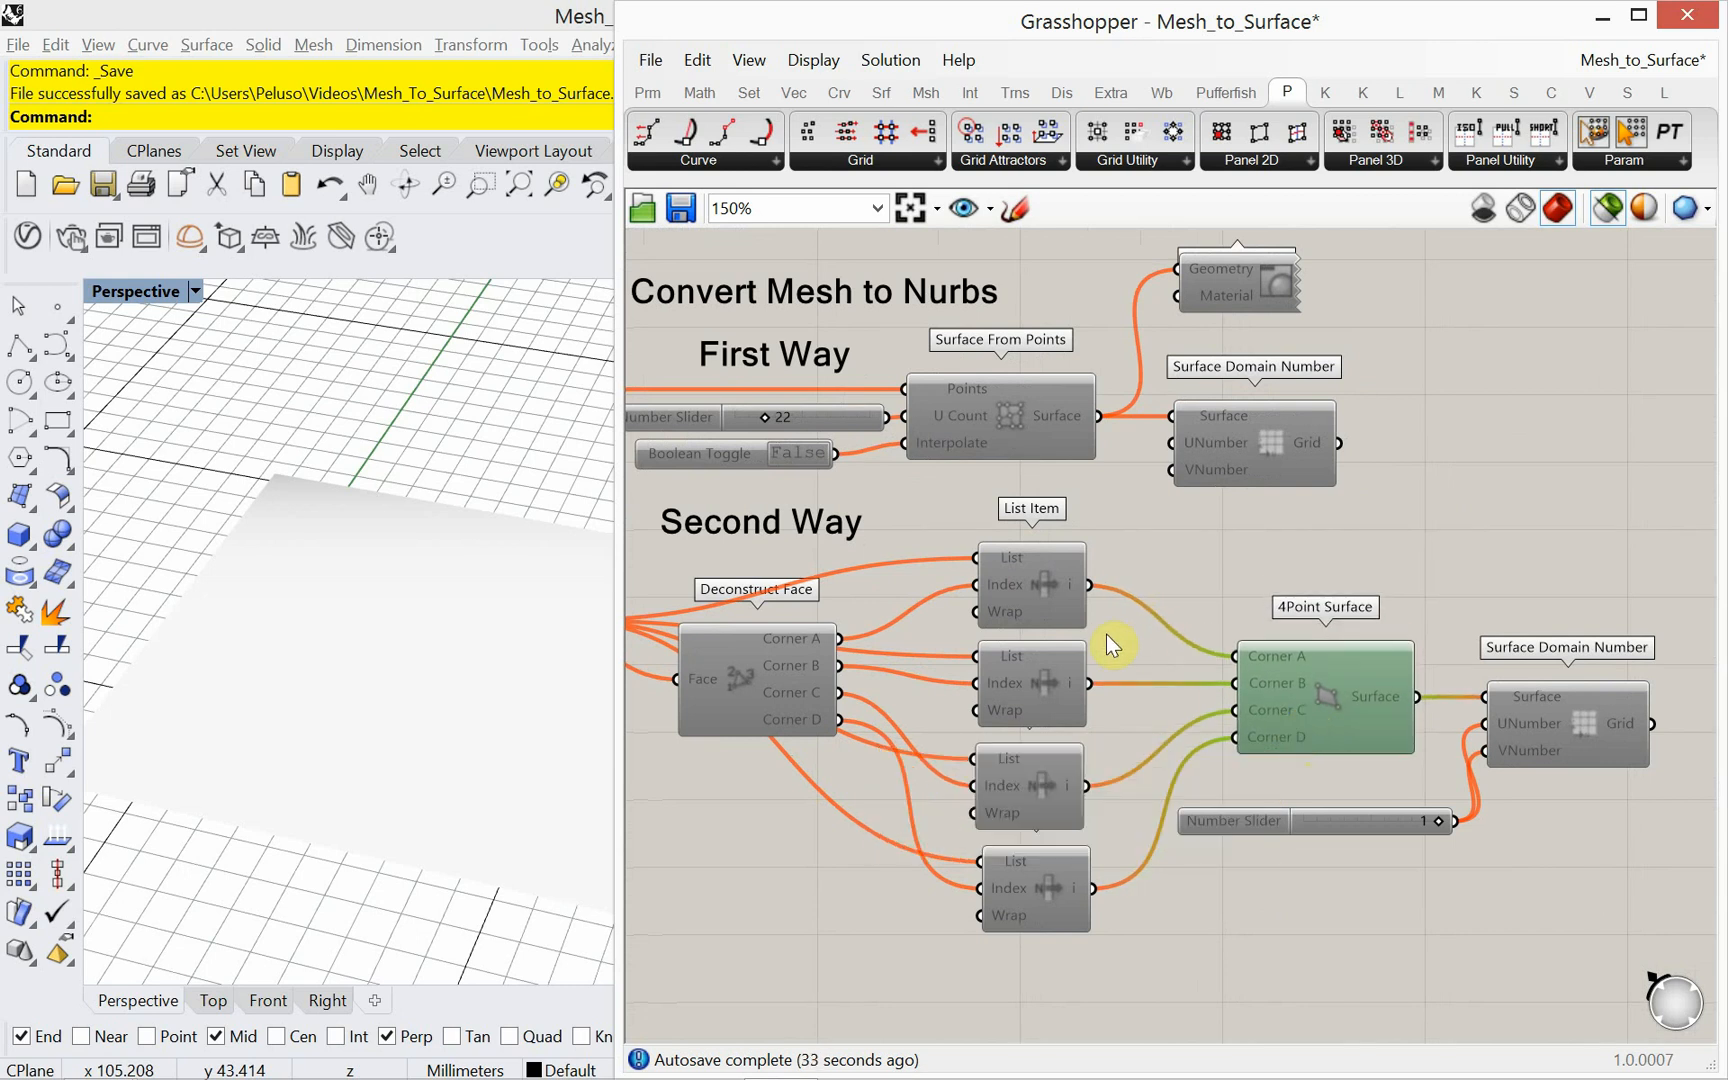
{"action": "mouse_move", "coordinate": [938, 662]}
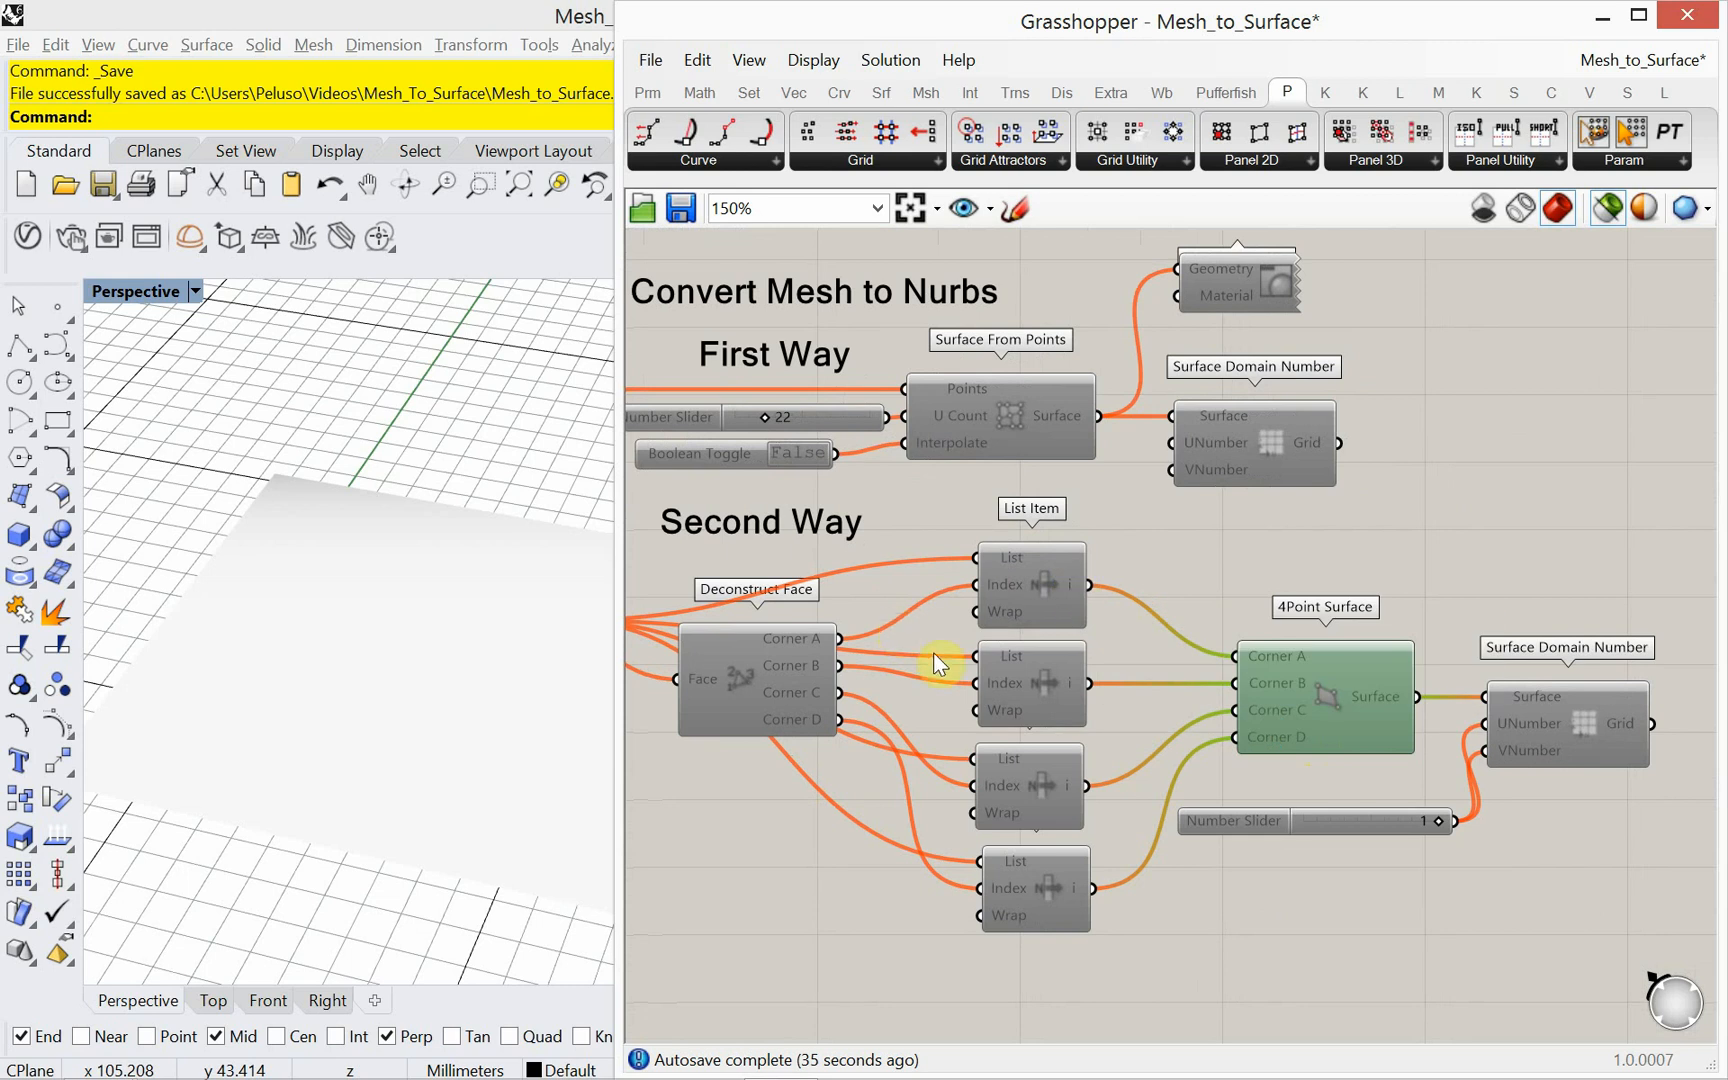
{"action": "left_click", "coordinate": [1028, 866]}
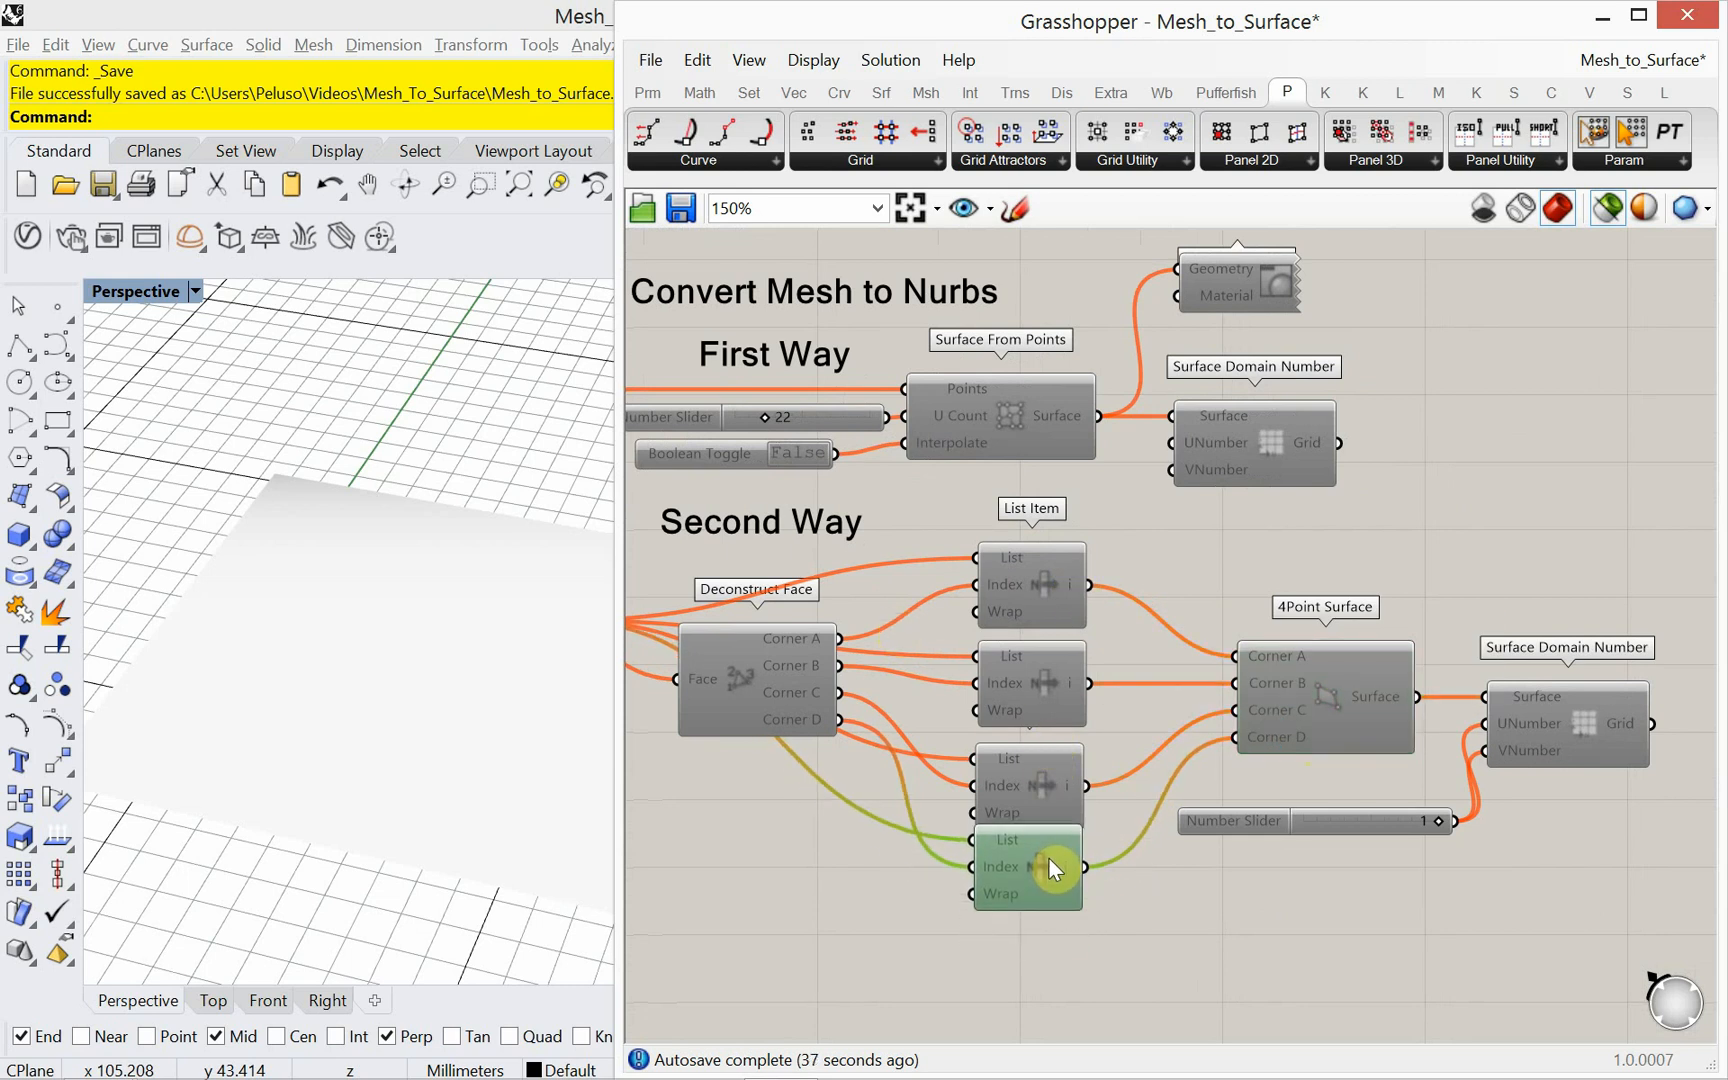
{"action": "left_click_drag", "start_coordinate": [1052, 866], "coordinate": [1138, 788]}
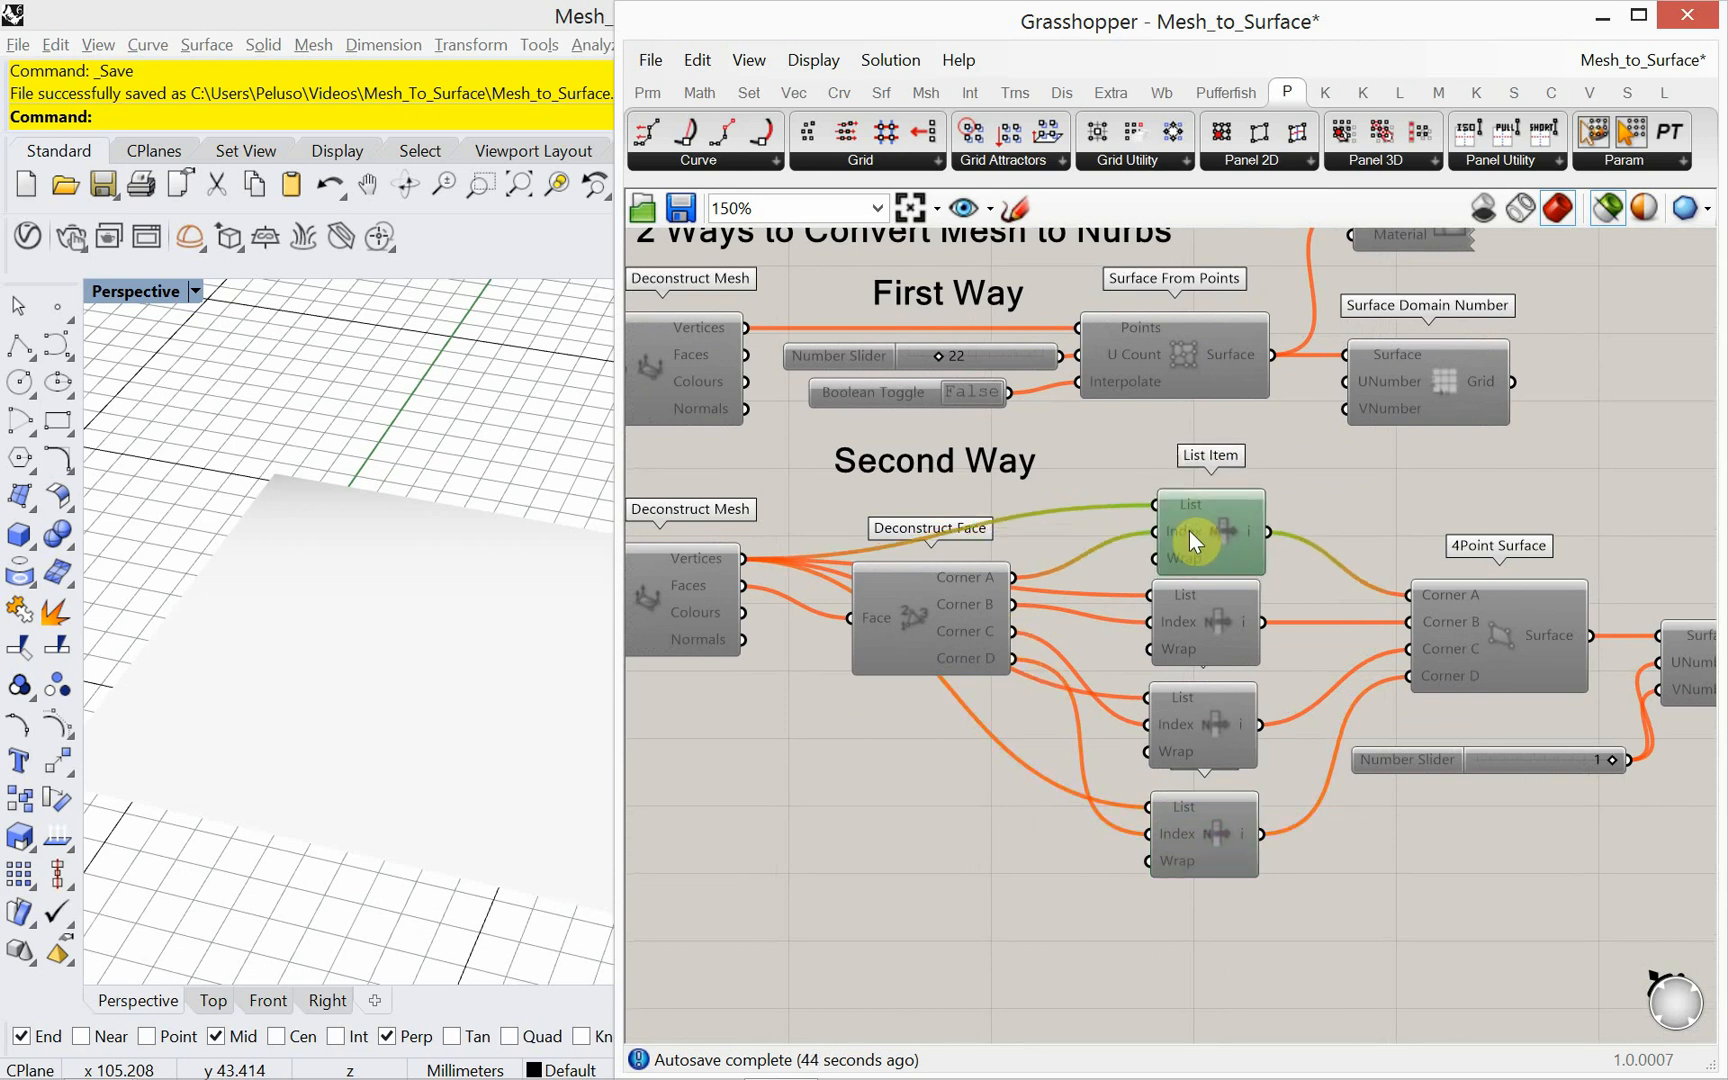
{"action": "scroll", "scroll_direction": "down", "scroll_amount": 3}
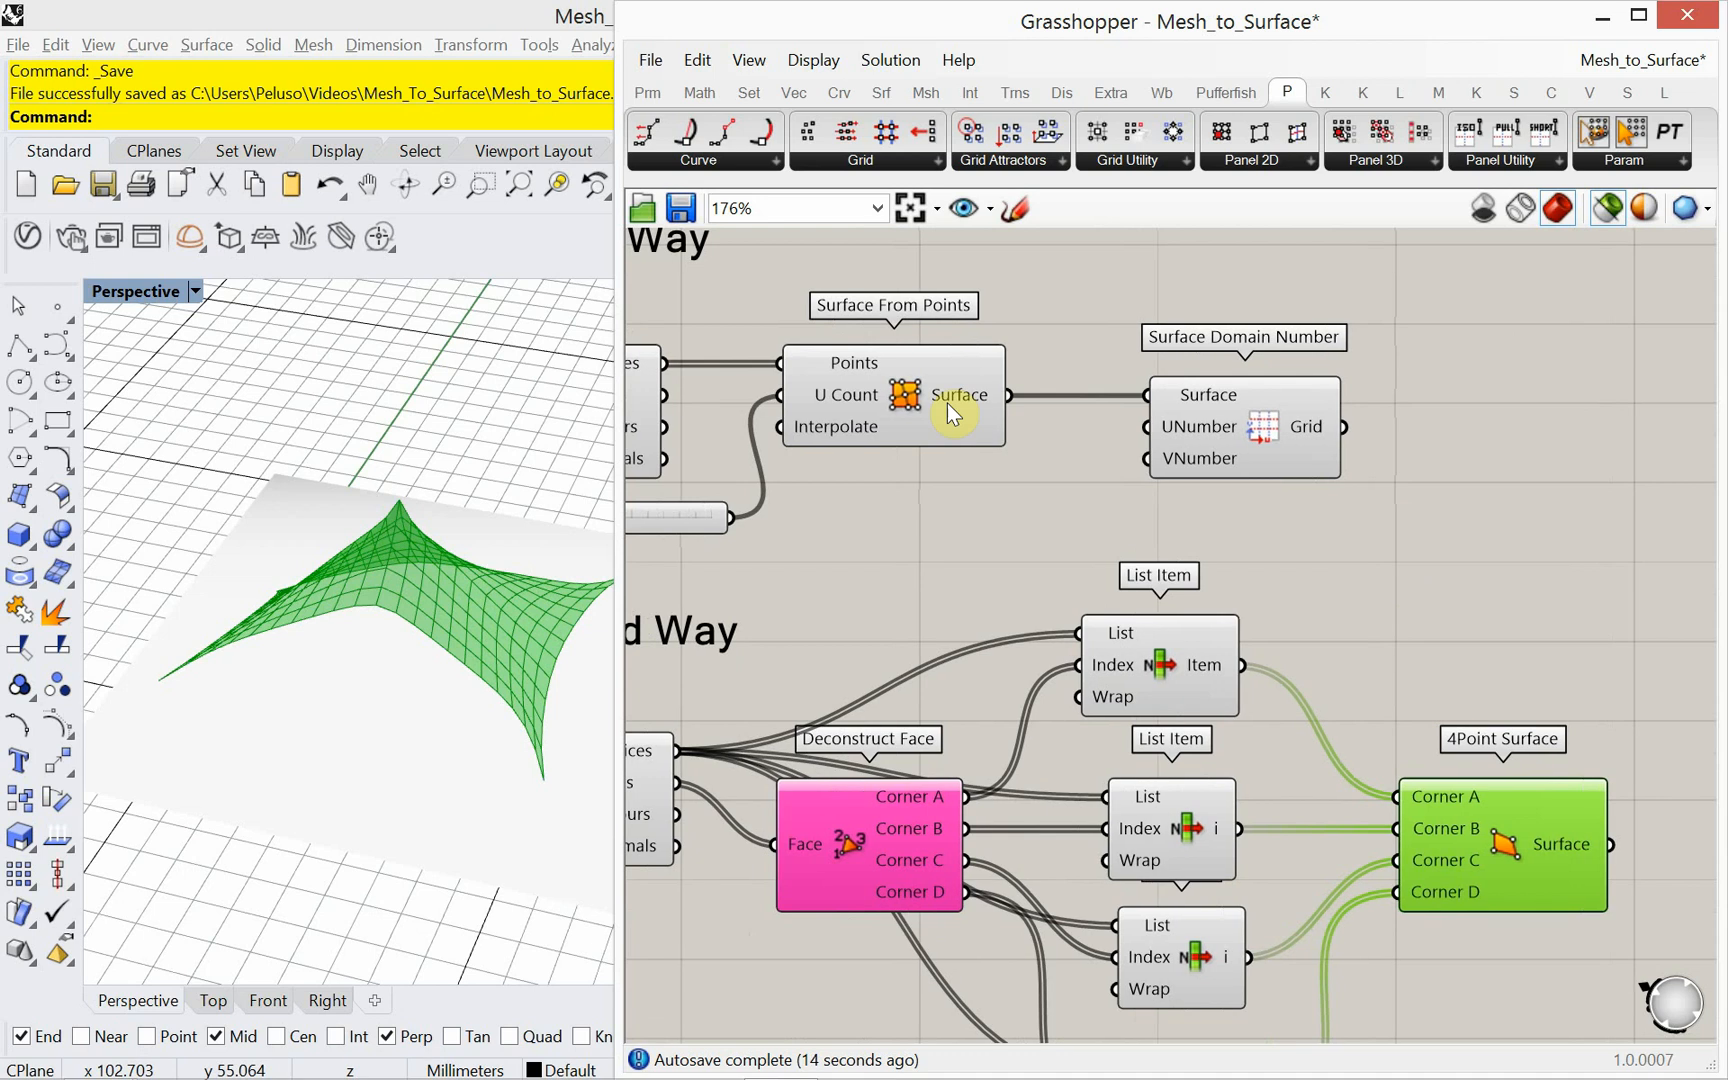
{"action": "mouse_move", "coordinate": [956, 394]}
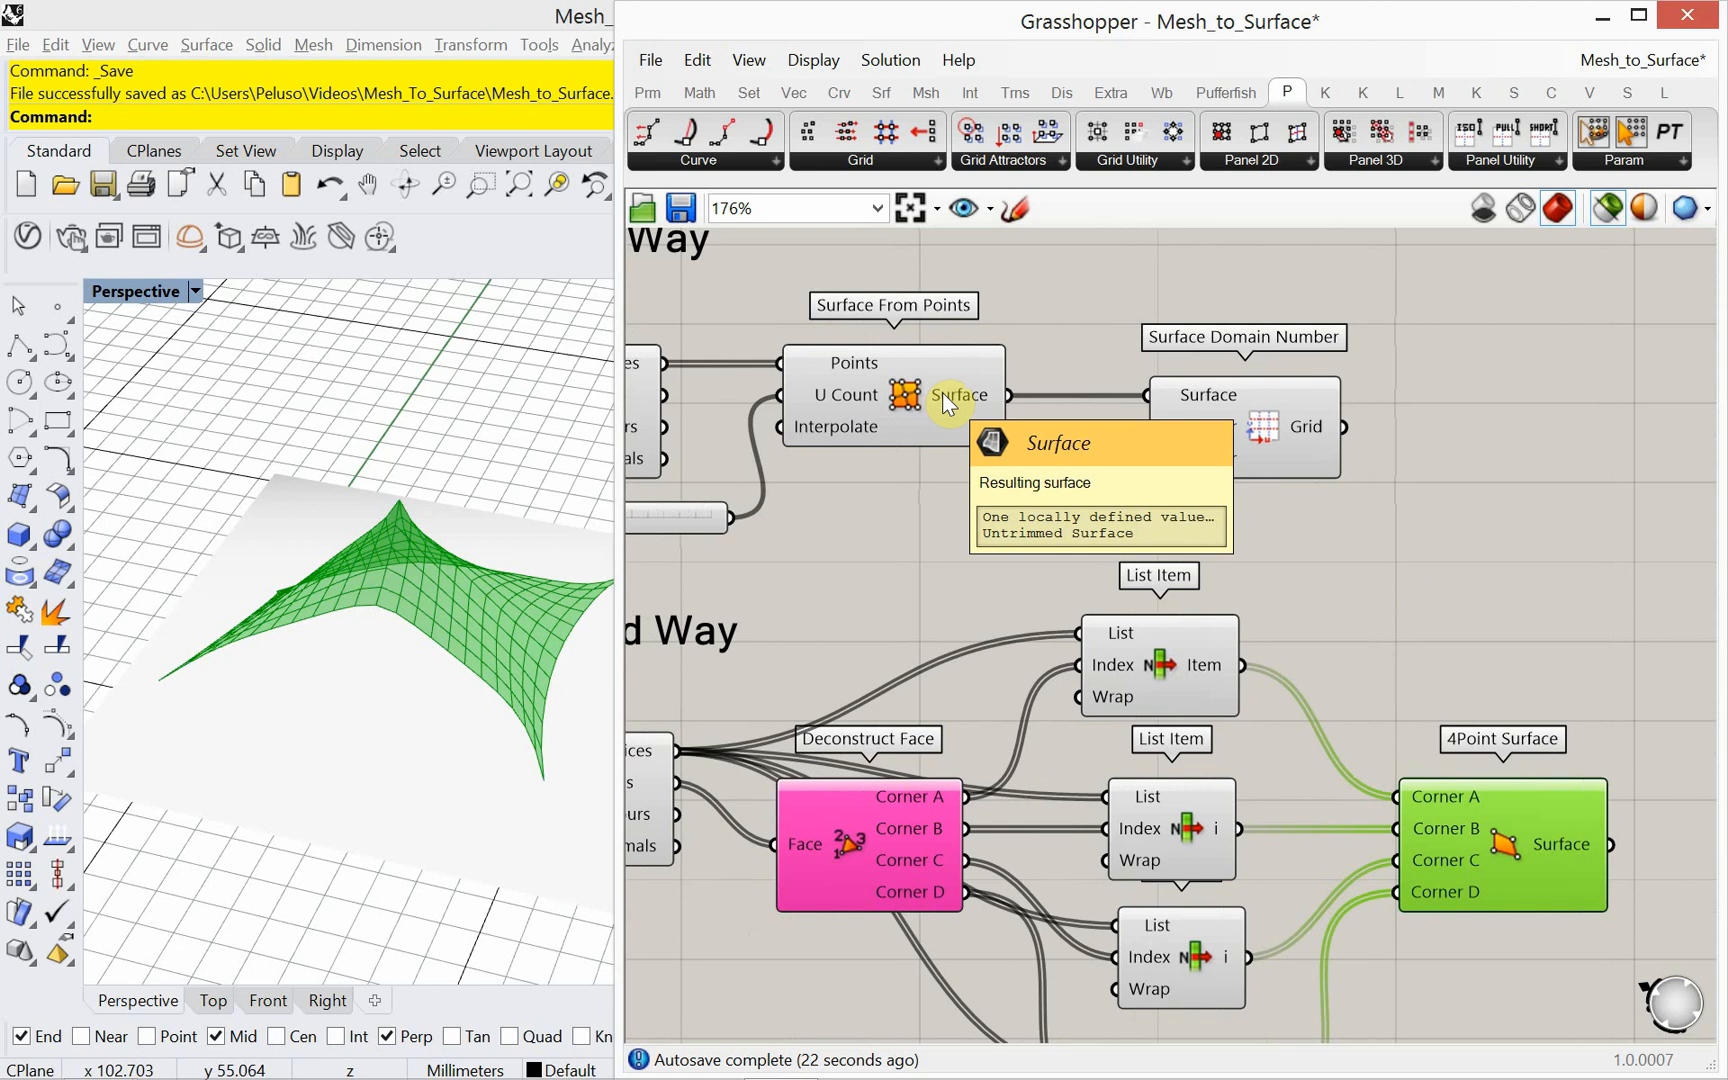
{"action": "mouse_move", "coordinate": [1568, 872]}
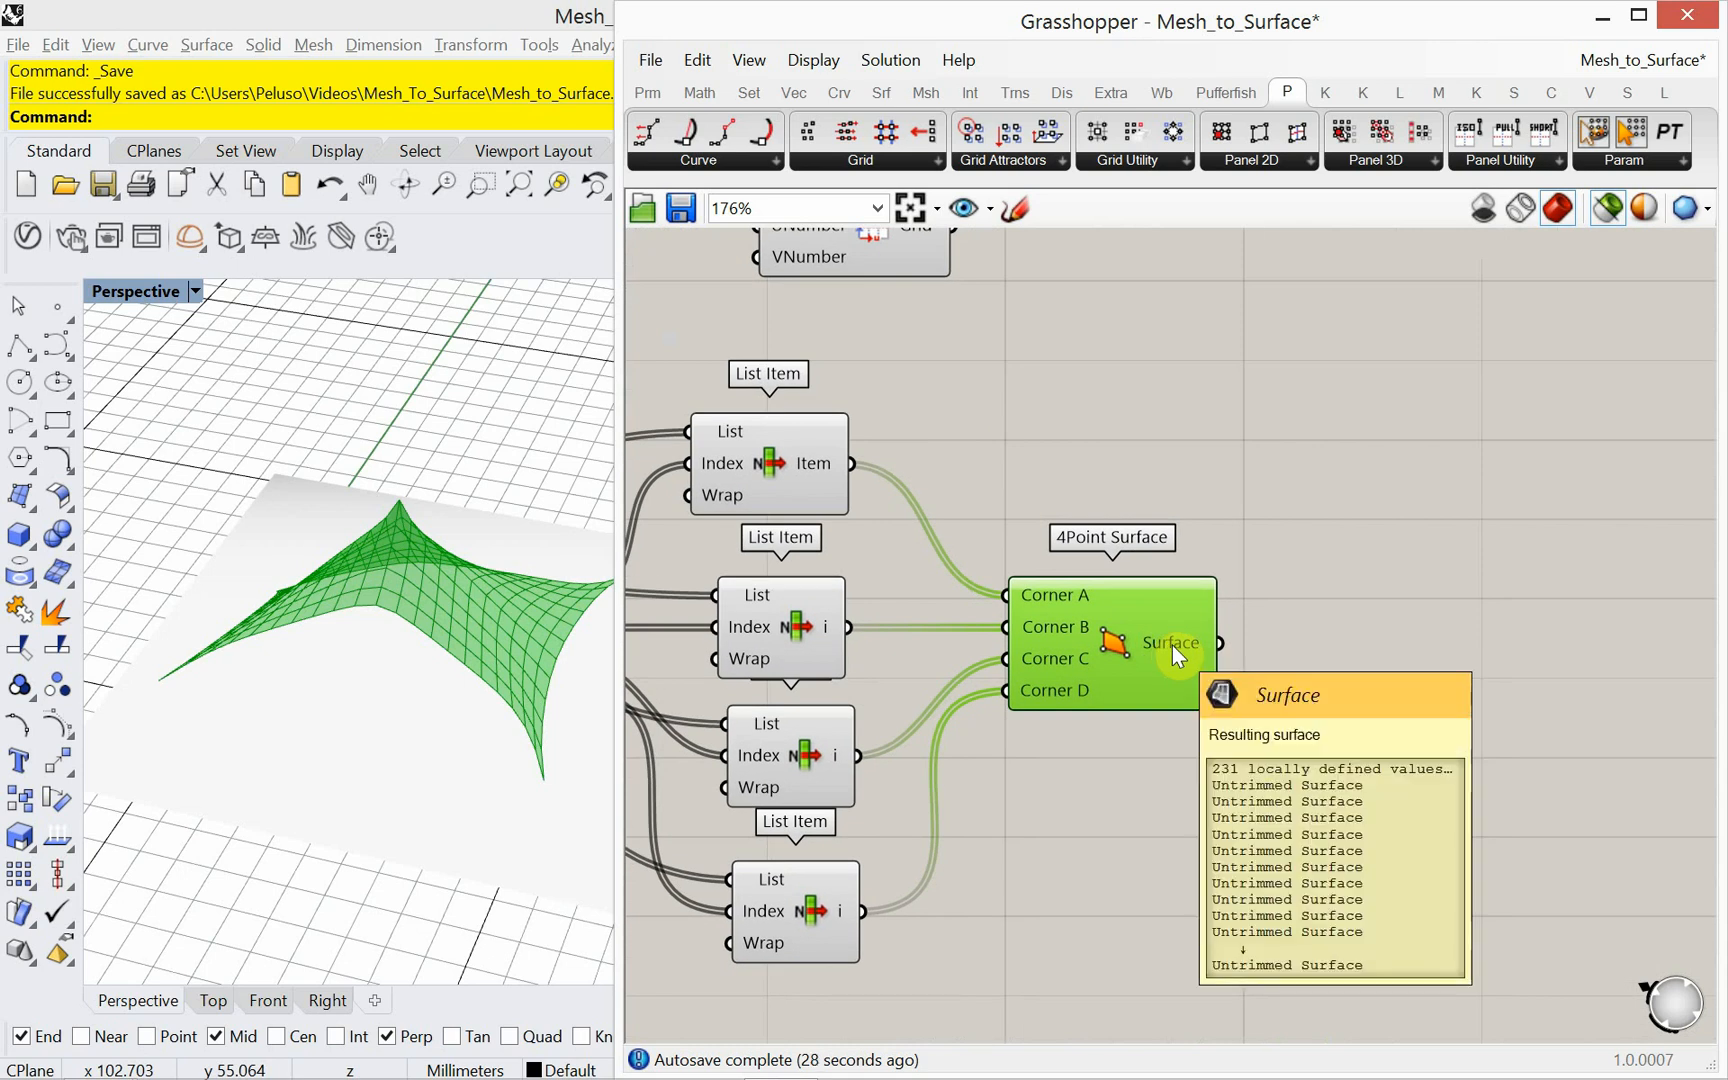
{"action": "mouse_move", "coordinate": [1360, 682]}
{"action": "type", "text": "bre"}
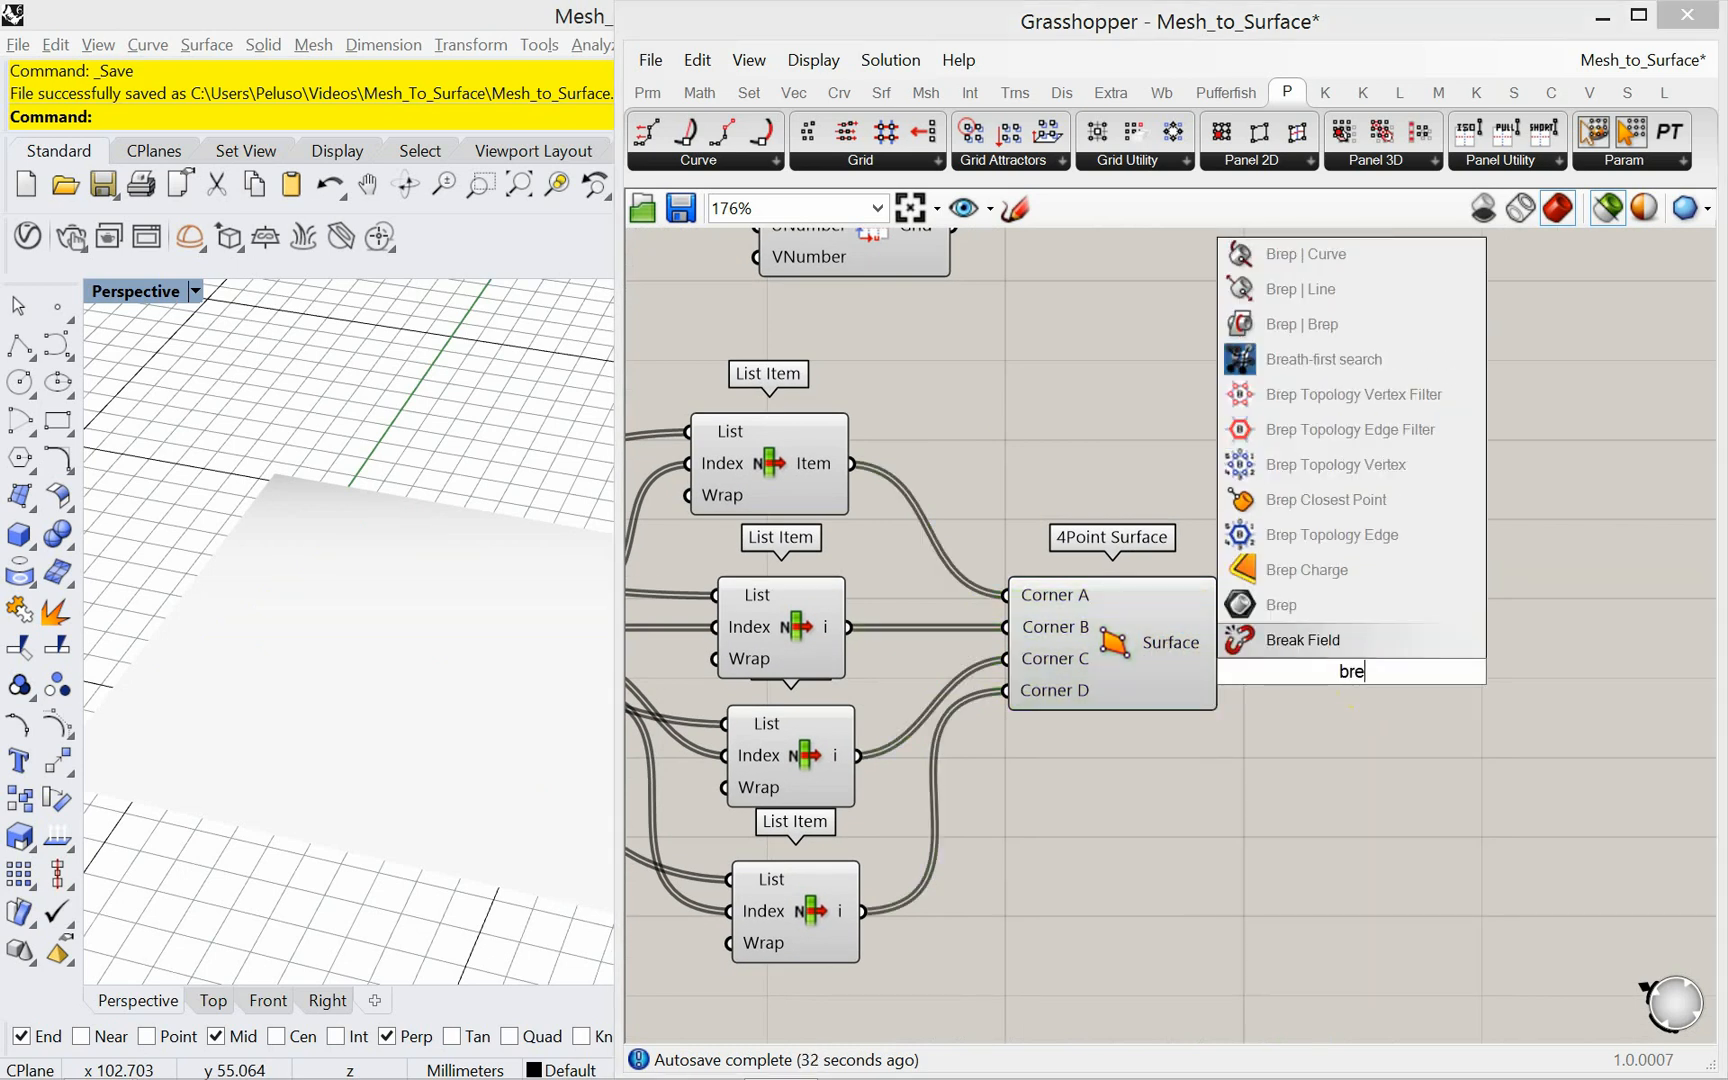
Step: Add a Brep Join and feed the 4Point Surface output into its Breps input
{"action": "type", "text": "p"}
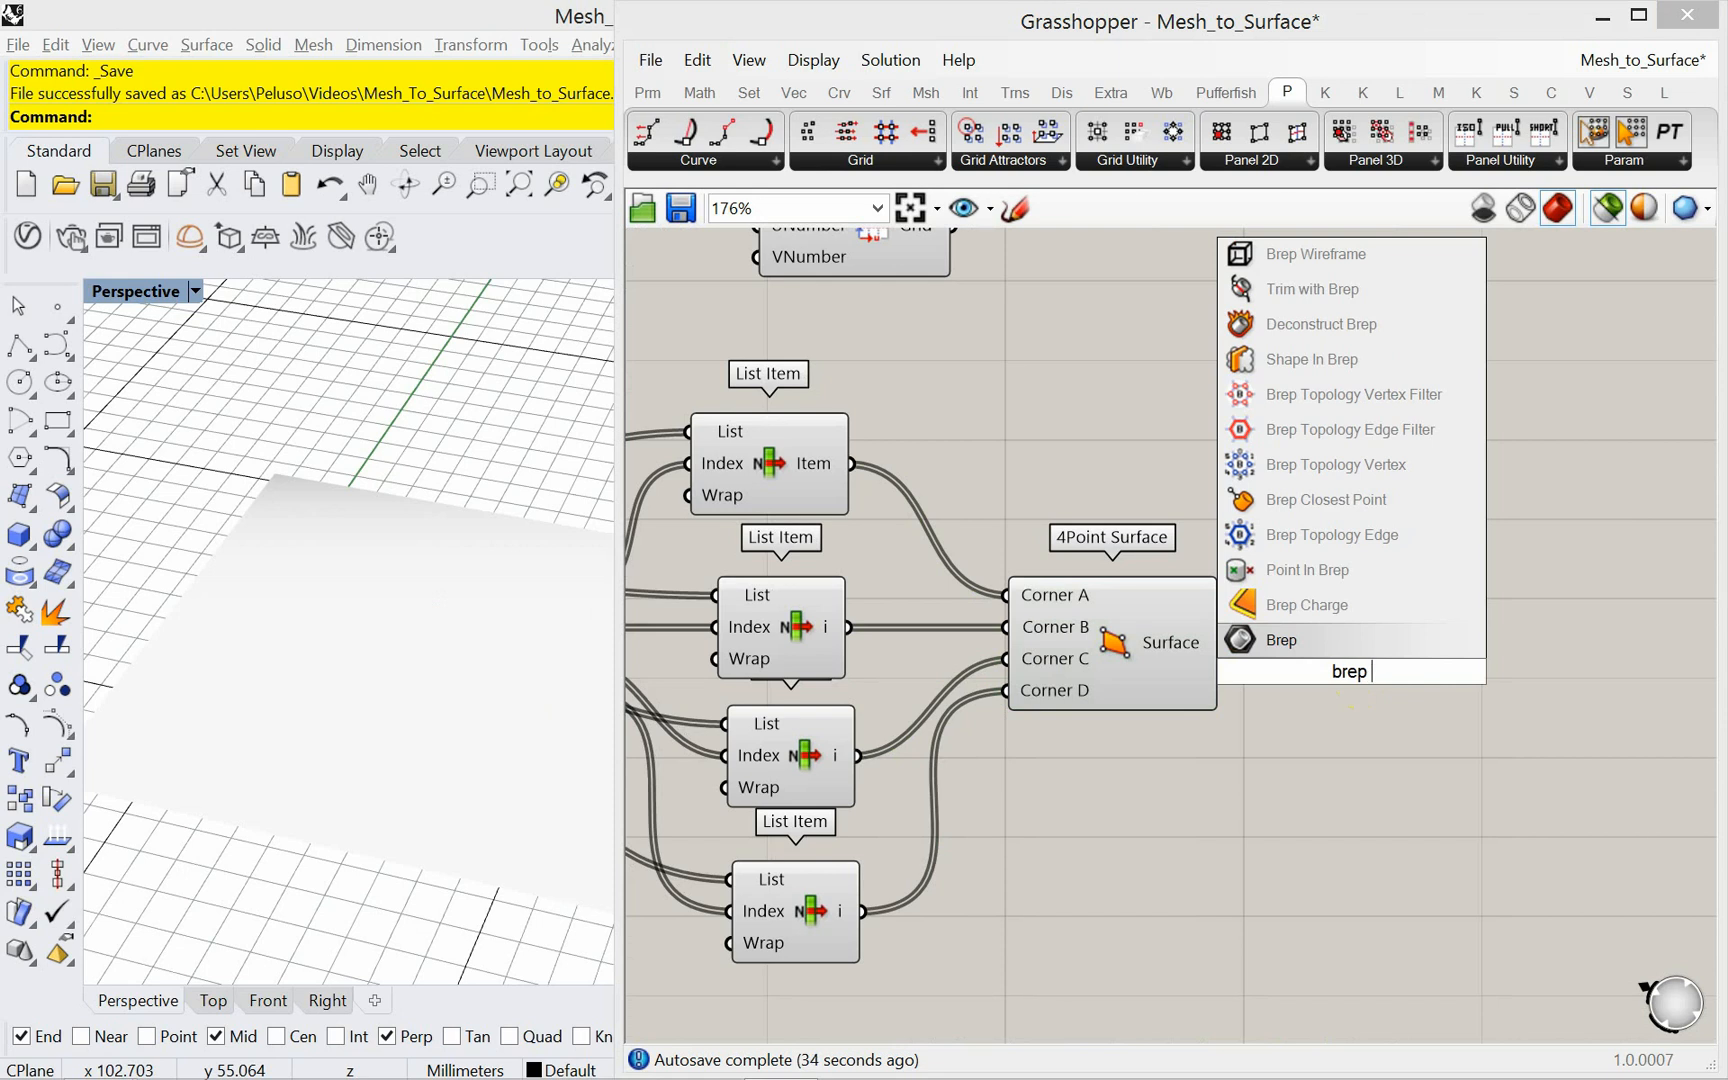
{"action": "left_click", "coordinate": [1280, 640]}
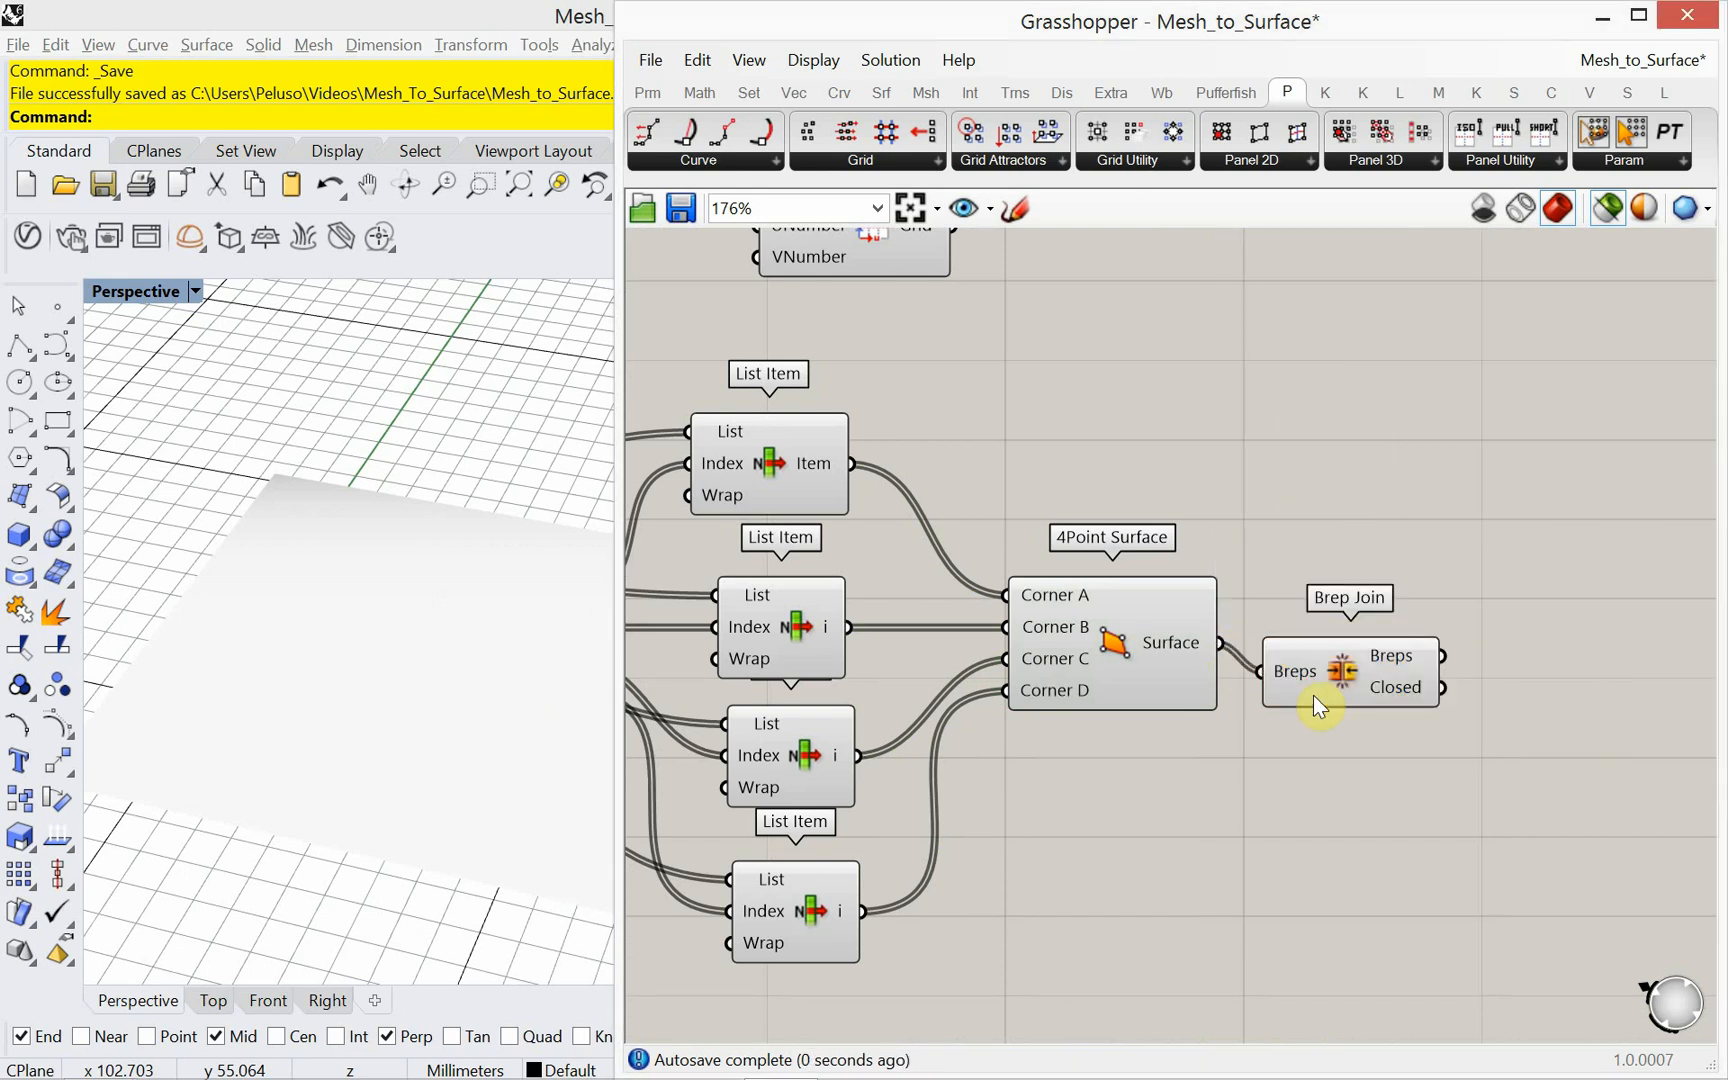
{"action": "left_click", "coordinate": [1356, 642]}
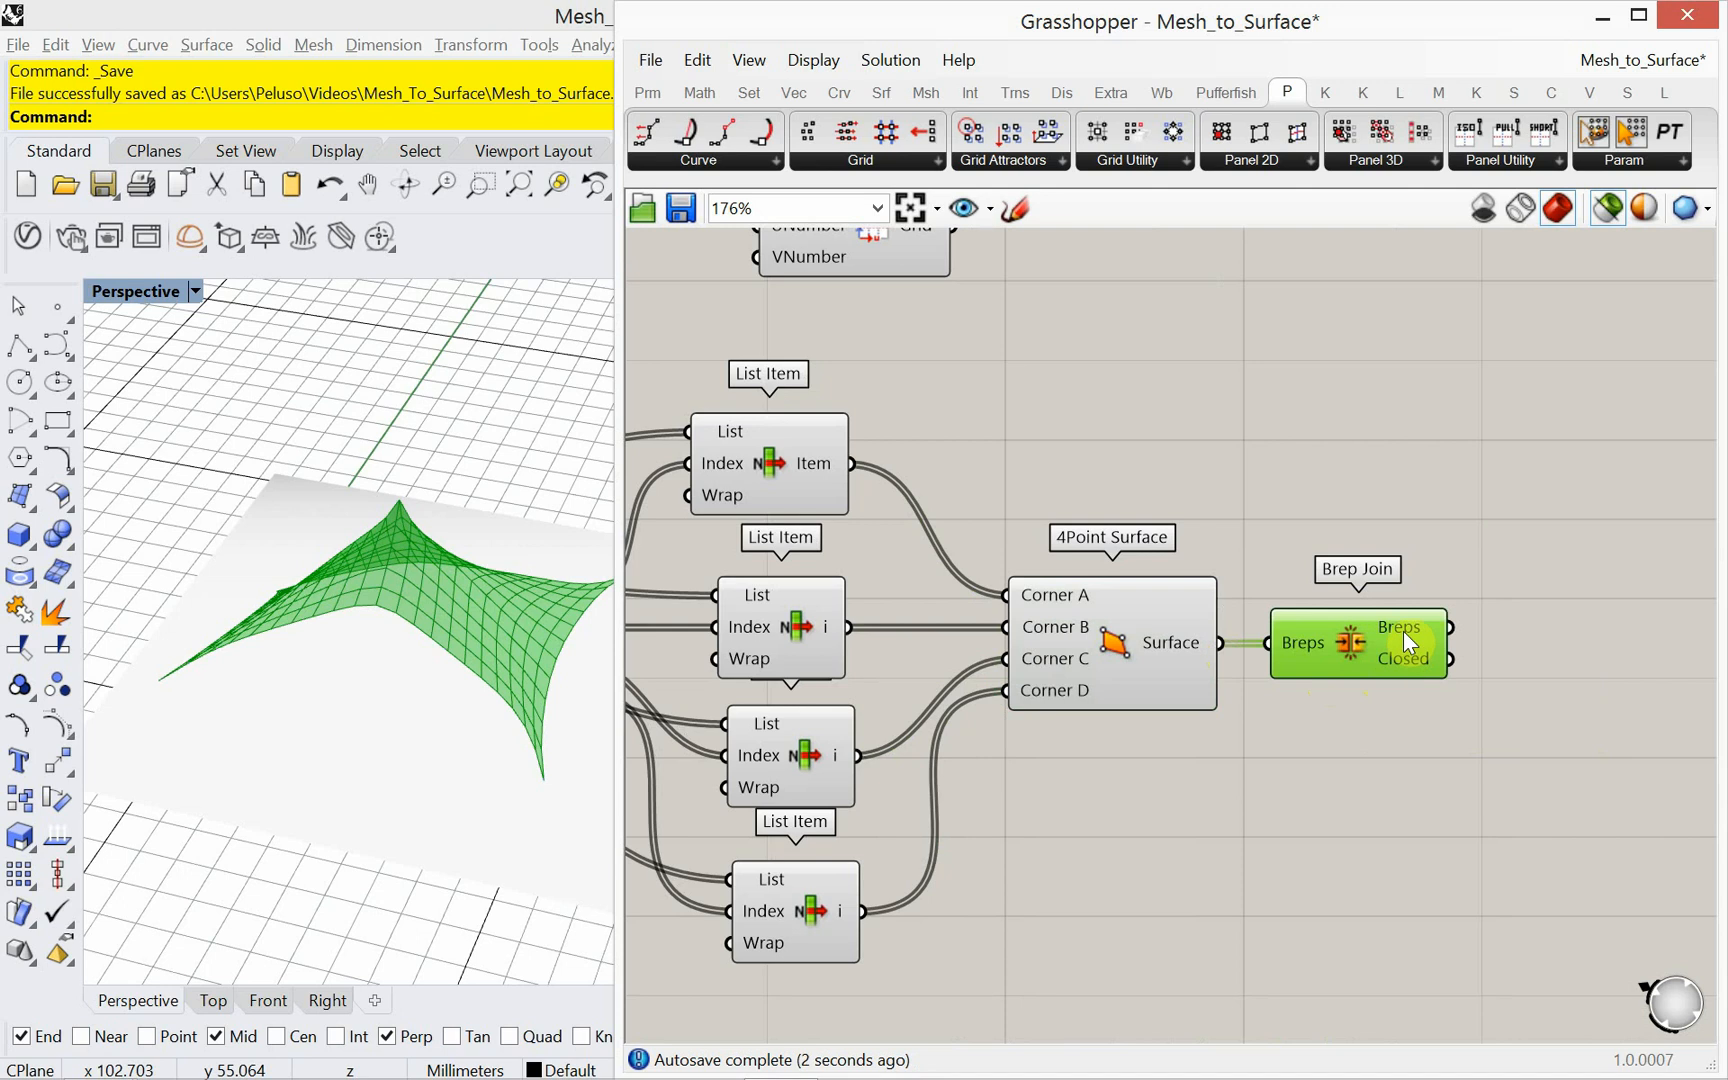
{"action": "mouse_move", "coordinate": [1406, 642]}
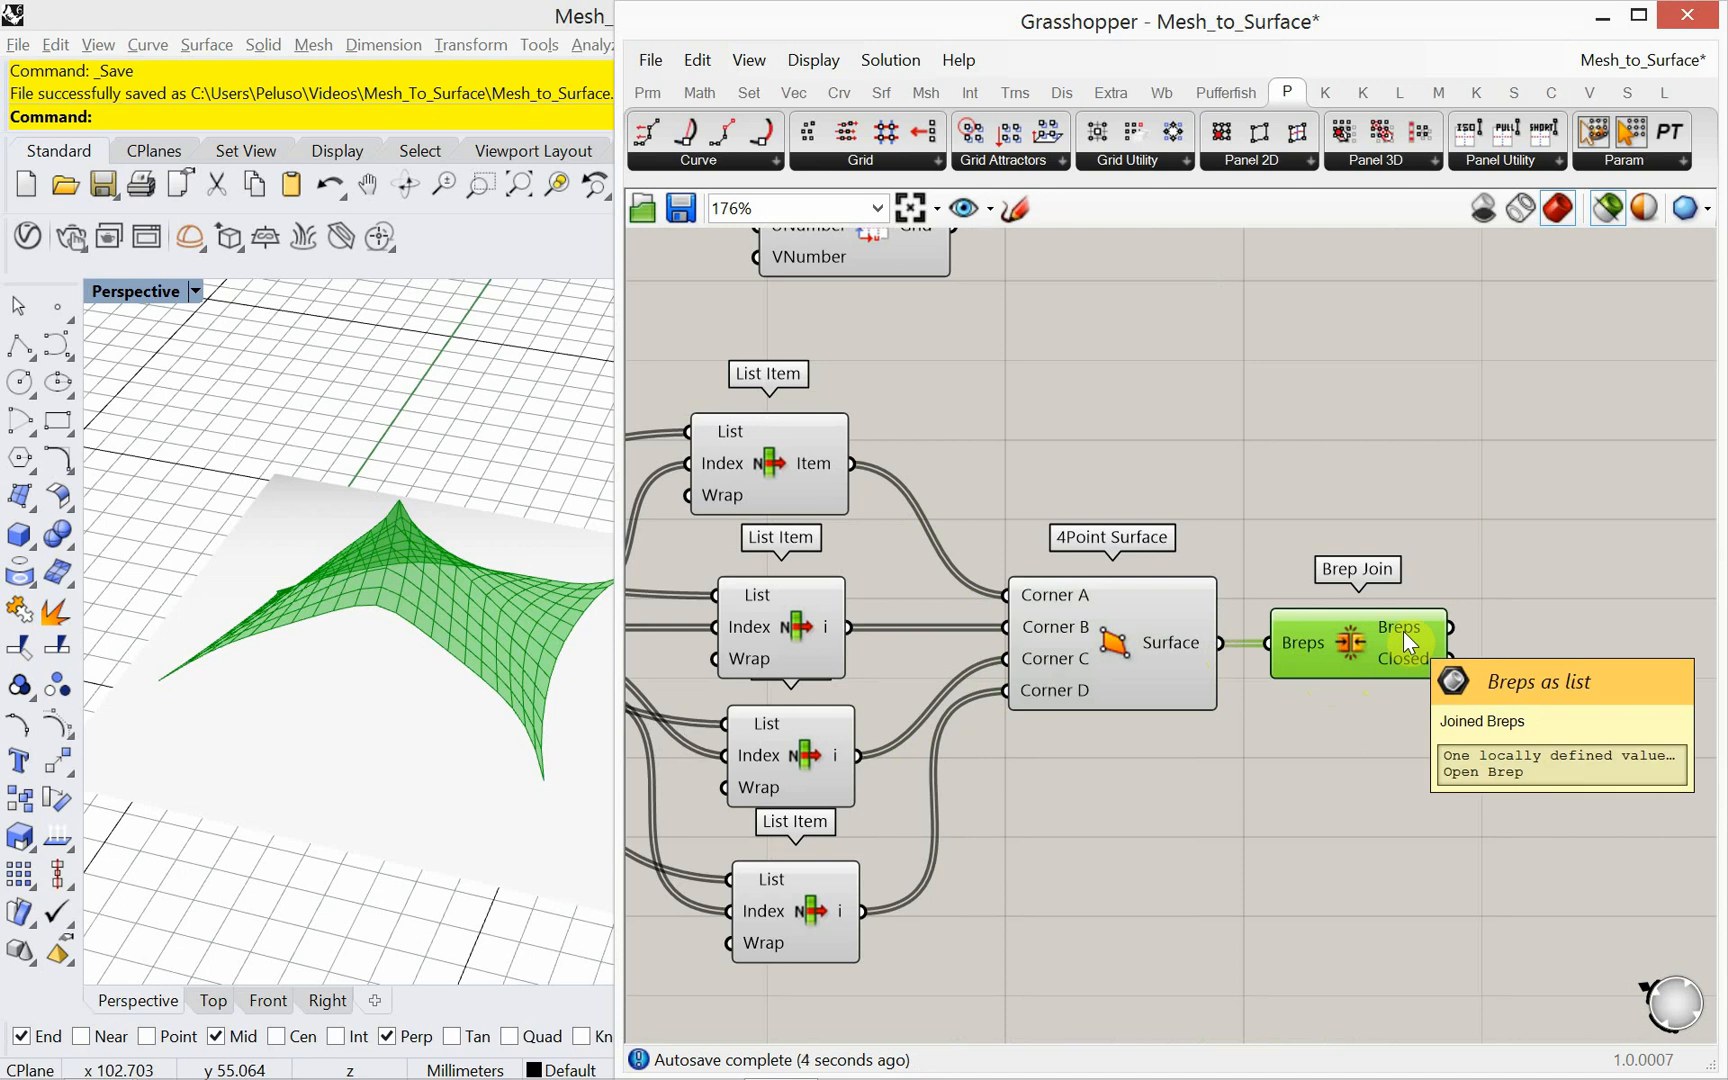
{"action": "mouse_move", "coordinate": [1294, 624]}
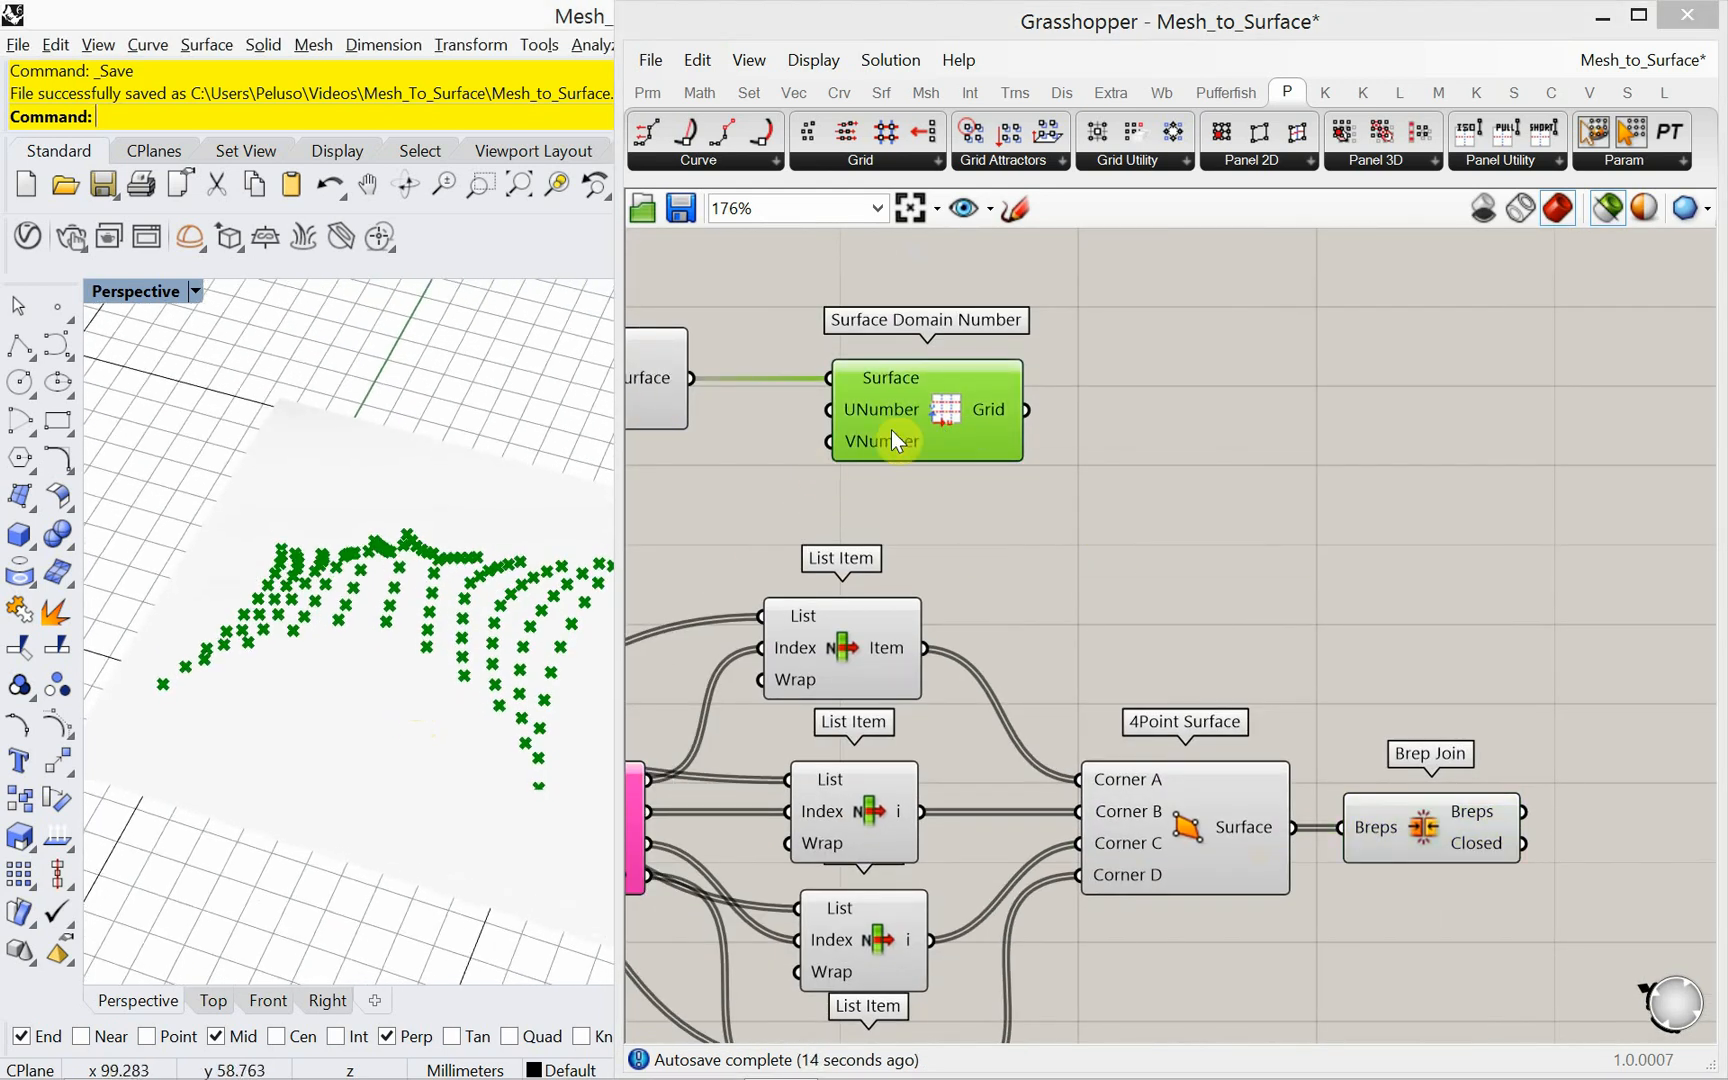
Step: Add a Surface Domain Number component from the Grid dropdown
{"action": "left_click", "coordinate": [860, 142]}
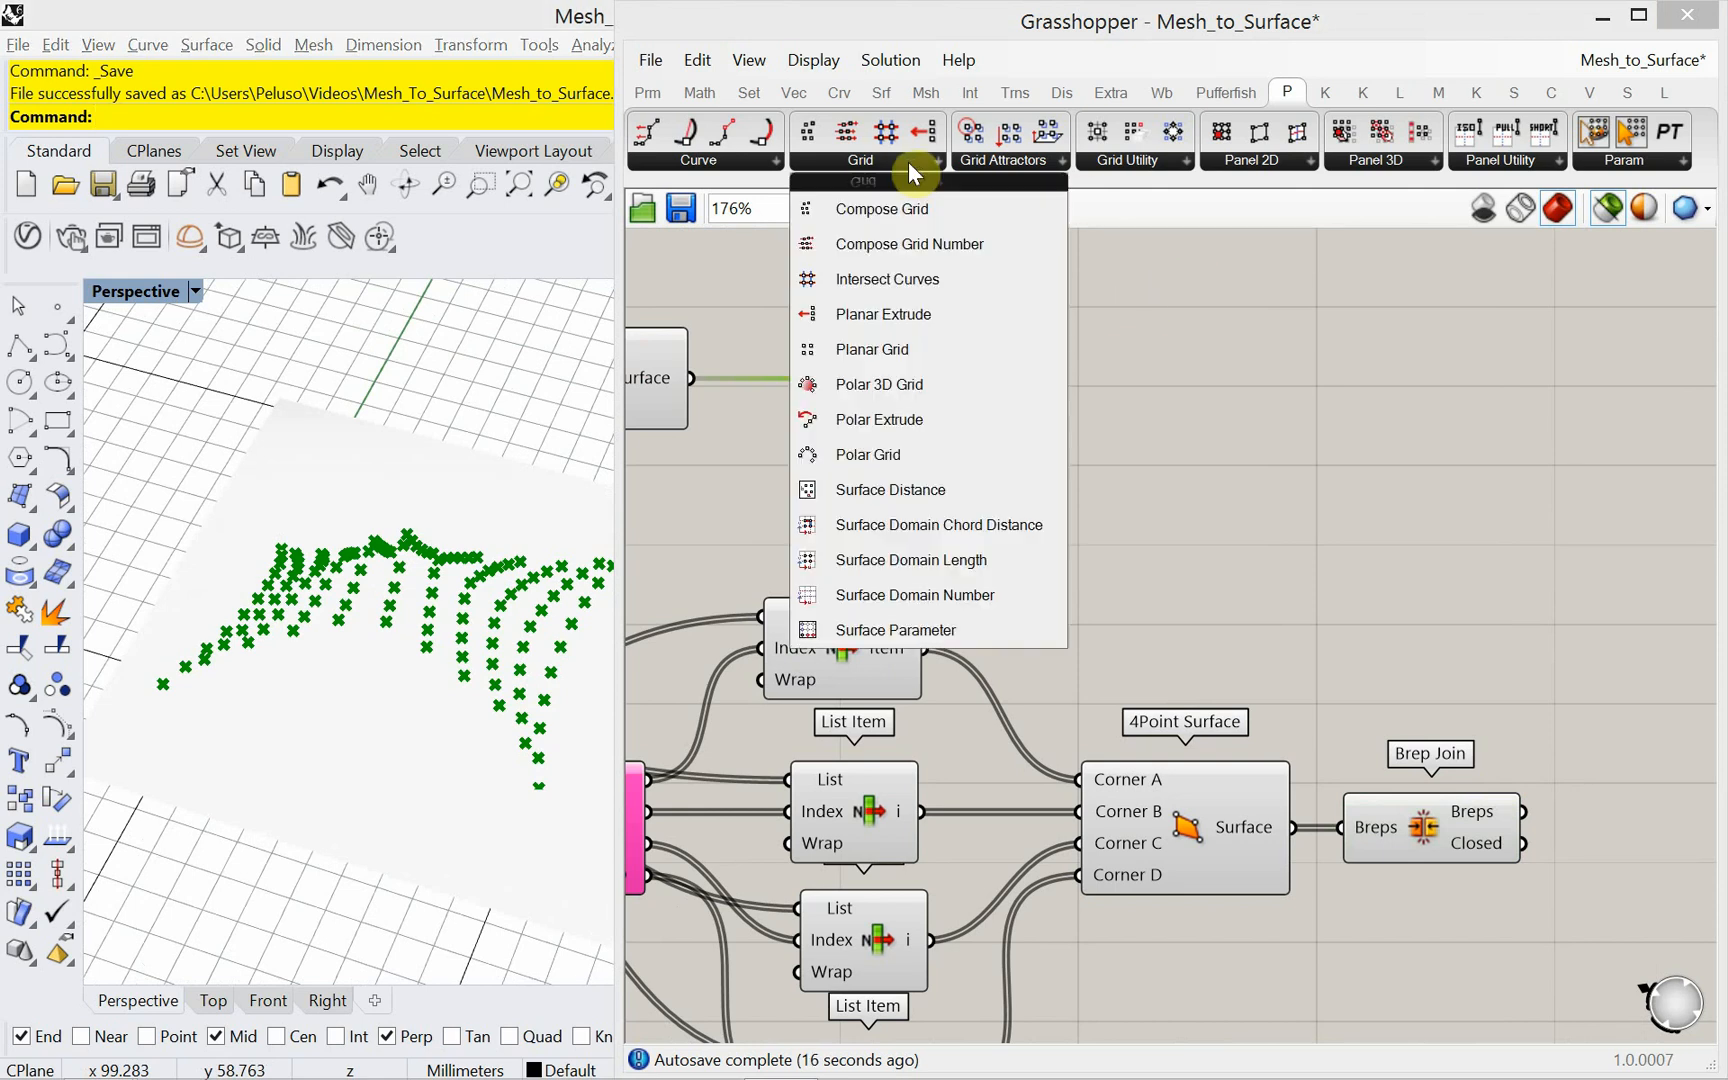
{"action": "mouse_move", "coordinate": [970, 560]}
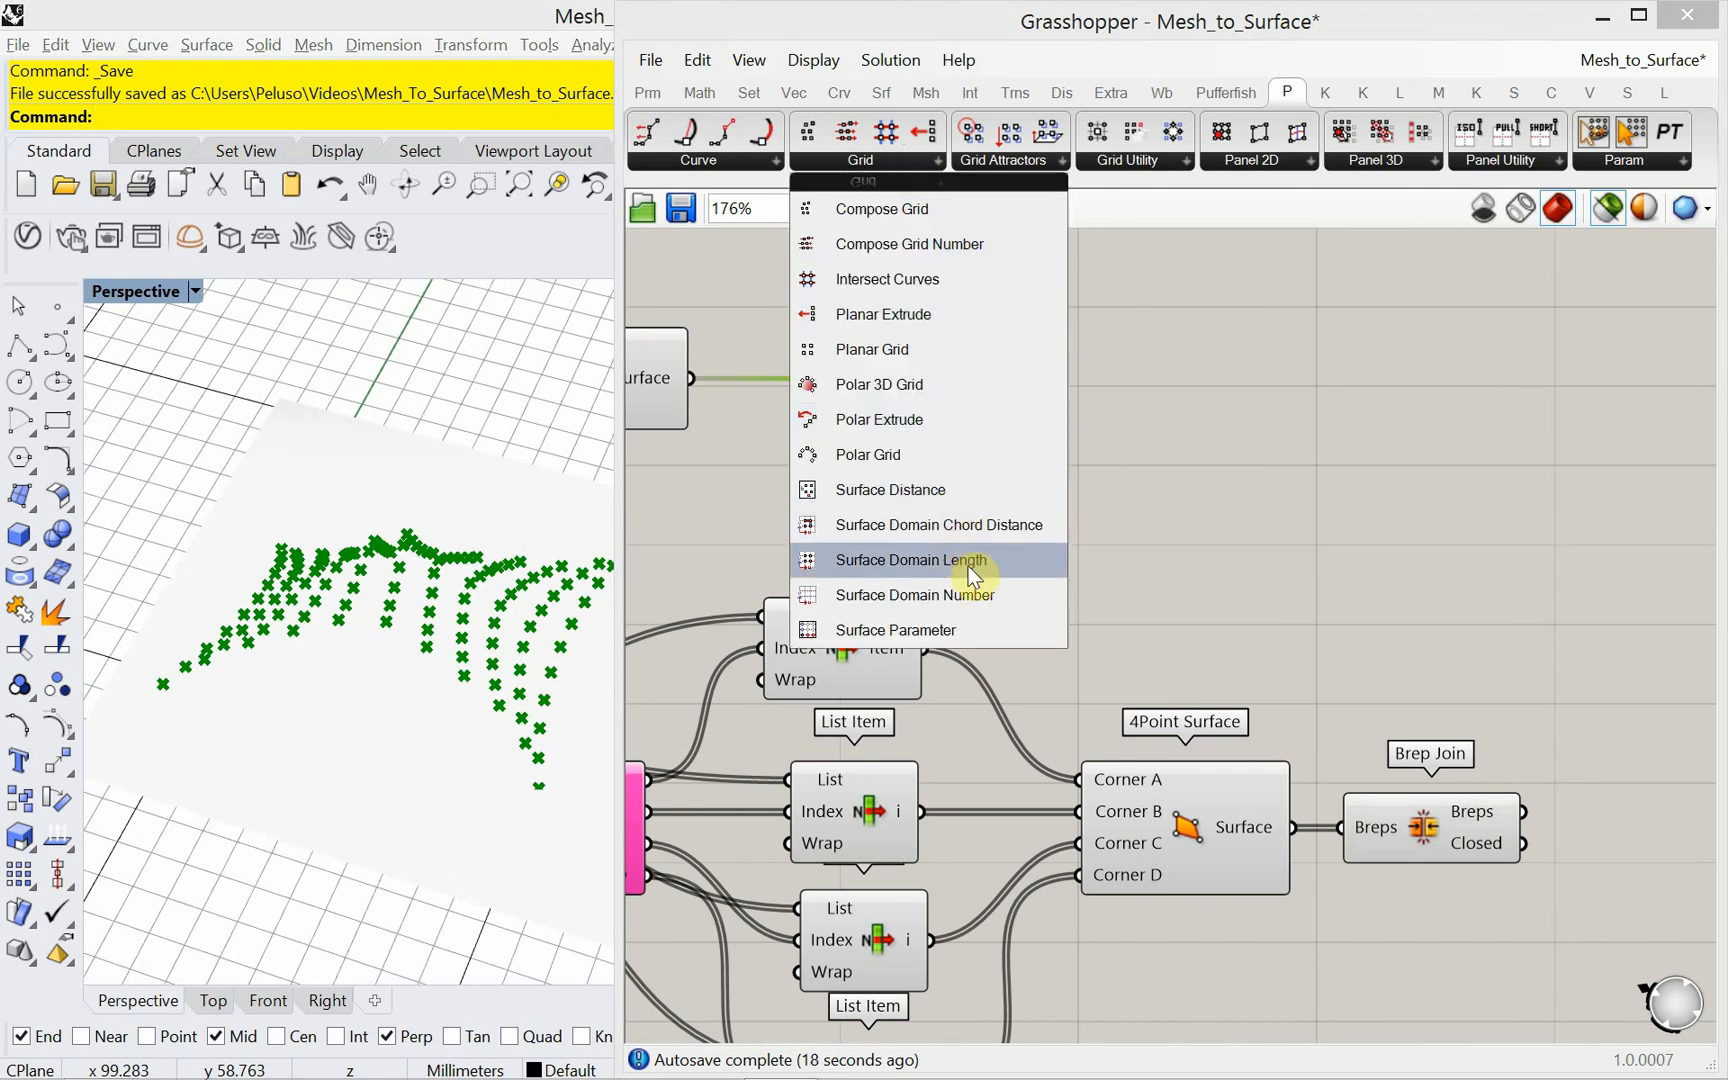
{"action": "left_click", "coordinate": [914, 594]}
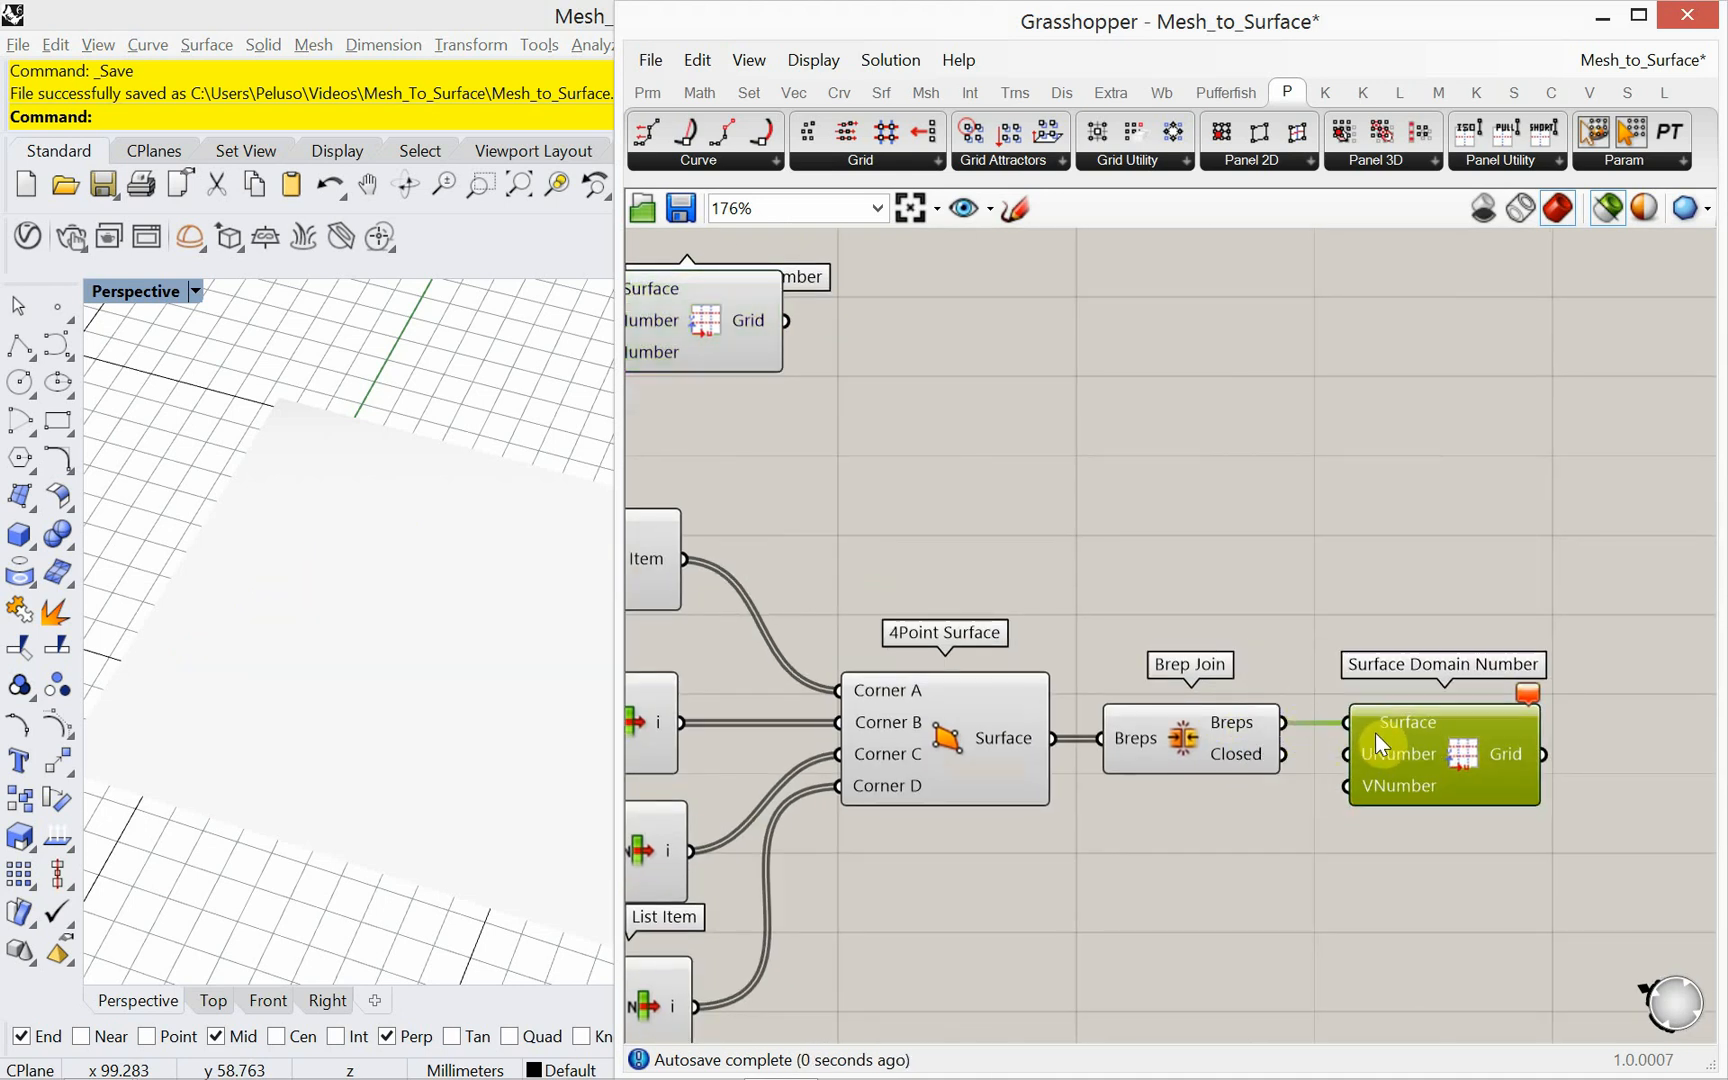
{"action": "mouse_move", "coordinate": [1400, 754]}
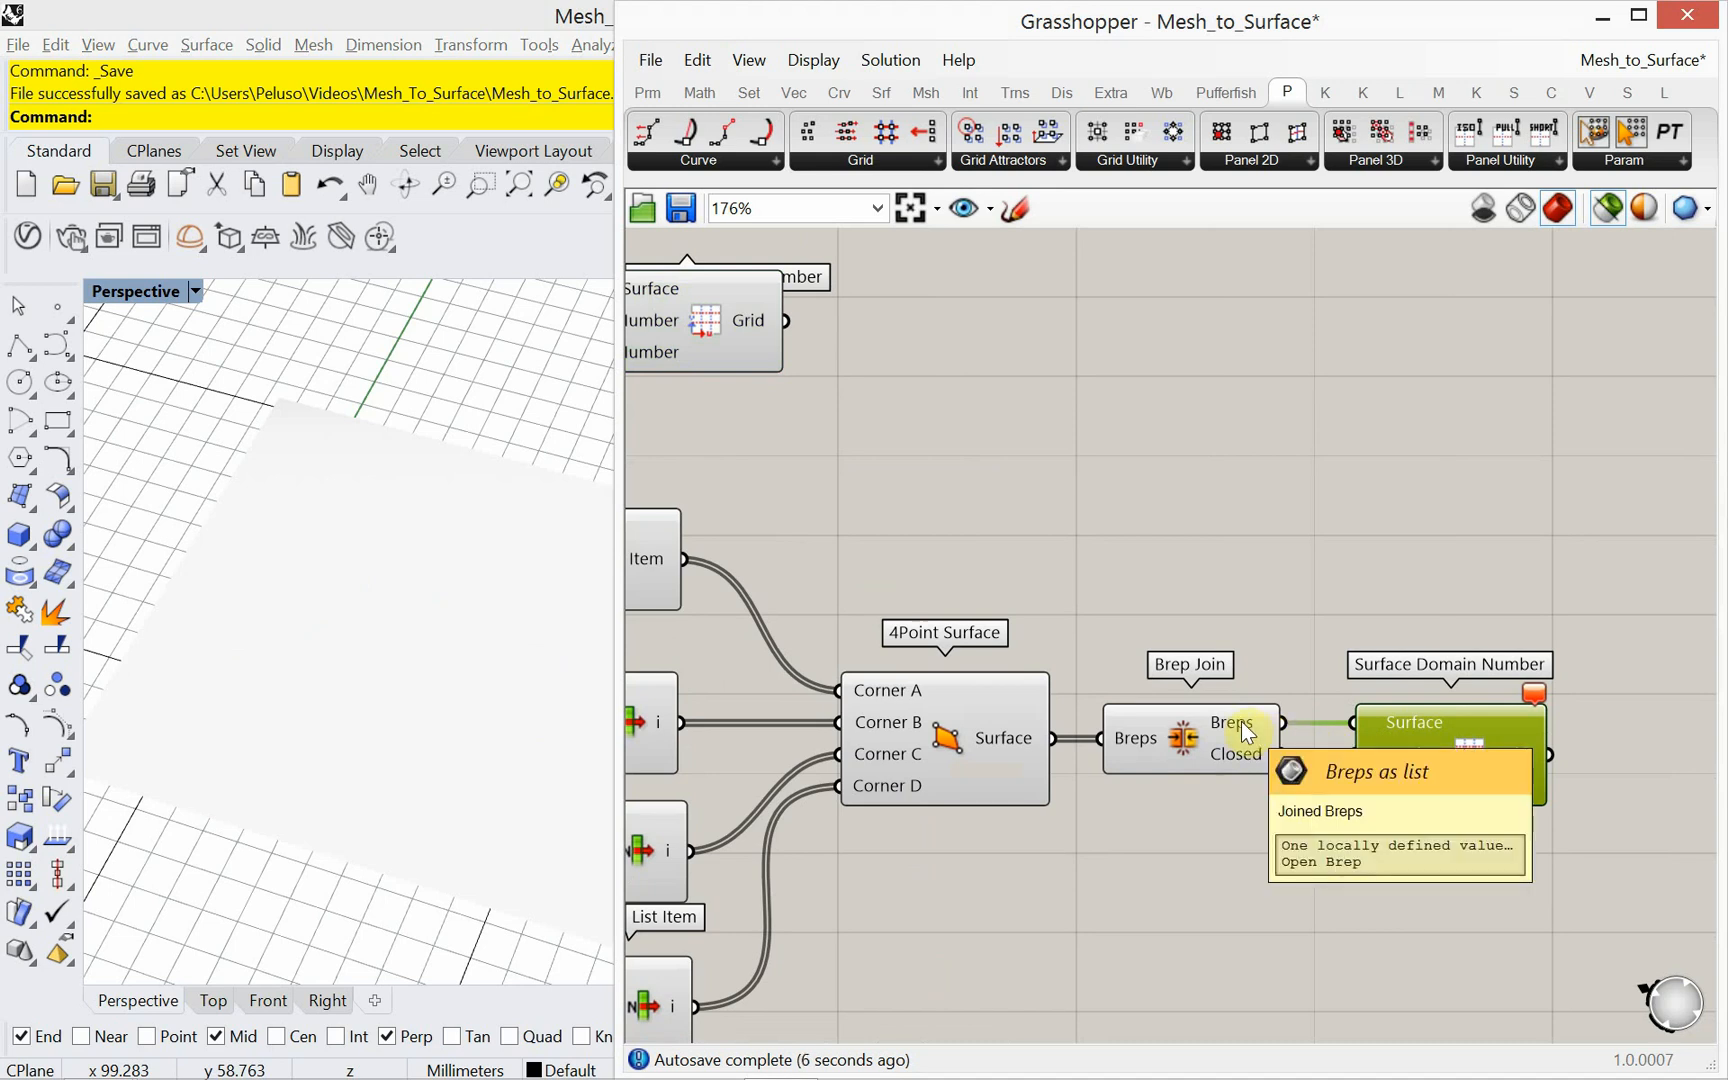
{"action": "mouse_move", "coordinate": [1390, 726]}
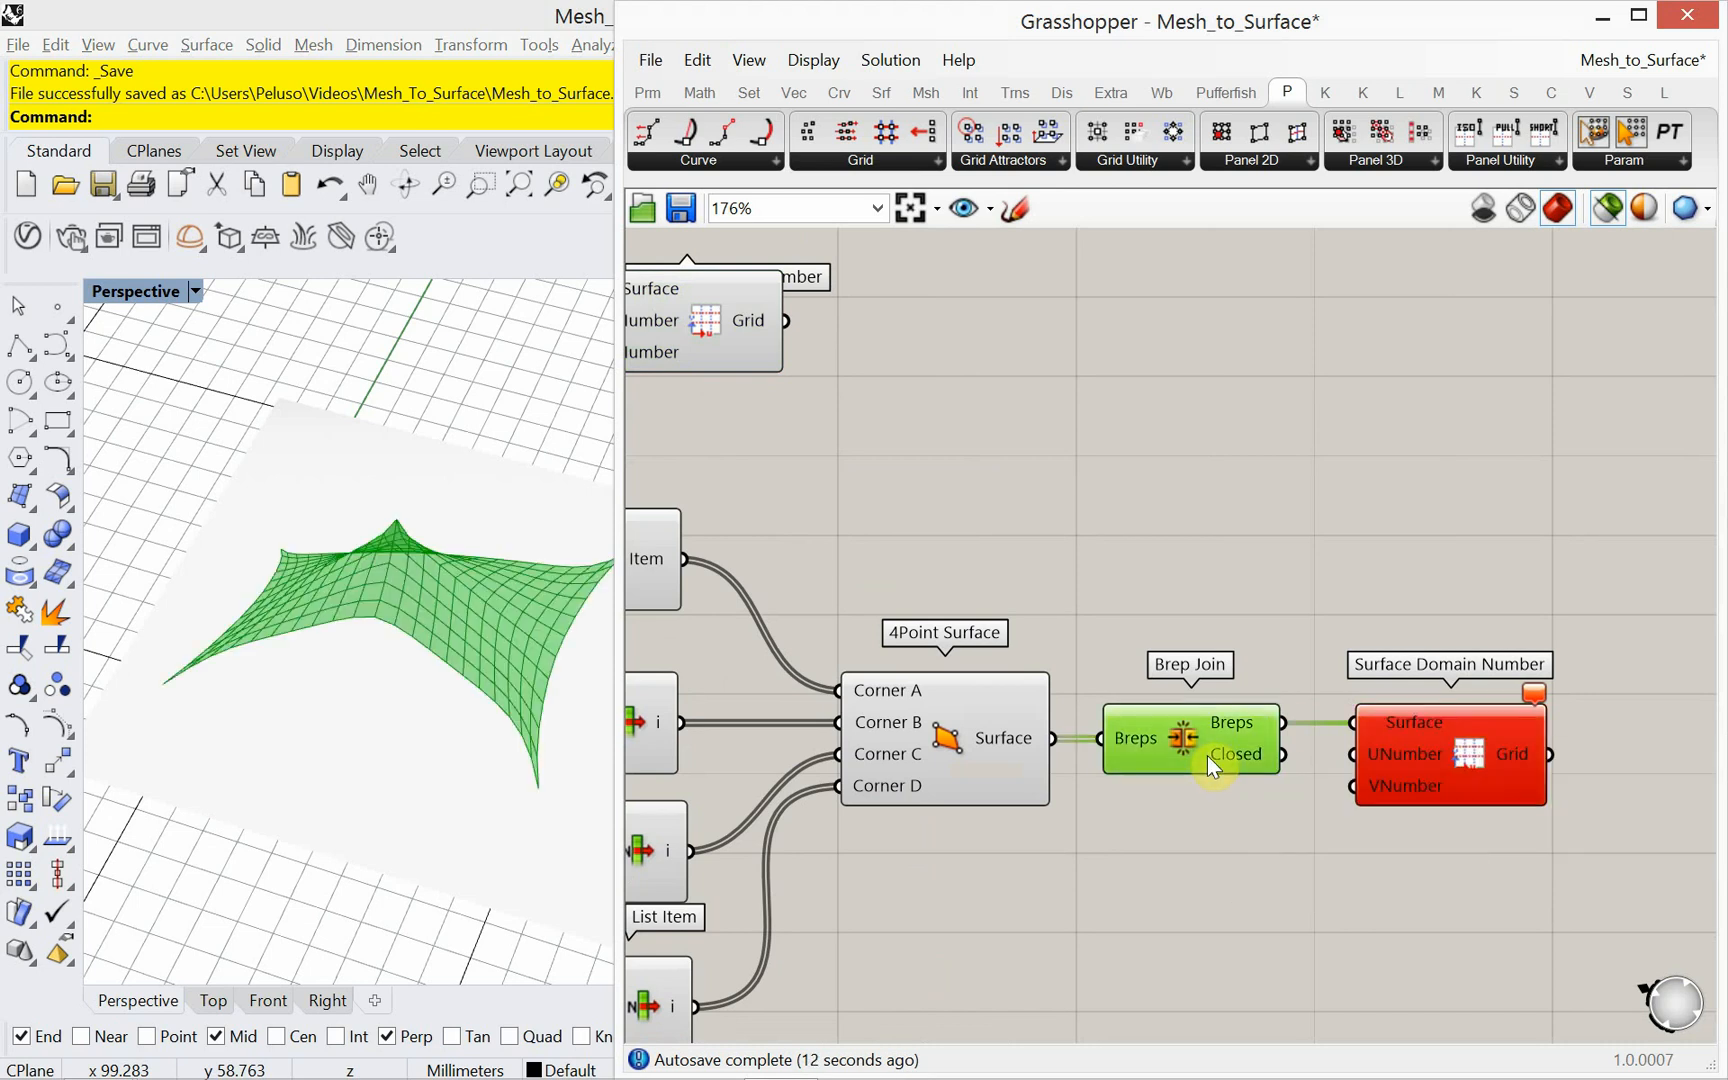
{"action": "mouse_move", "coordinate": [1212, 766]}
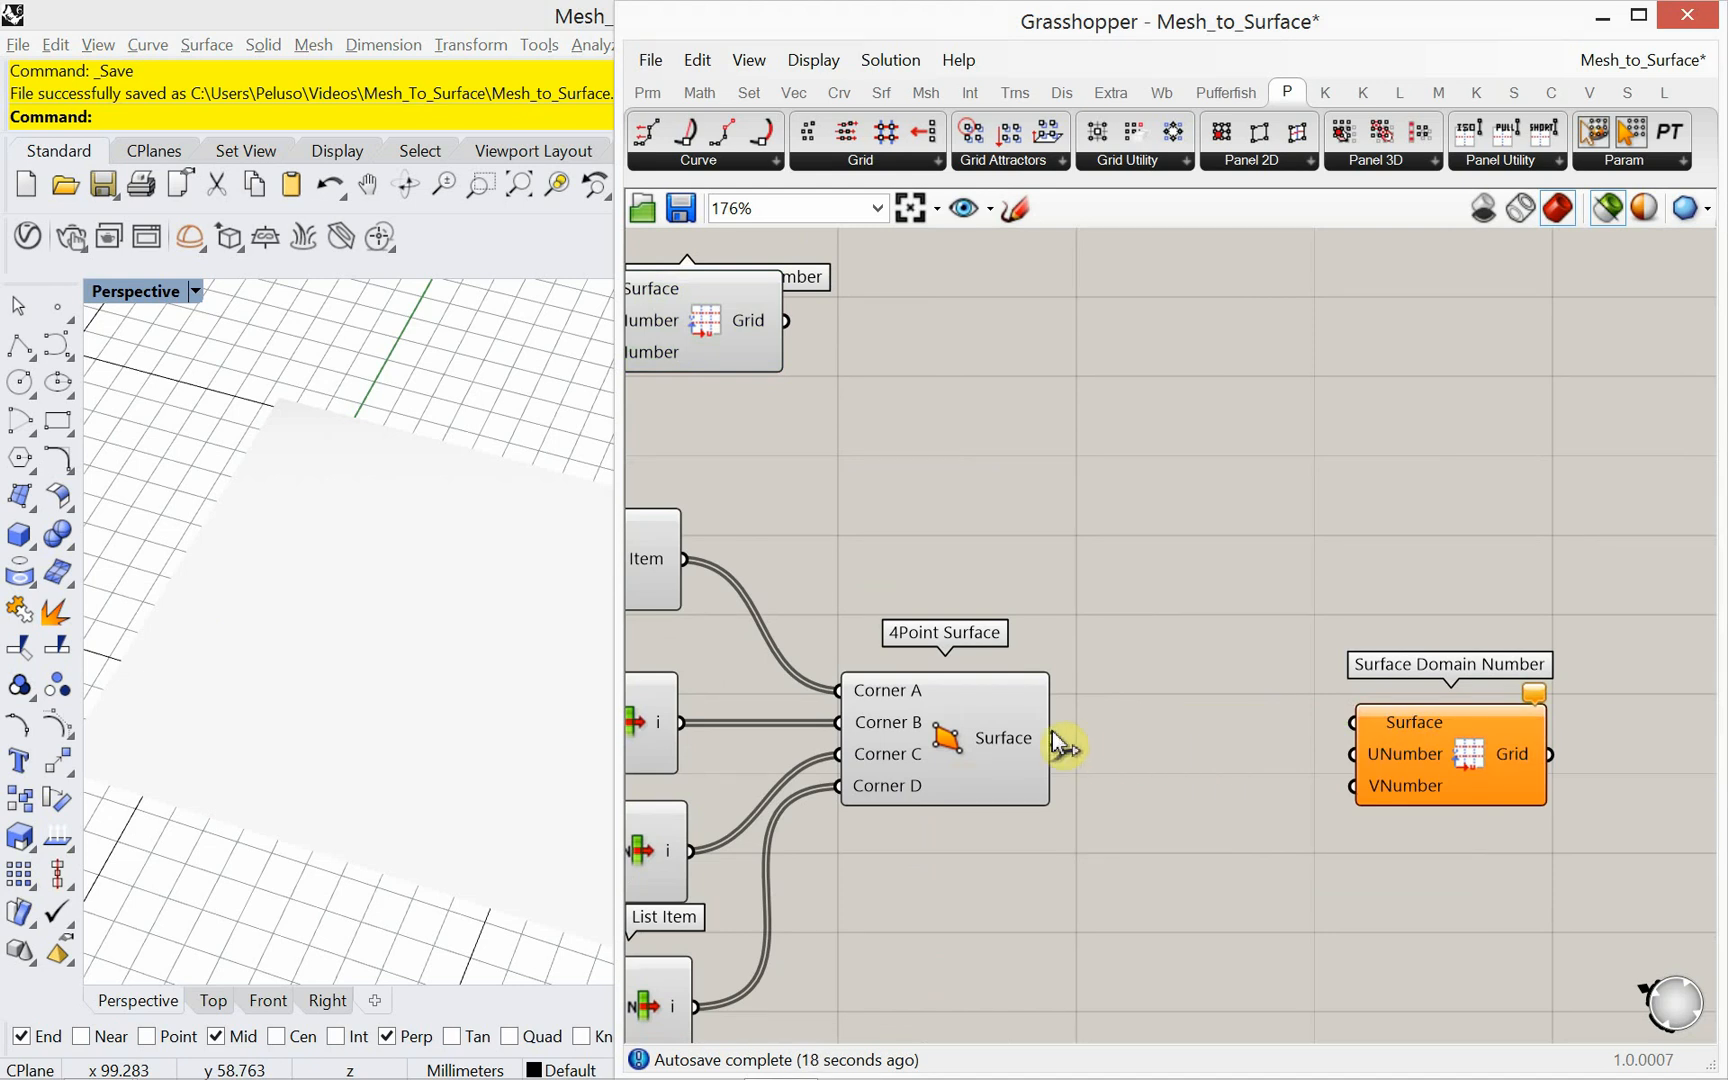
Step: Feed 4Point Surface into Surface Domain Number and drive its division count with a slider at 1
{"action": "left_click_drag", "start_coordinate": [1054, 738], "coordinate": [1354, 722]}
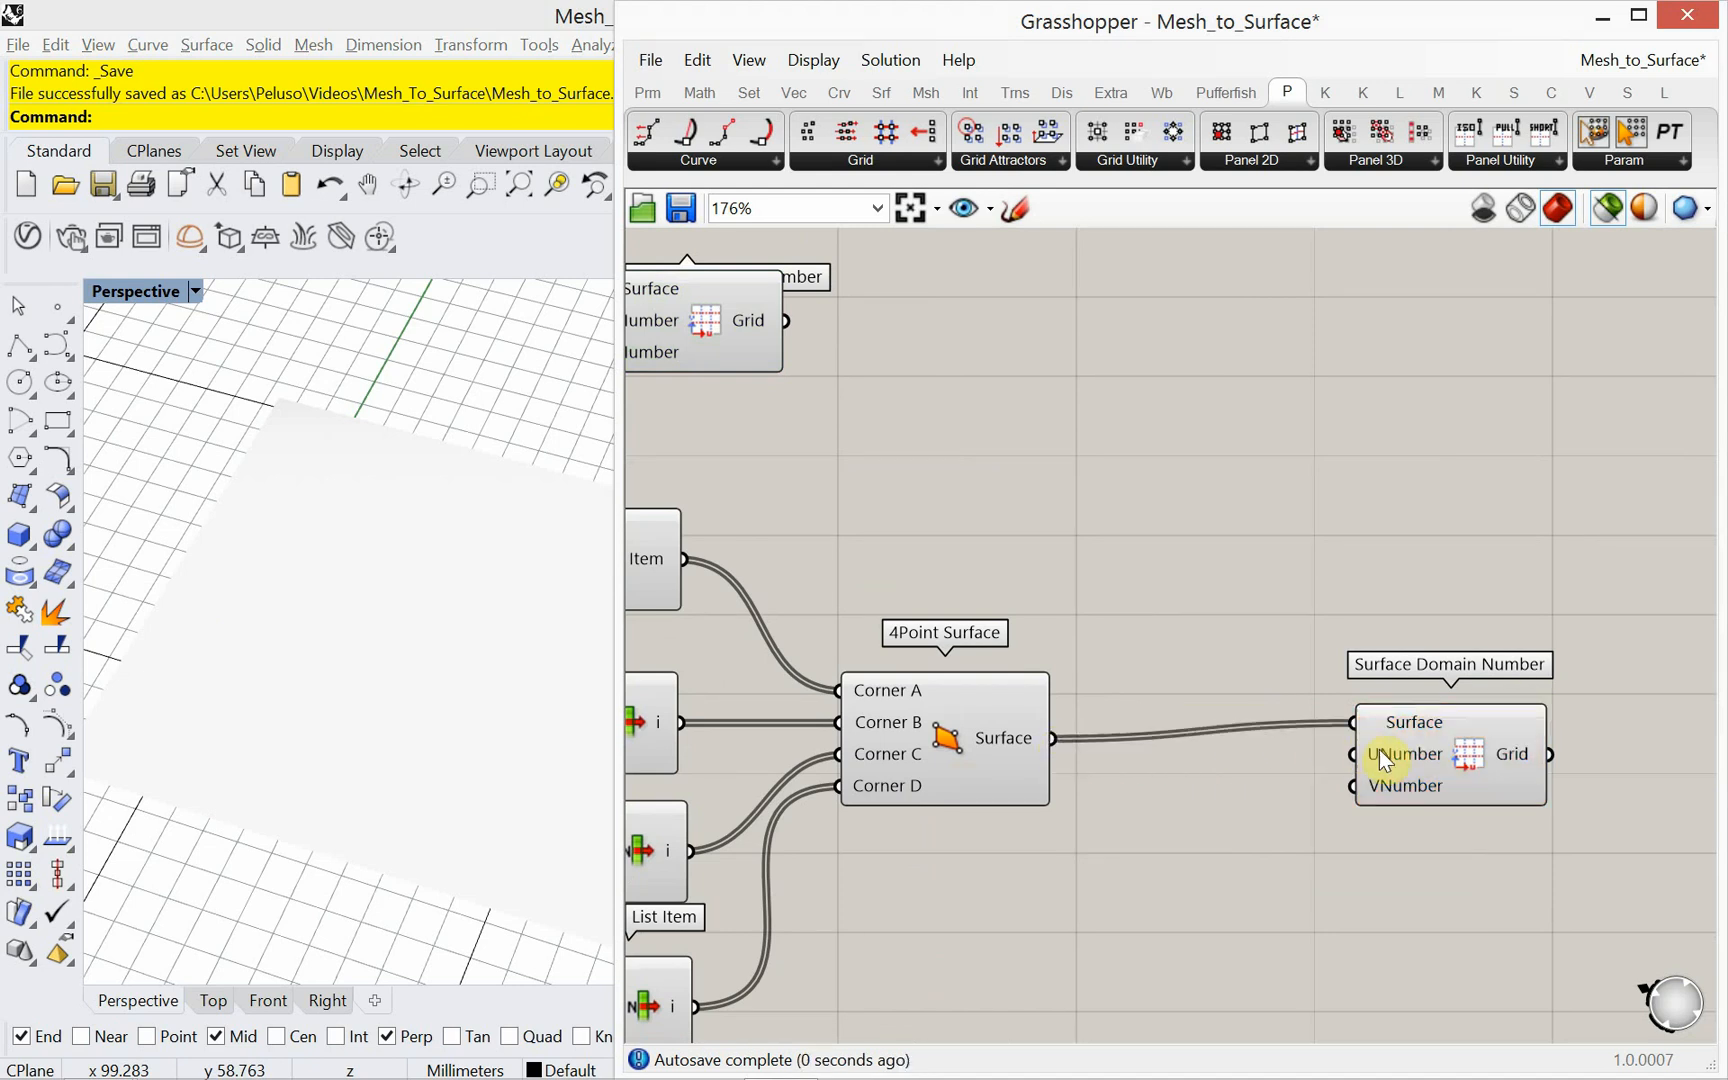
{"action": "left_click", "coordinate": [1404, 754]}
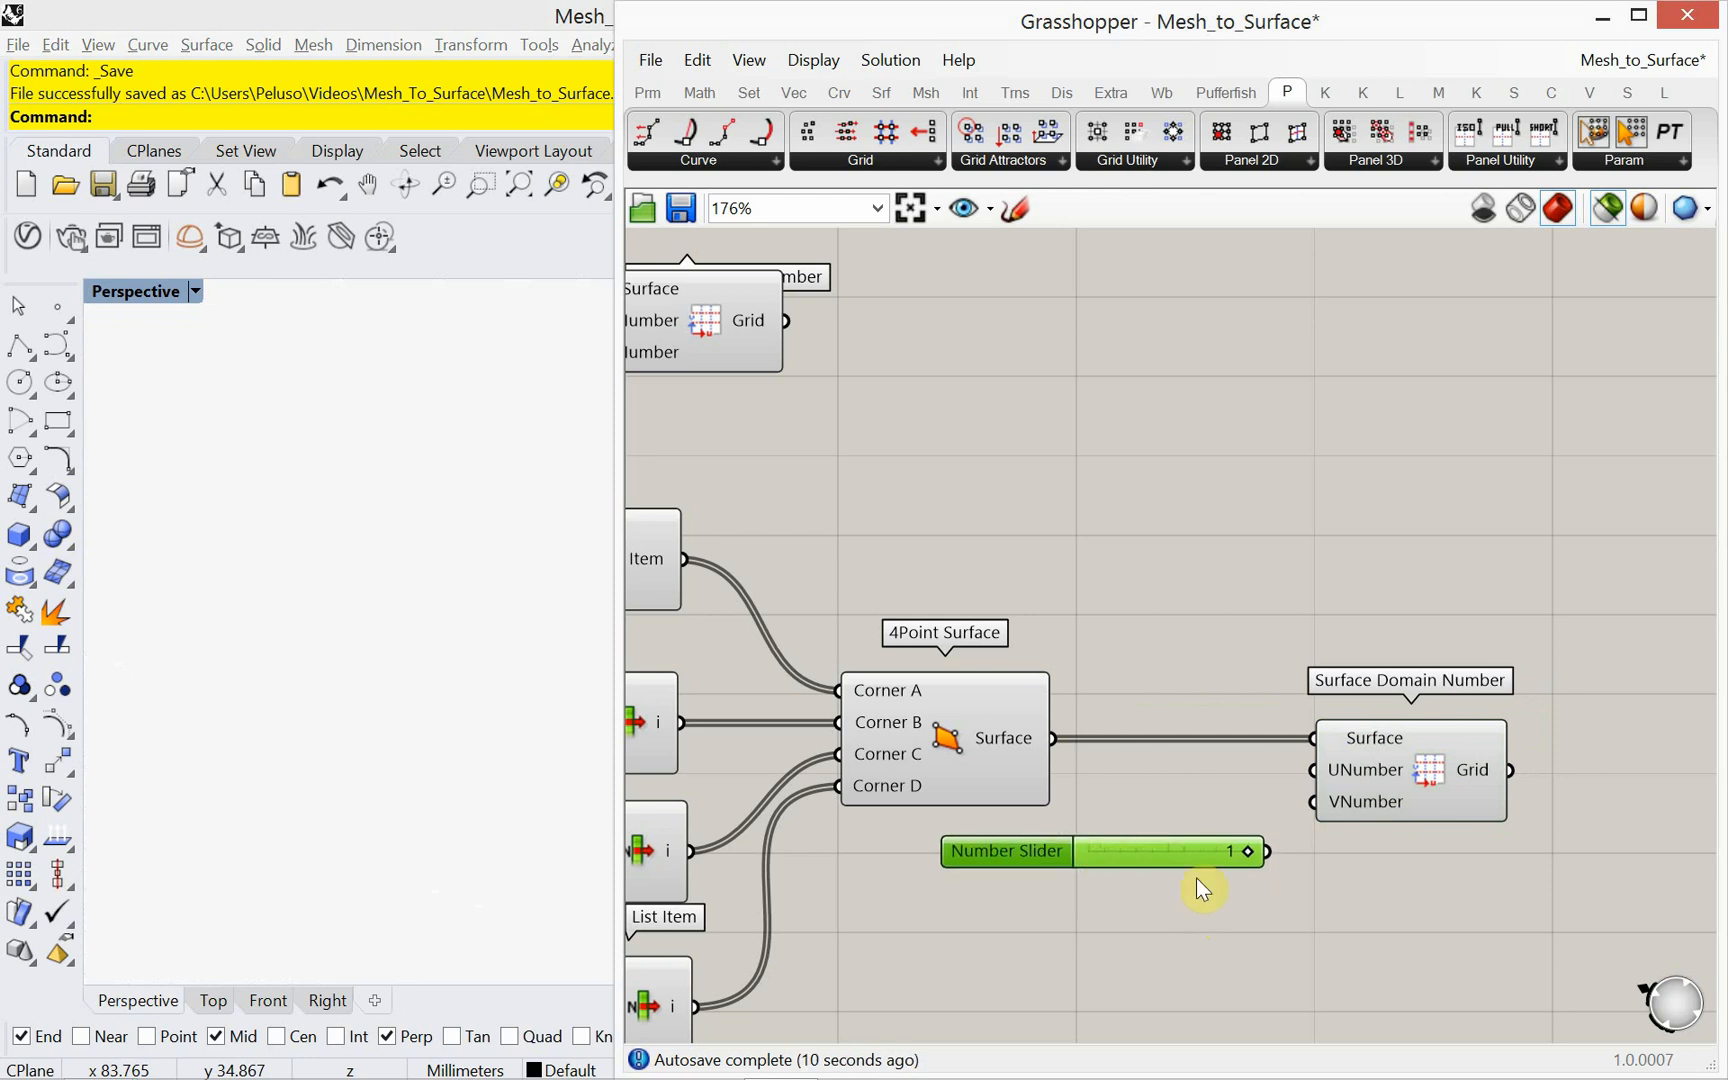
{"action": "left_click_drag", "start_coordinate": [1266, 850], "coordinate": [1310, 802]}
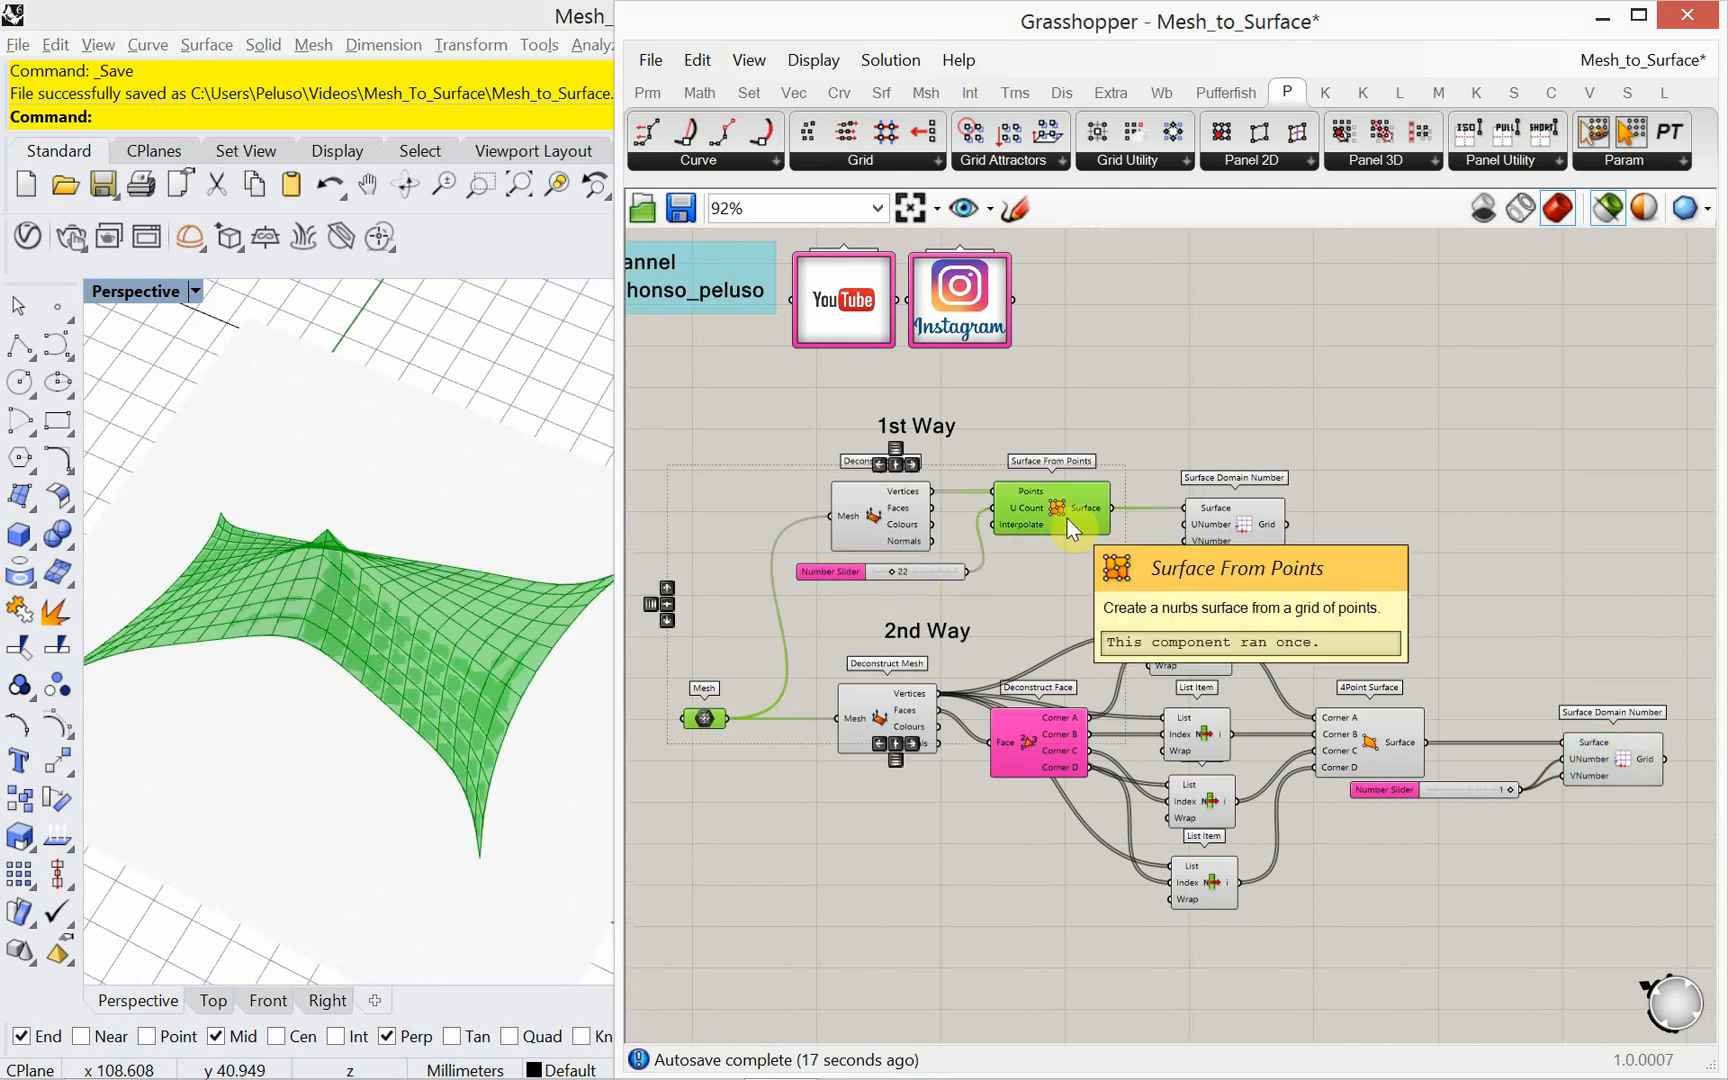
{"action": "mouse_move", "coordinate": [710, 728]}
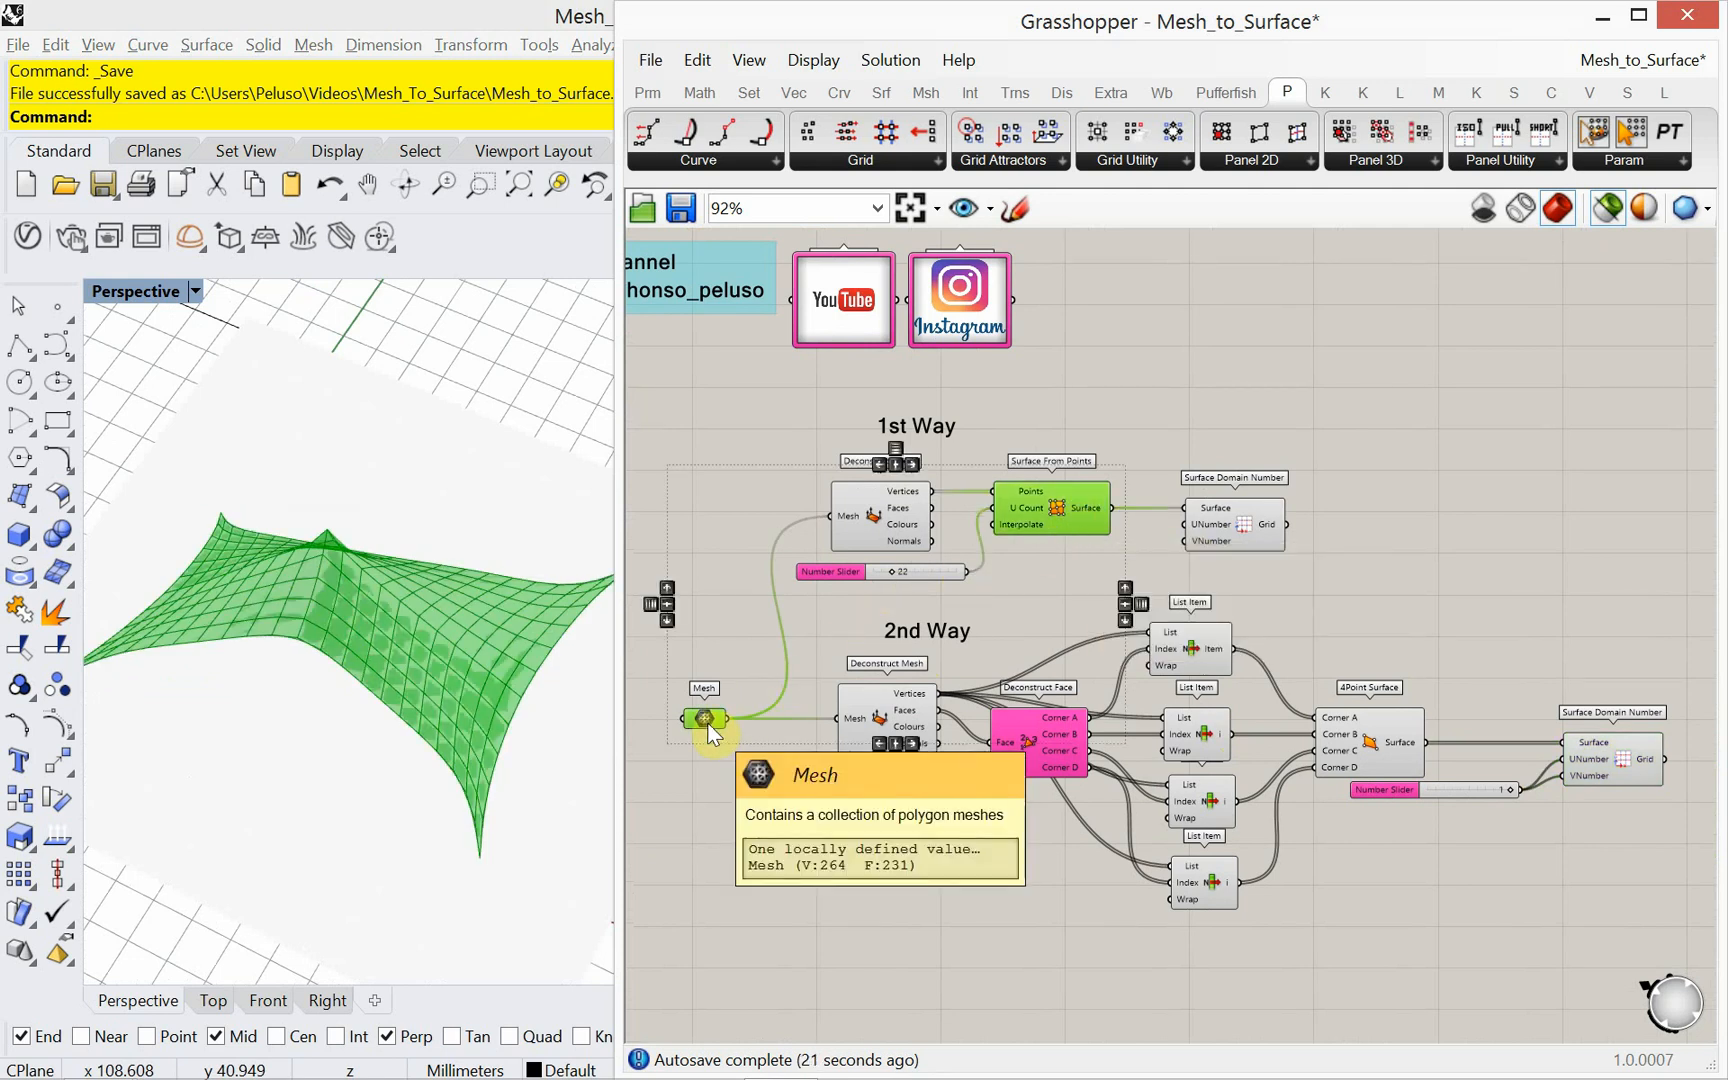
{"action": "mouse_move", "coordinate": [1046, 612]}
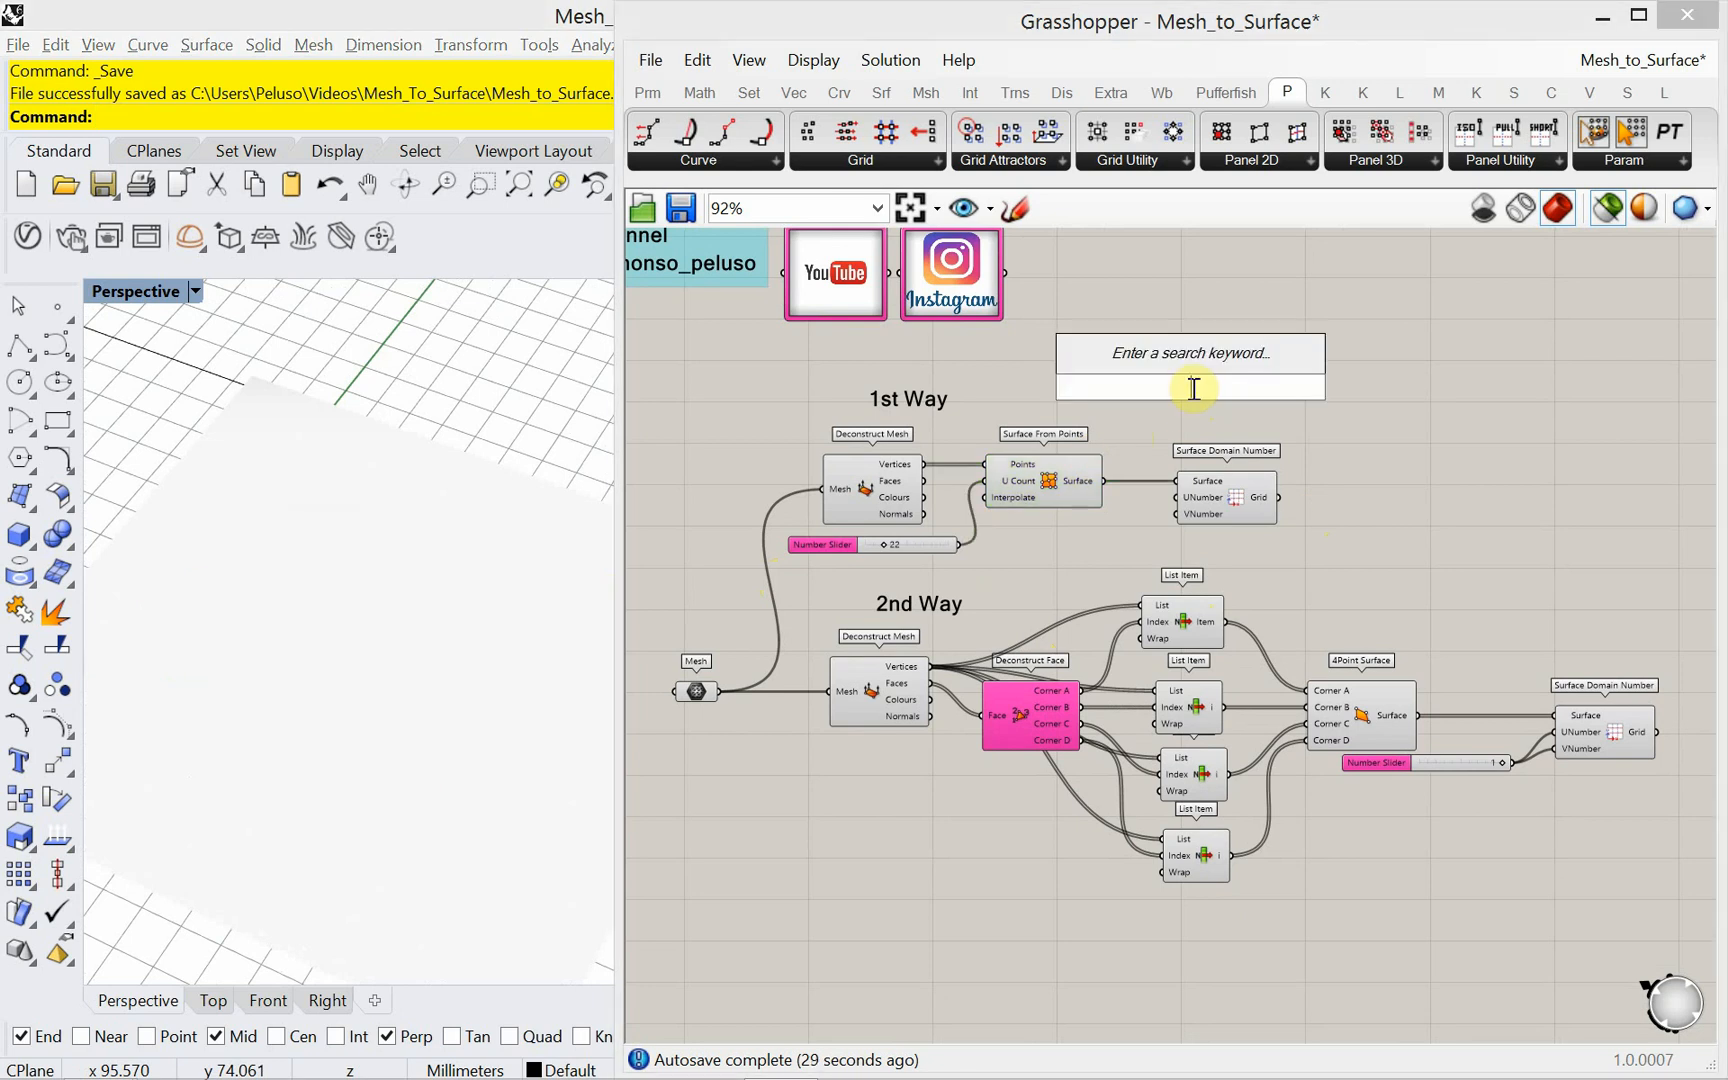
Step: Add a Custom Preview fed by Surface From Points so the tent shows pink in Rhino
{"action": "type", "text": "custom"}
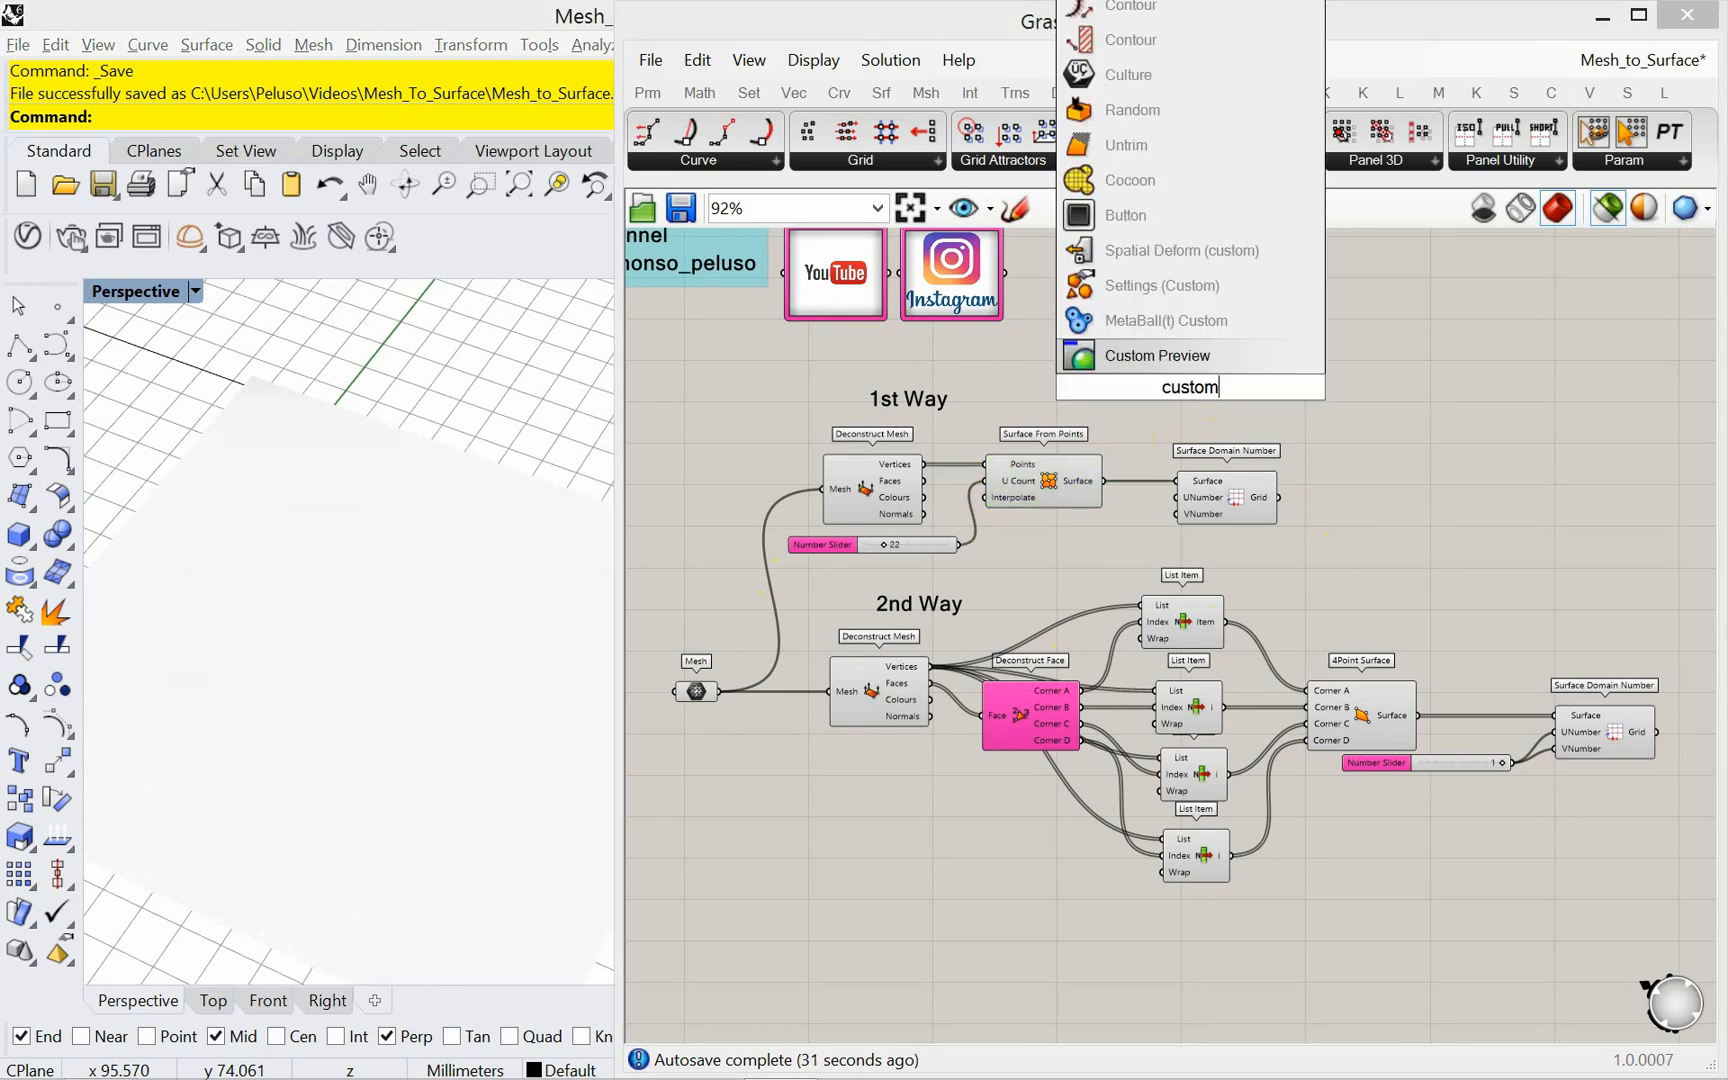
{"action": "left_click", "coordinate": [1156, 354]}
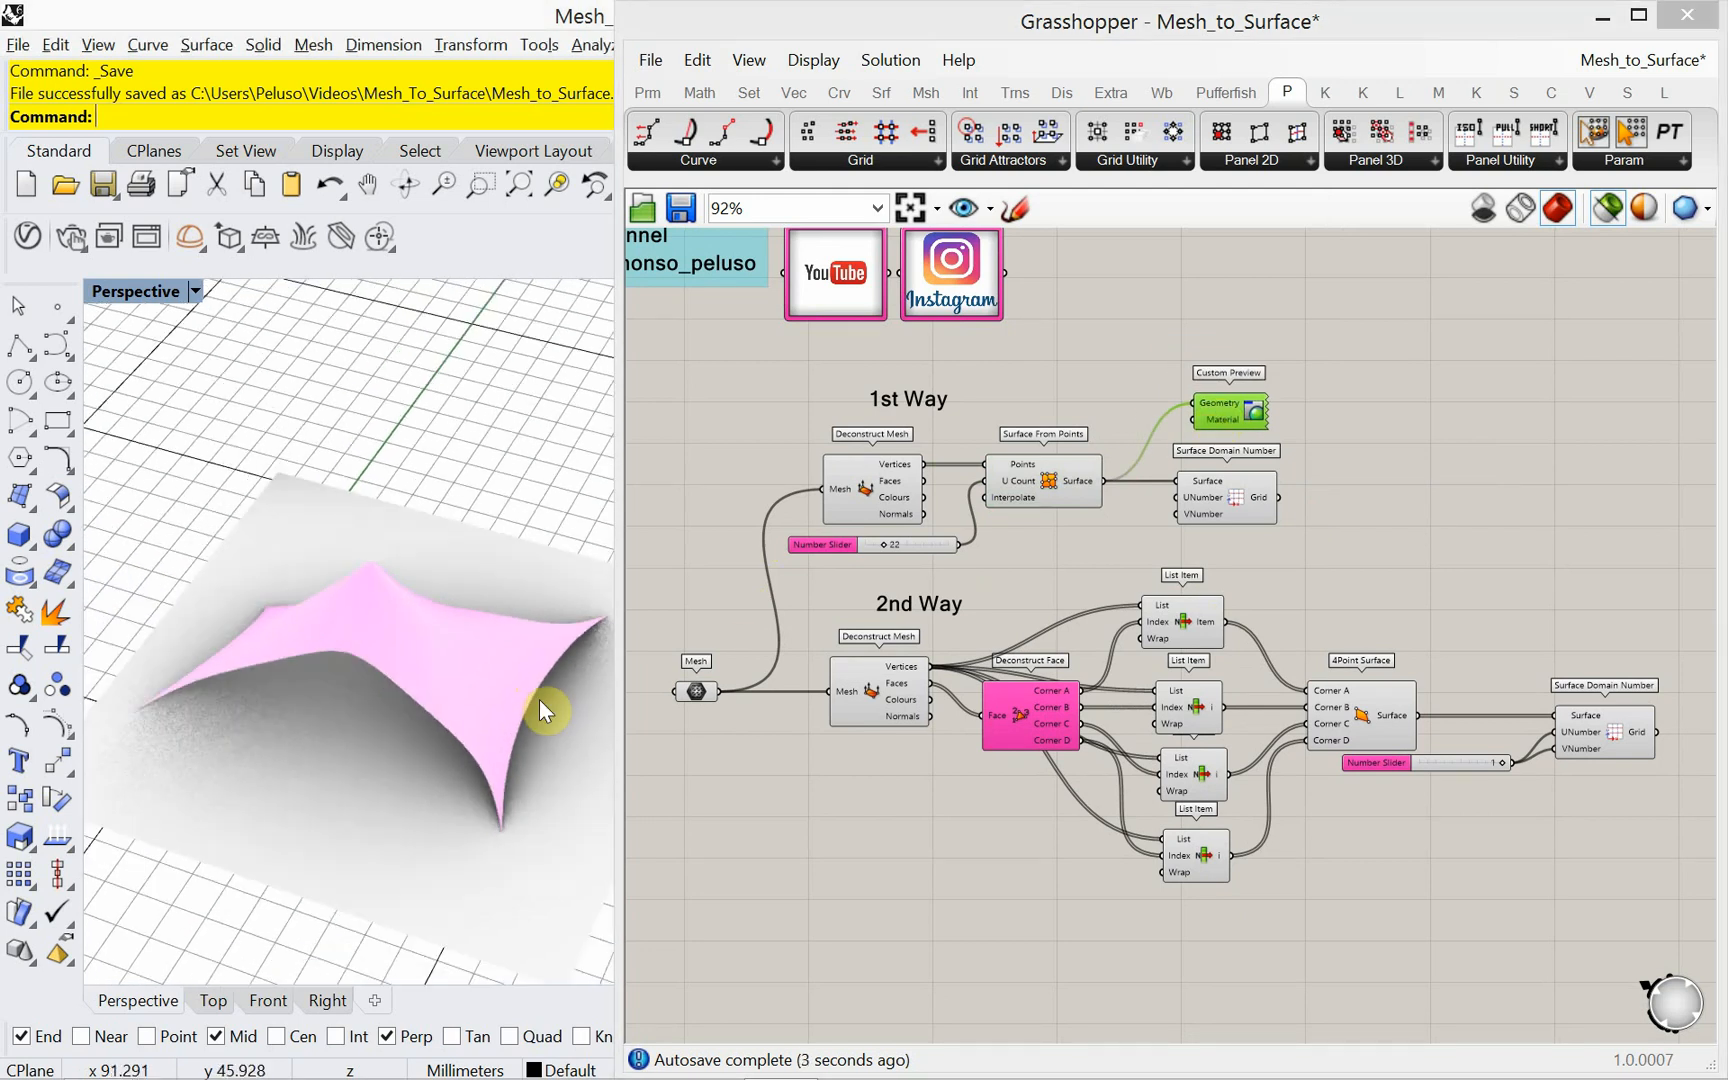
{"action": "left_click_drag", "start_coordinate": [620, 698], "coordinate": [684, 698]}
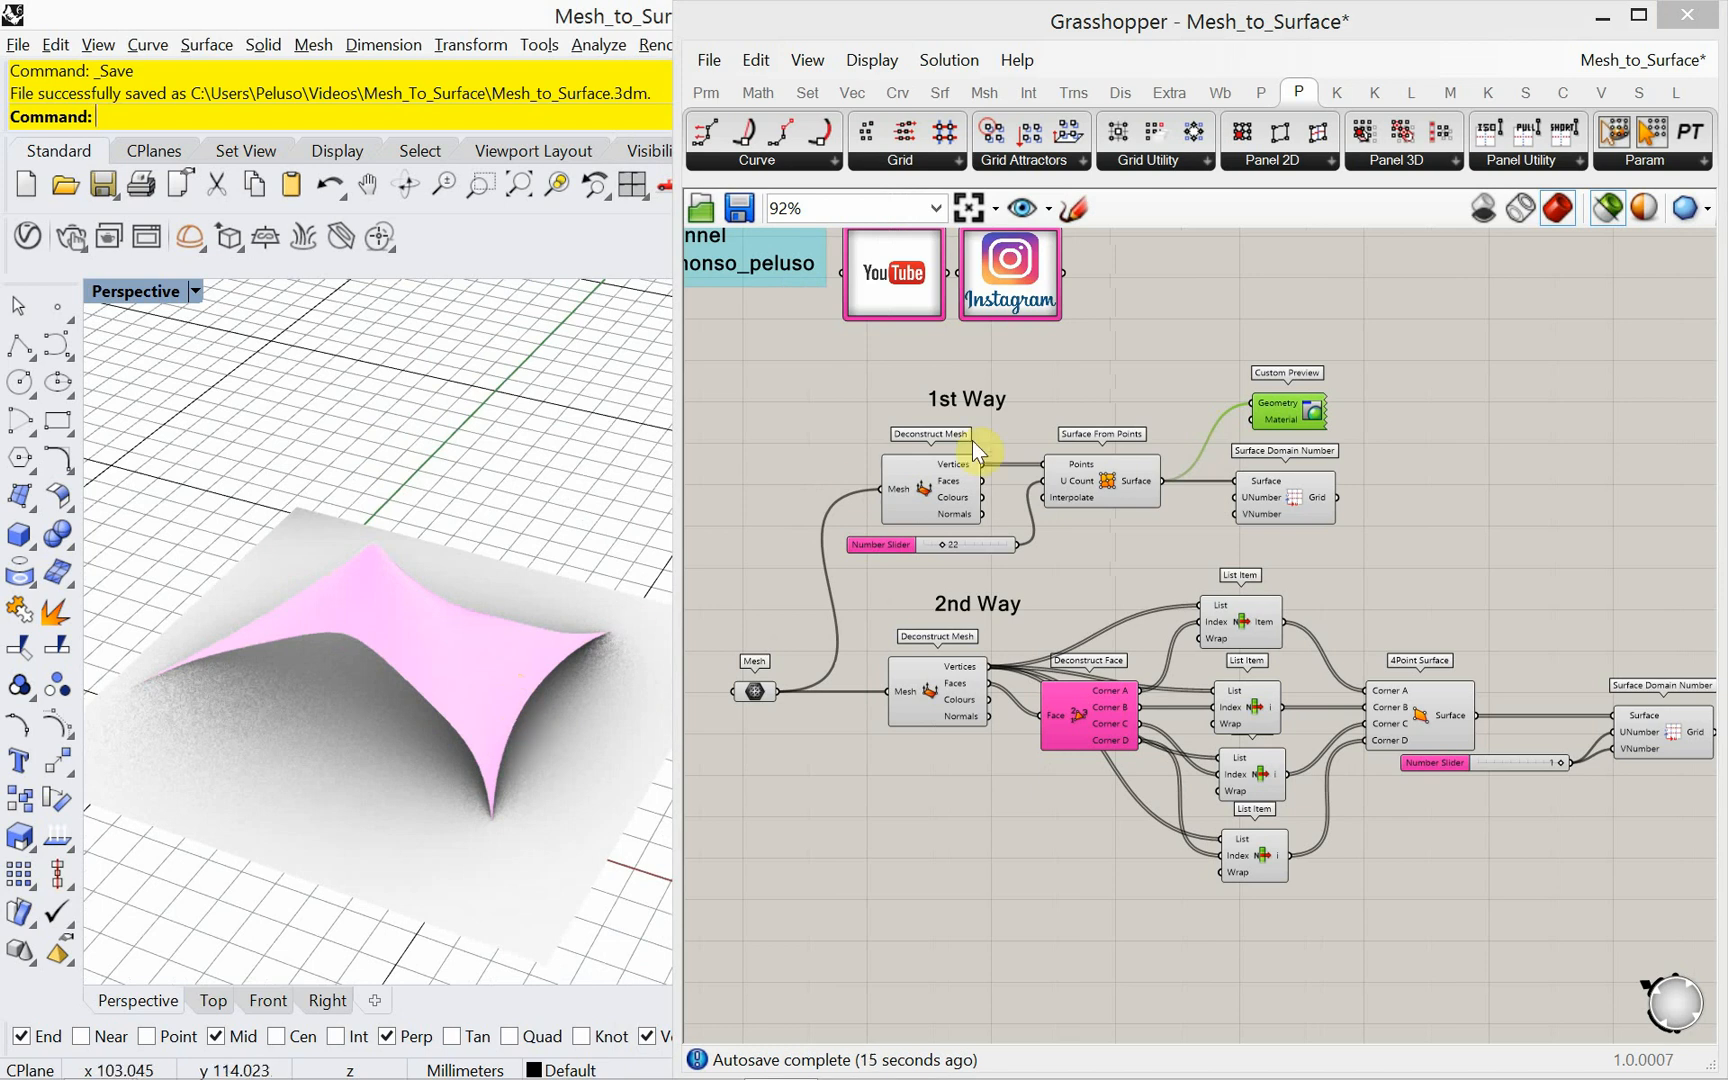
{"action": "mouse_move", "coordinate": [1614, 666]}
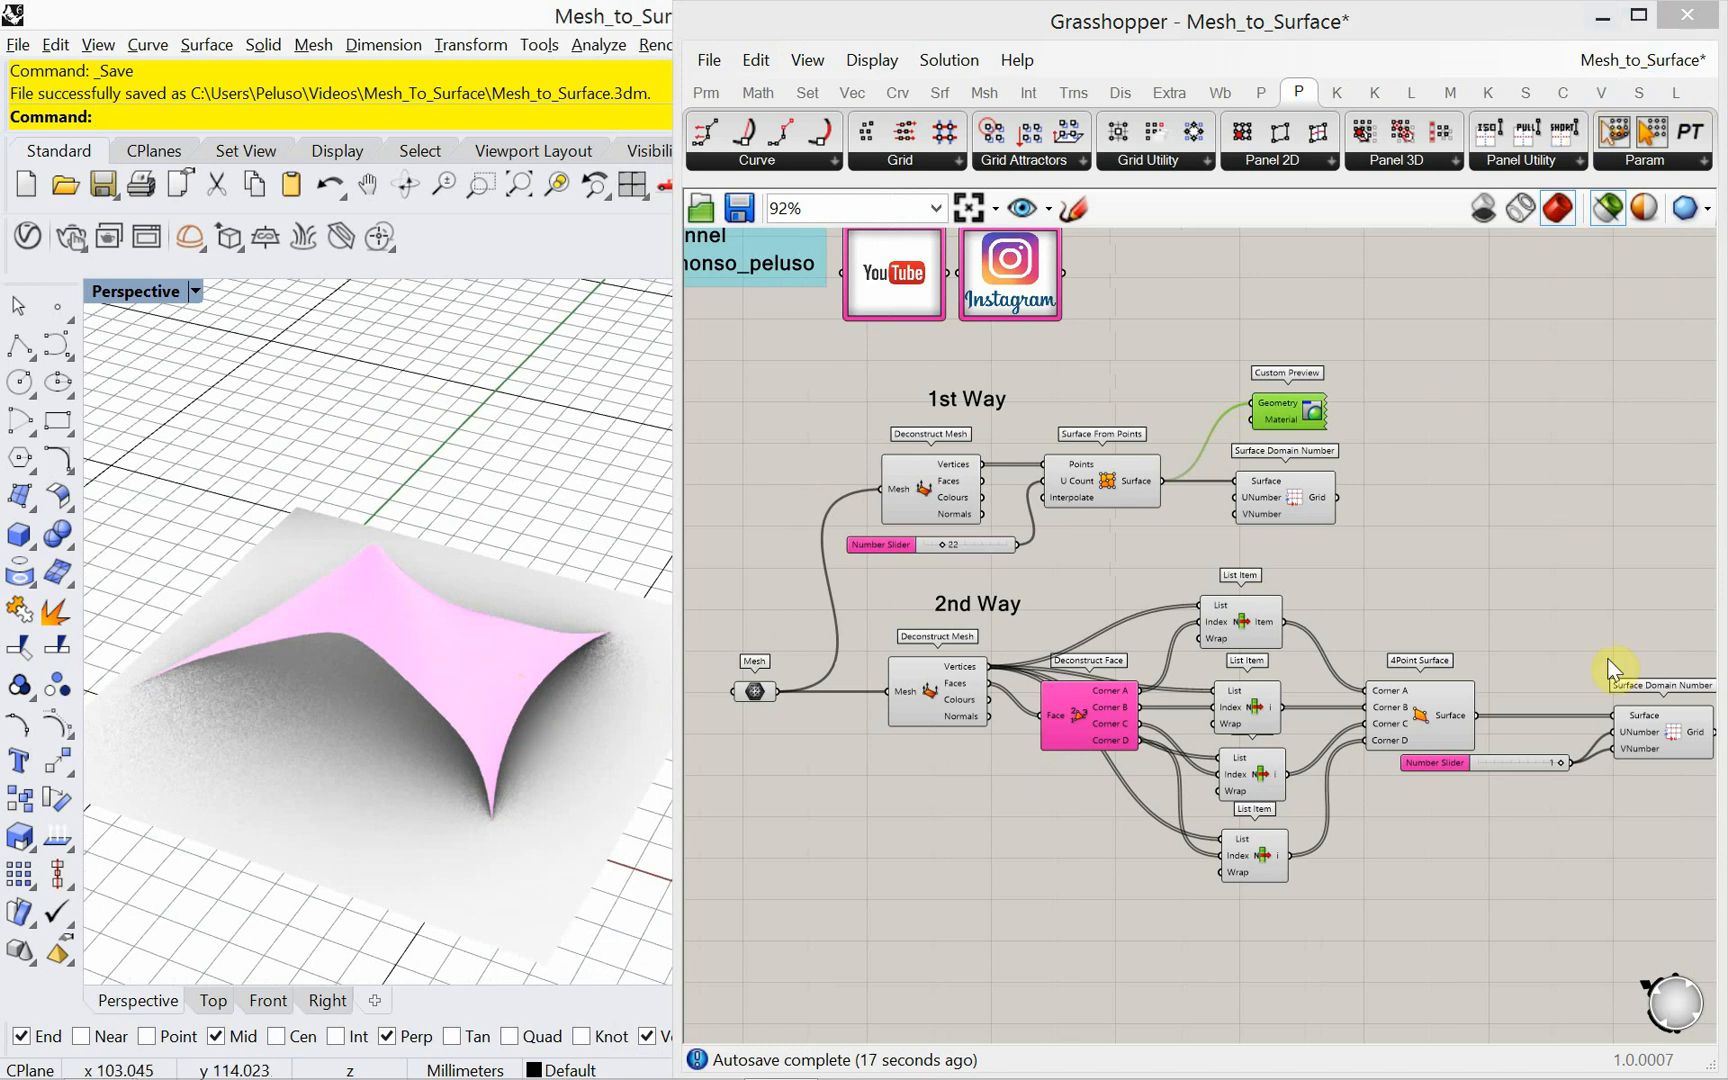